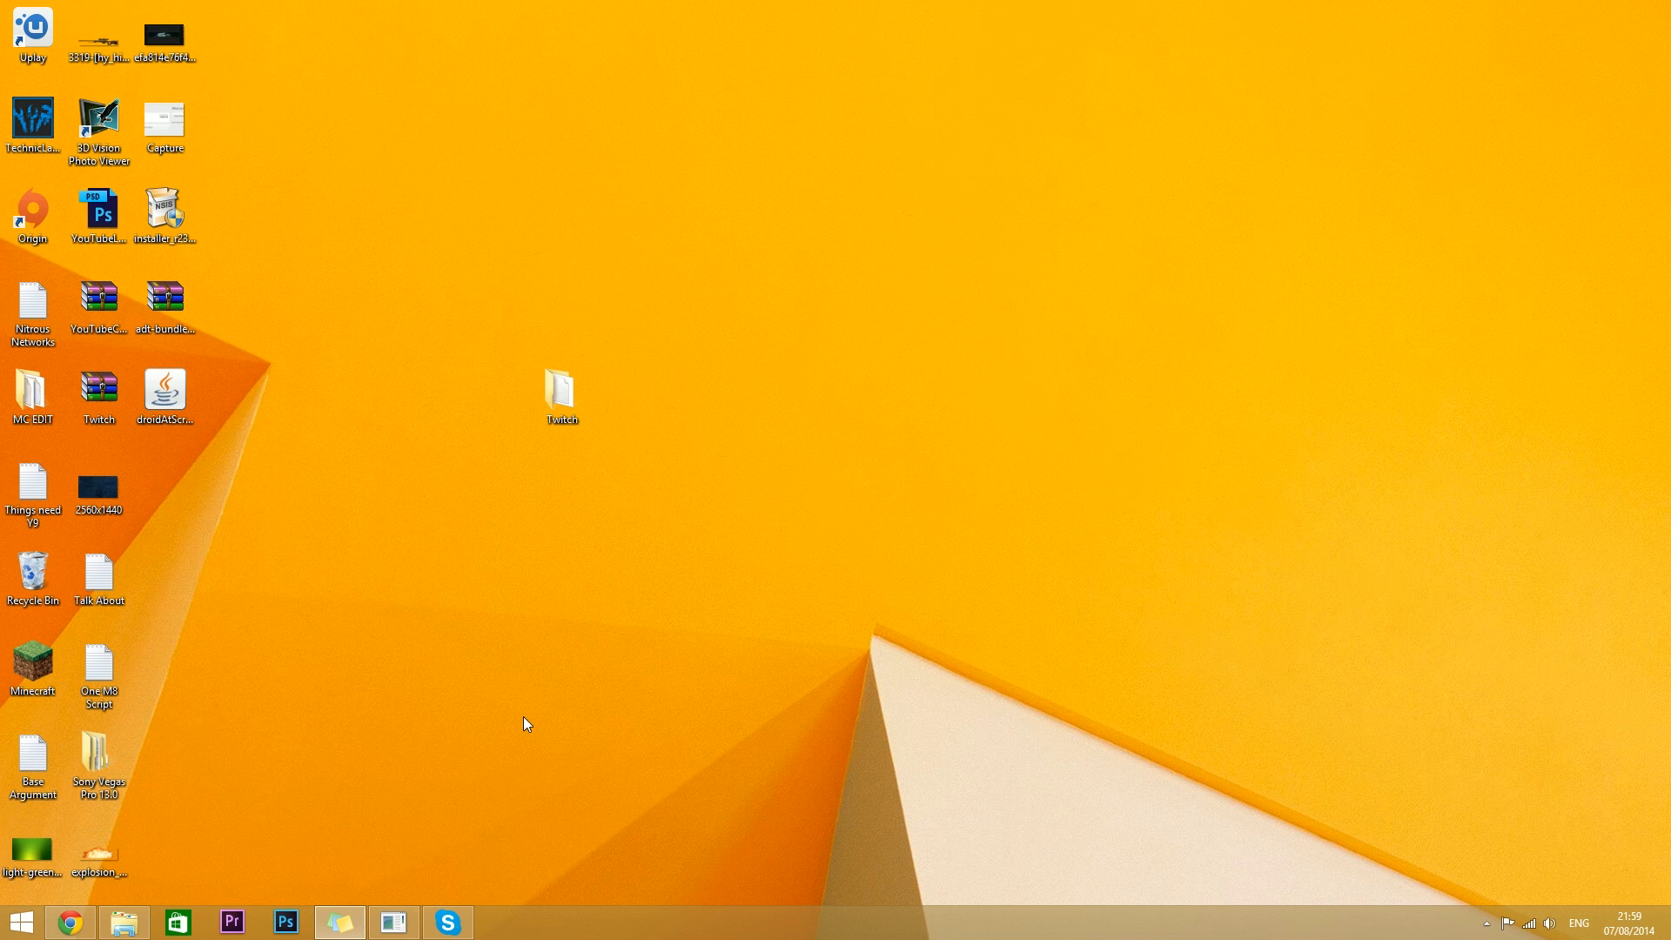
mouse_move(386, 785)
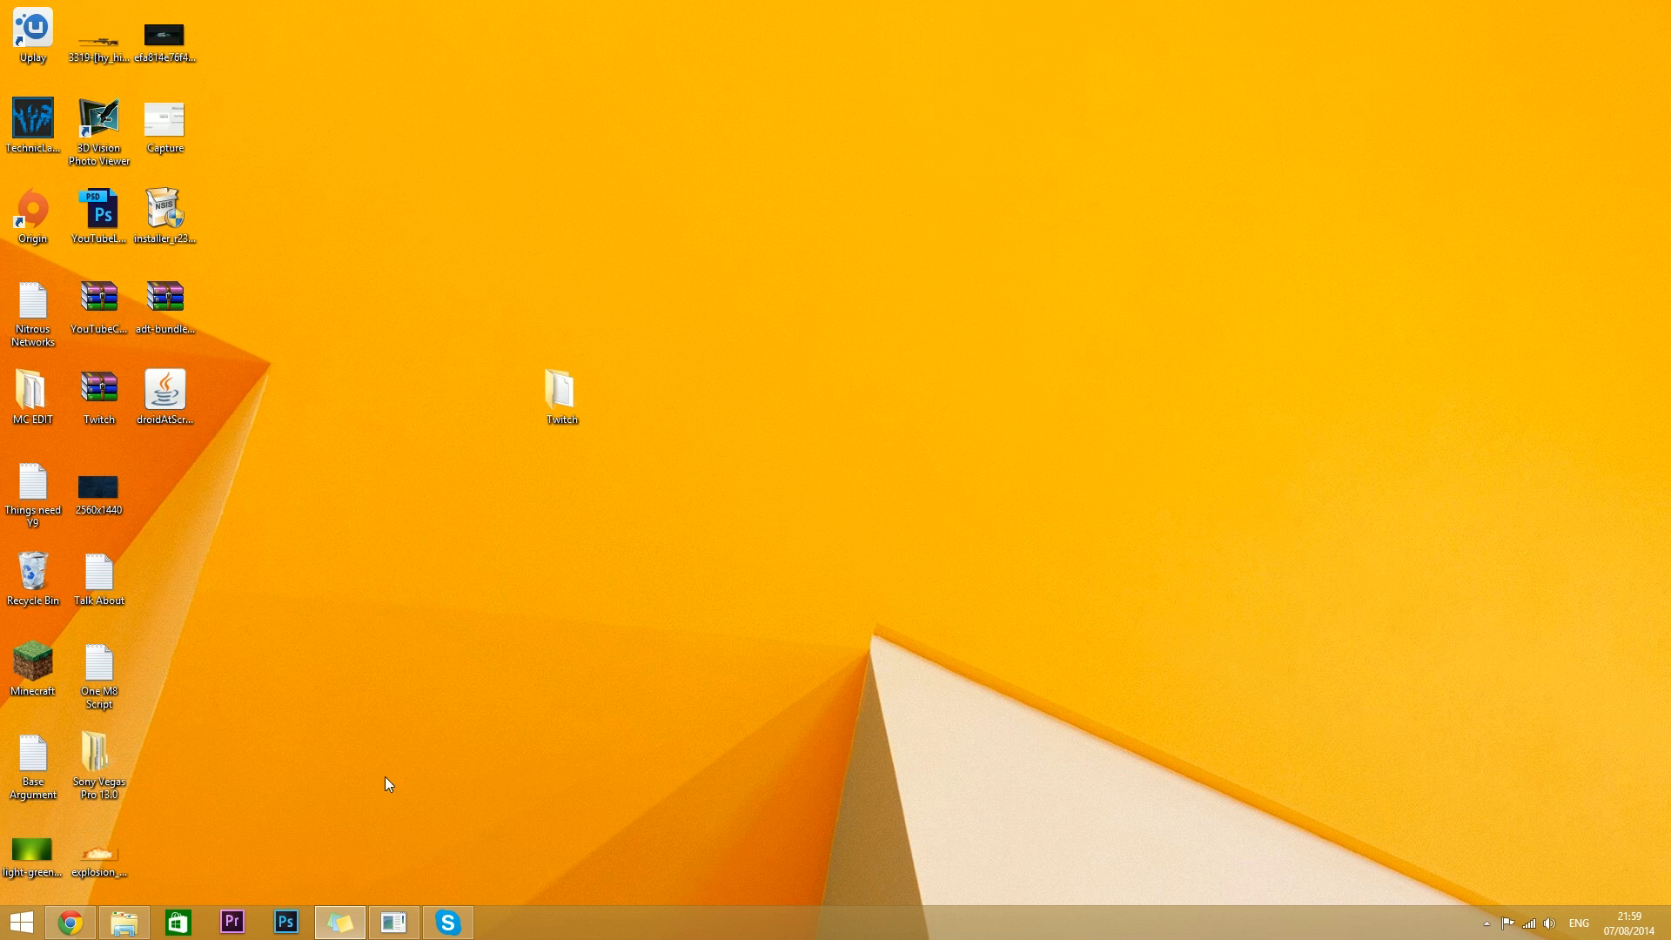
Restore the Chrome window with the Android SDK installation instructions from the taskbar
click(68, 923)
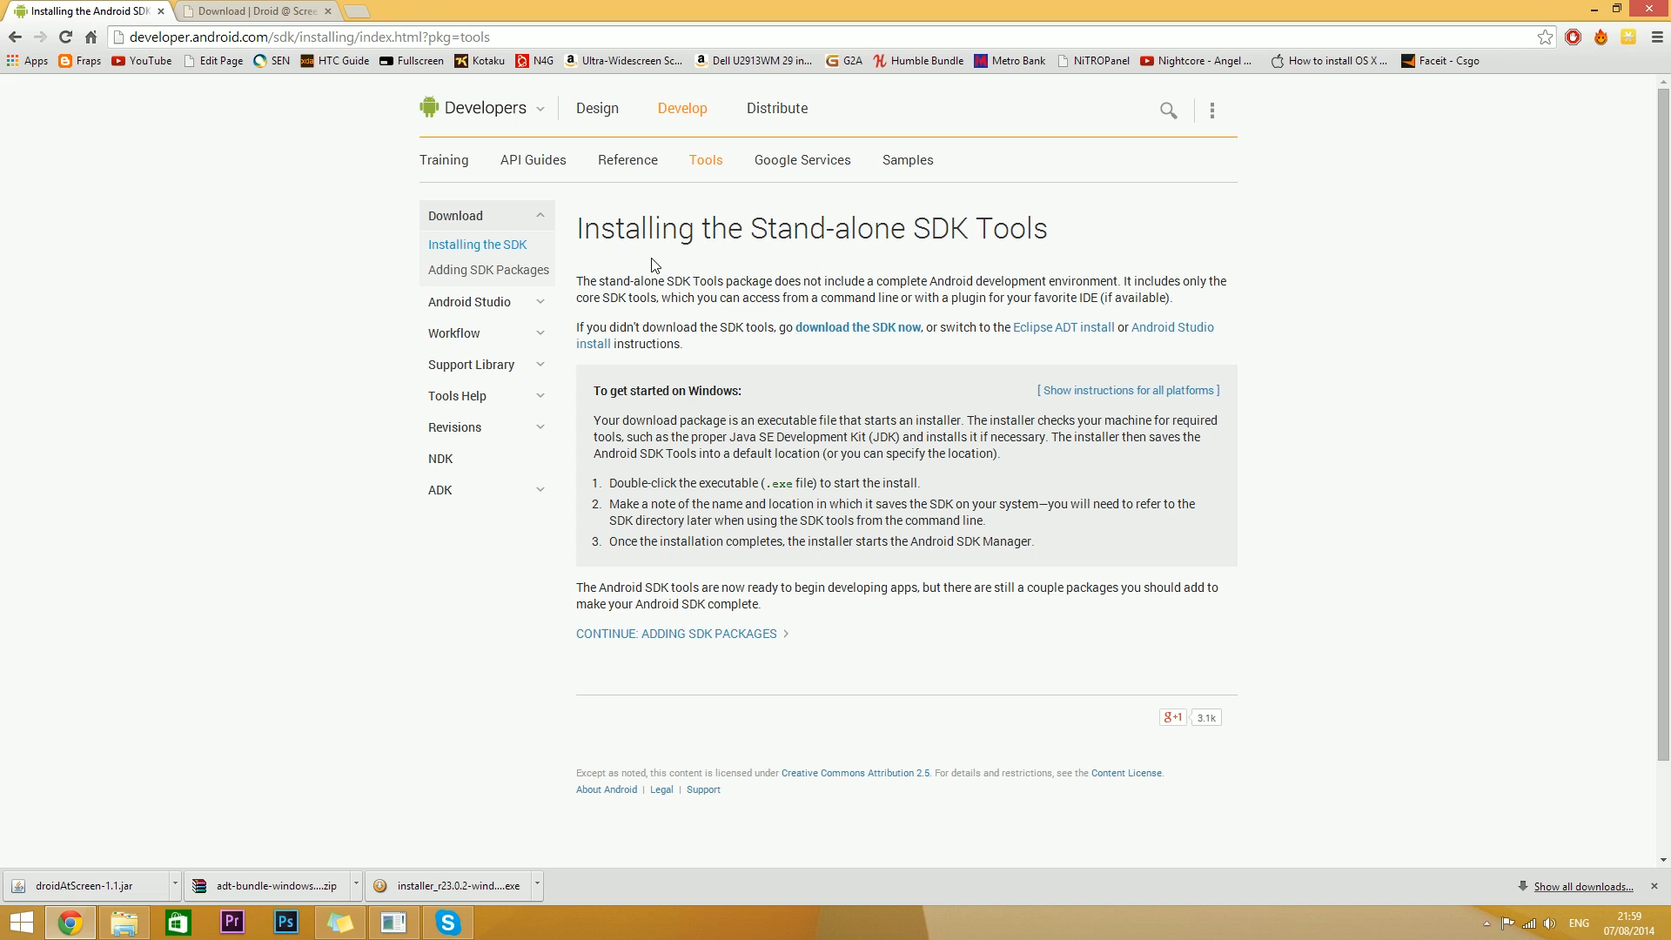
mouse_move(609, 239)
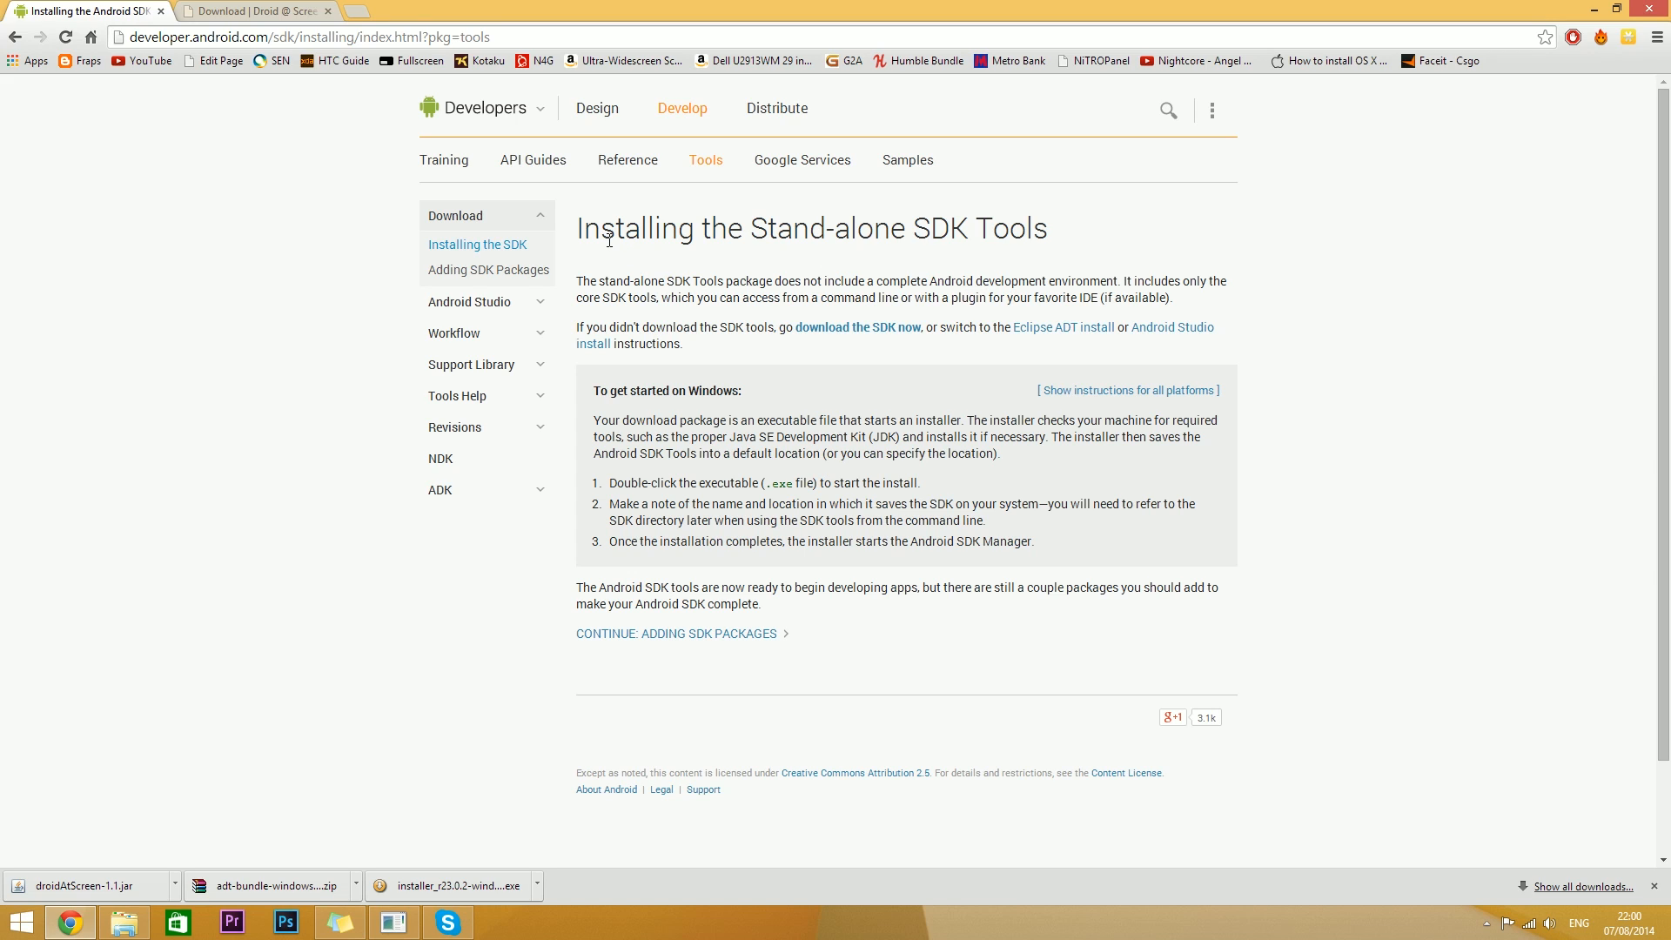
mouse_move(334, 61)
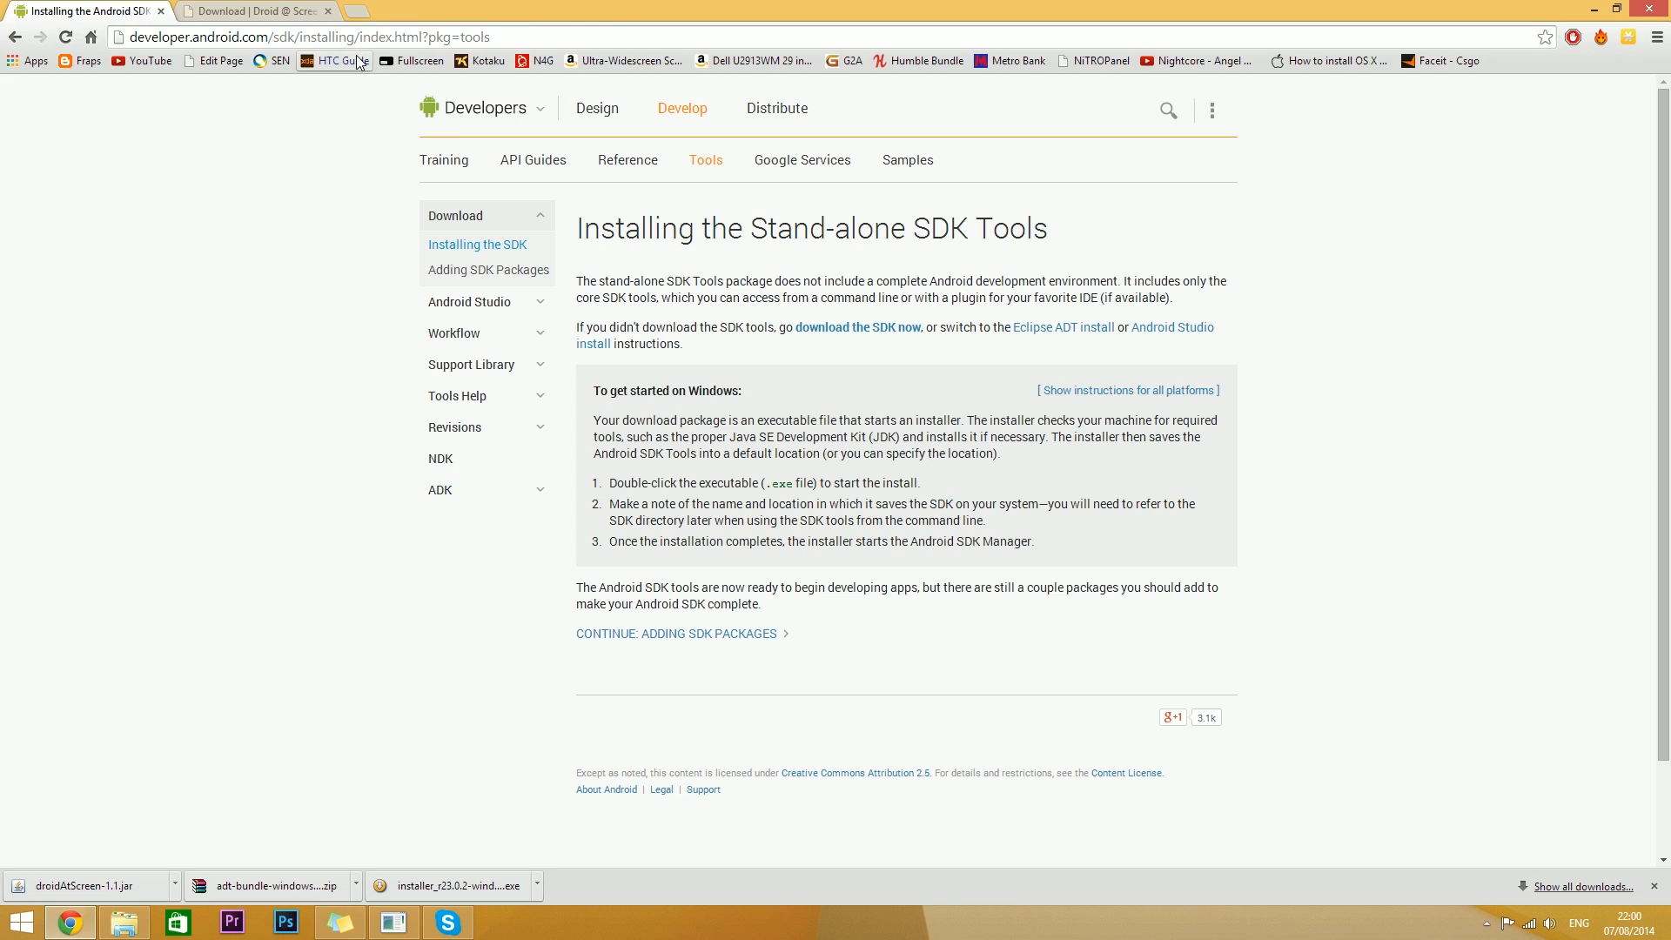
mouse_move(816, 380)
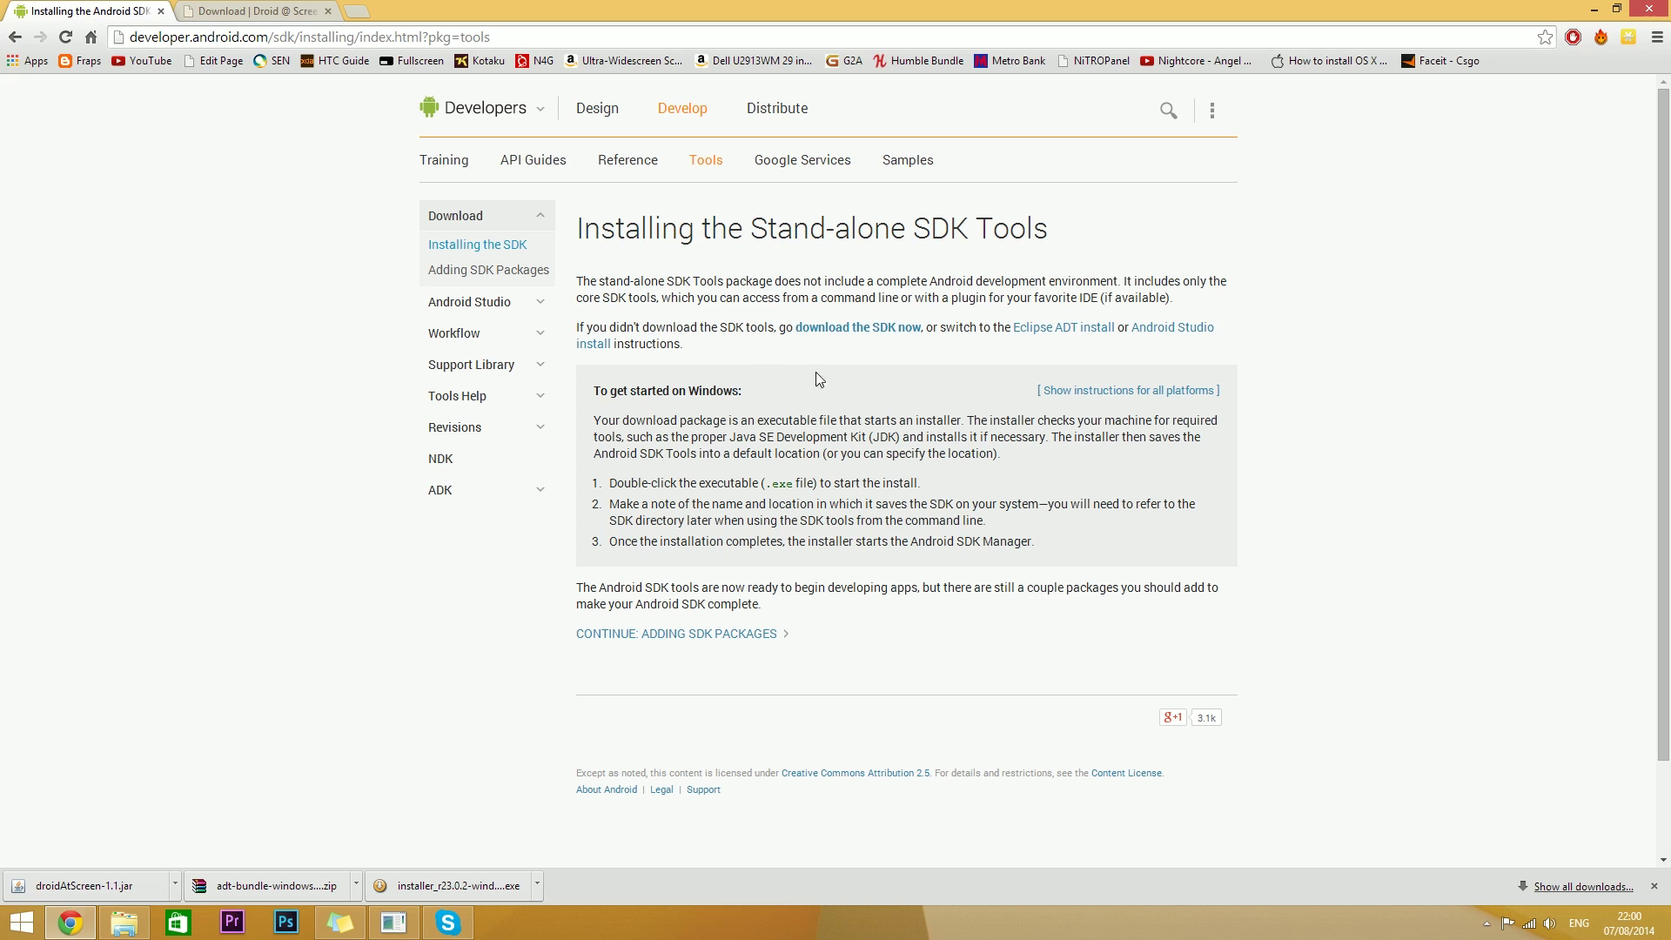
mouse_move(900, 334)
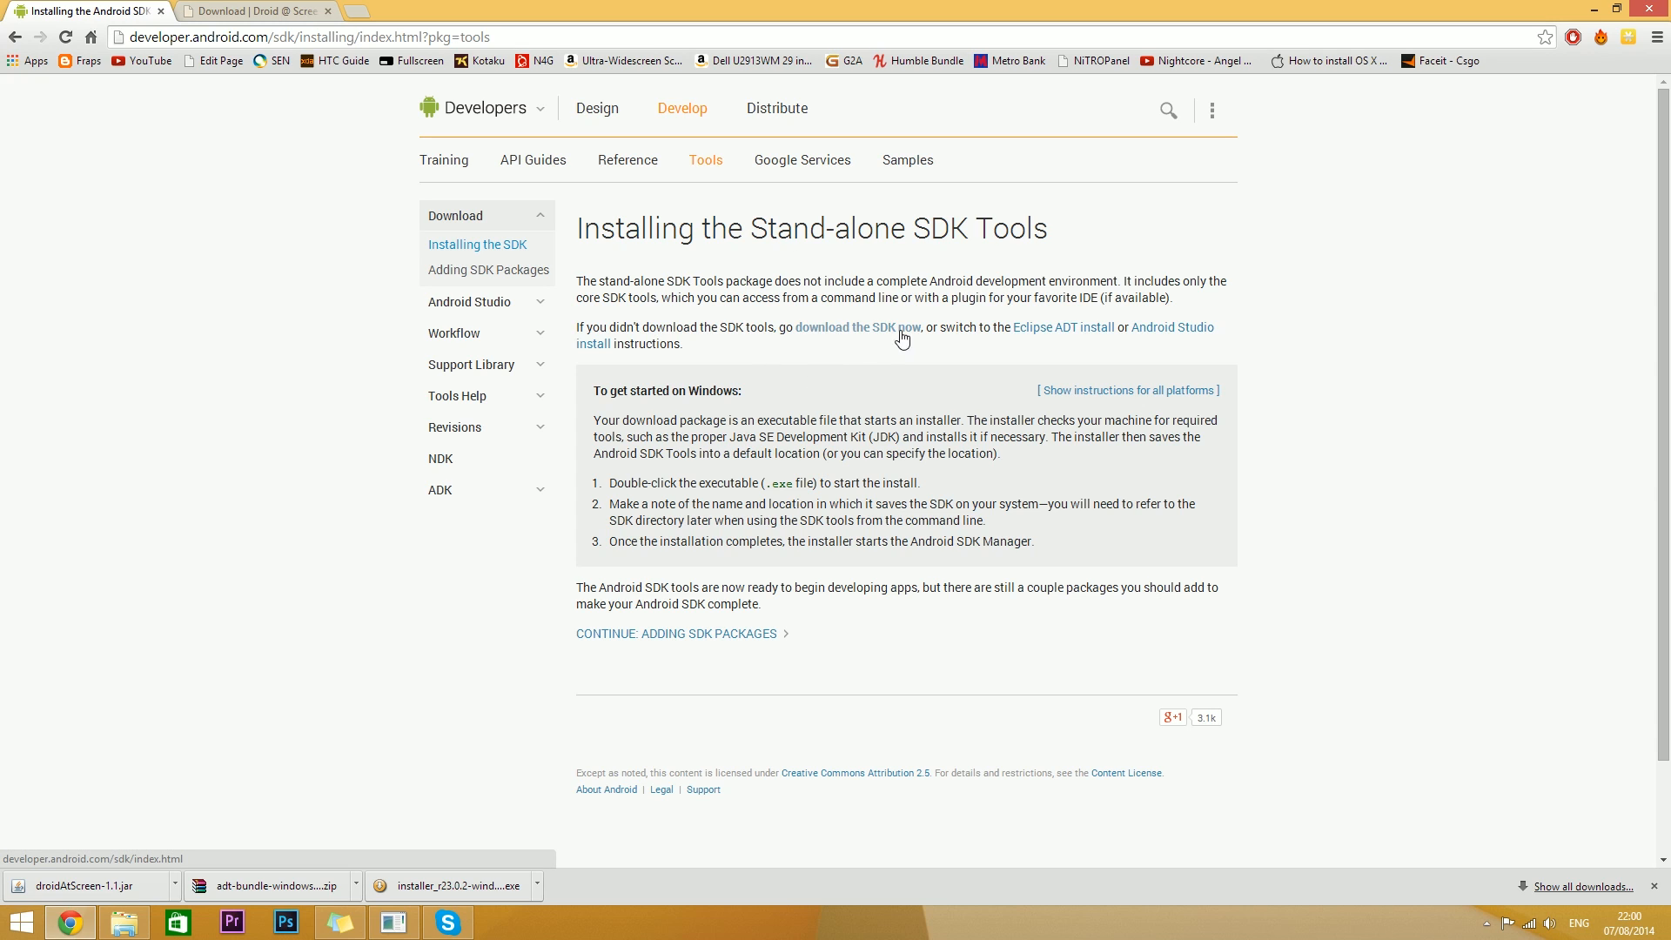
Go to the Get the Android SDK page and expand the full downloads and sizes table down to the ADT Bundle entries
click(857, 327)
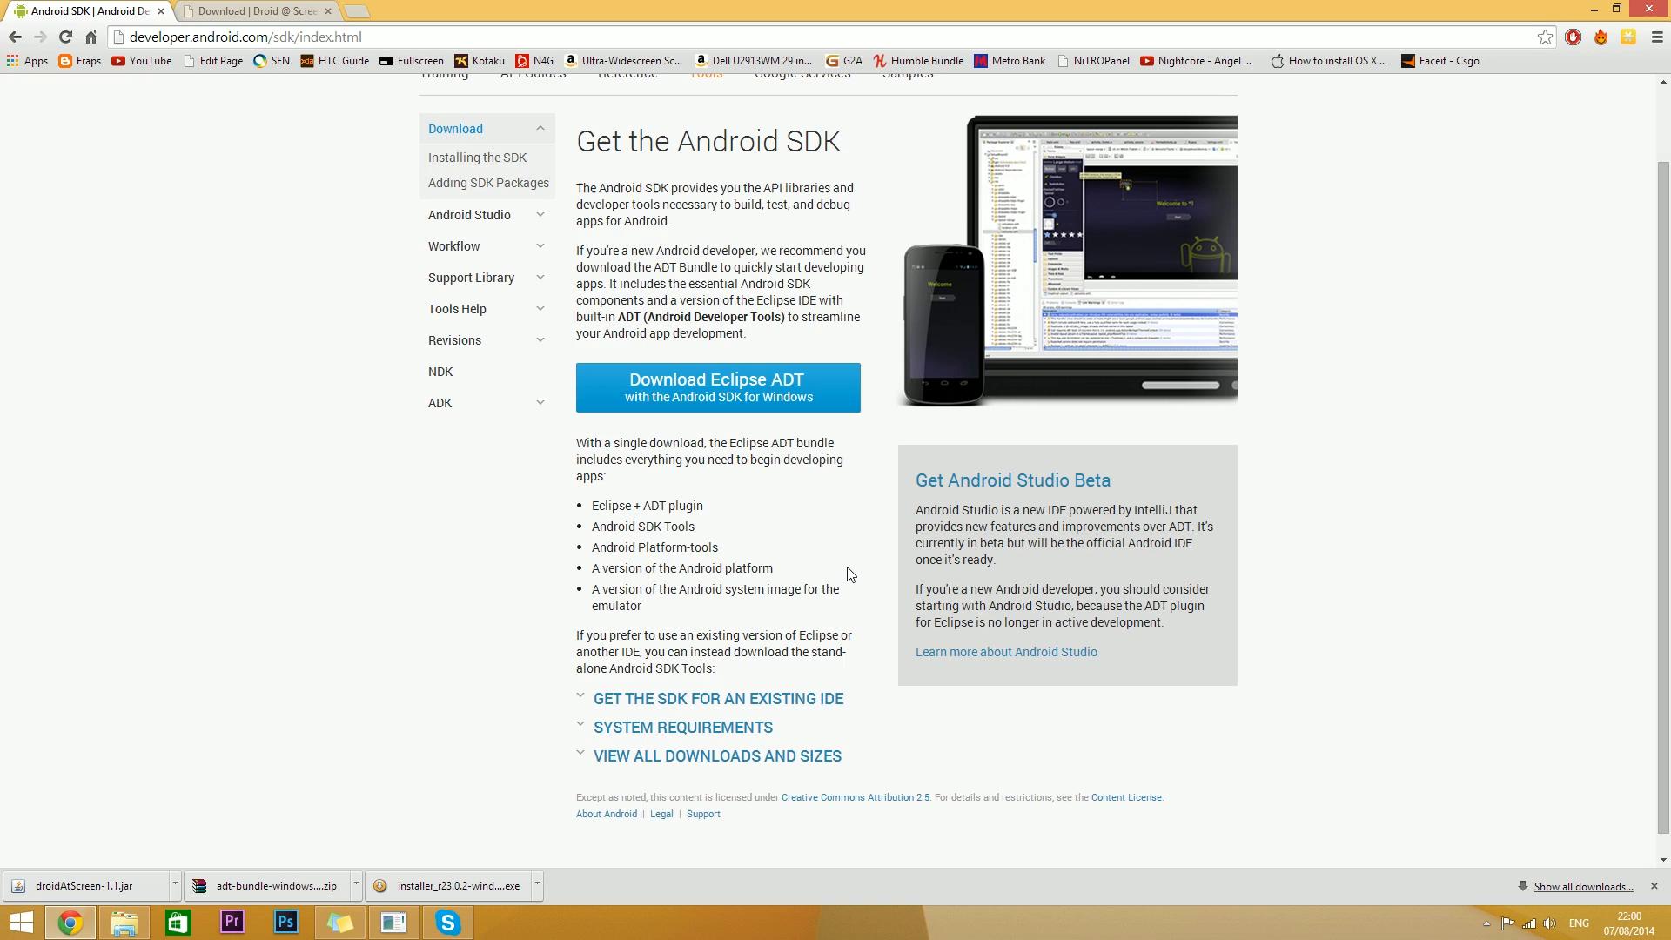
click(716, 755)
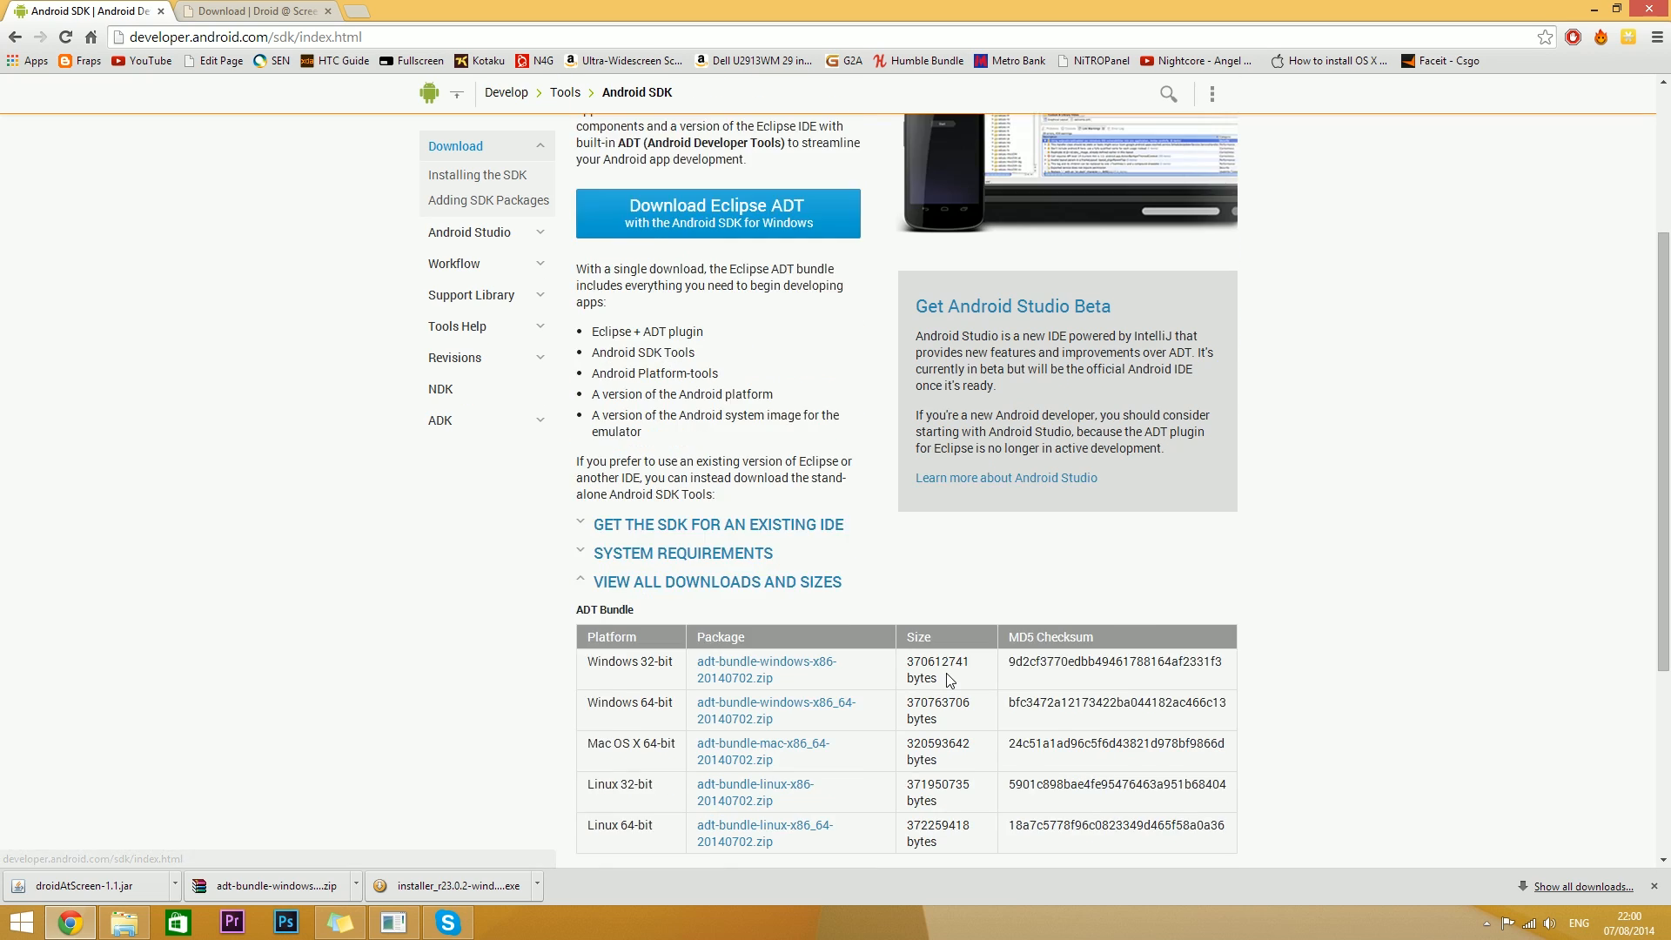
scroll(down, 3)
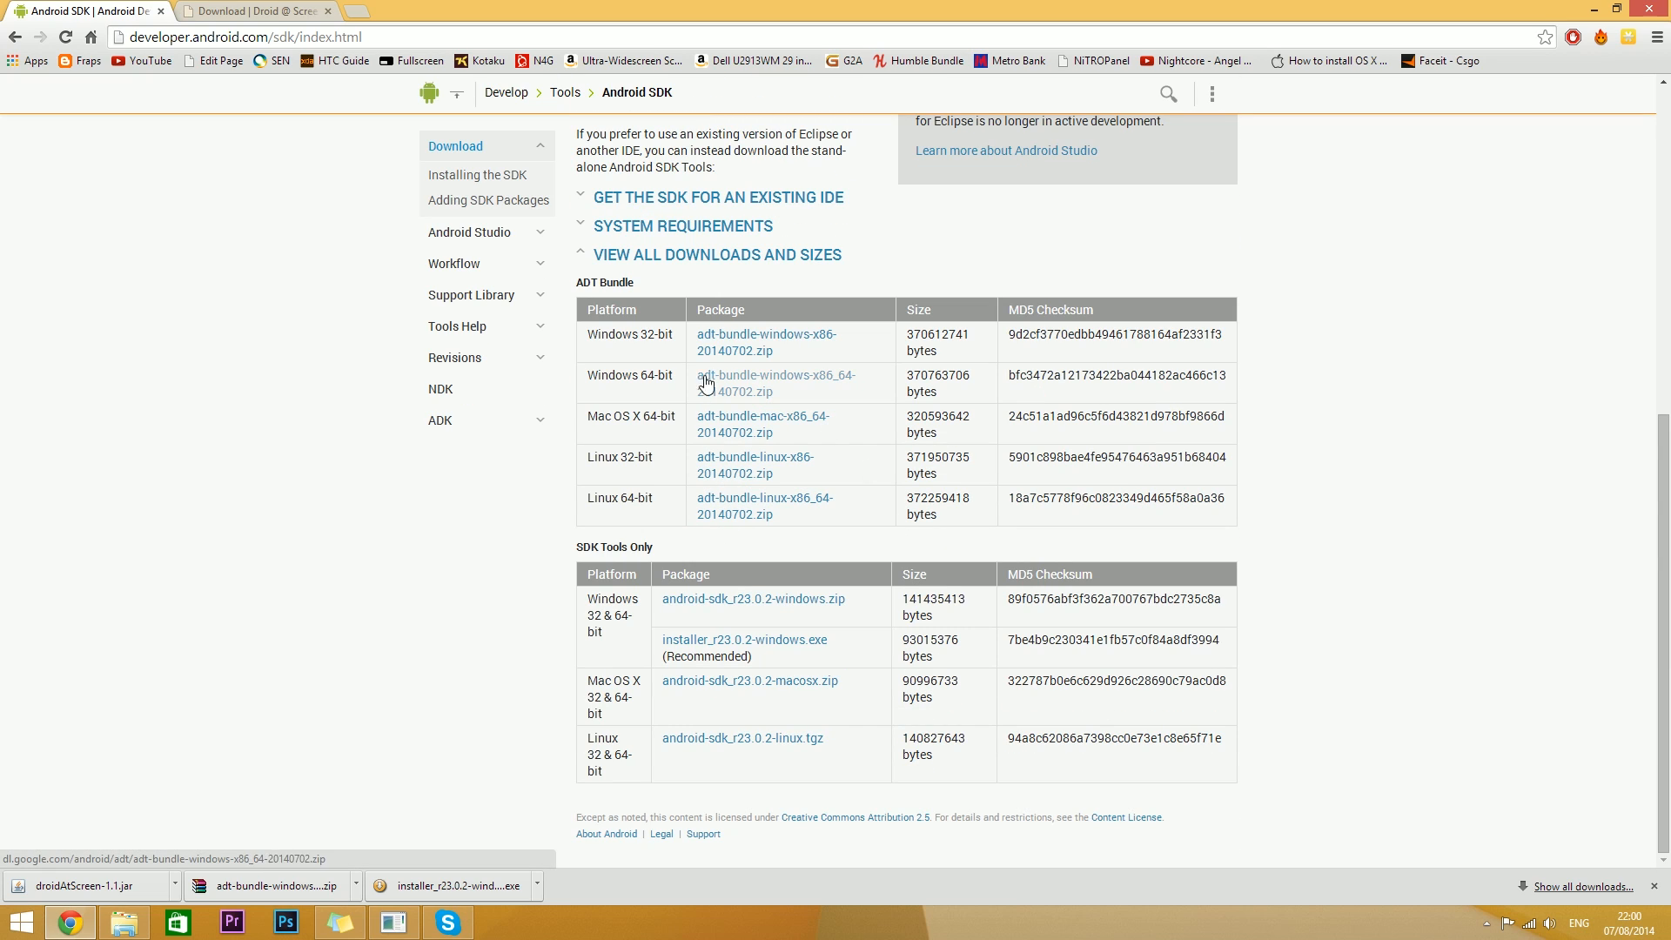
mouse_move(729, 540)
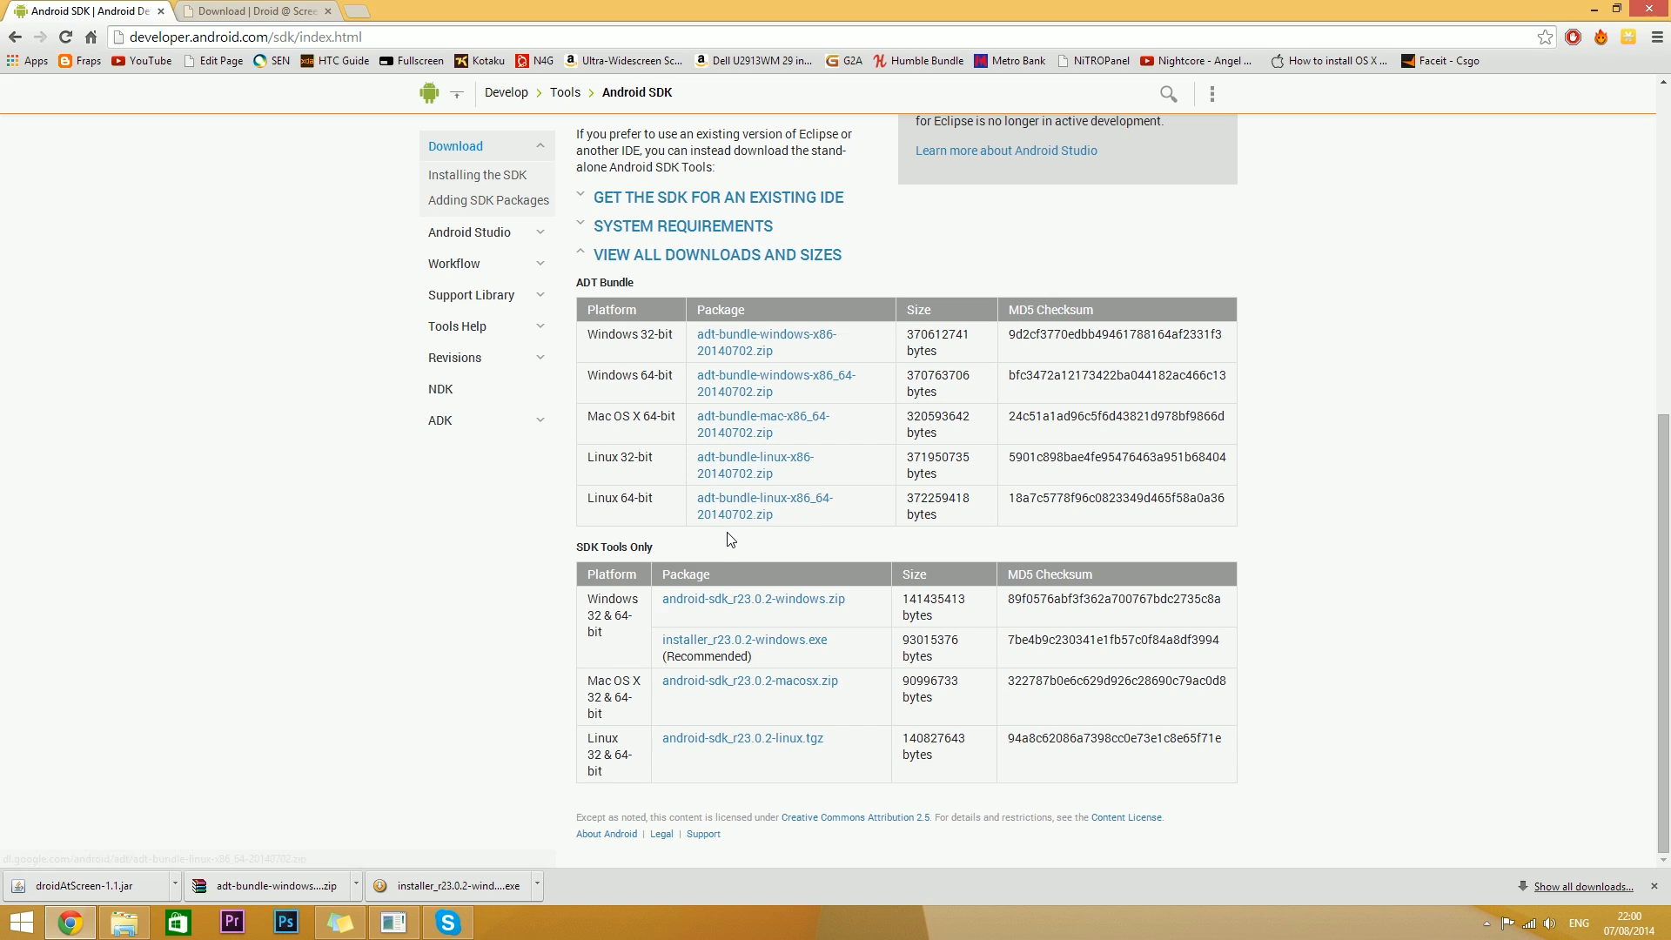
mouse_move(657, 333)
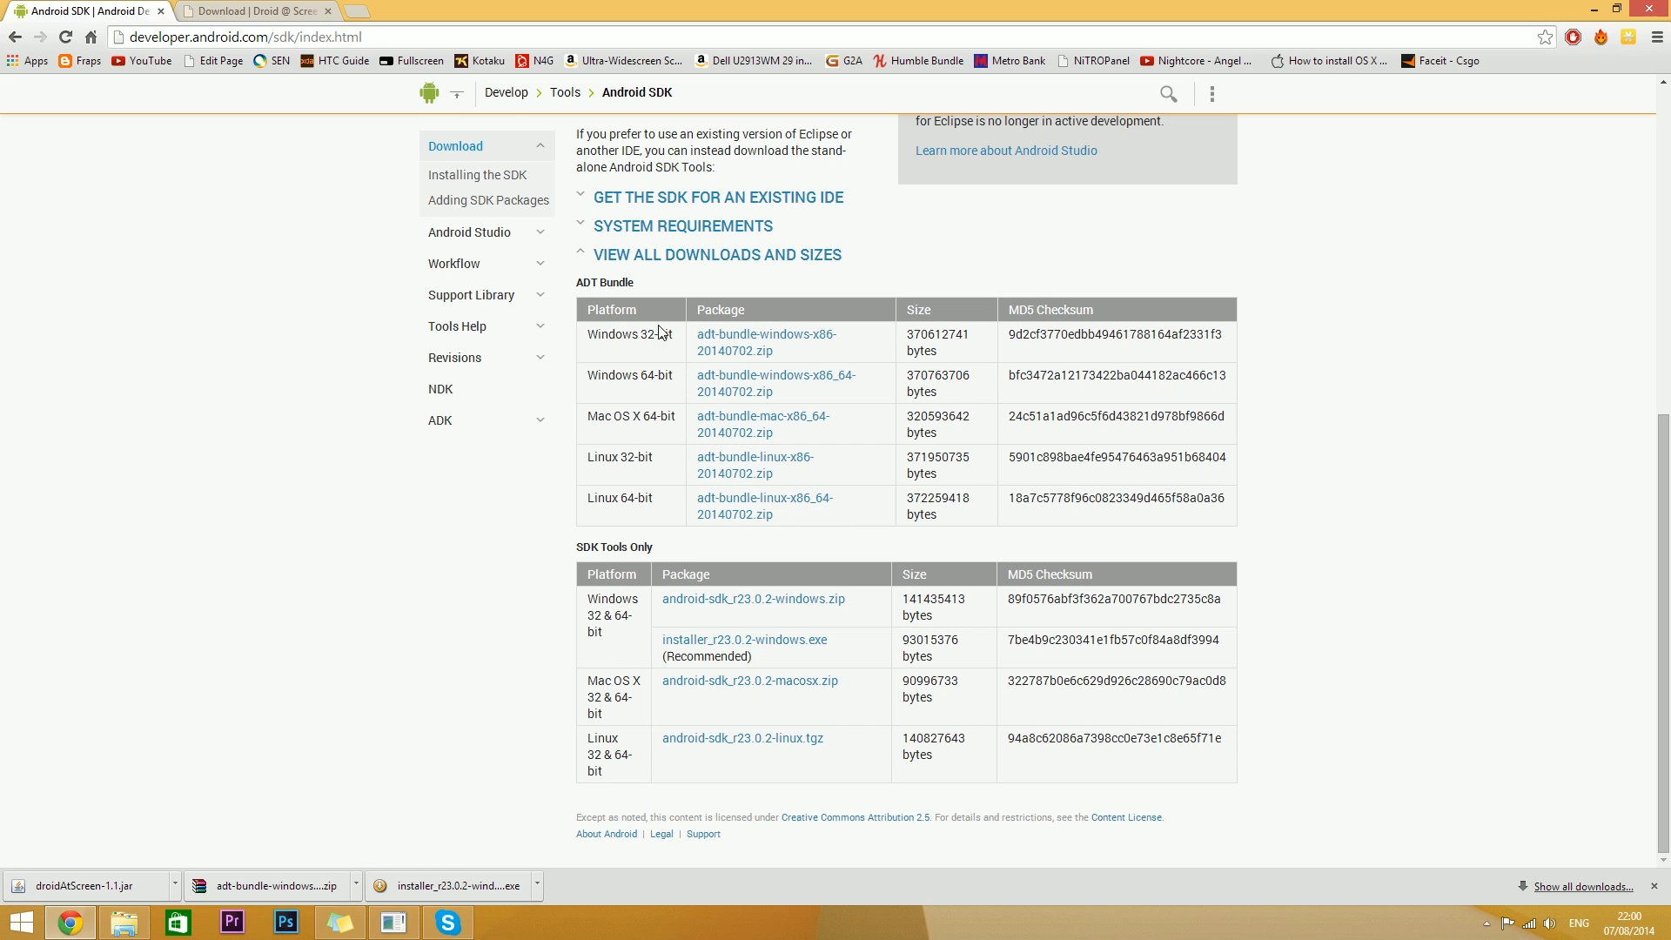
mouse_move(601, 377)
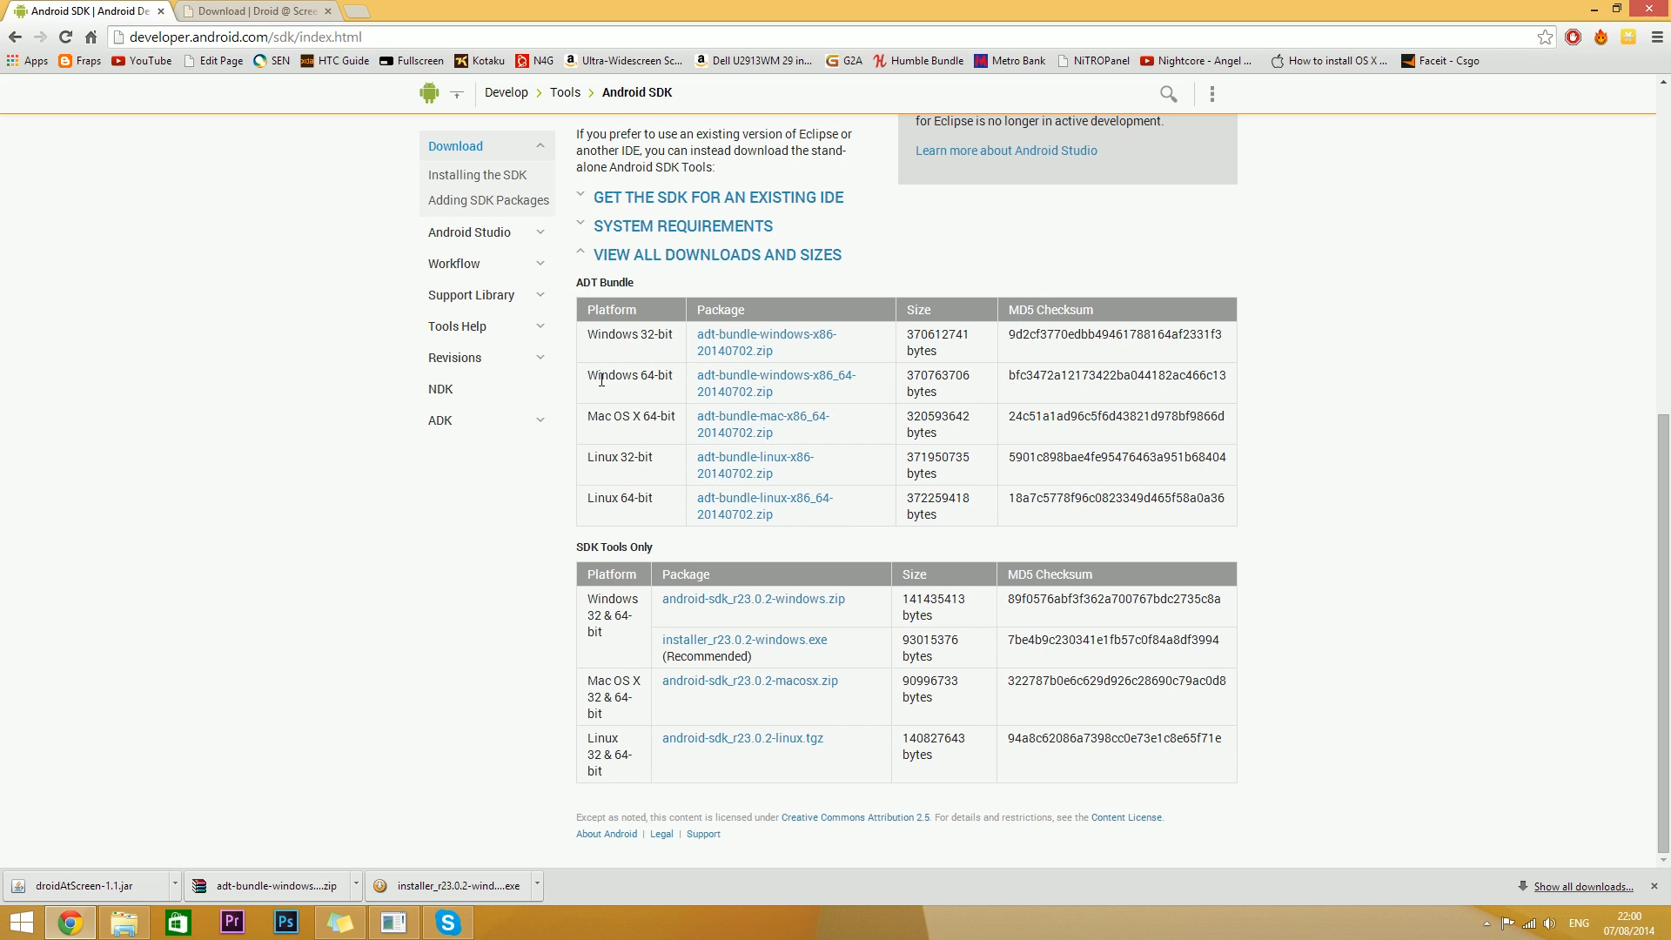
mouse_move(623, 392)
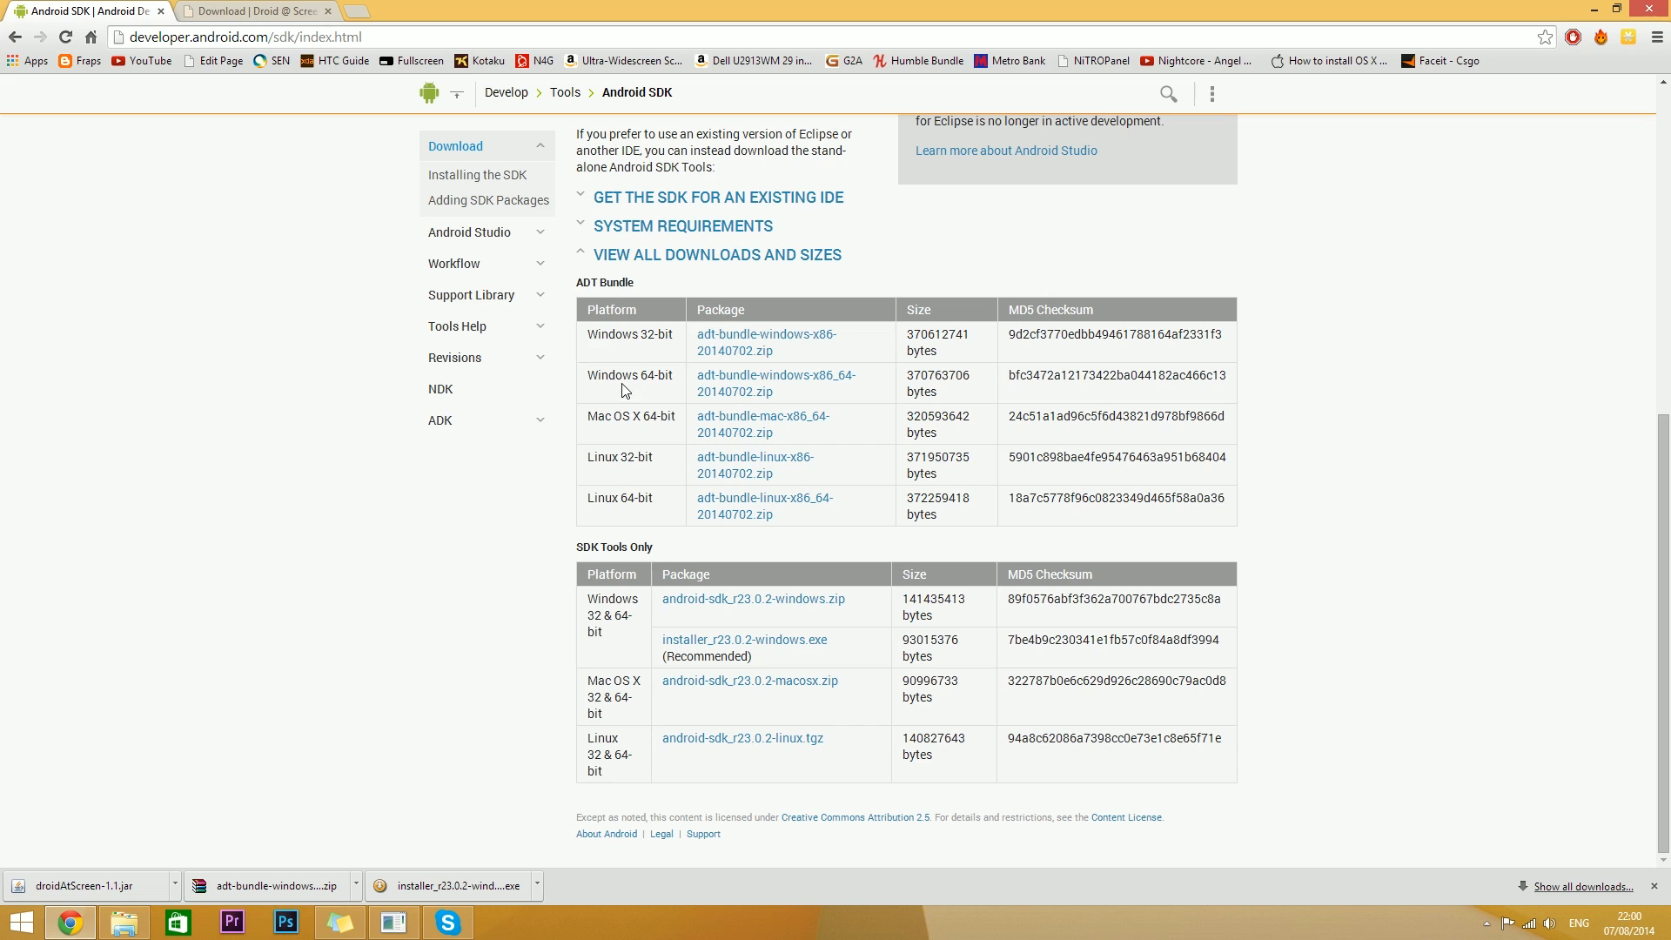
mouse_move(689, 510)
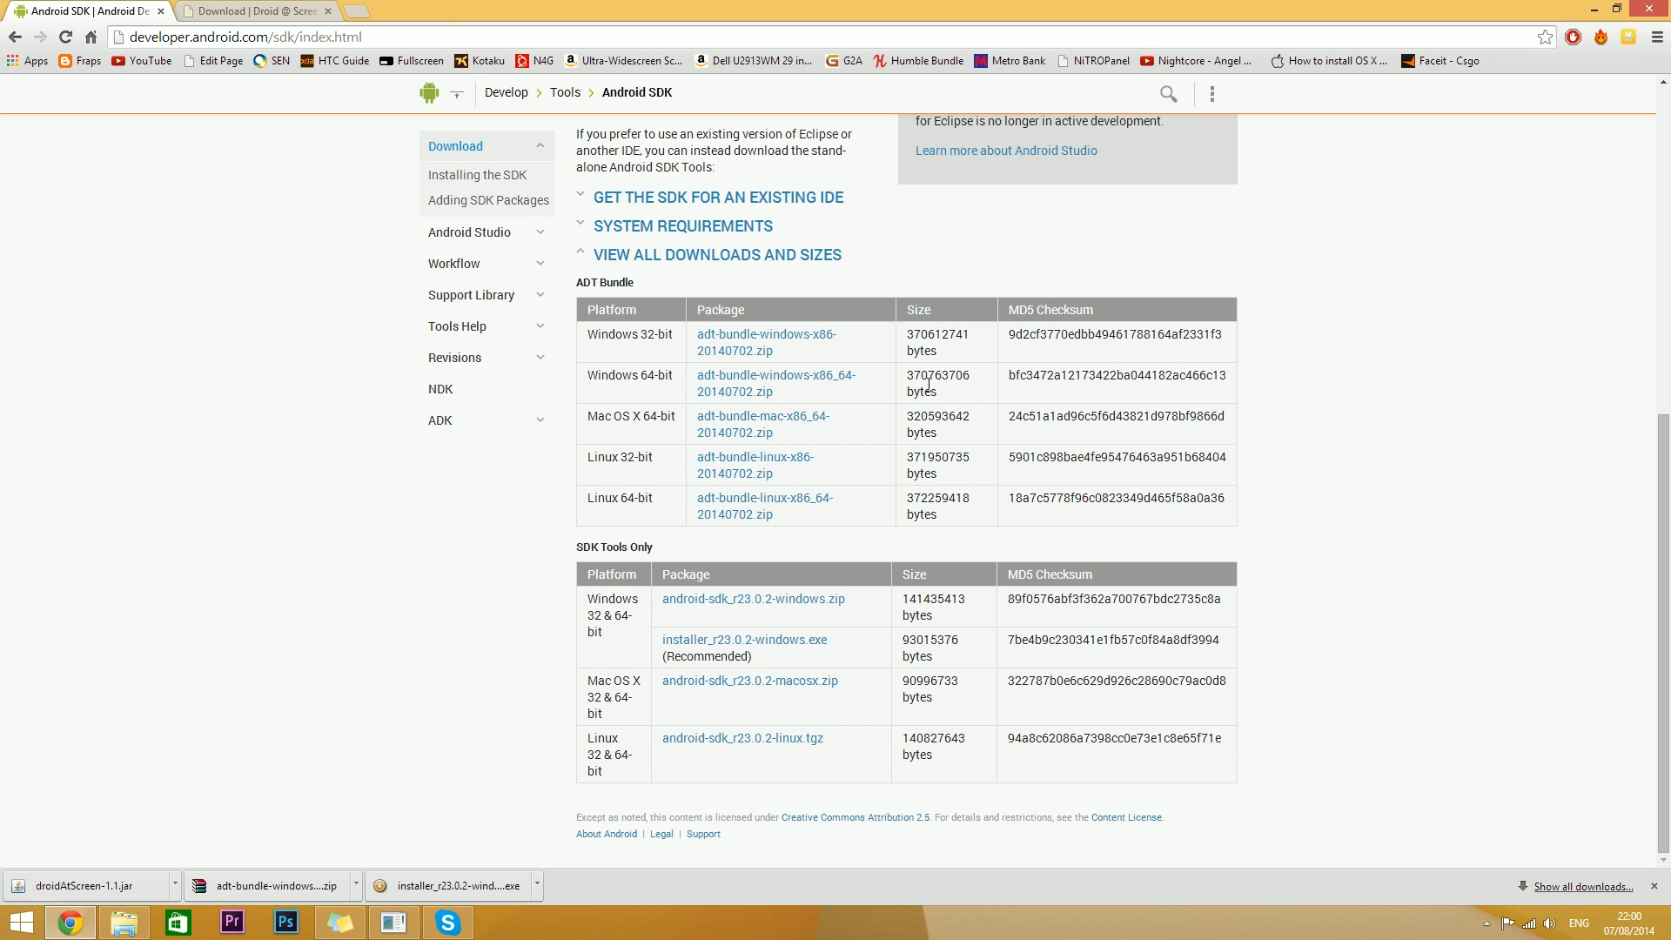
mouse_move(762, 388)
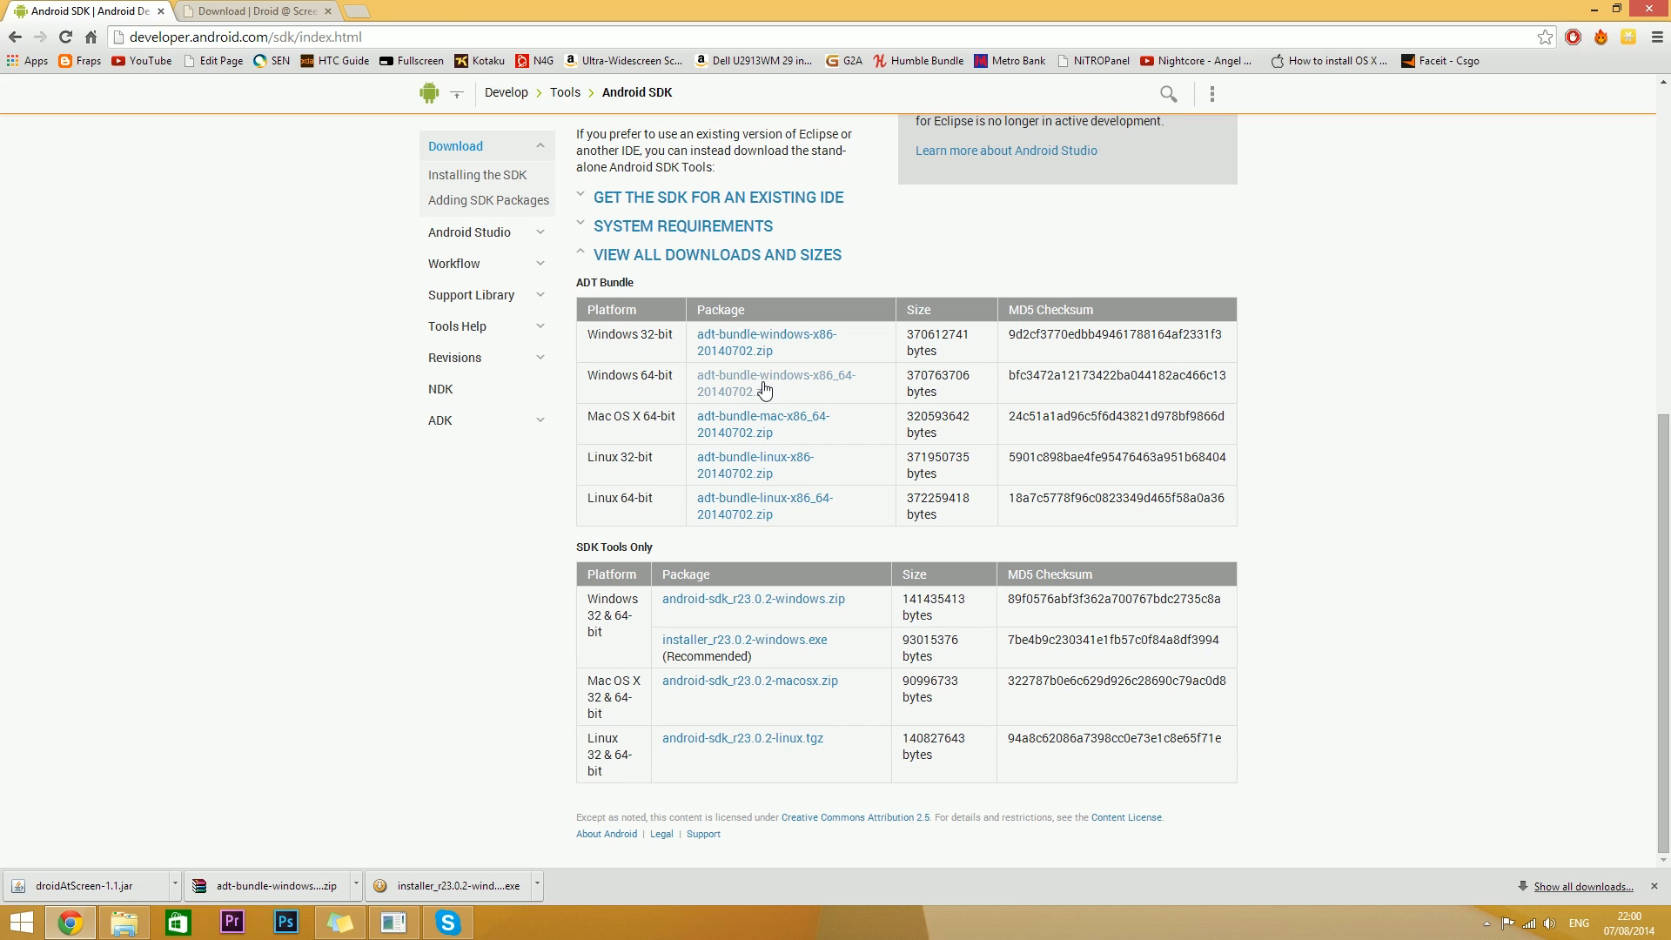
mouse_move(358, 725)
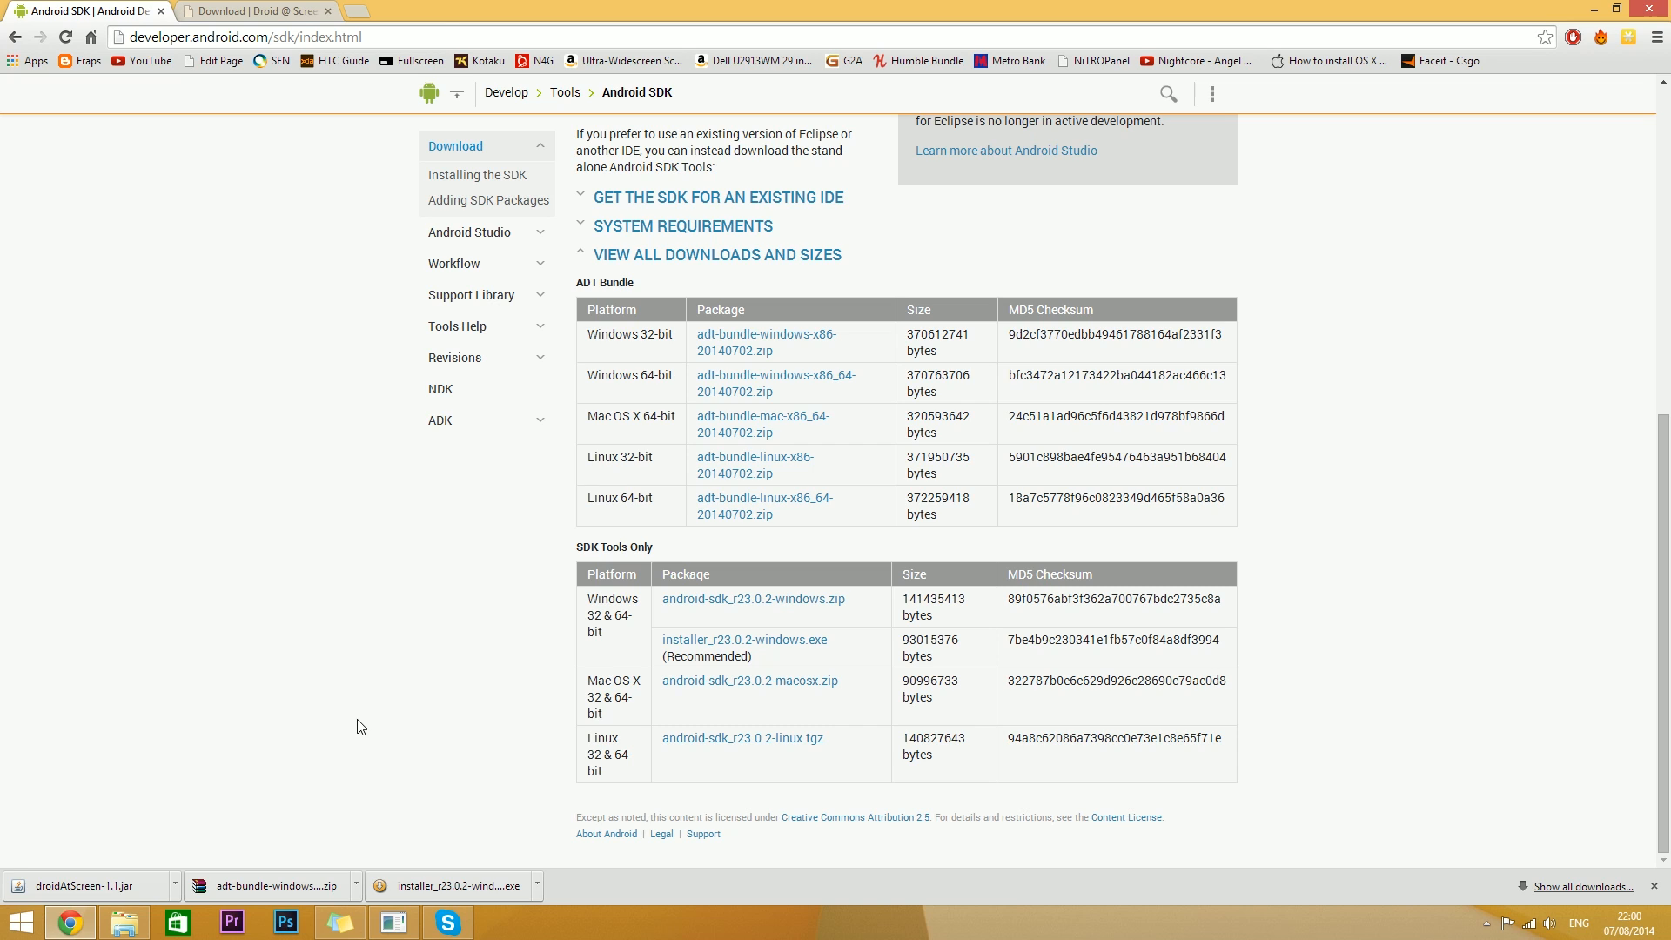
mouse_move(419, 679)
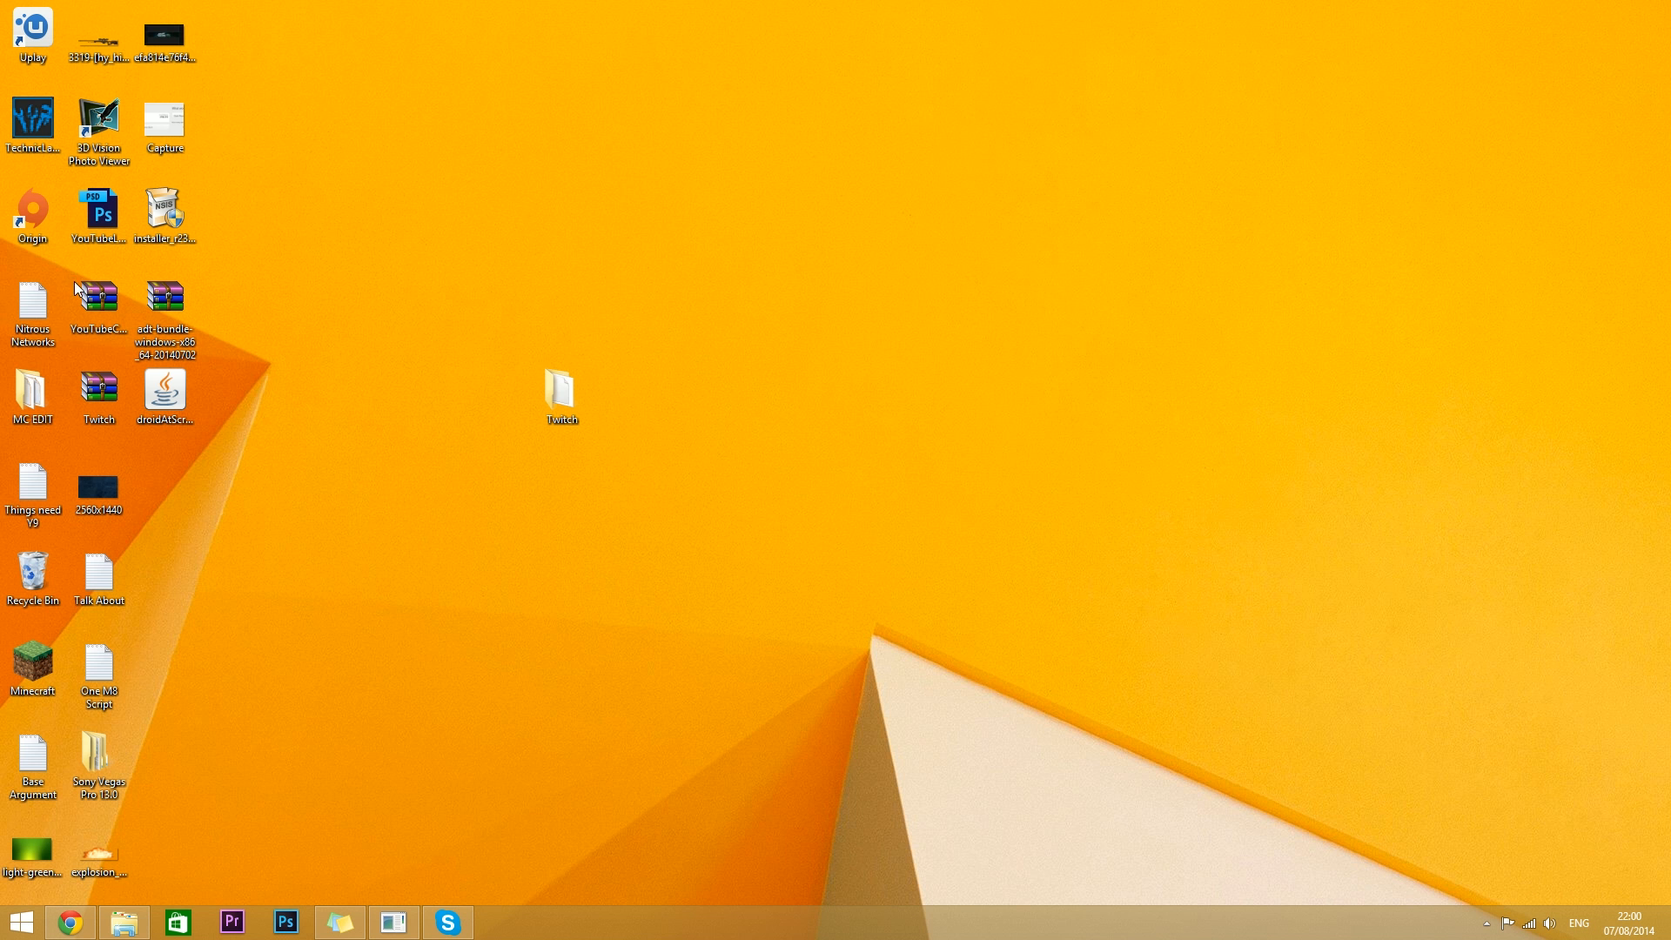
mouse_move(165, 298)
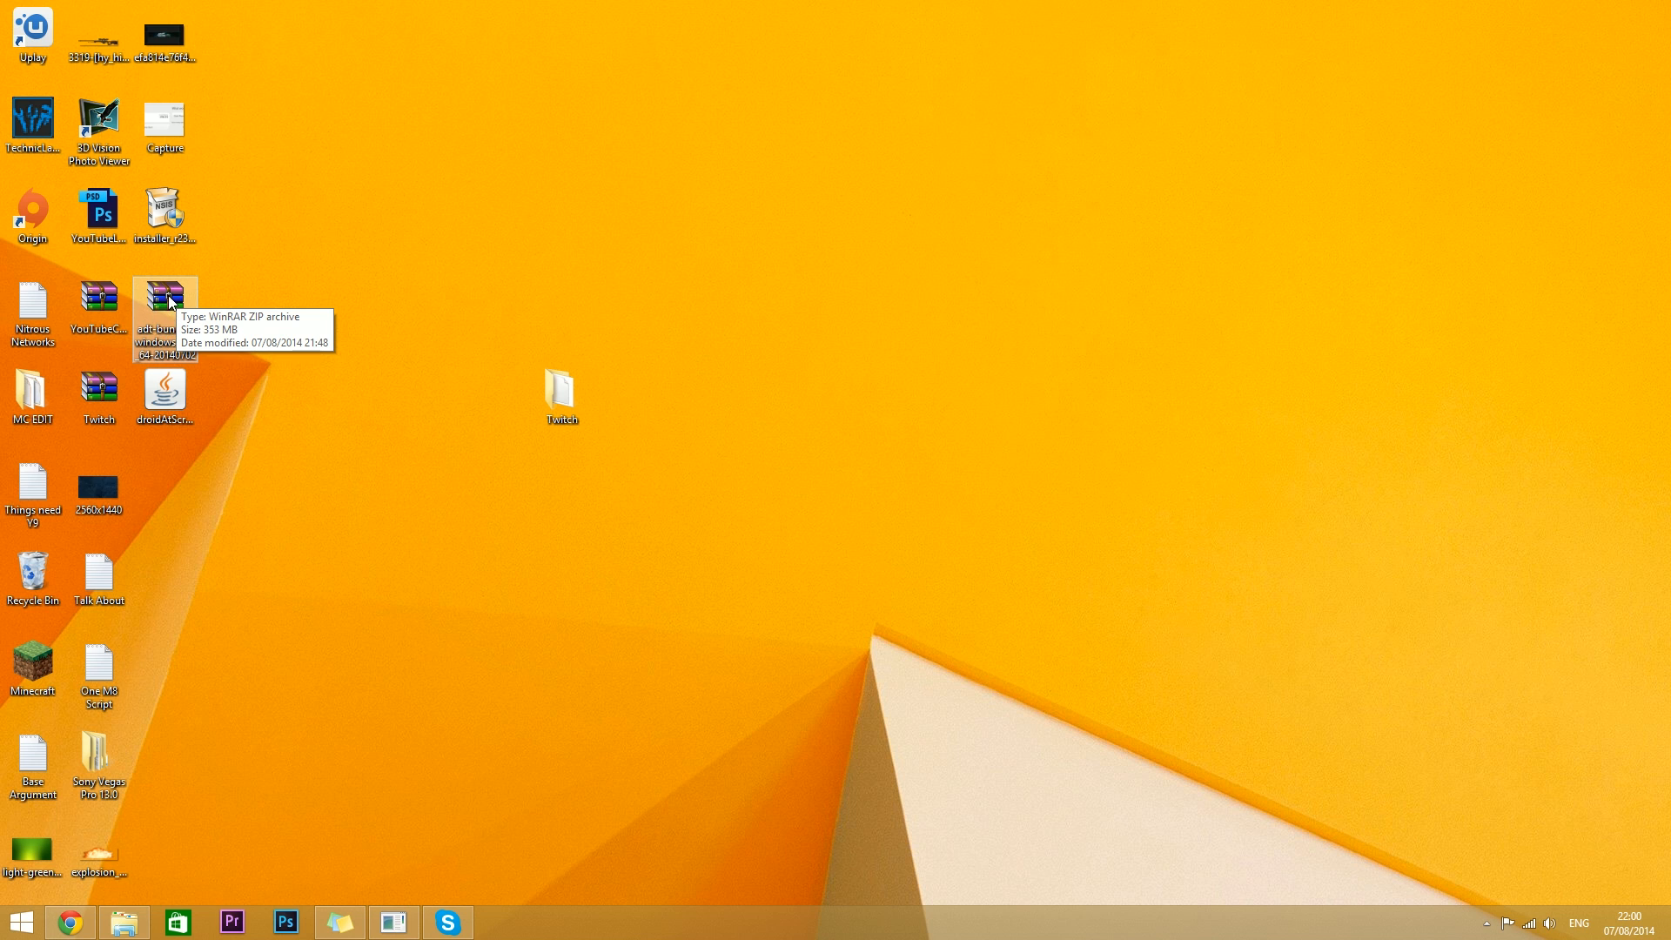
Open the downloaded adt-bundle zip in WinRAR and dismiss the expired-licence notice
double_click(163, 298)
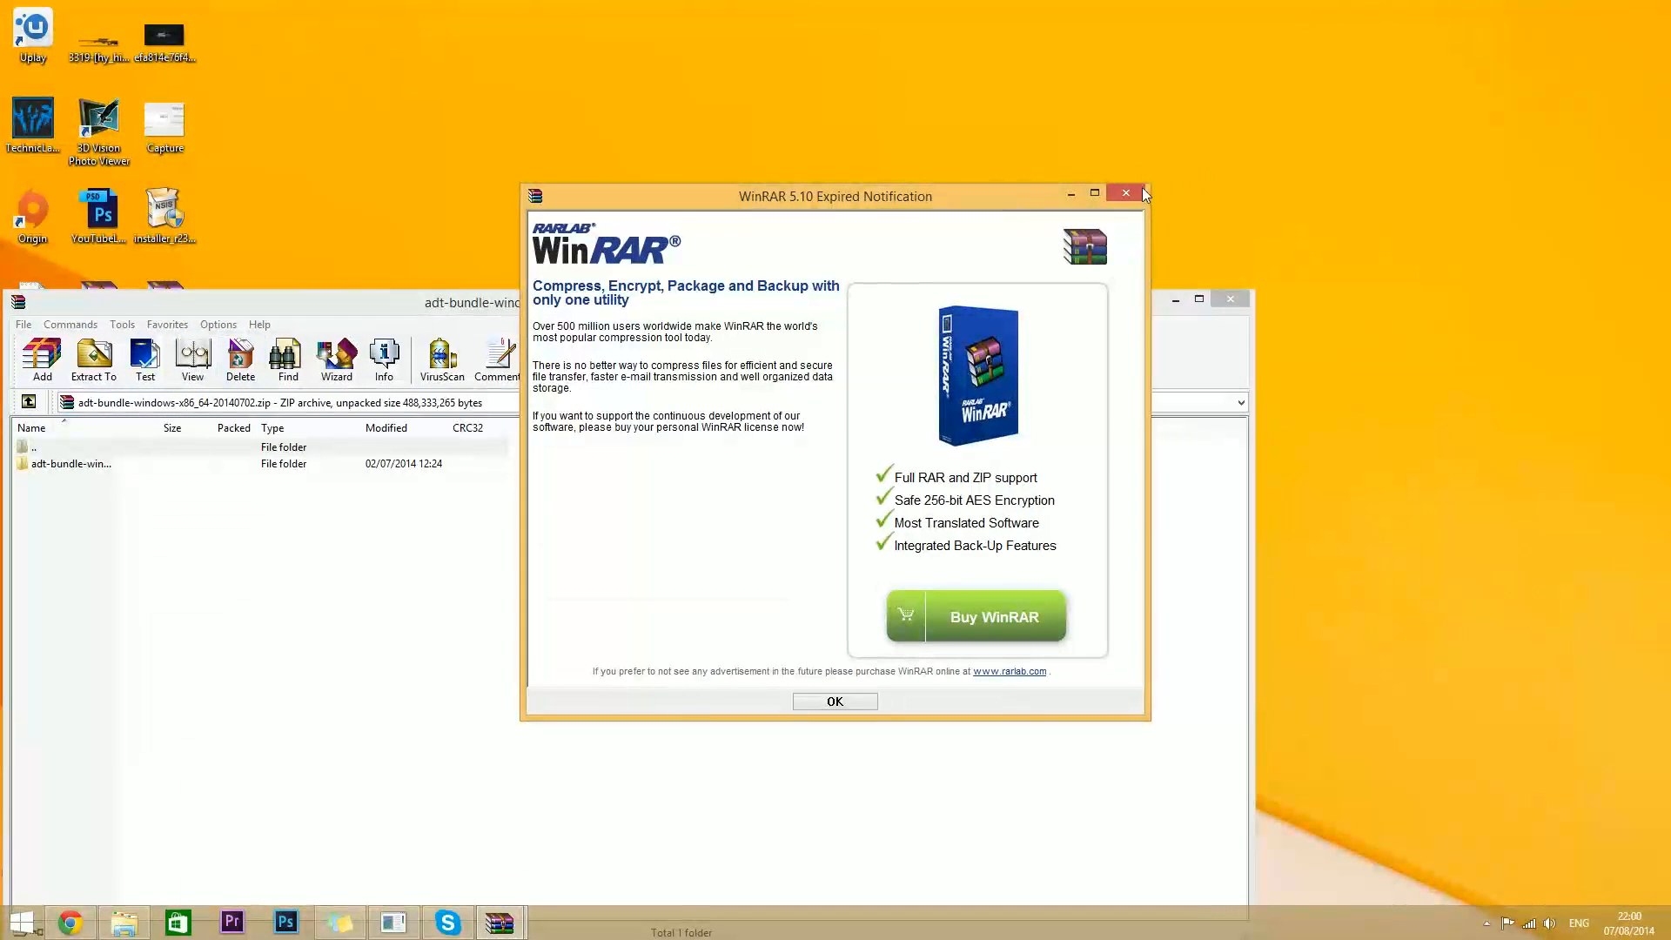
click(833, 701)
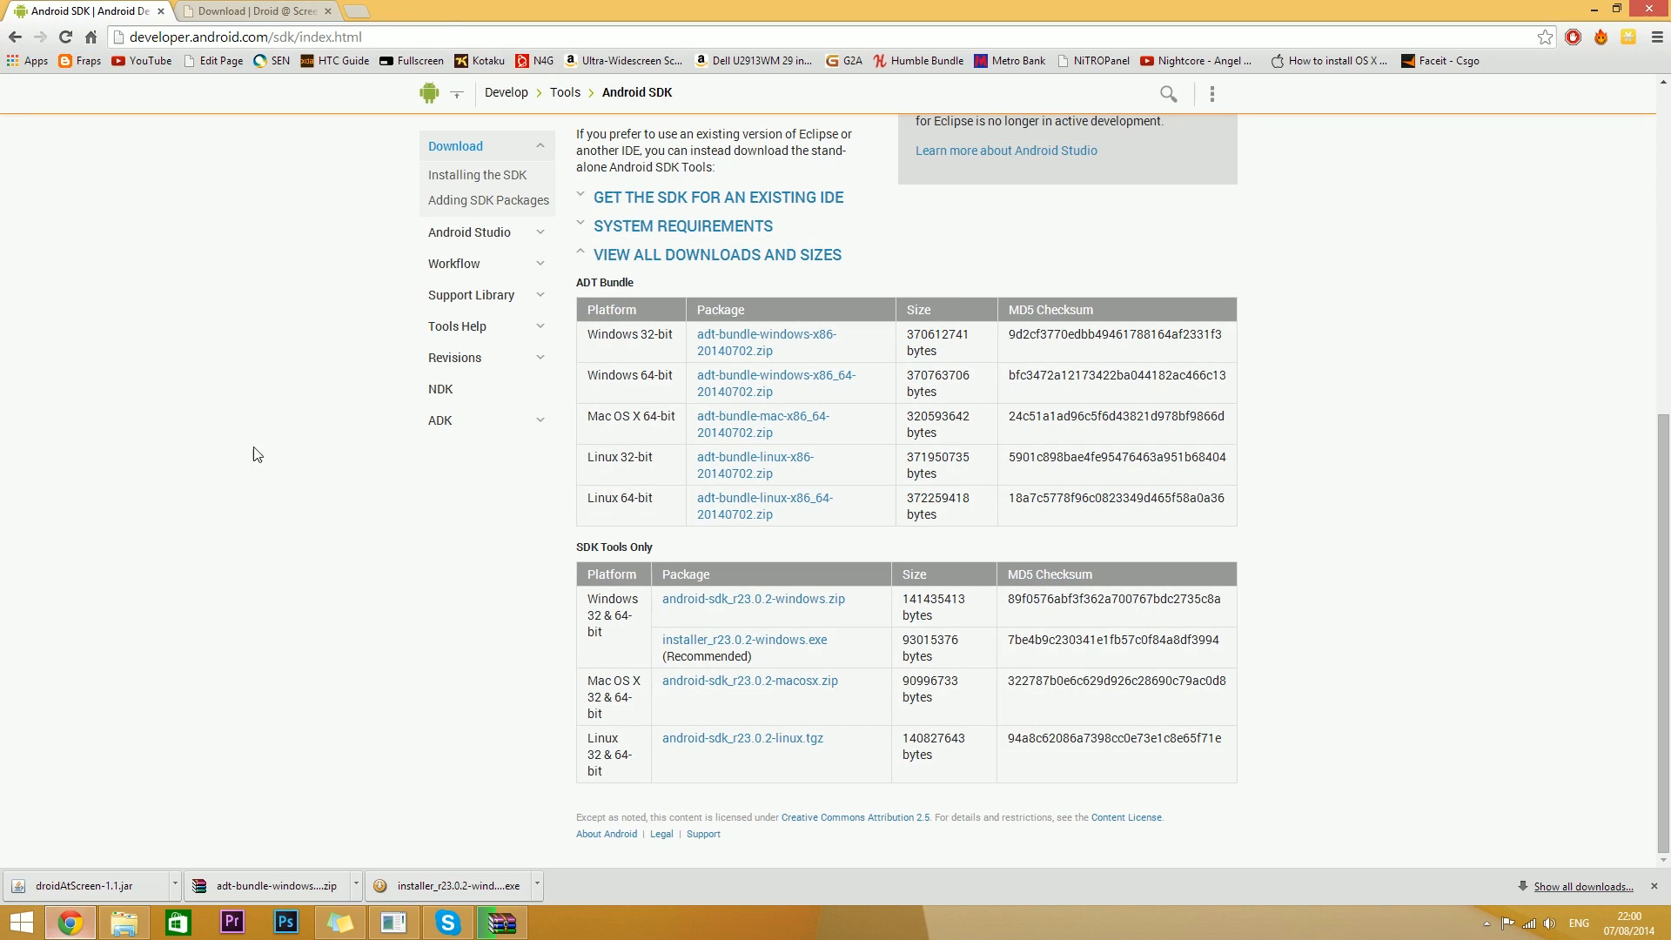
Switch Chrome to the Droid@Screen download page listing versions 1.1, 1.0.2 and 1.0.1
click(256, 12)
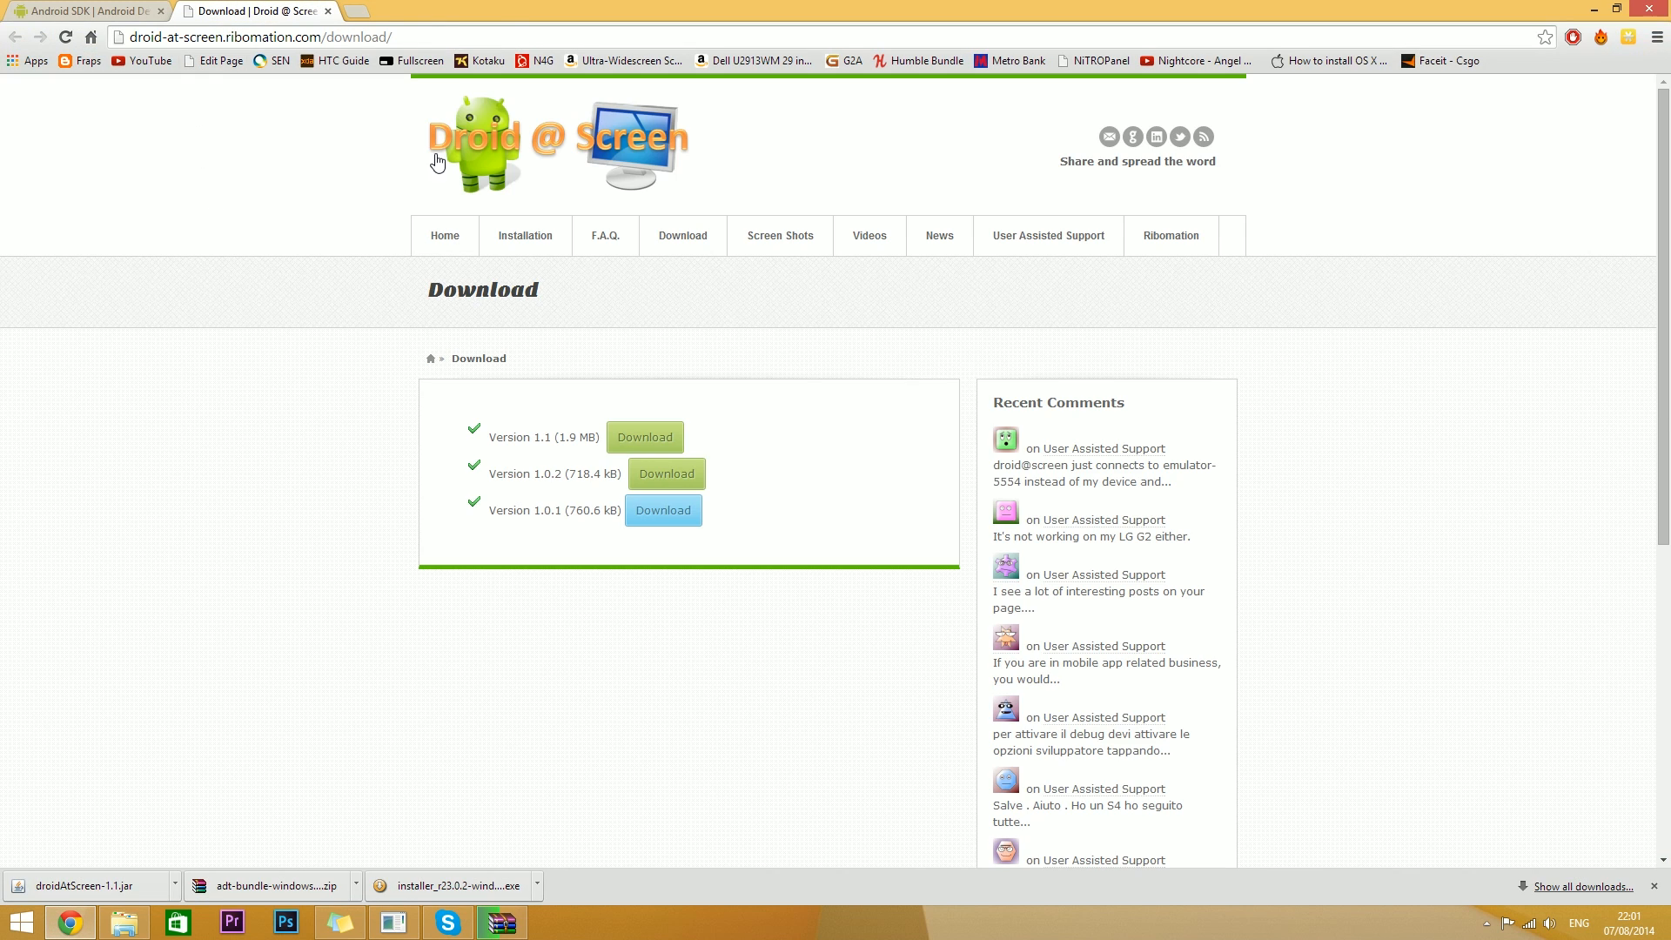
mouse_move(977, 155)
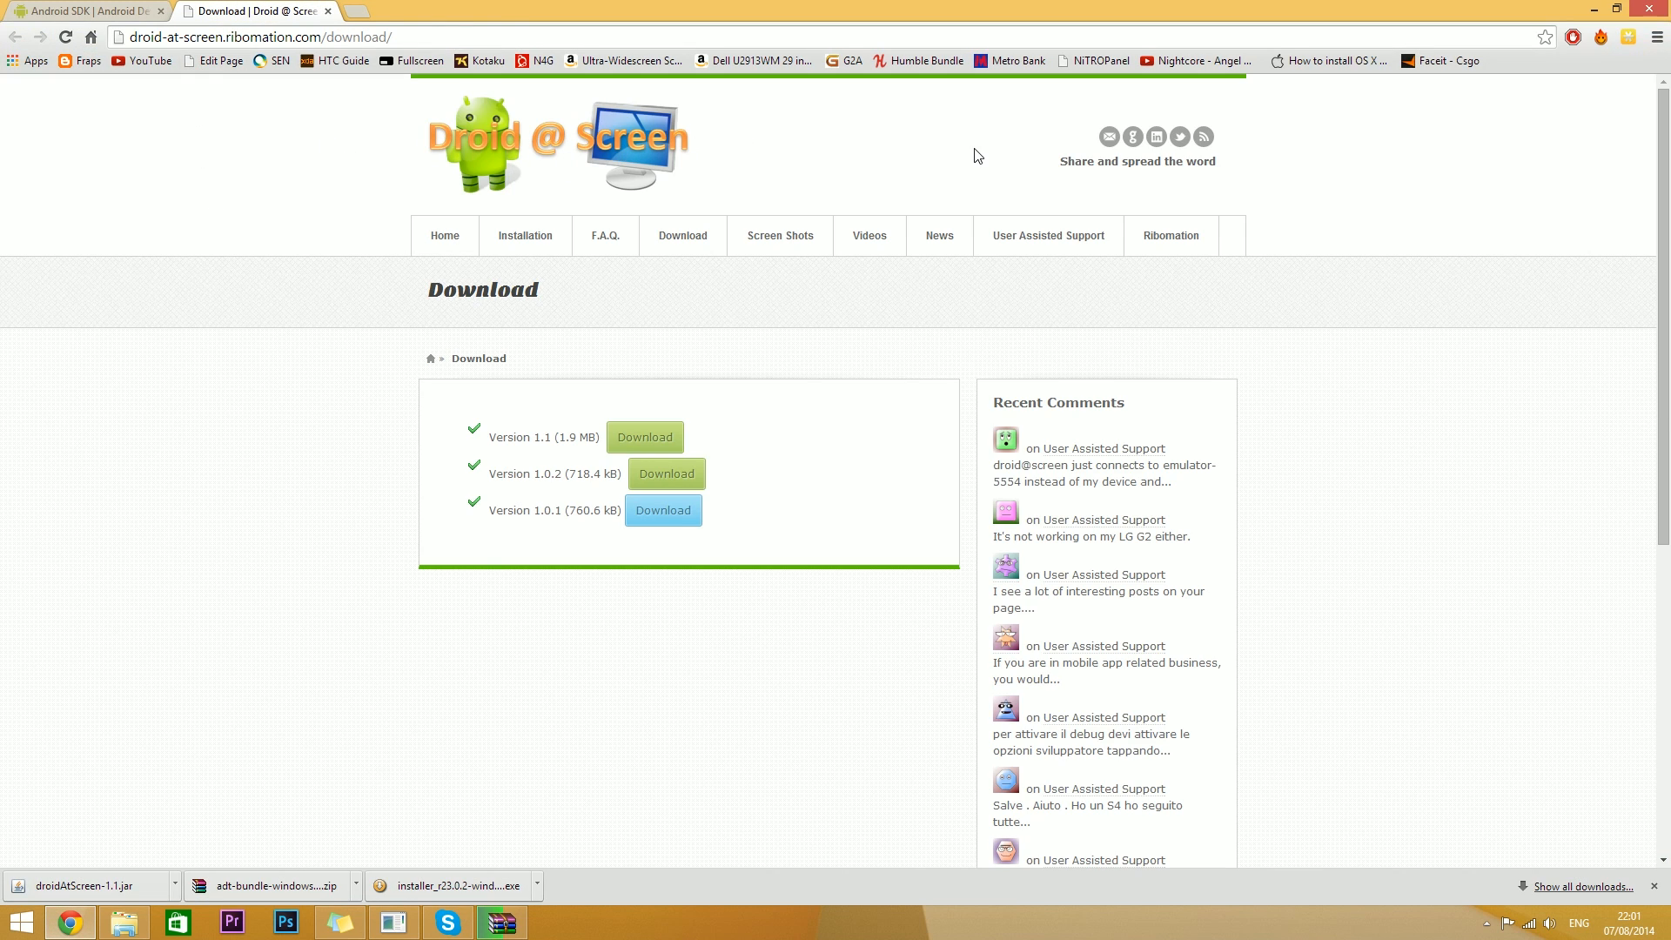
mouse_move(441, 197)
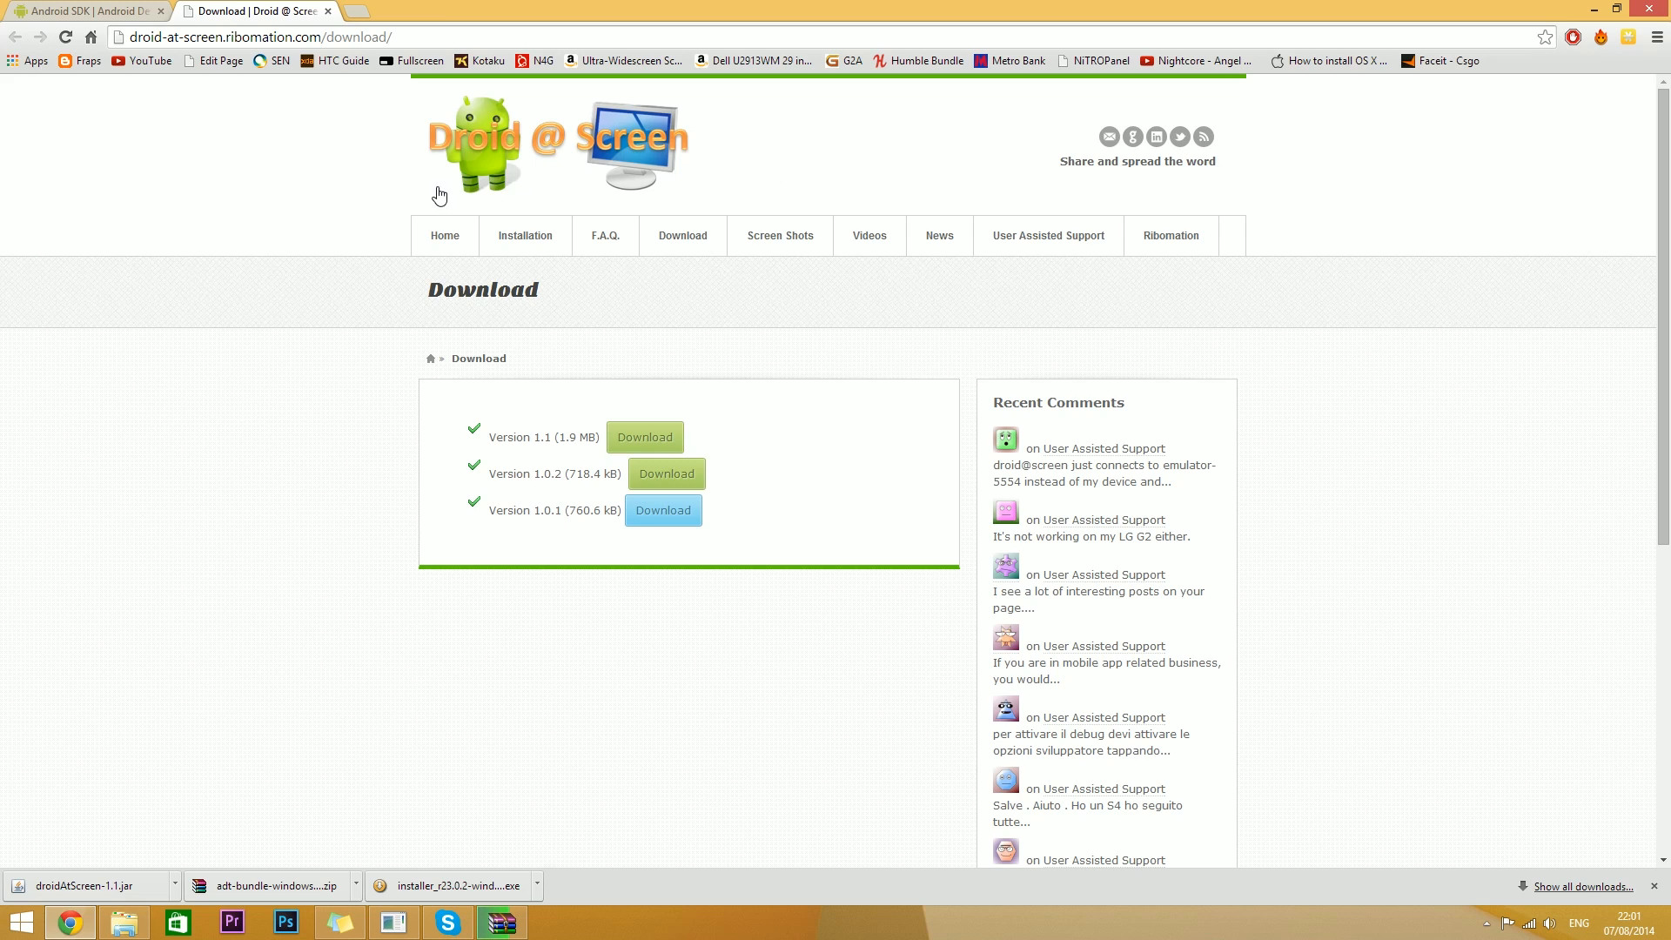
mouse_move(508, 435)
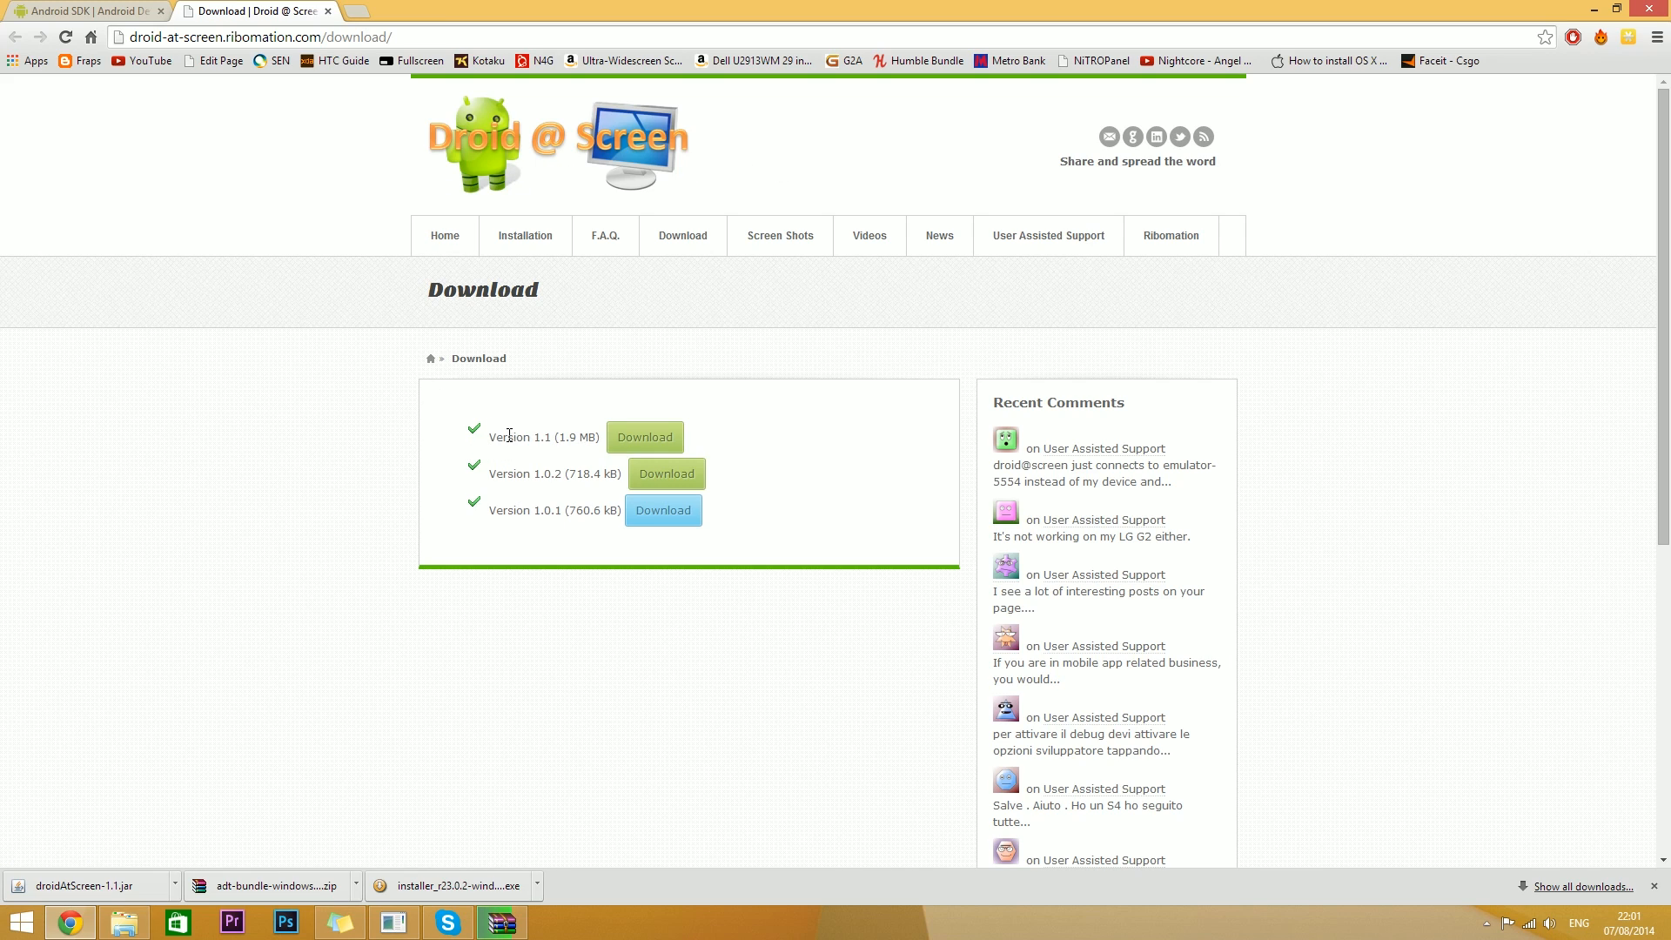
mouse_move(644, 436)
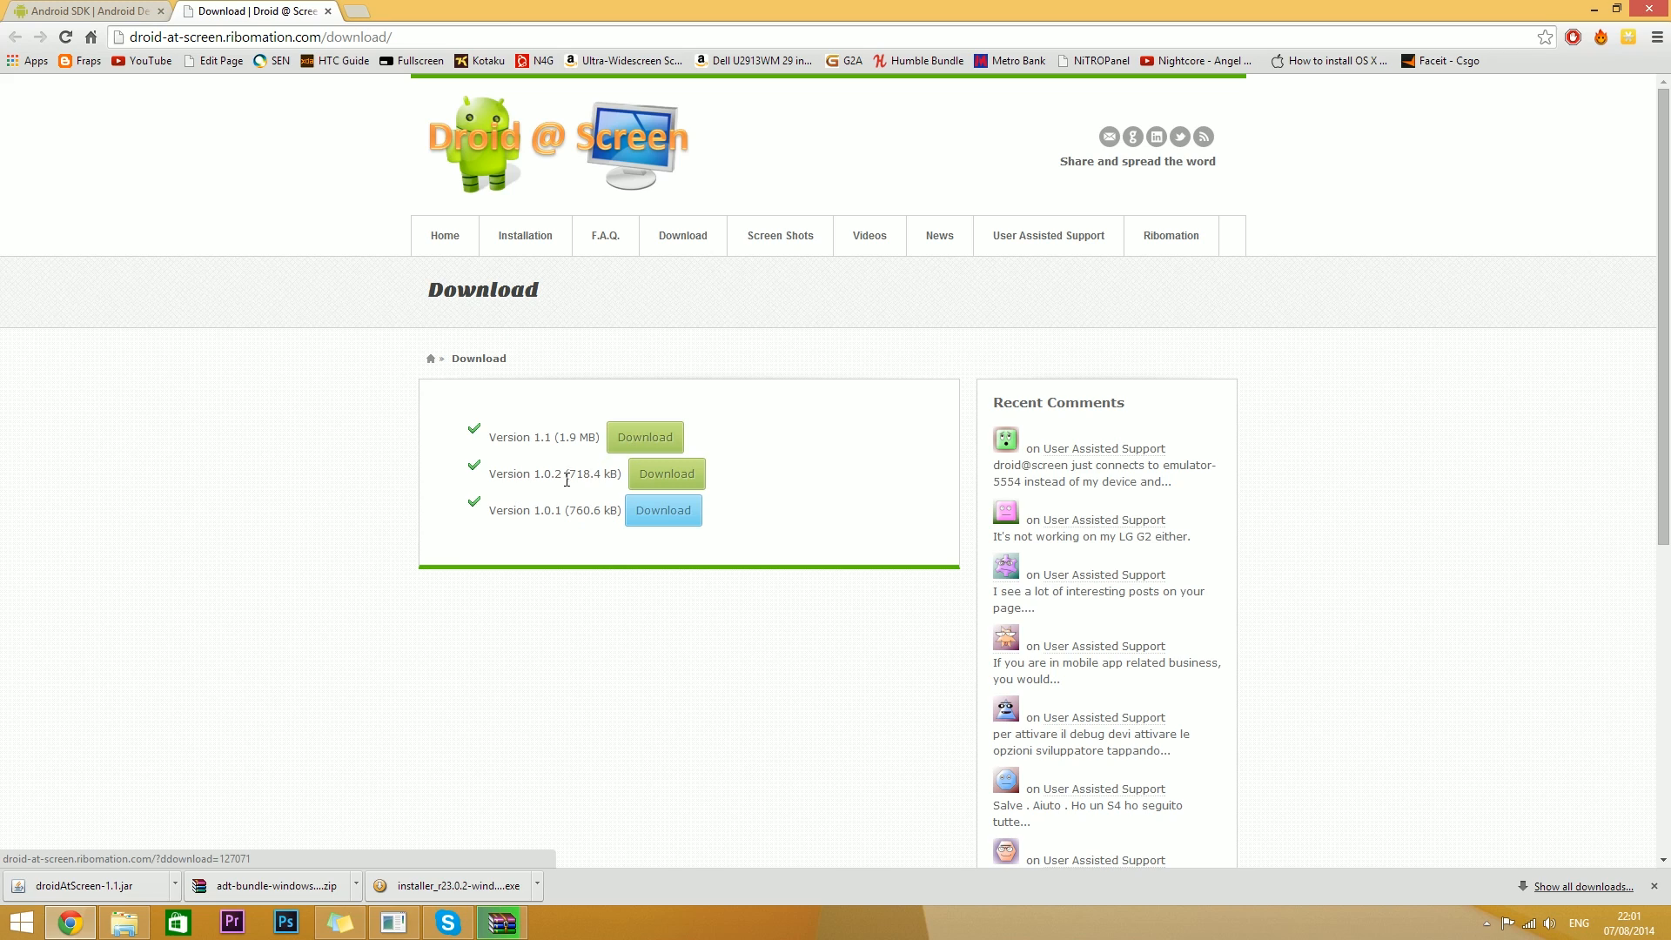
mouse_move(611, 452)
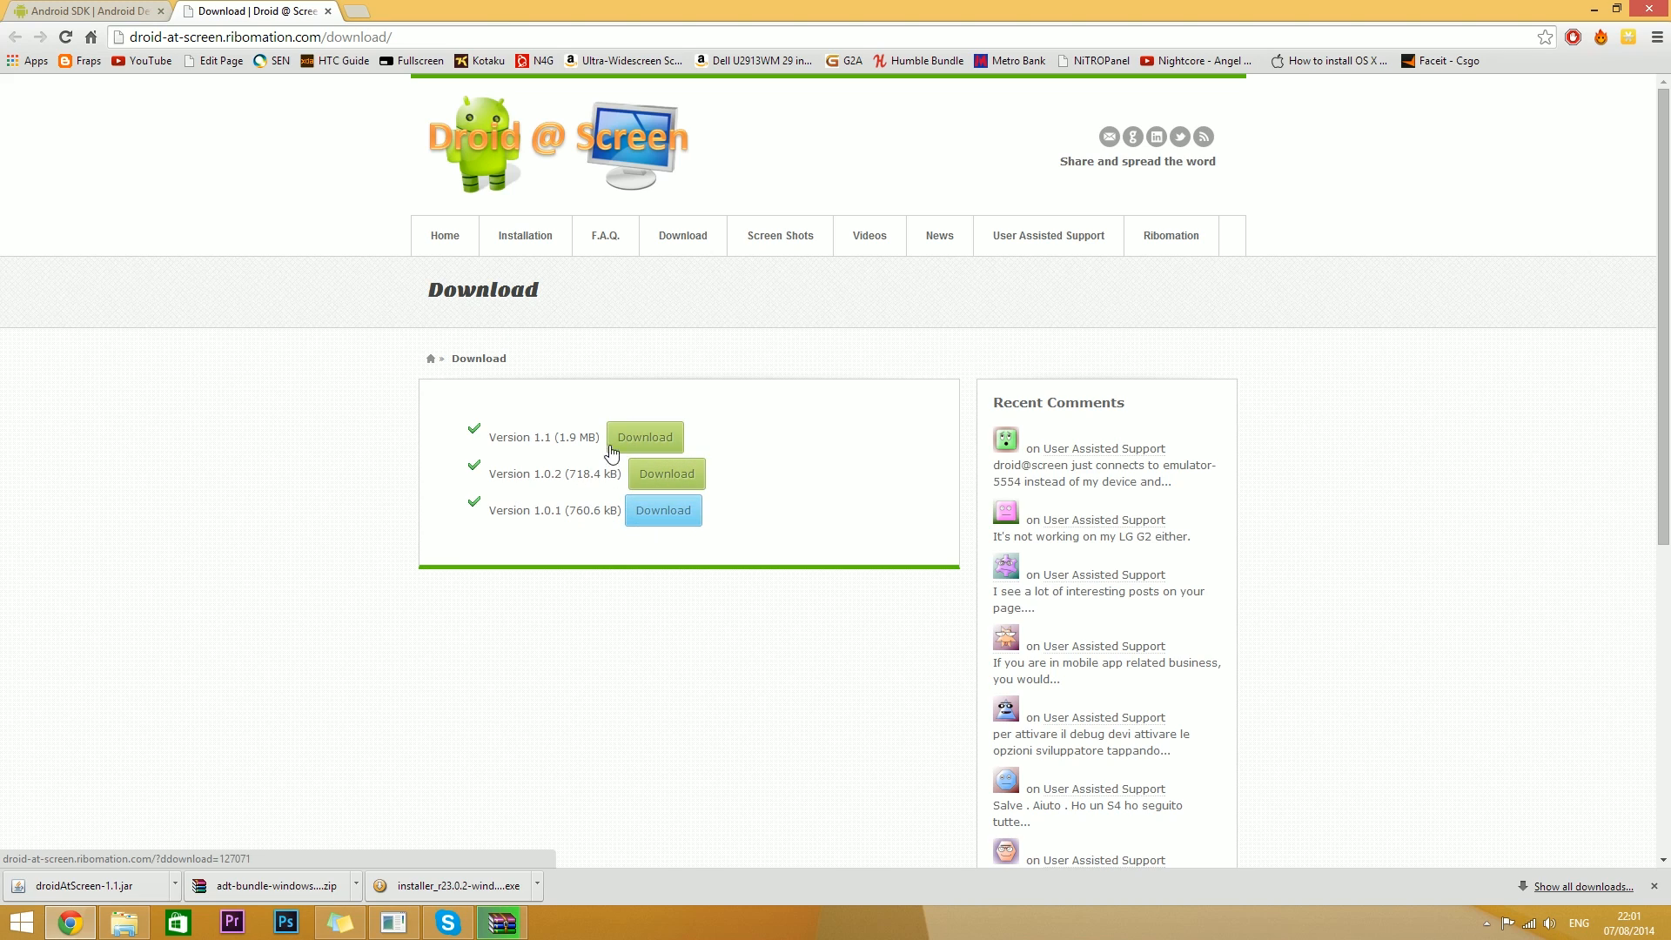
mouse_move(675, 416)
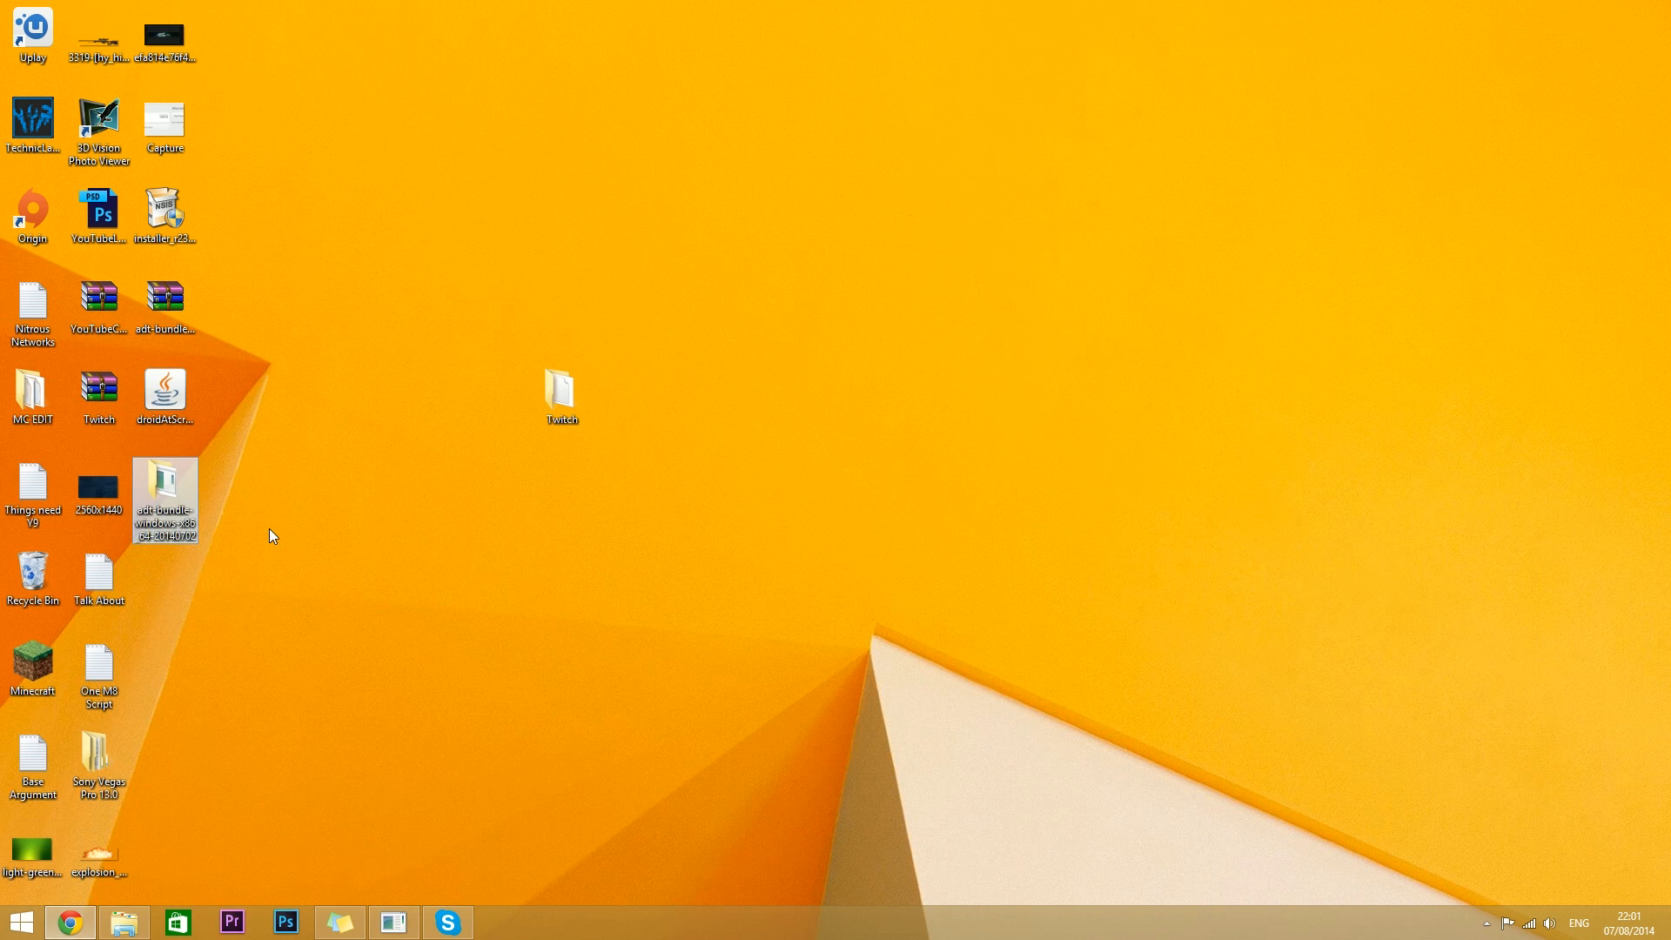
double_click(164, 490)
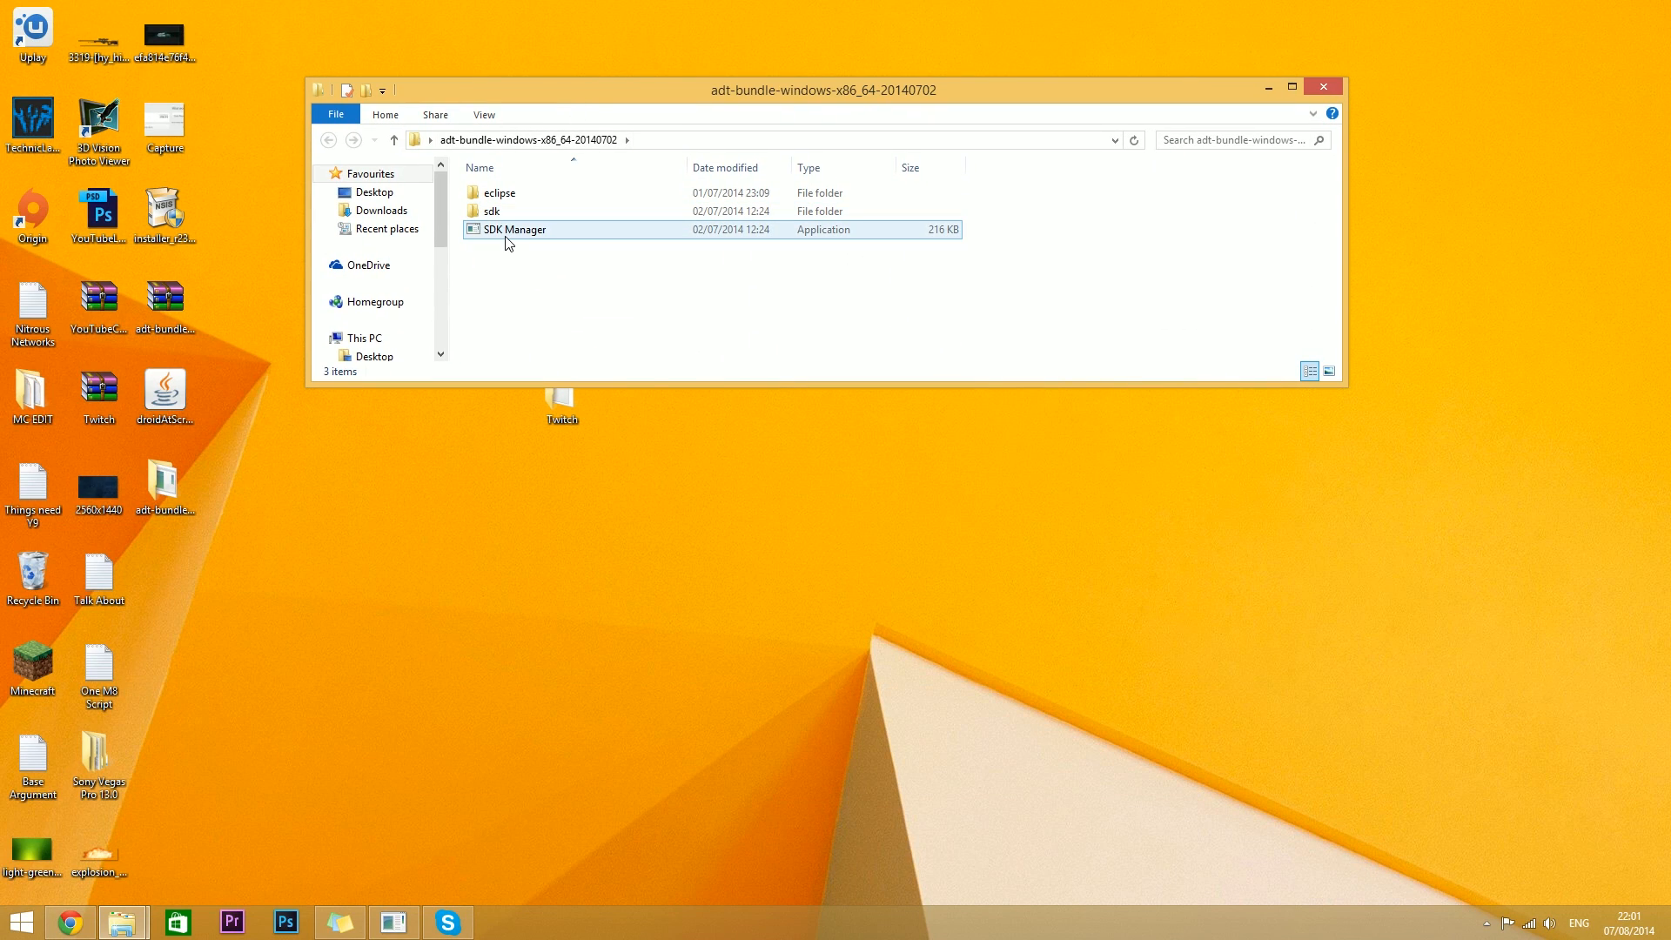
double_click(515, 230)
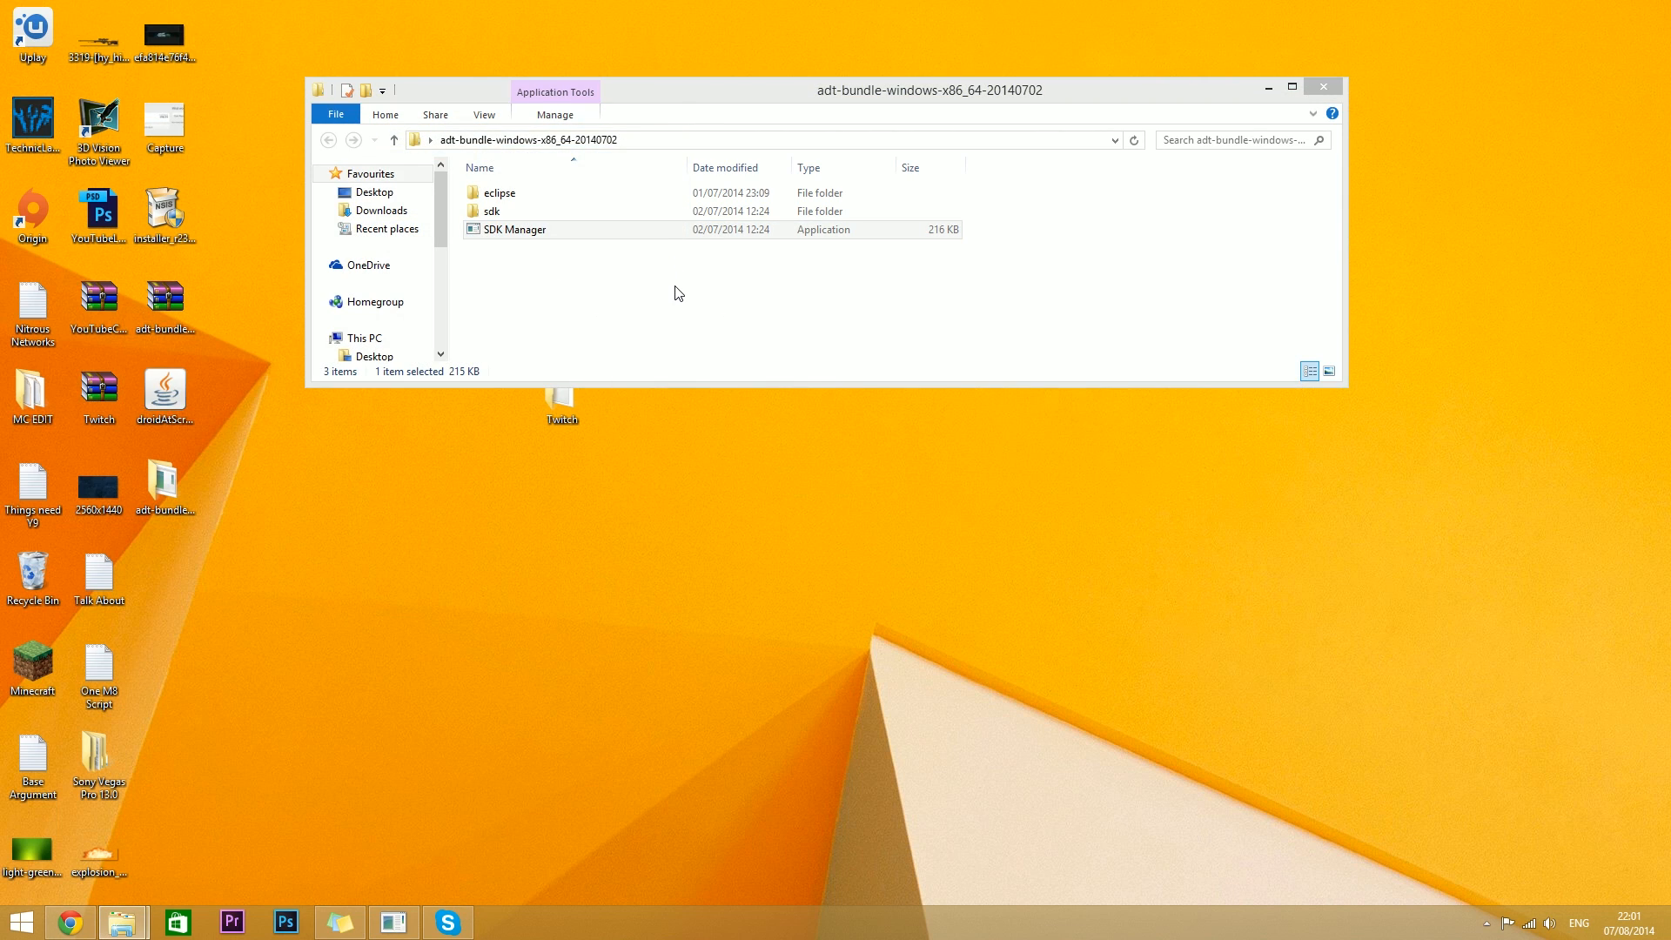
double_click(515, 230)
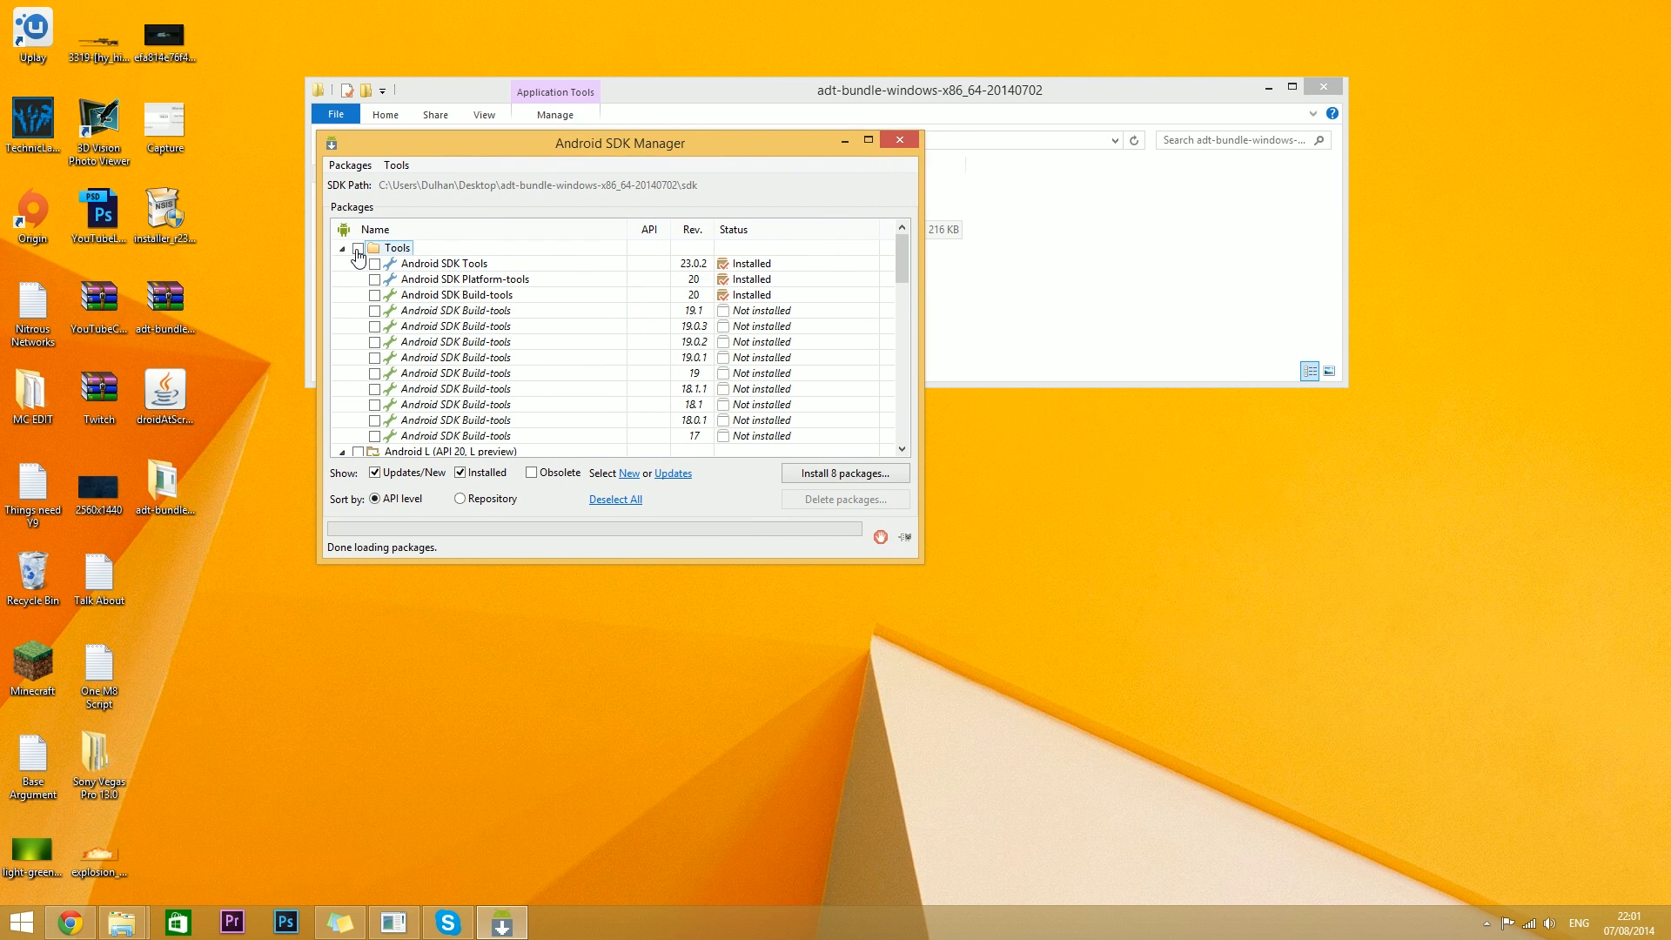
Install the 17 selected packages with the license accepted, then close the SDK Manager once finished
click(358, 247)
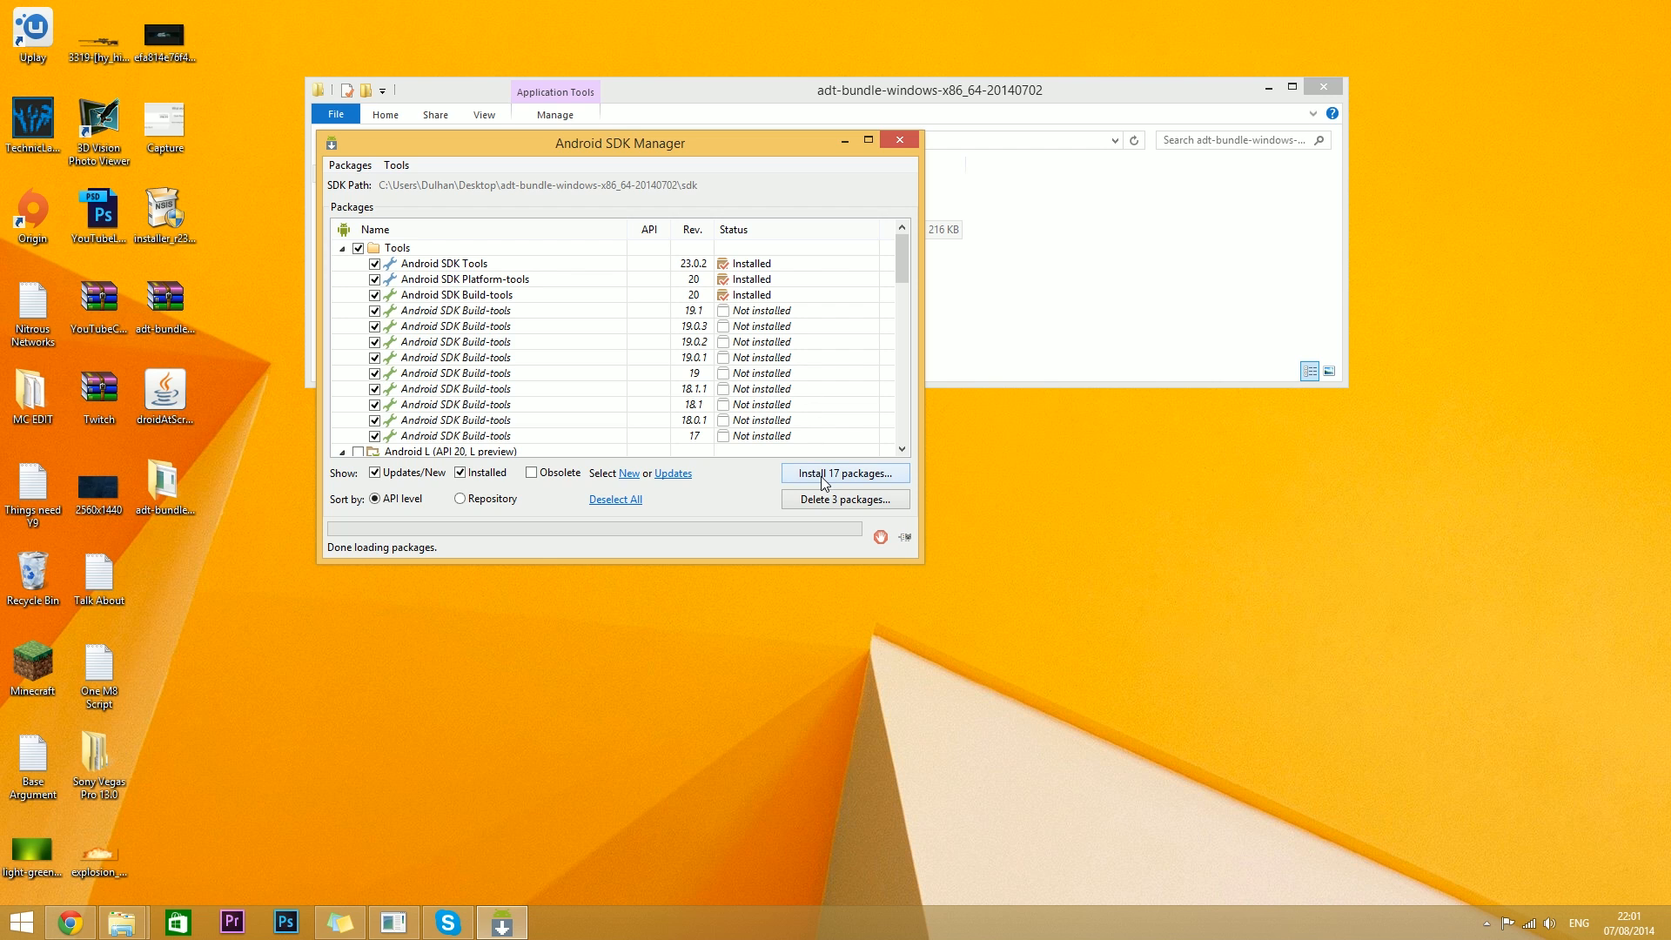
click(844, 472)
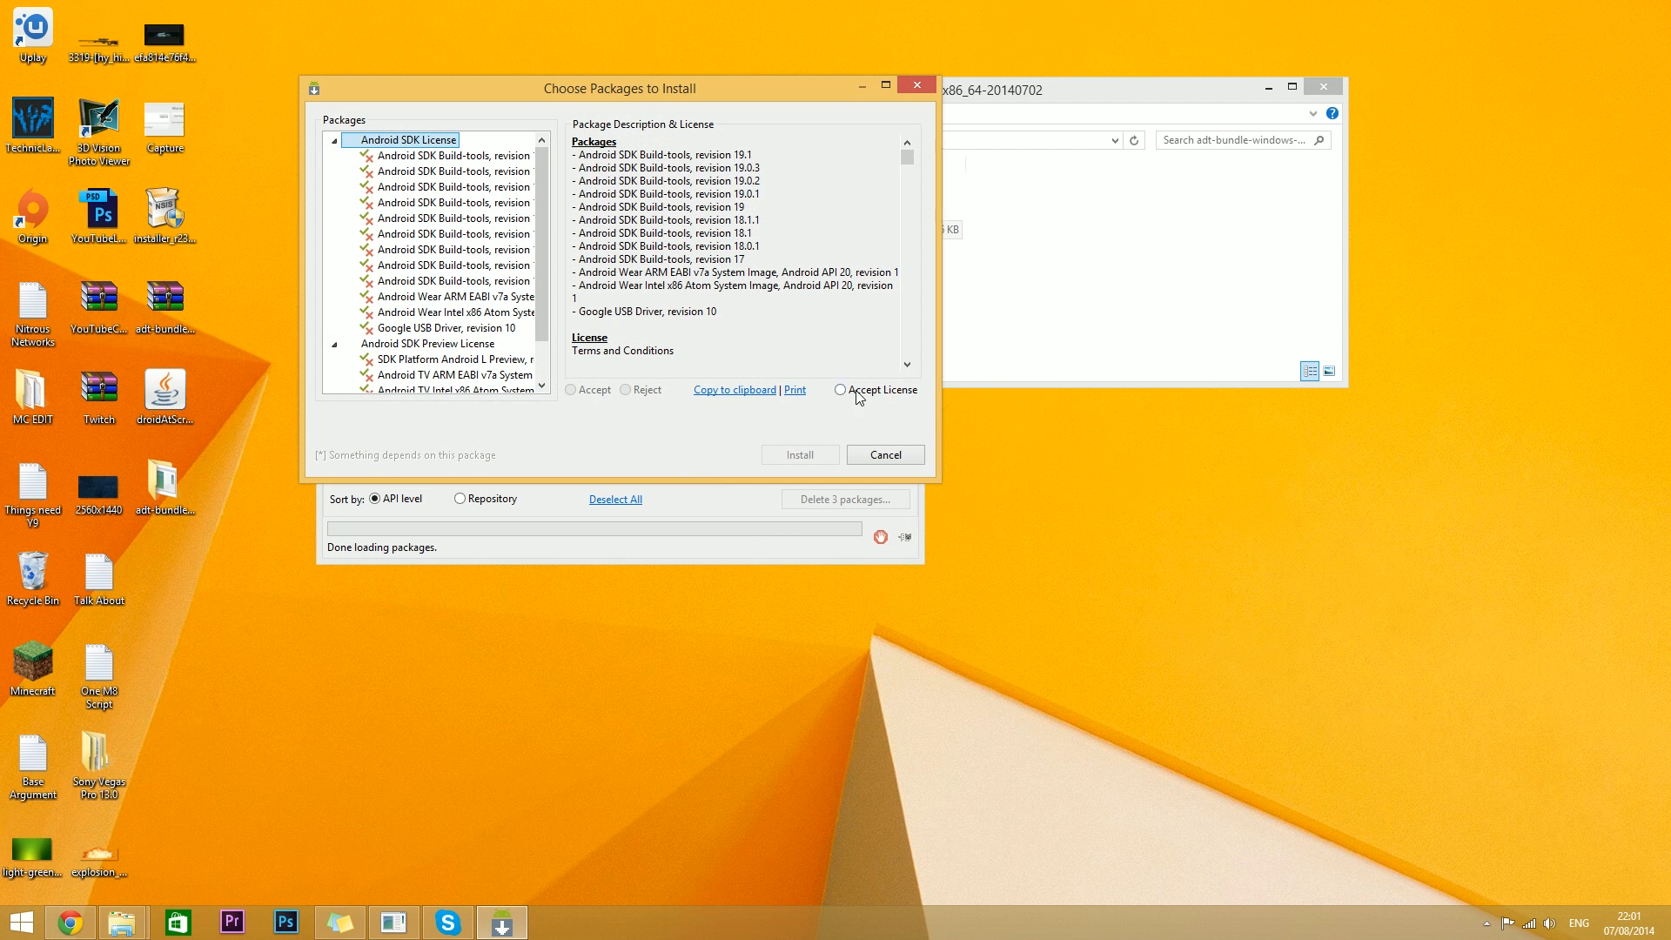
click(798, 455)
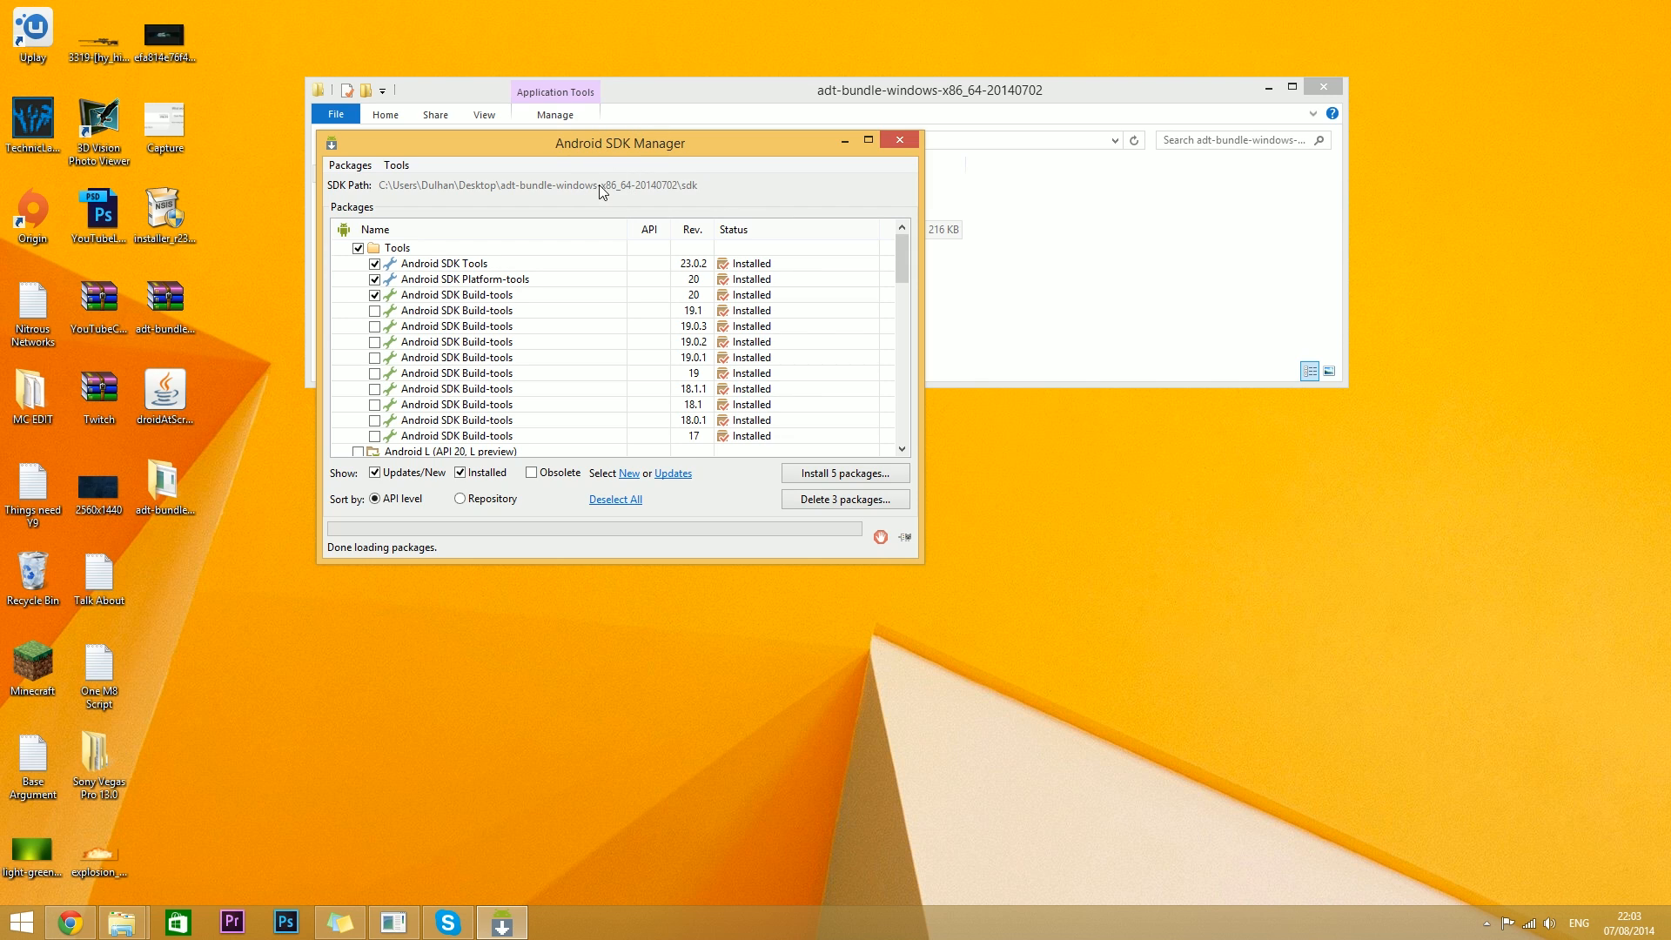
click(898, 139)
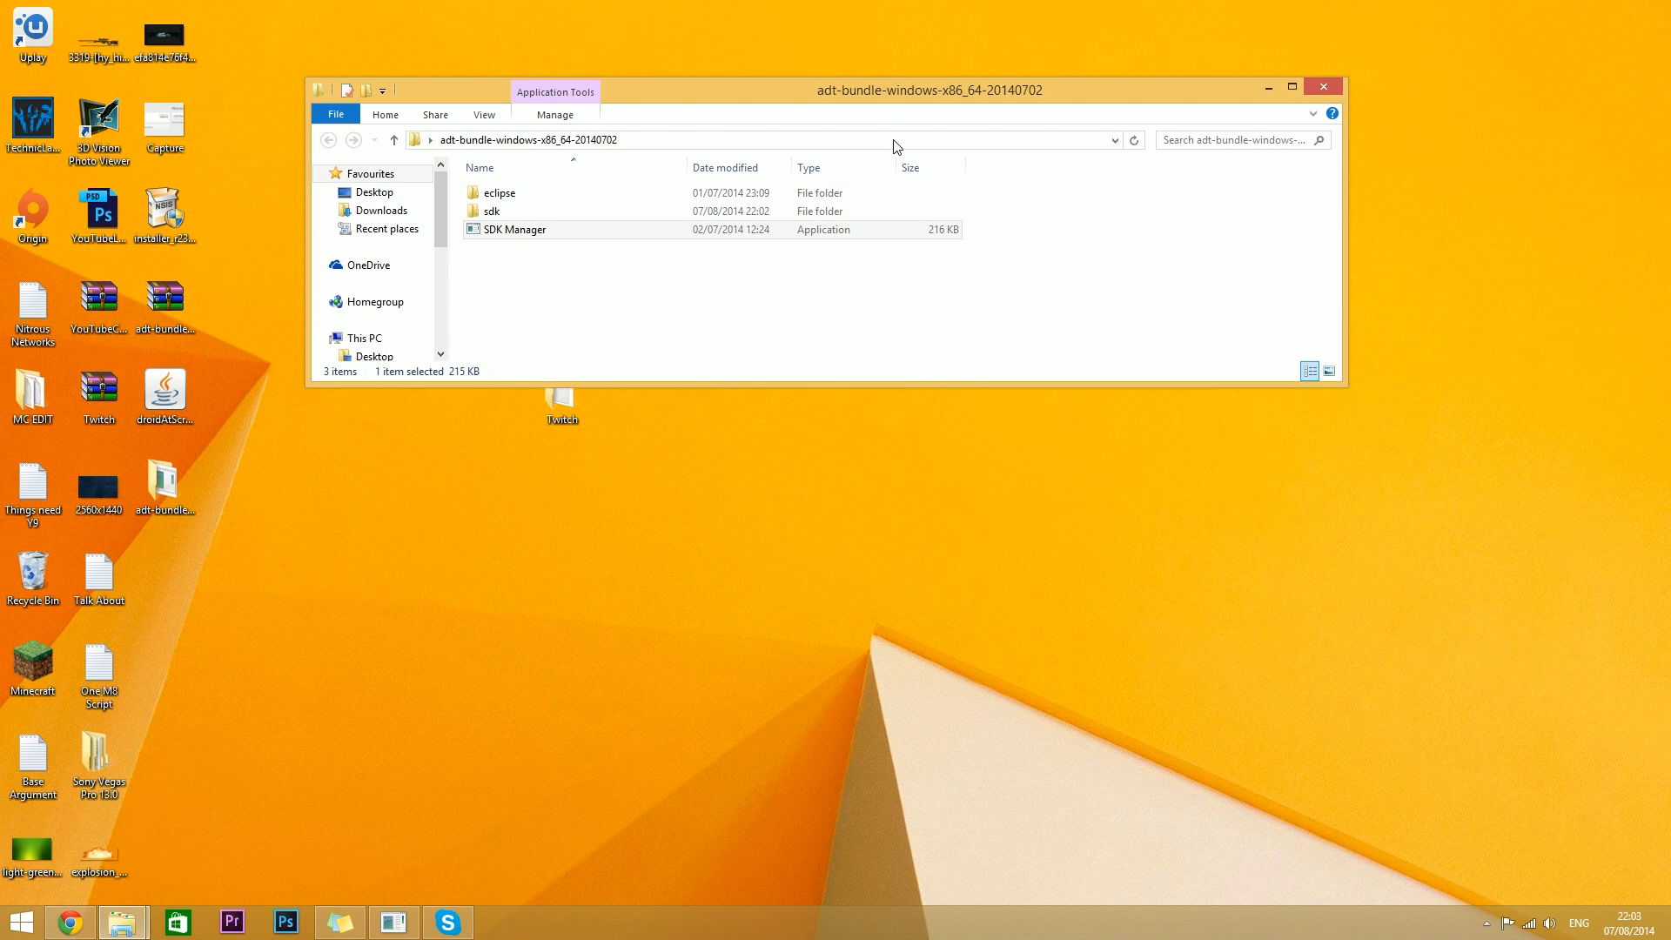
mouse_move(255, 486)
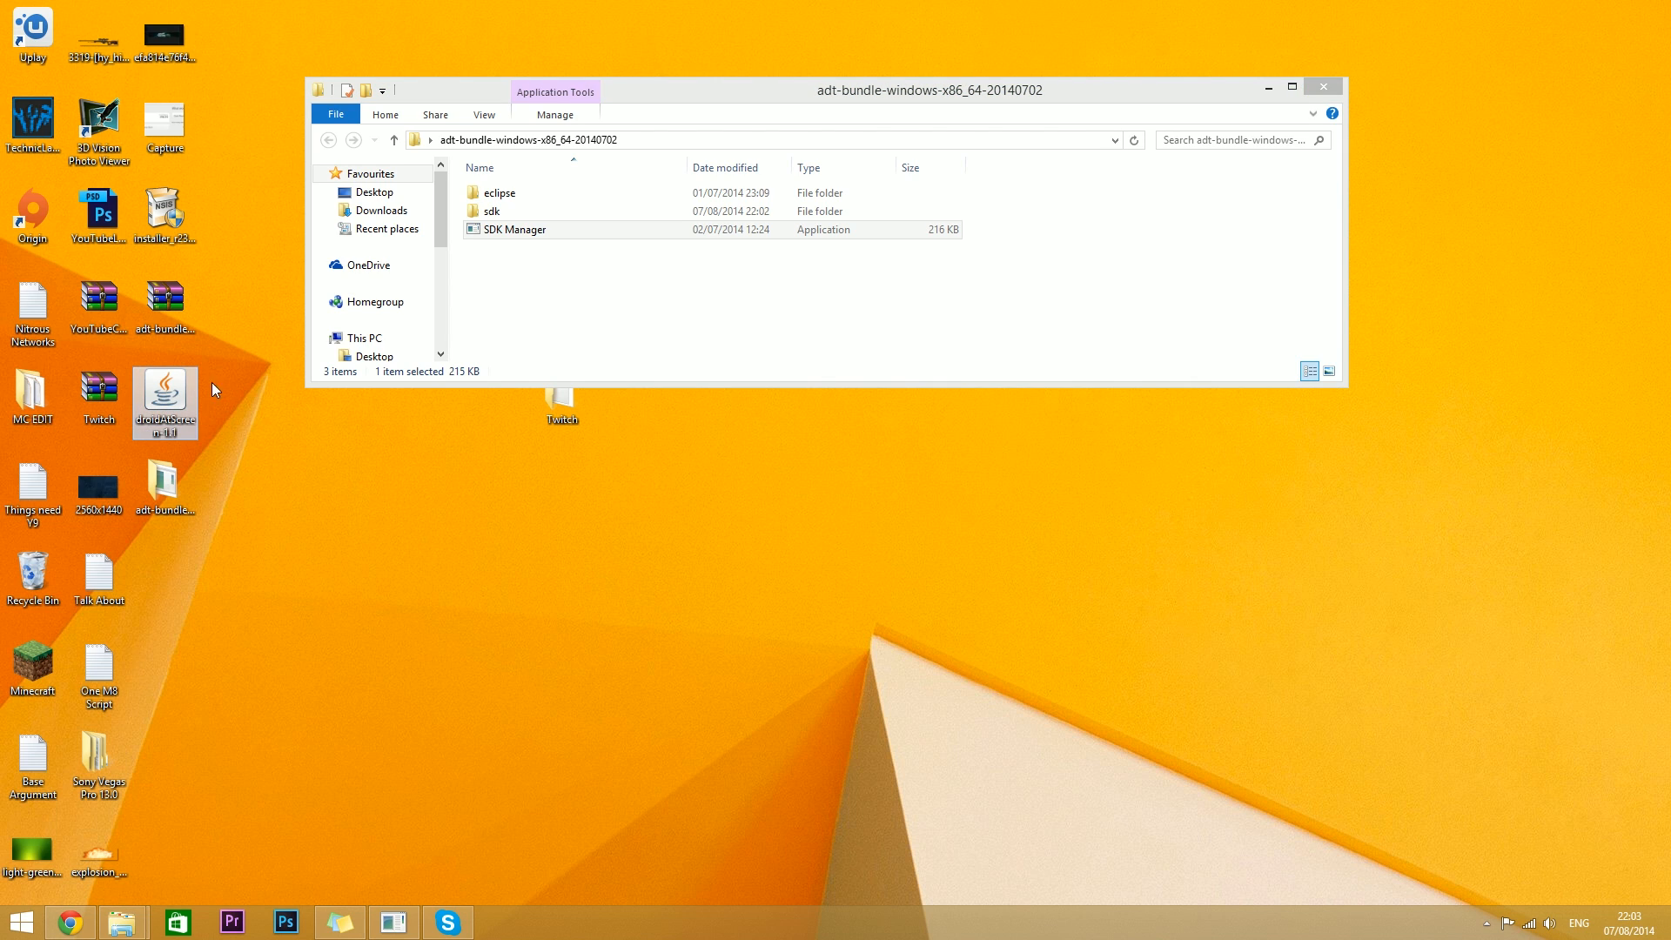
mouse_move(190, 423)
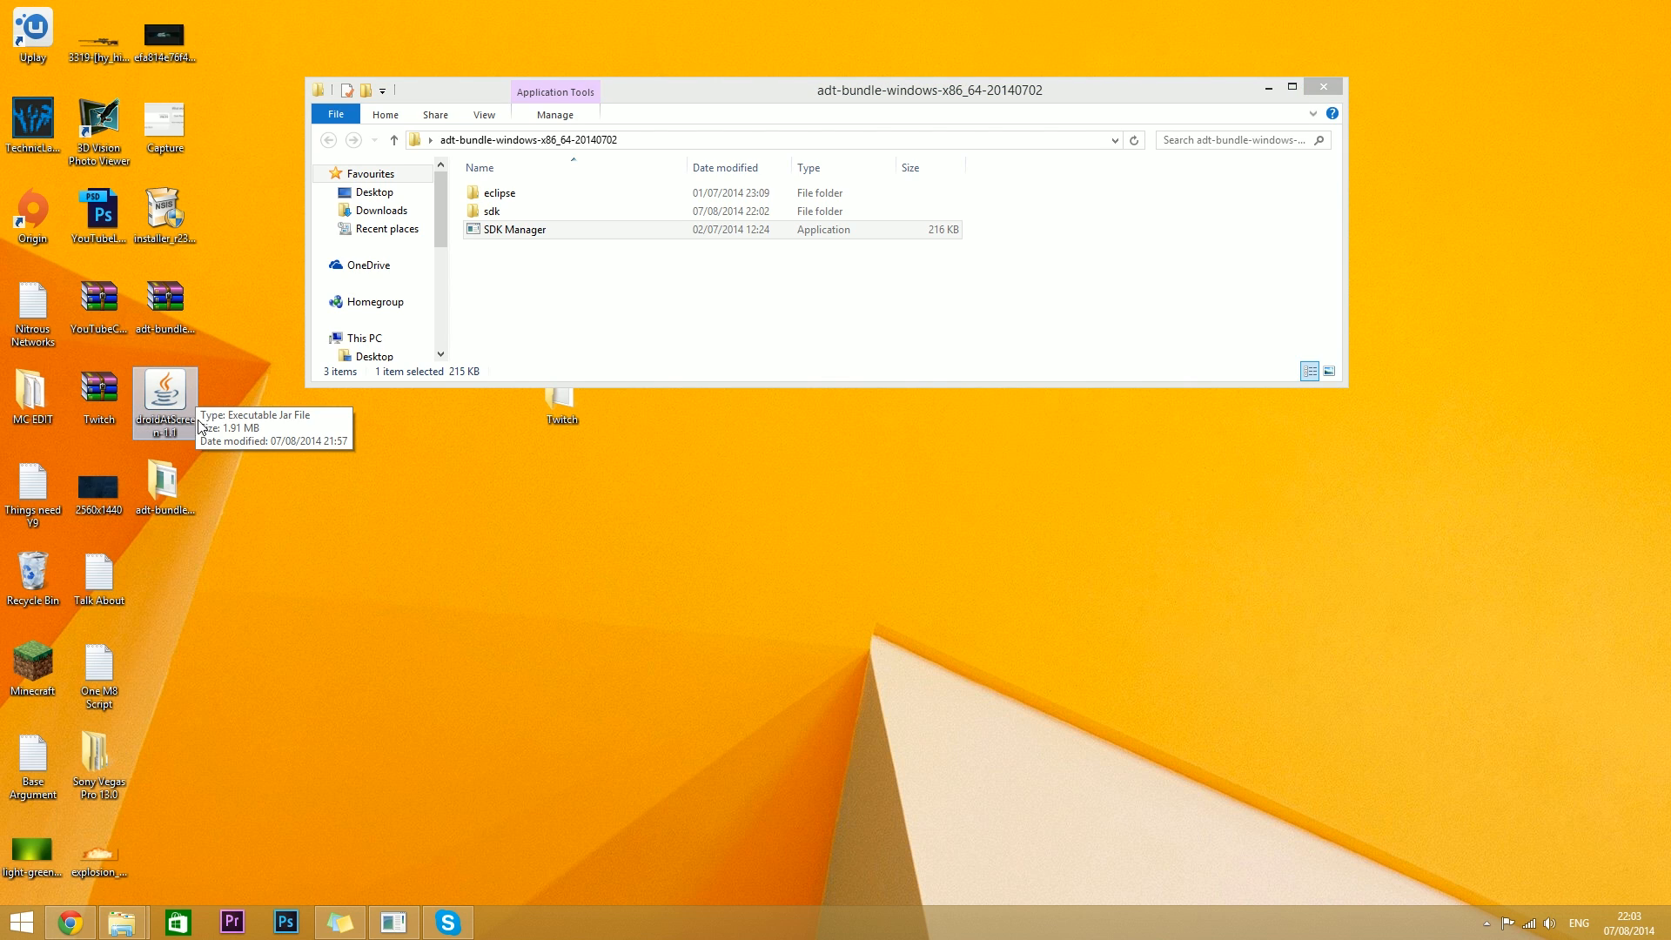
mouse_move(190, 428)
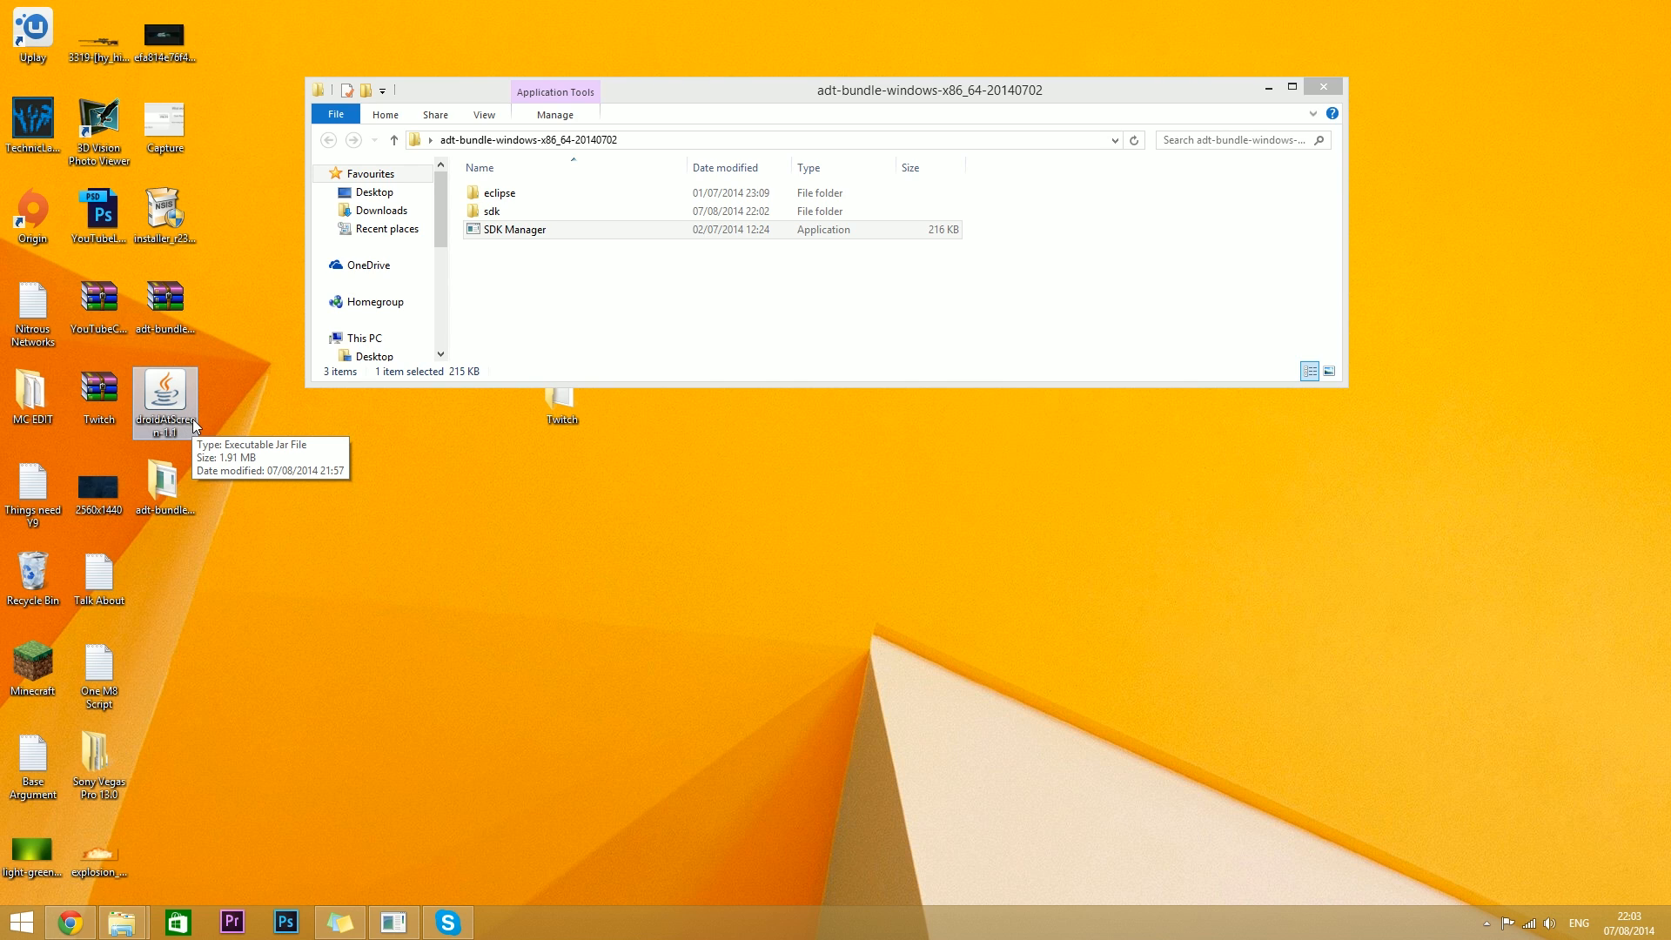
mouse_move(243, 421)
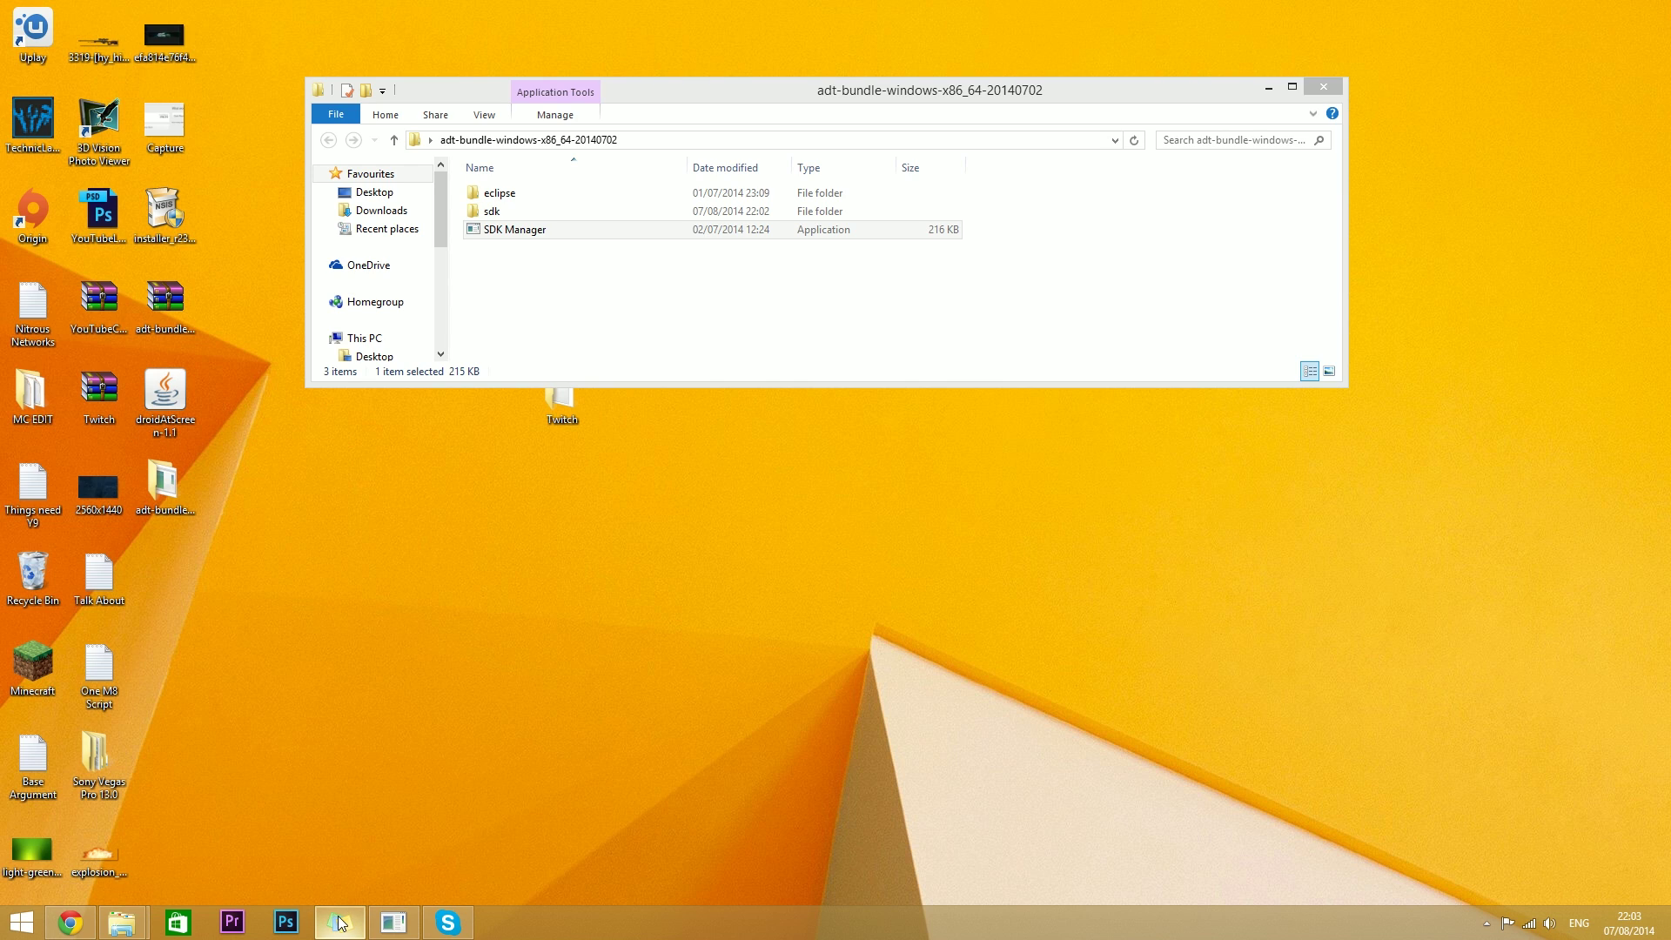
mouse_move(256, 597)
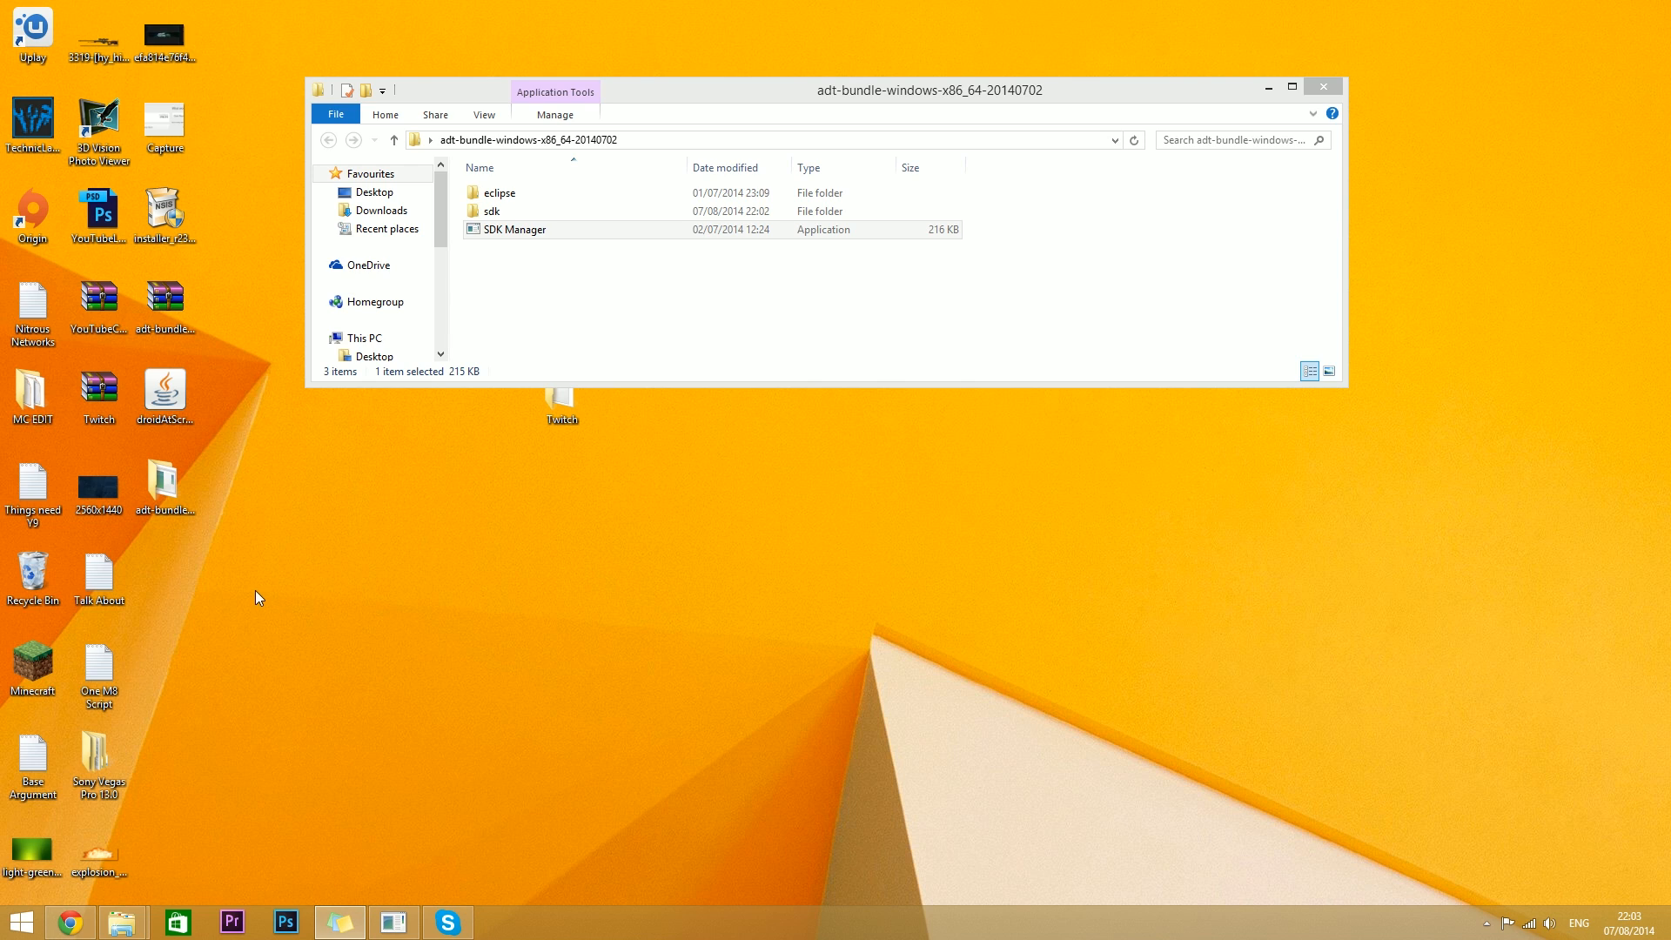
mouse_move(260, 553)
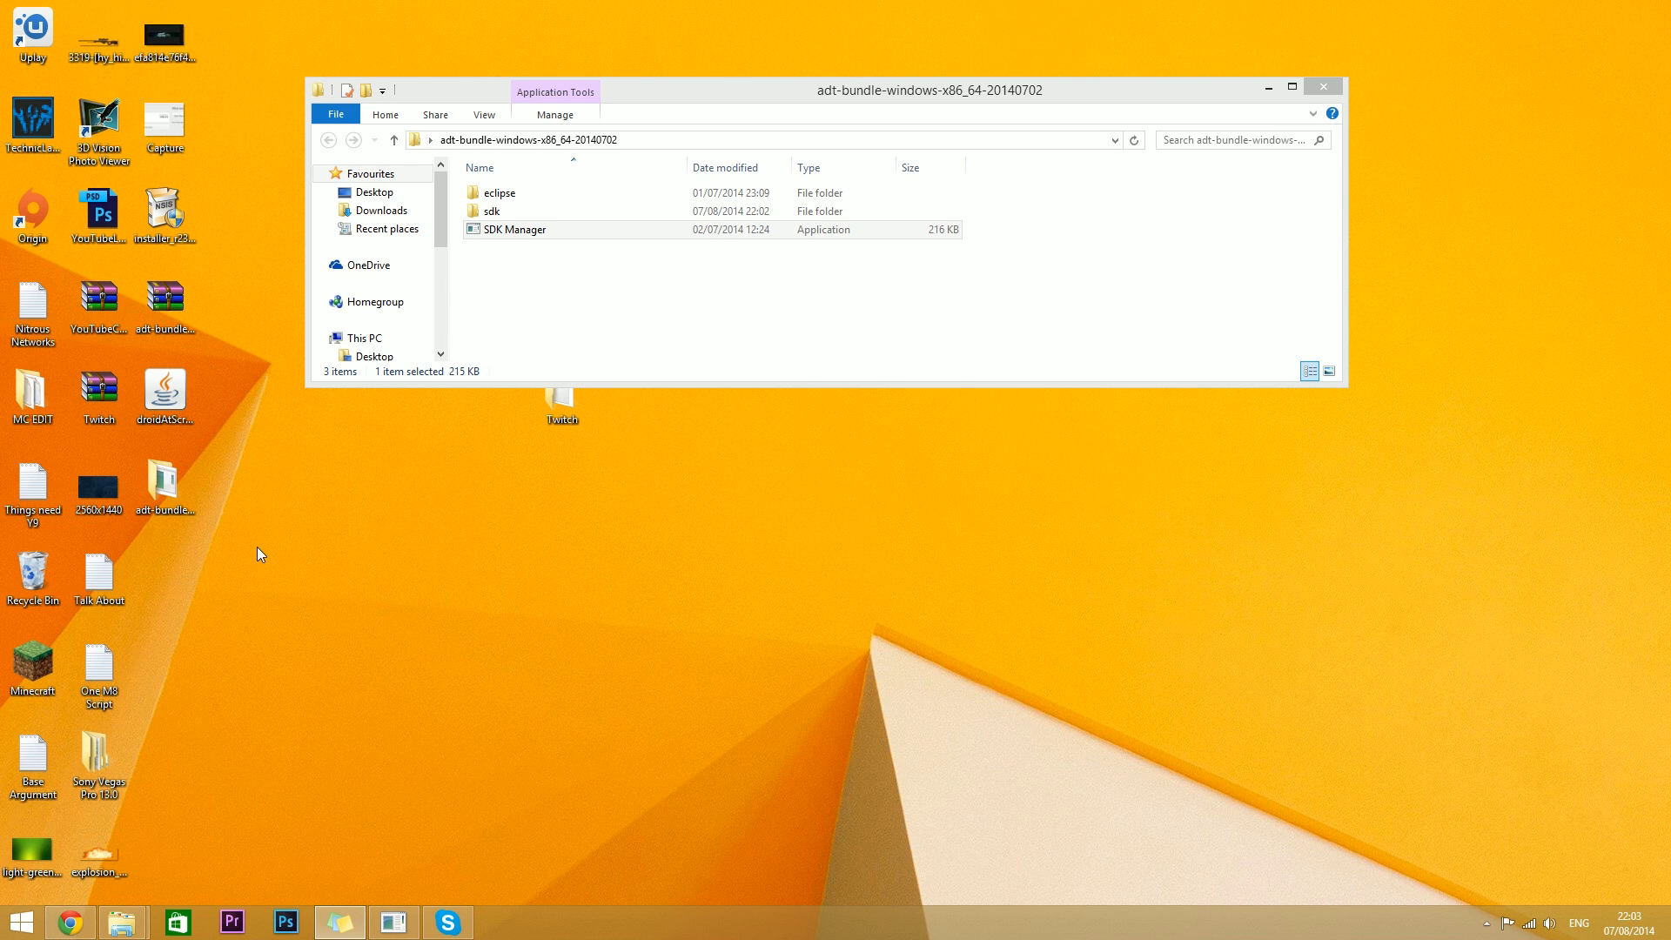
mouse_move(272, 552)
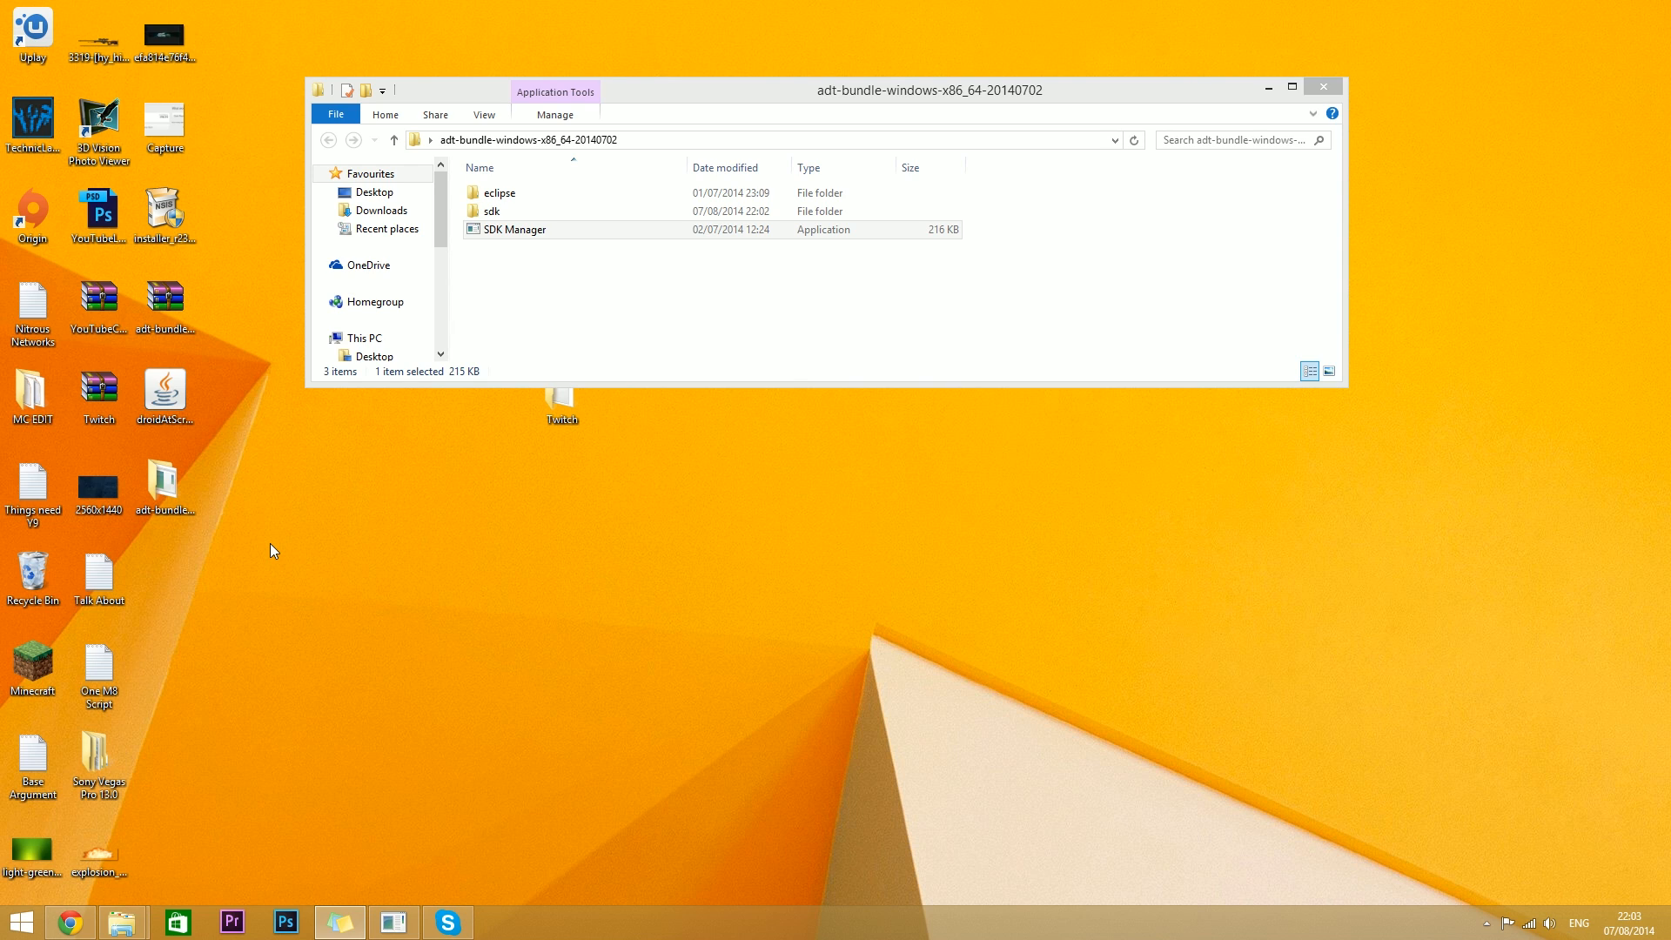
mouse_move(547, 348)
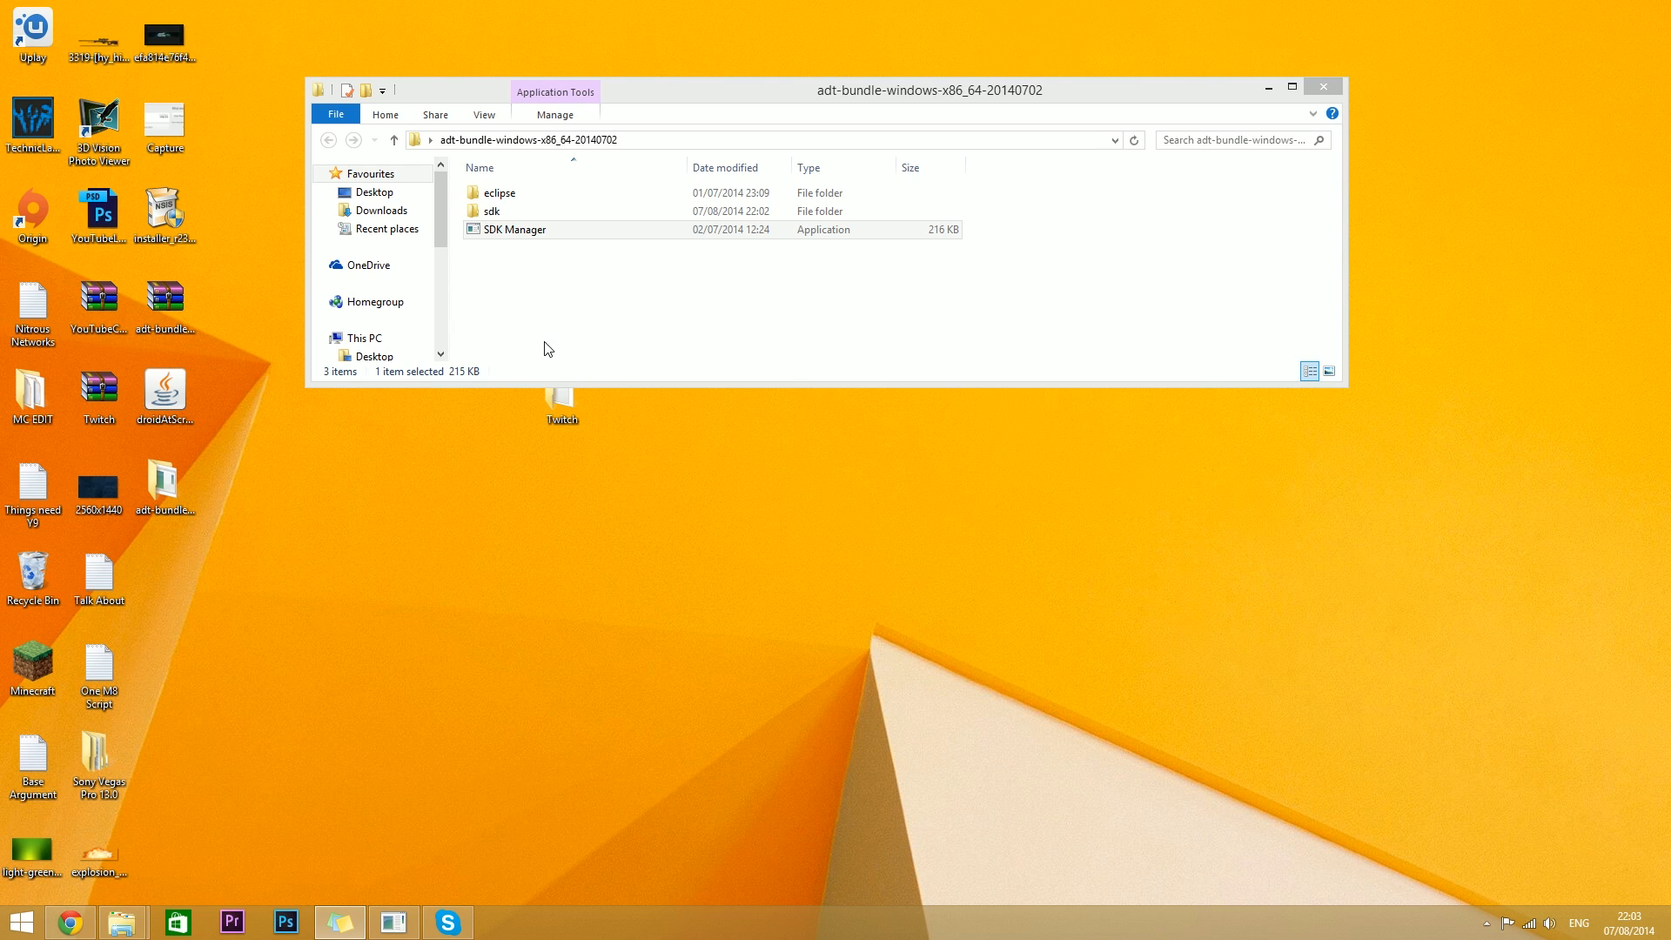
Show the context menu of the droidAtScreen-1.1 jar on the desktop
right_click(164, 400)
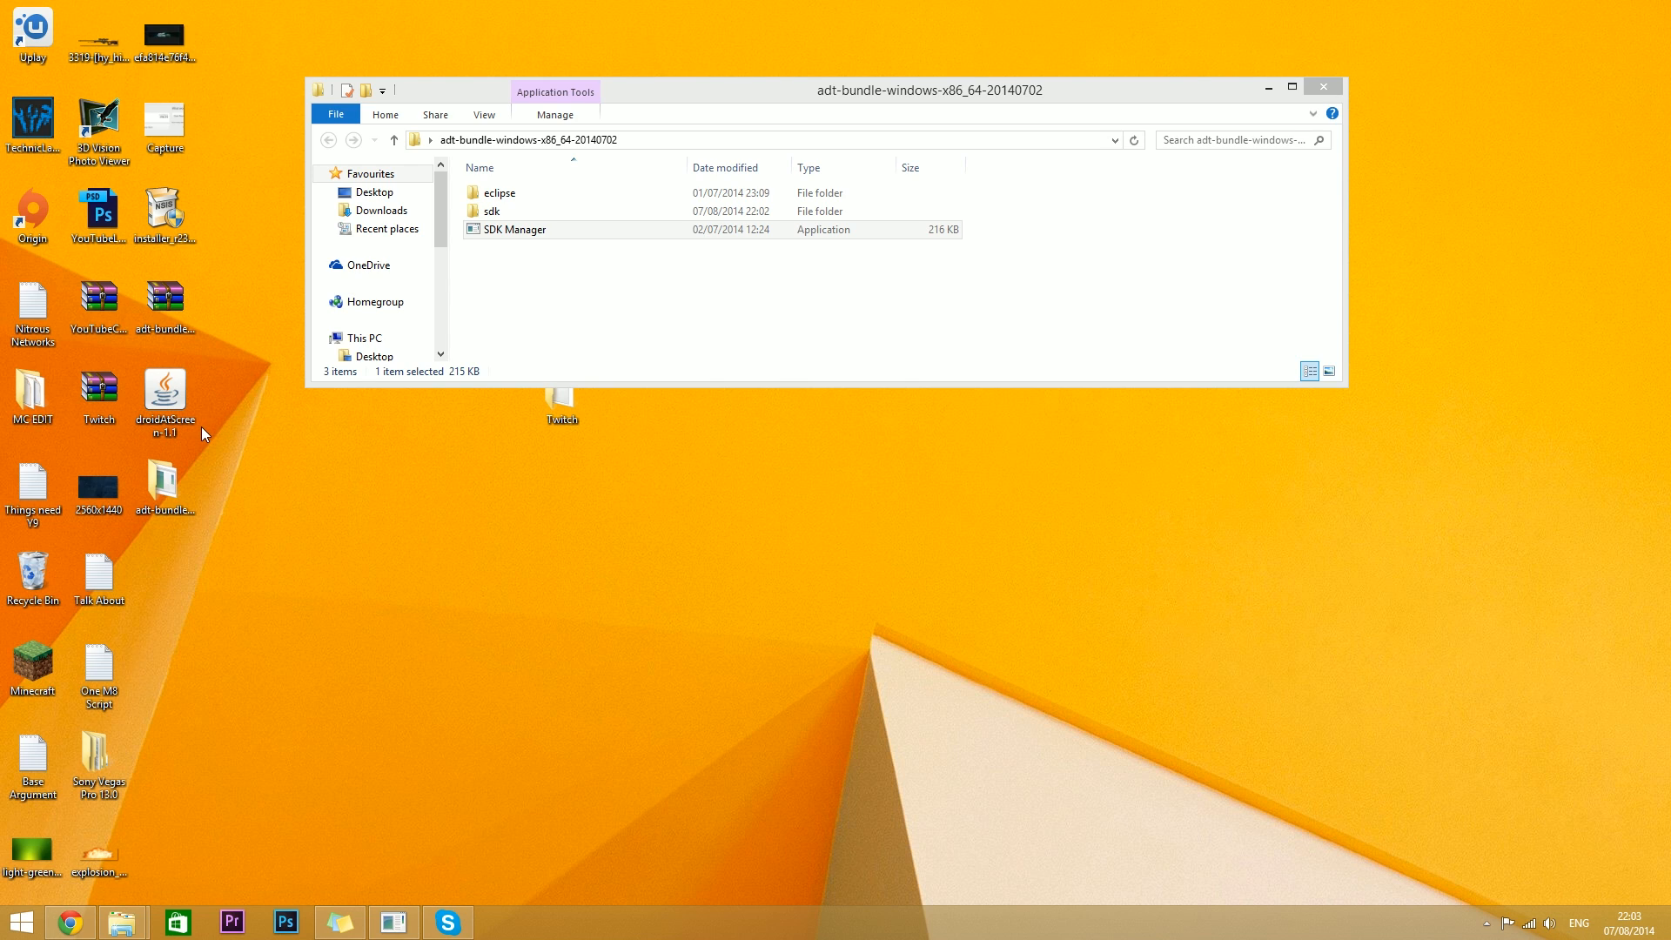
mouse_move(252, 458)
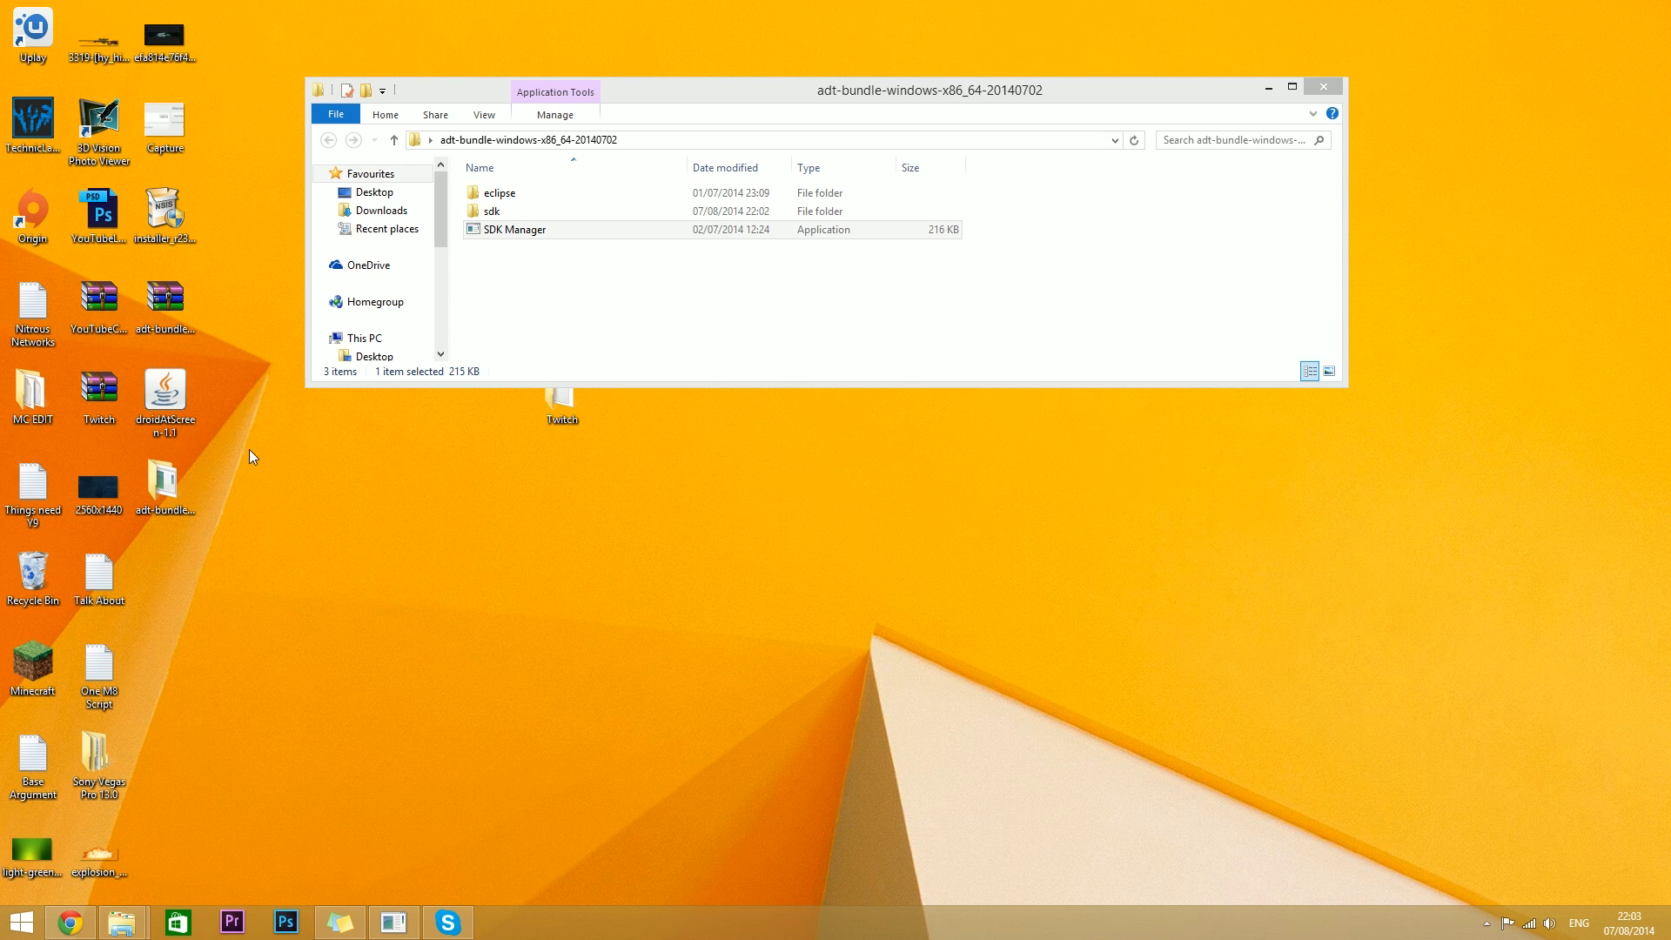
mouse_move(254, 402)
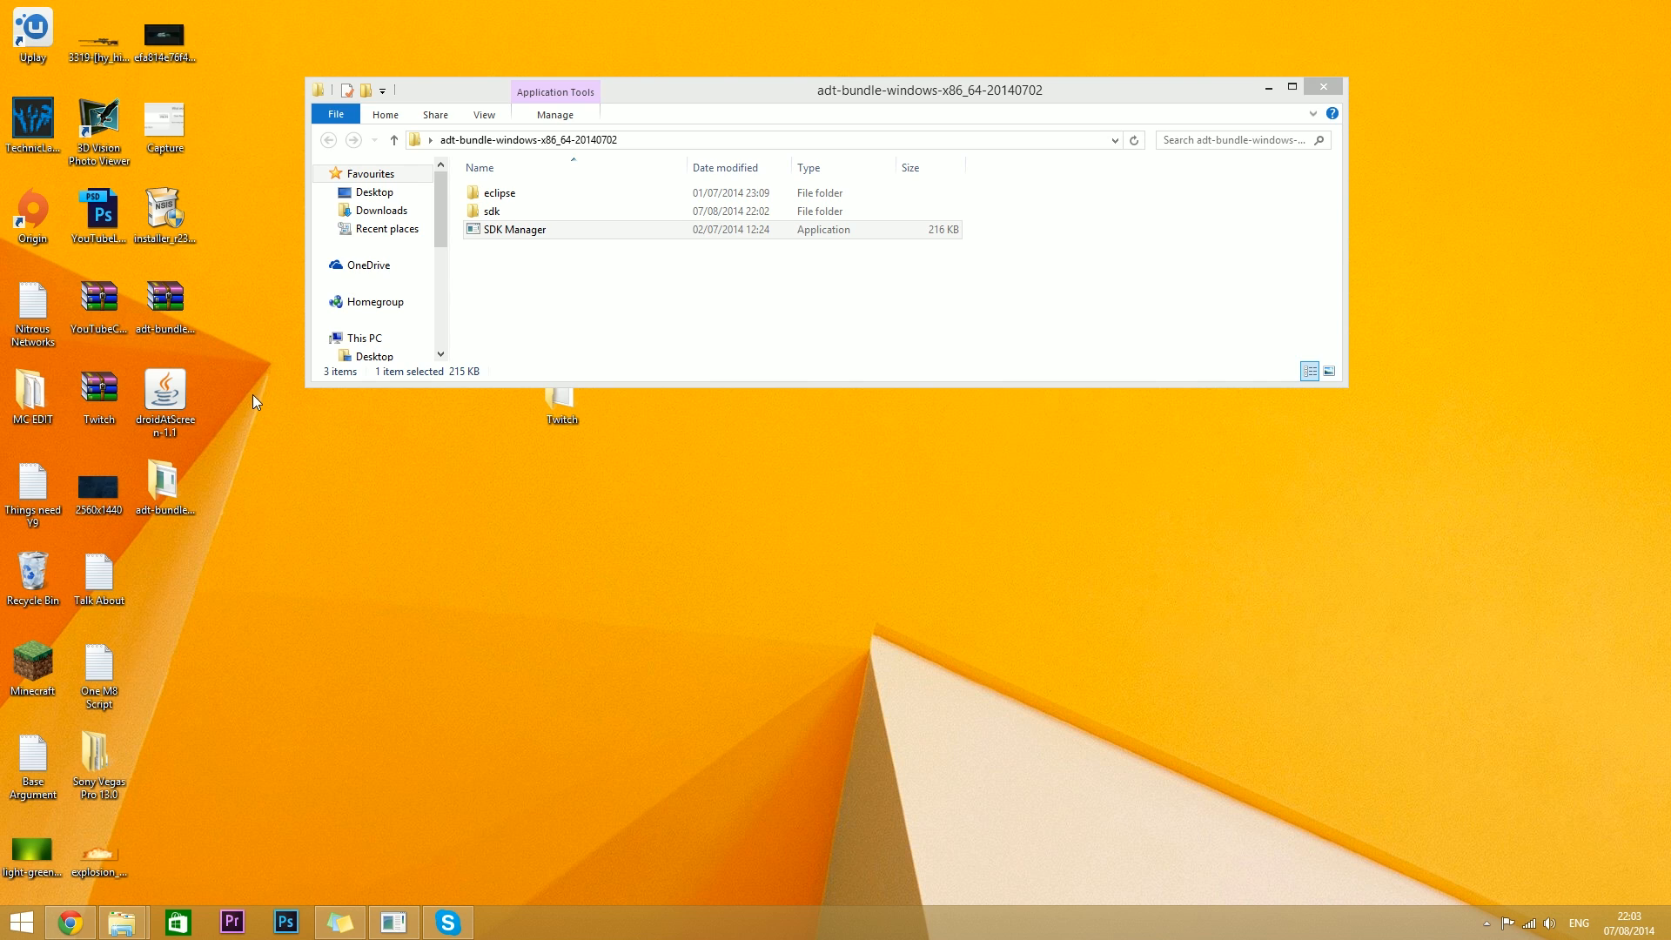
mouse_move(251, 410)
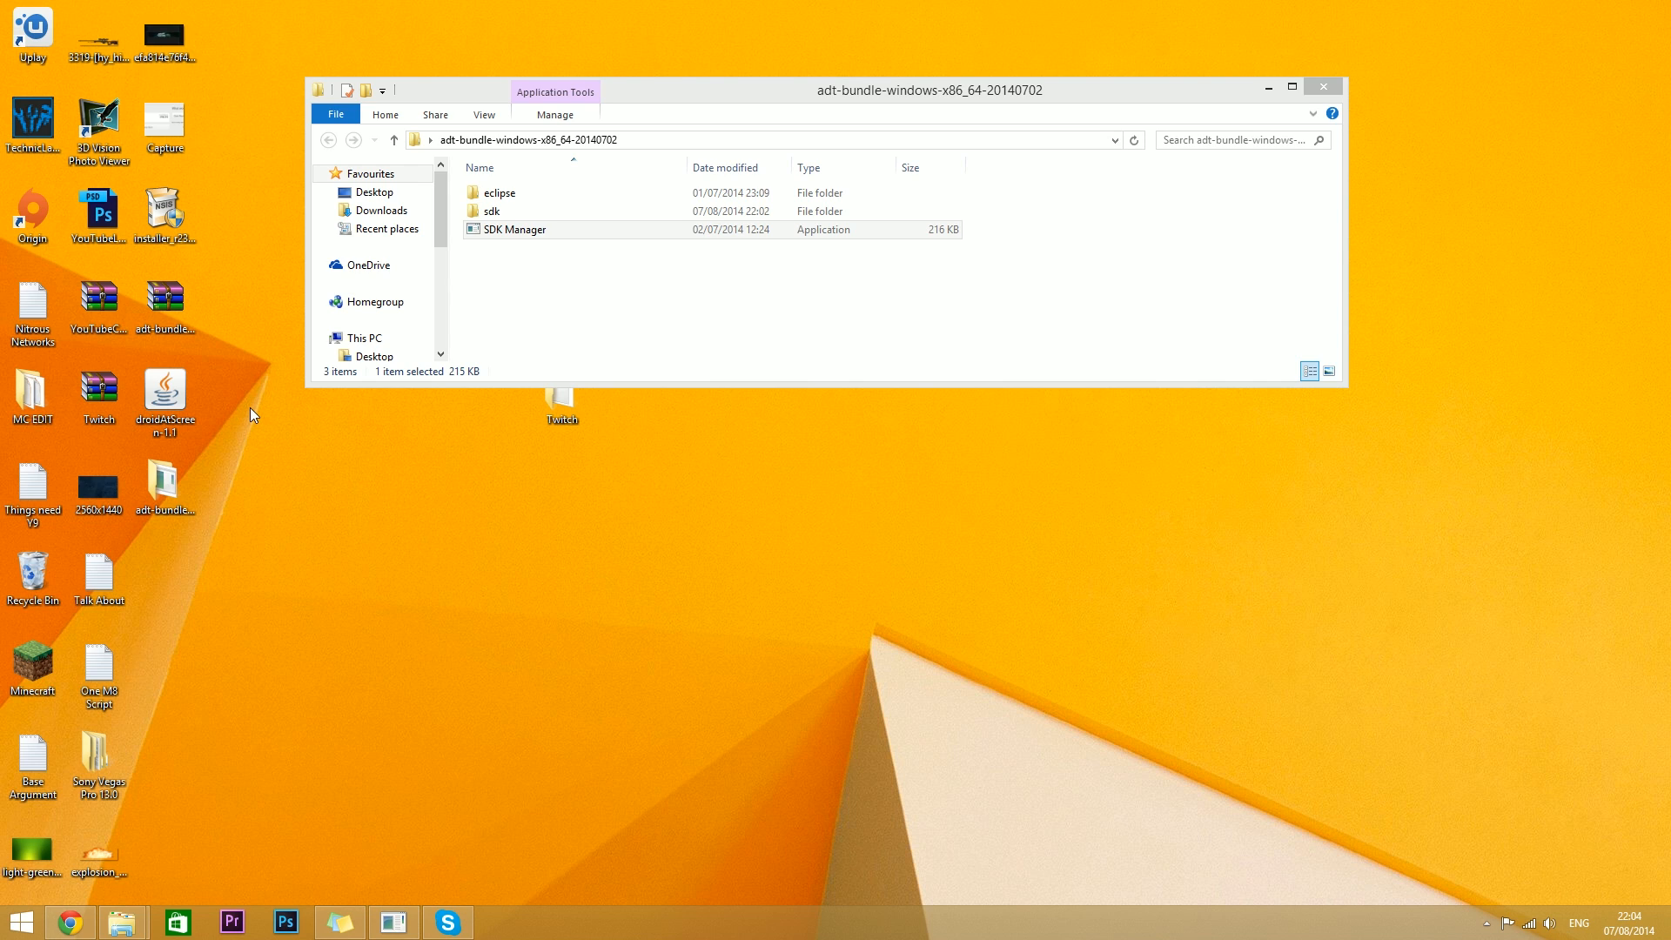
mouse_move(233, 404)
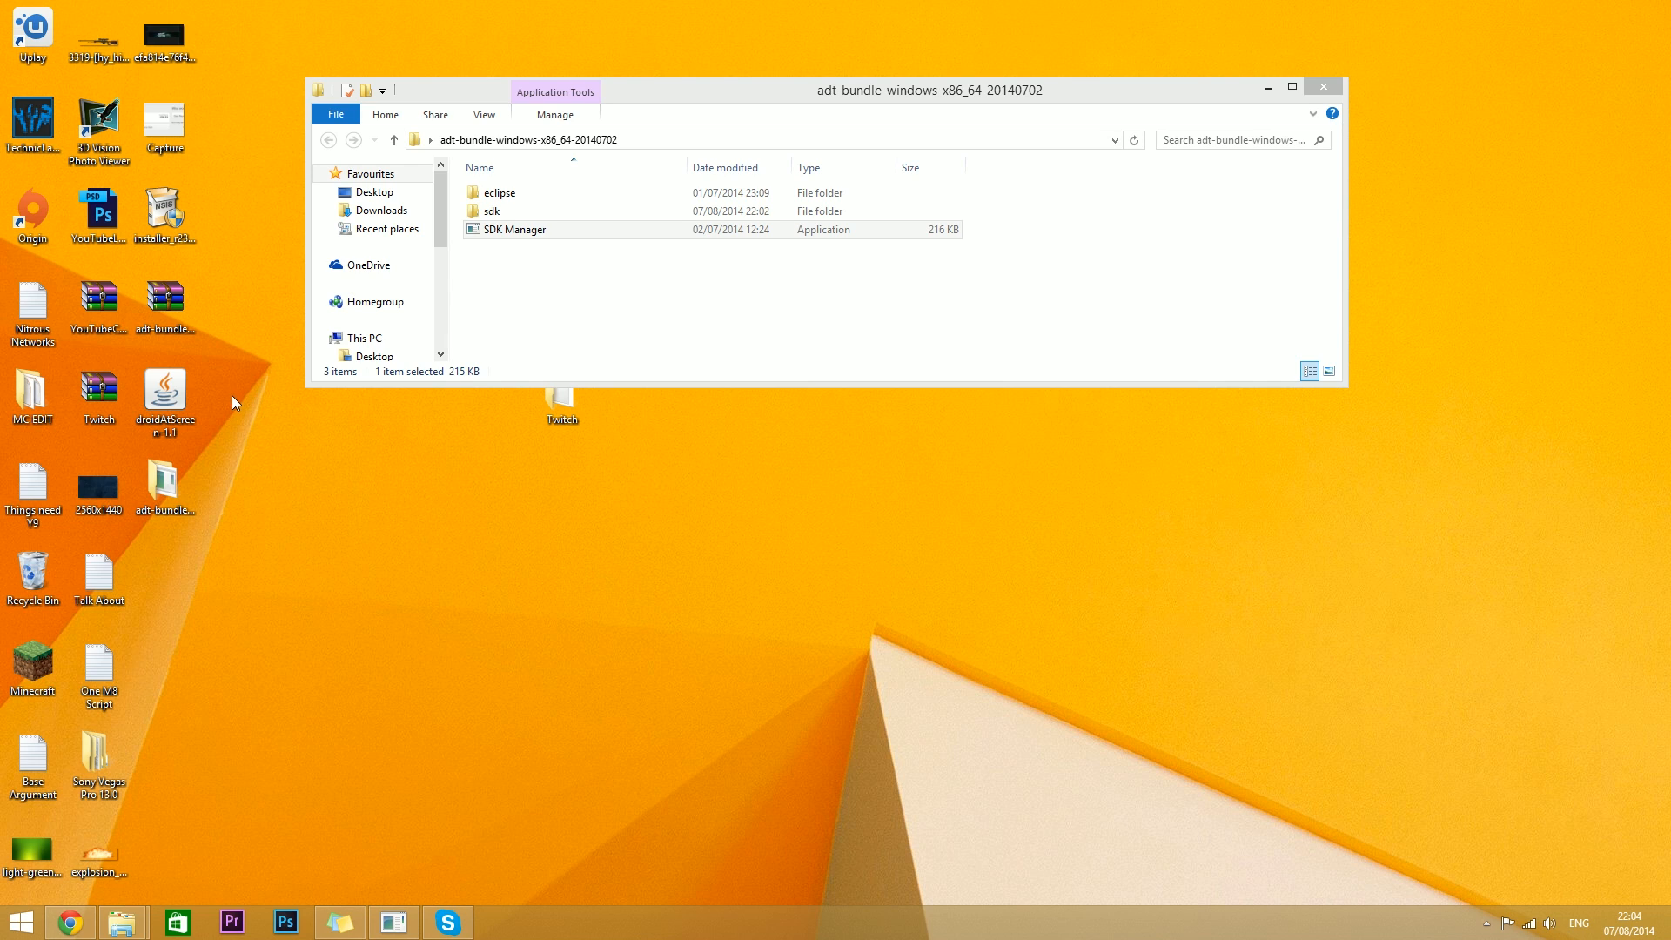
mouse_move(224, 407)
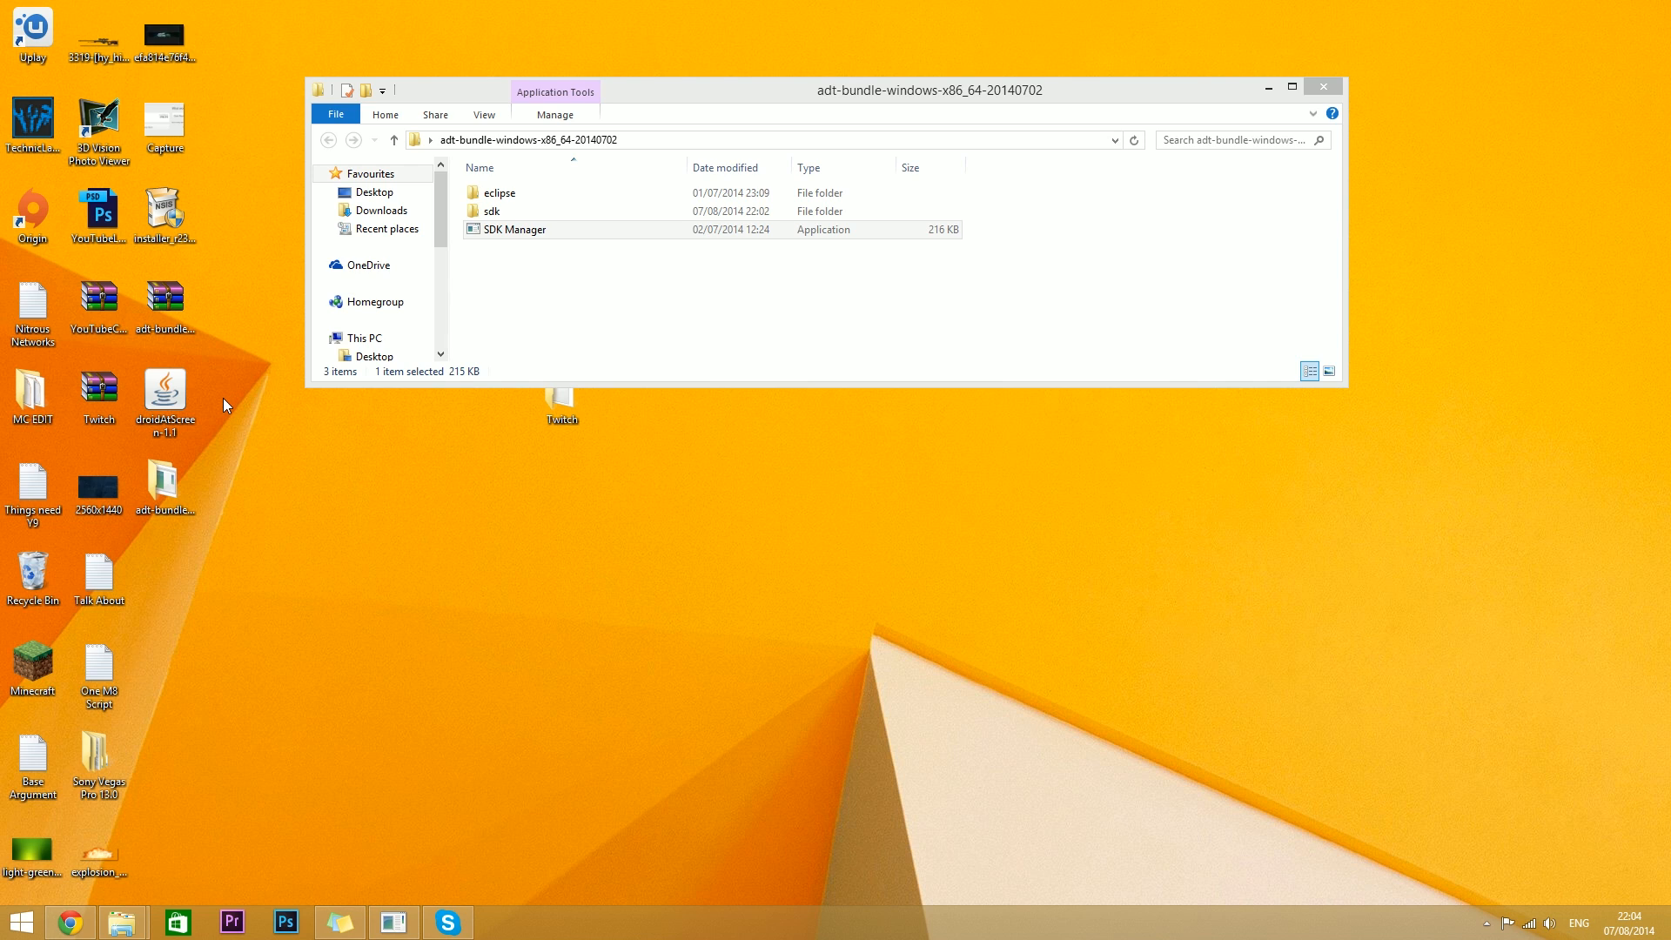
mouse_move(441, 387)
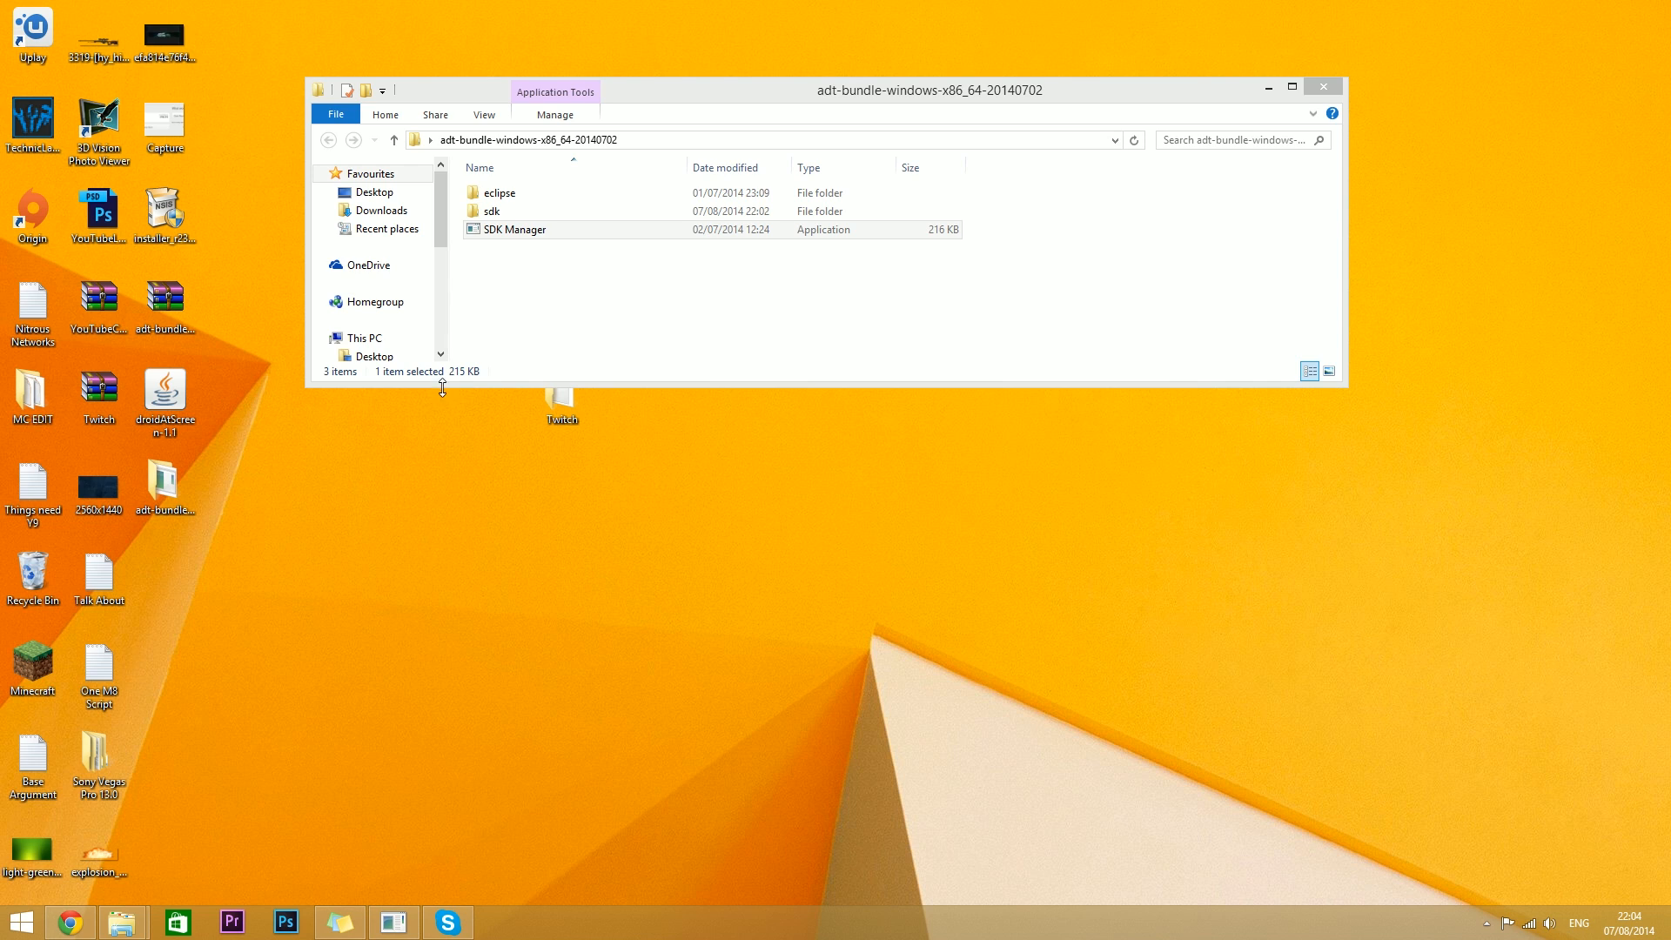
mouse_move(770, 326)
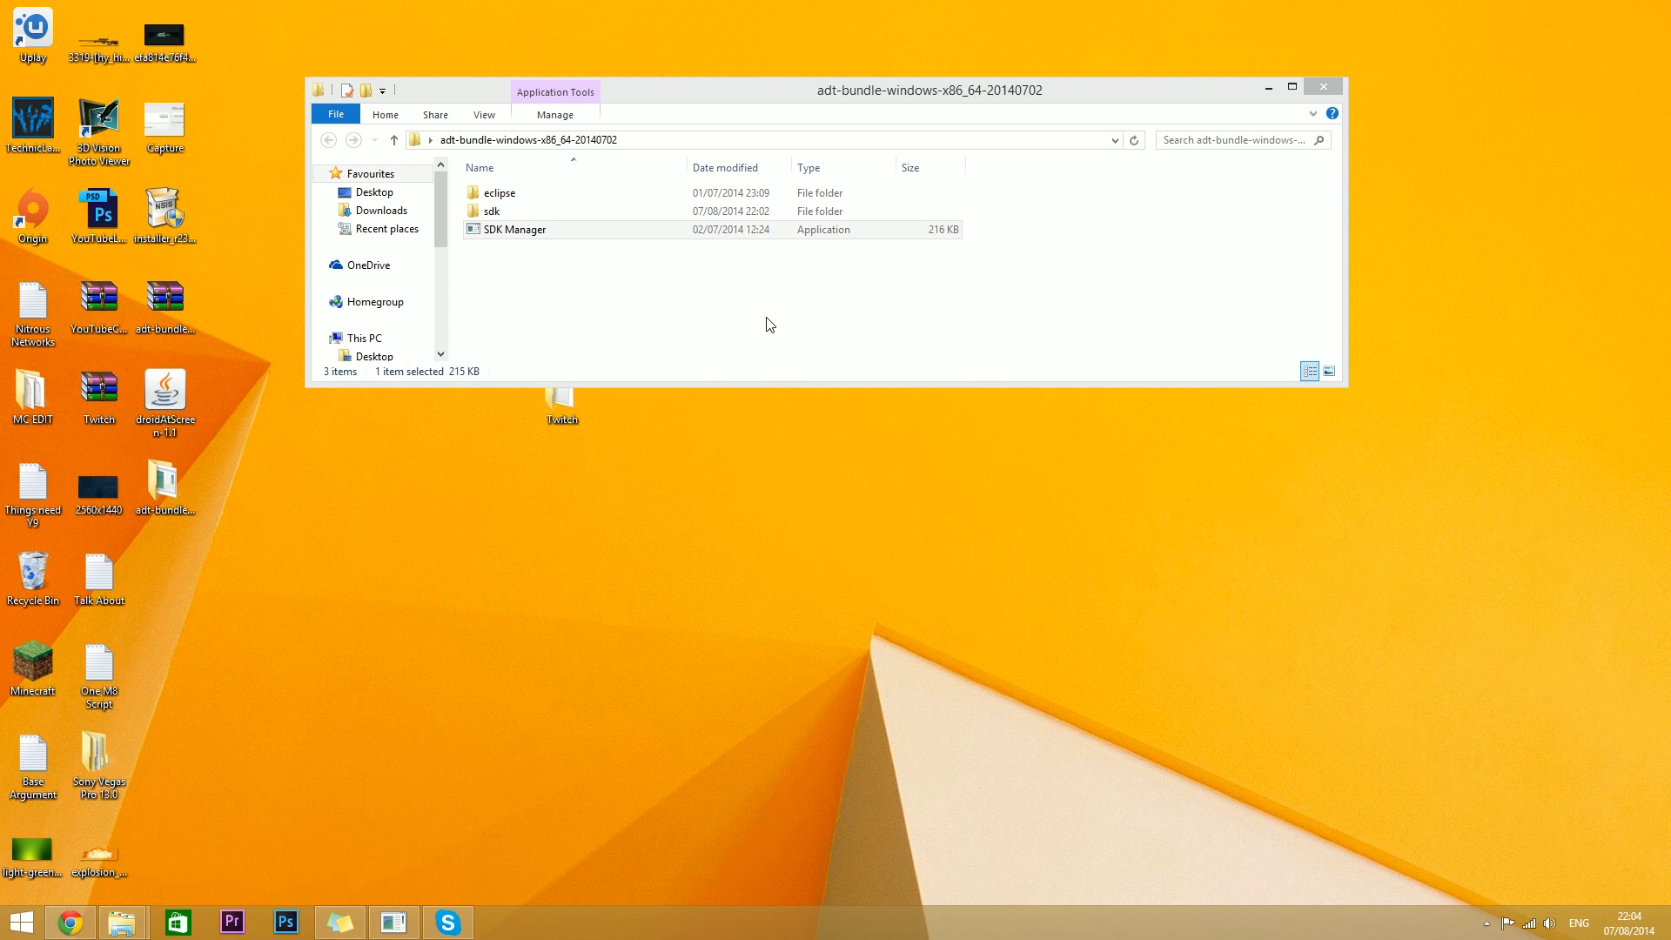
mouse_move(587, 317)
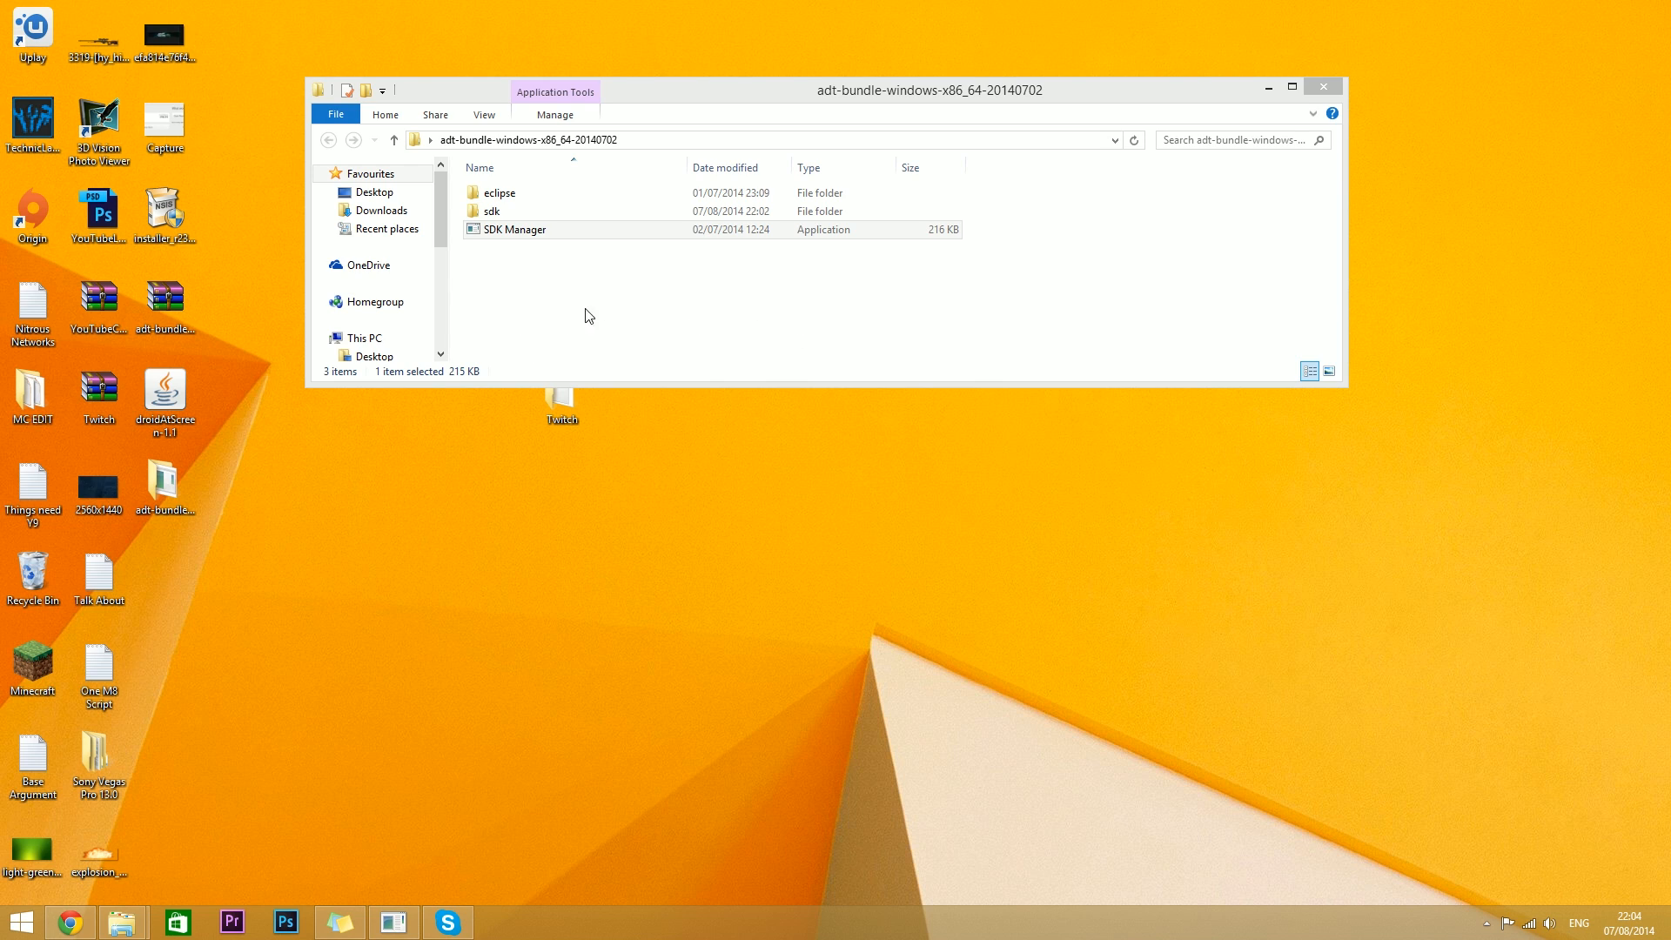
mouse_move(654, 260)
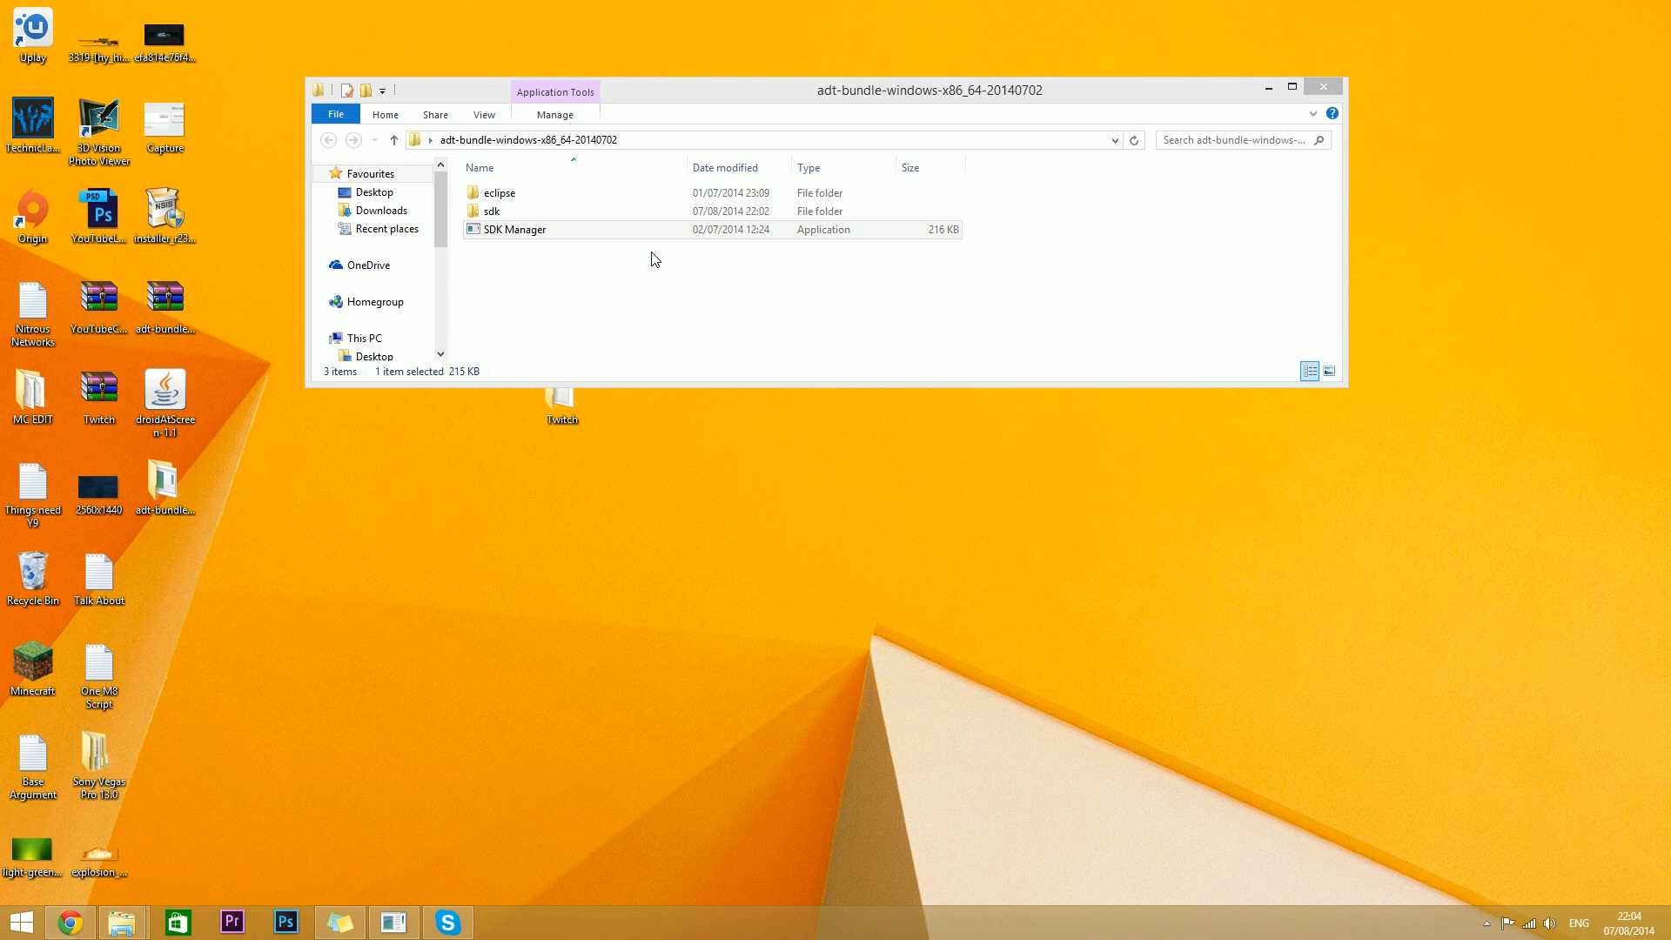
mouse_move(963, 268)
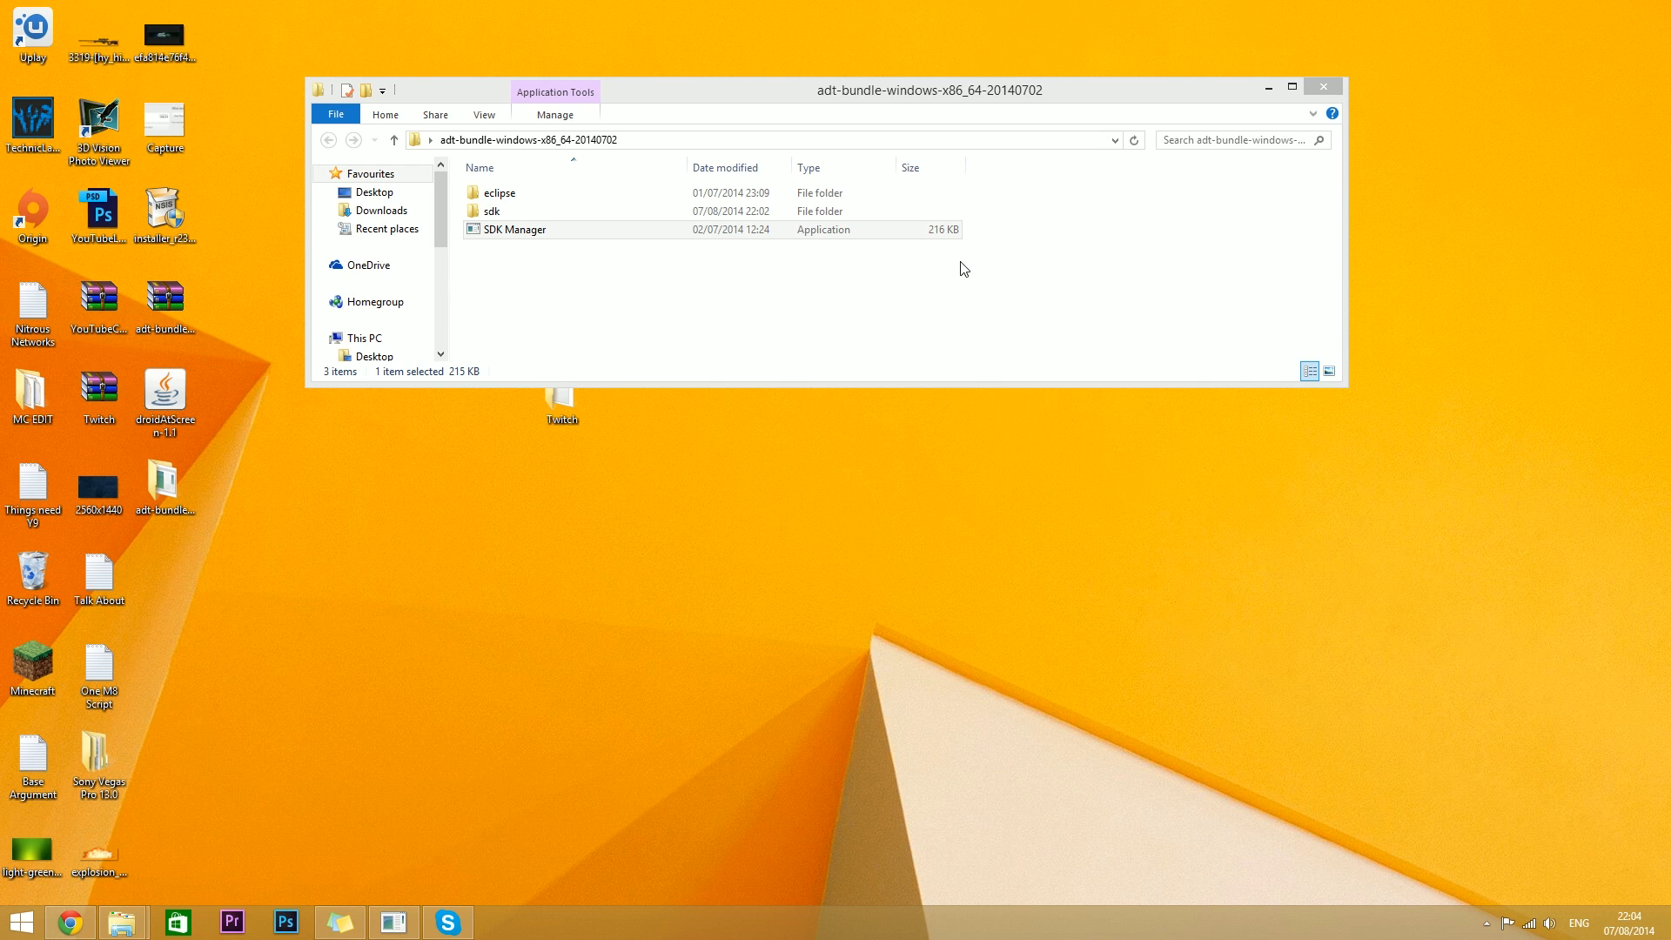
mouse_move(515, 258)
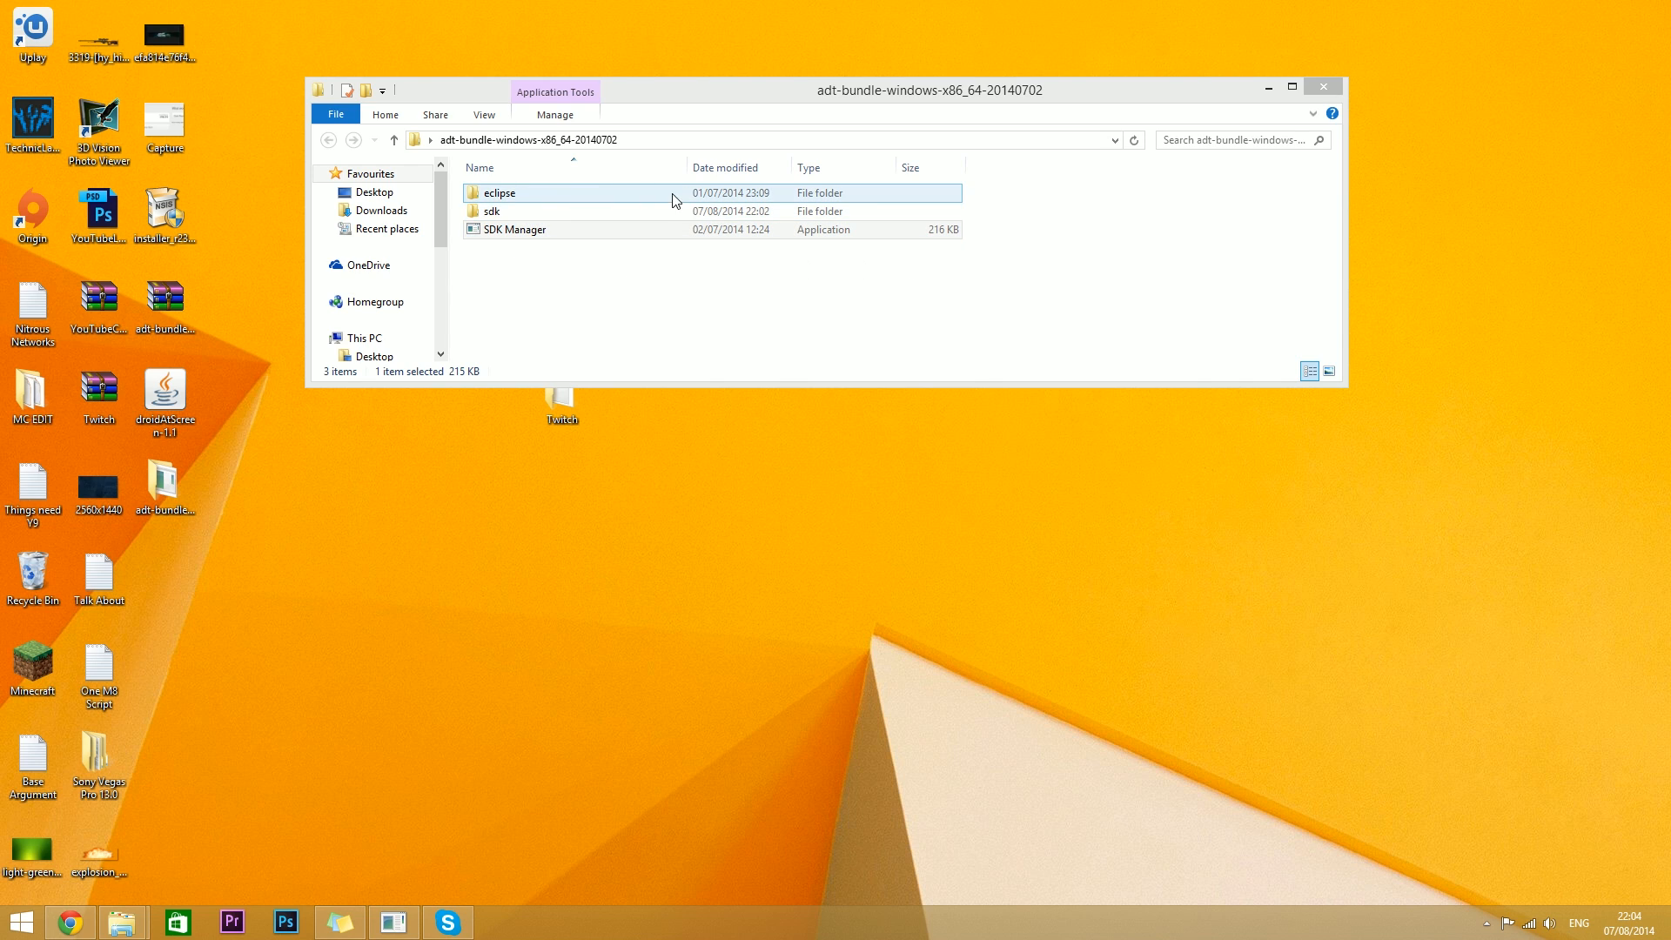
click(662, 283)
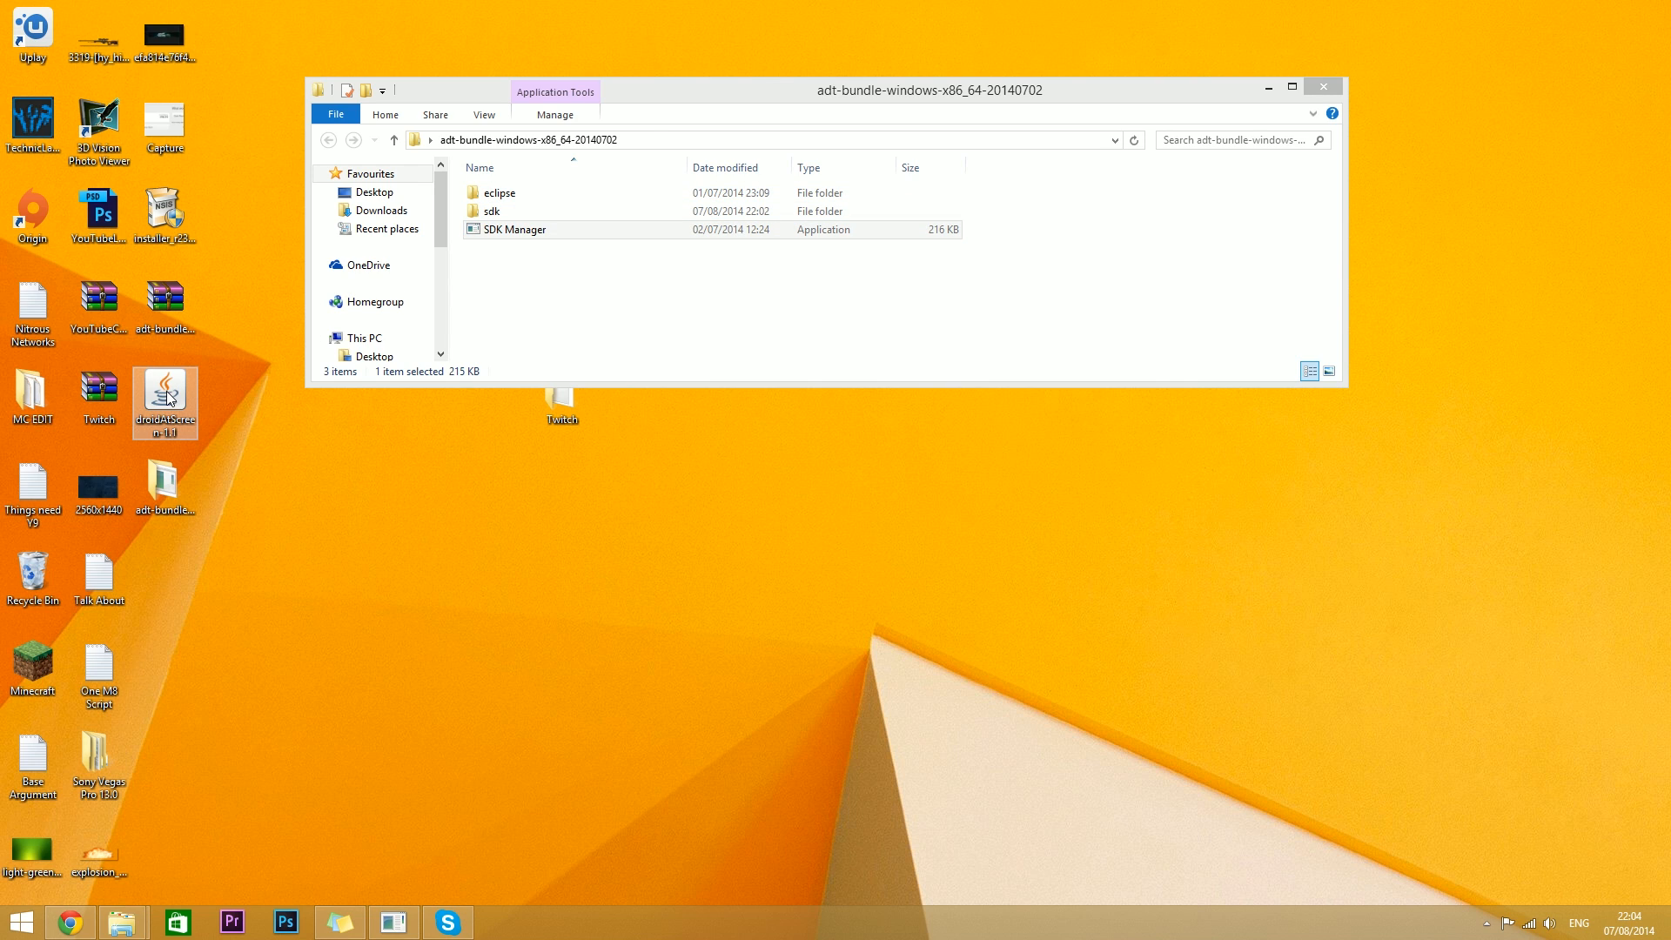
right_click(163, 383)
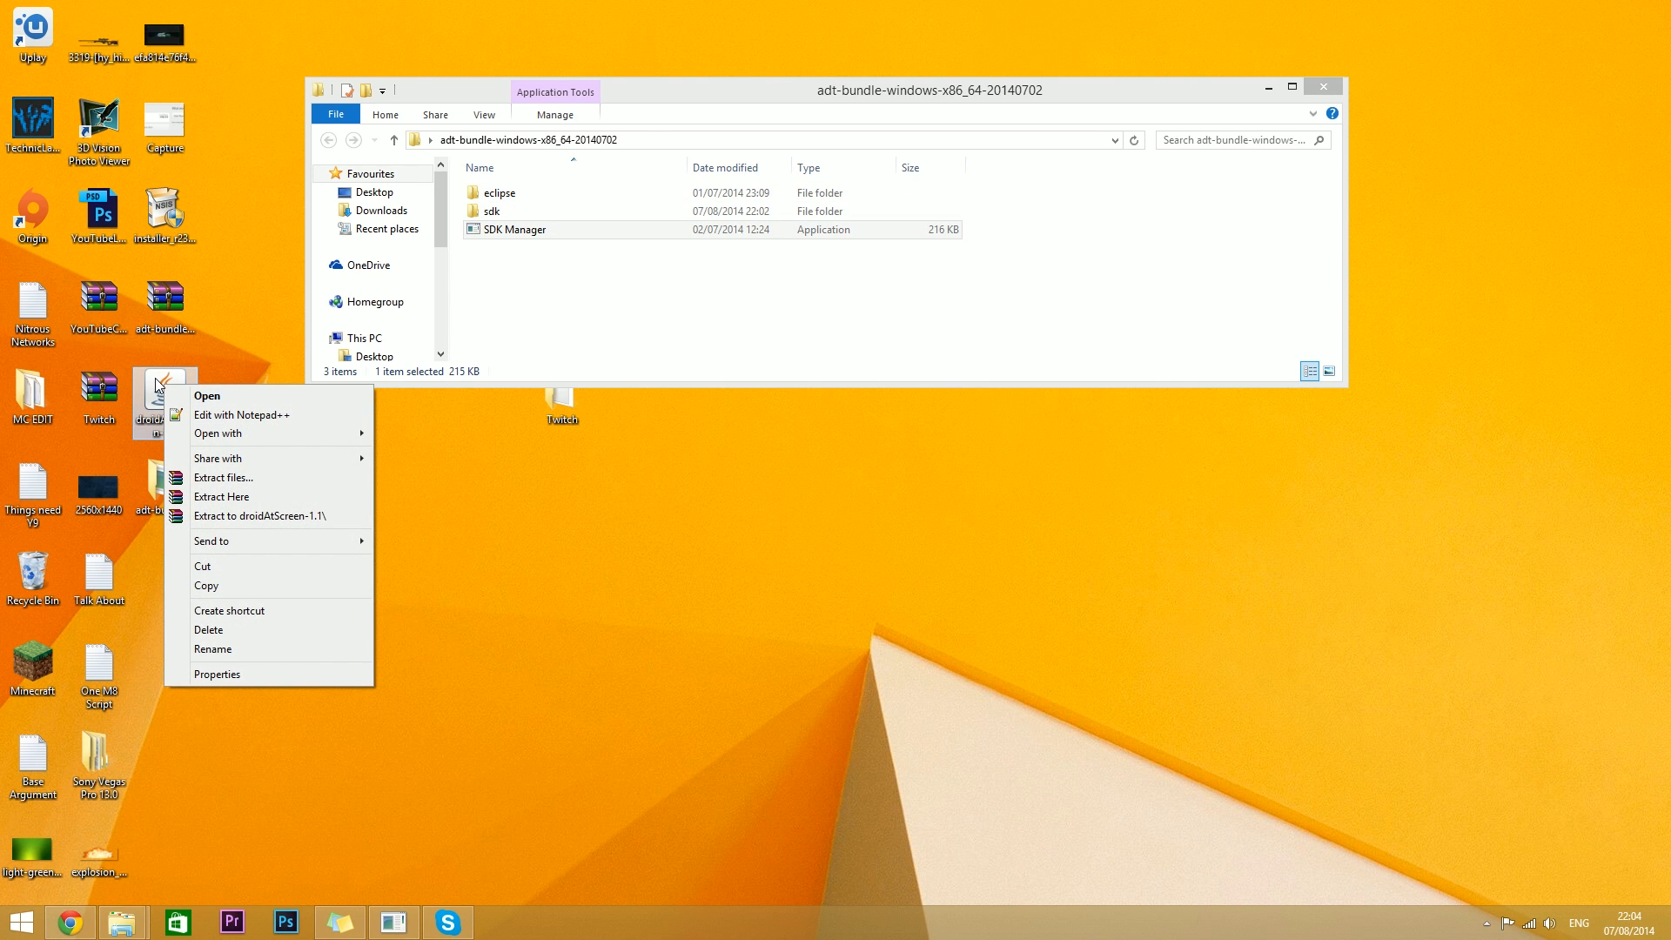
click(207, 396)
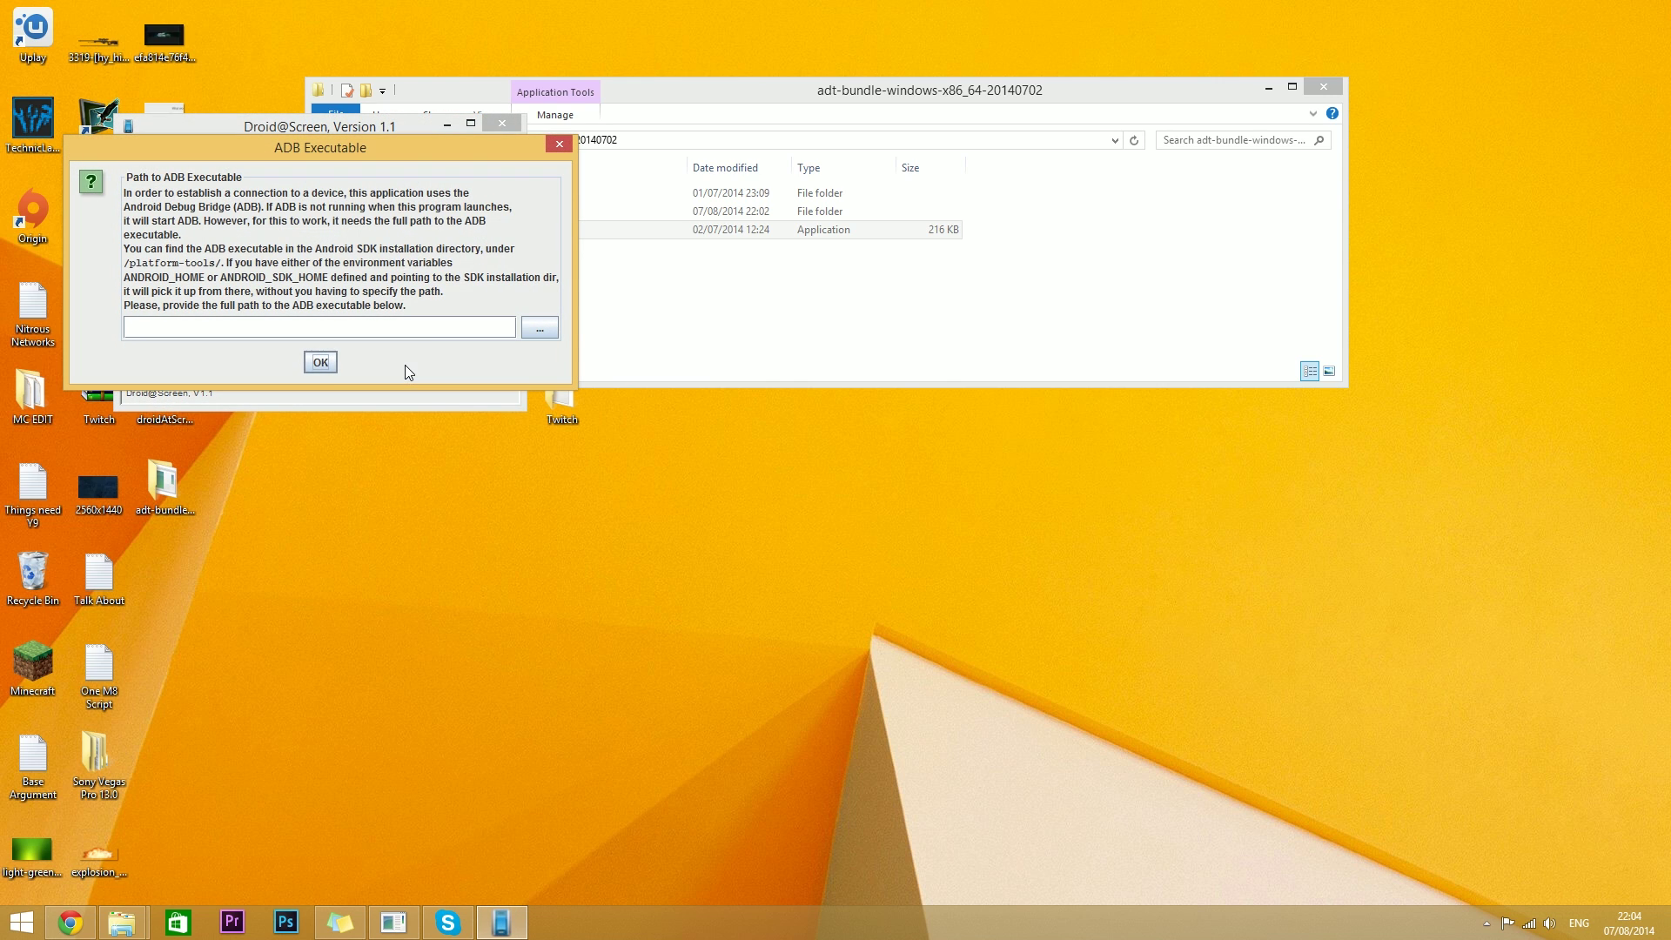
mouse_move(342, 216)
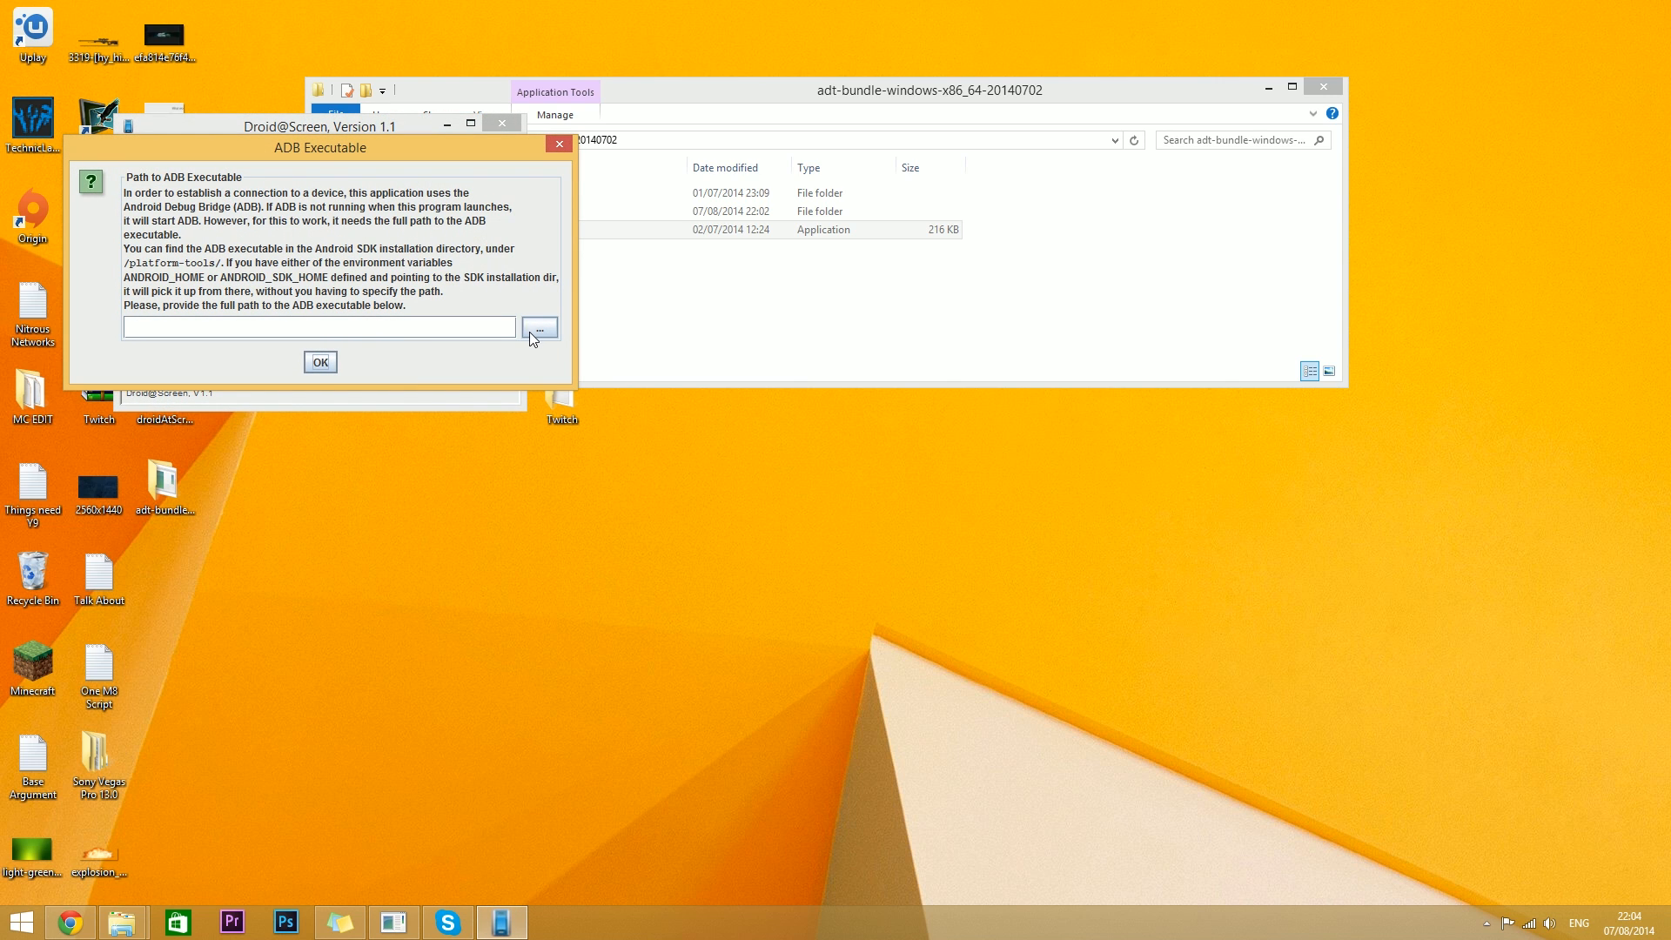
click(540, 327)
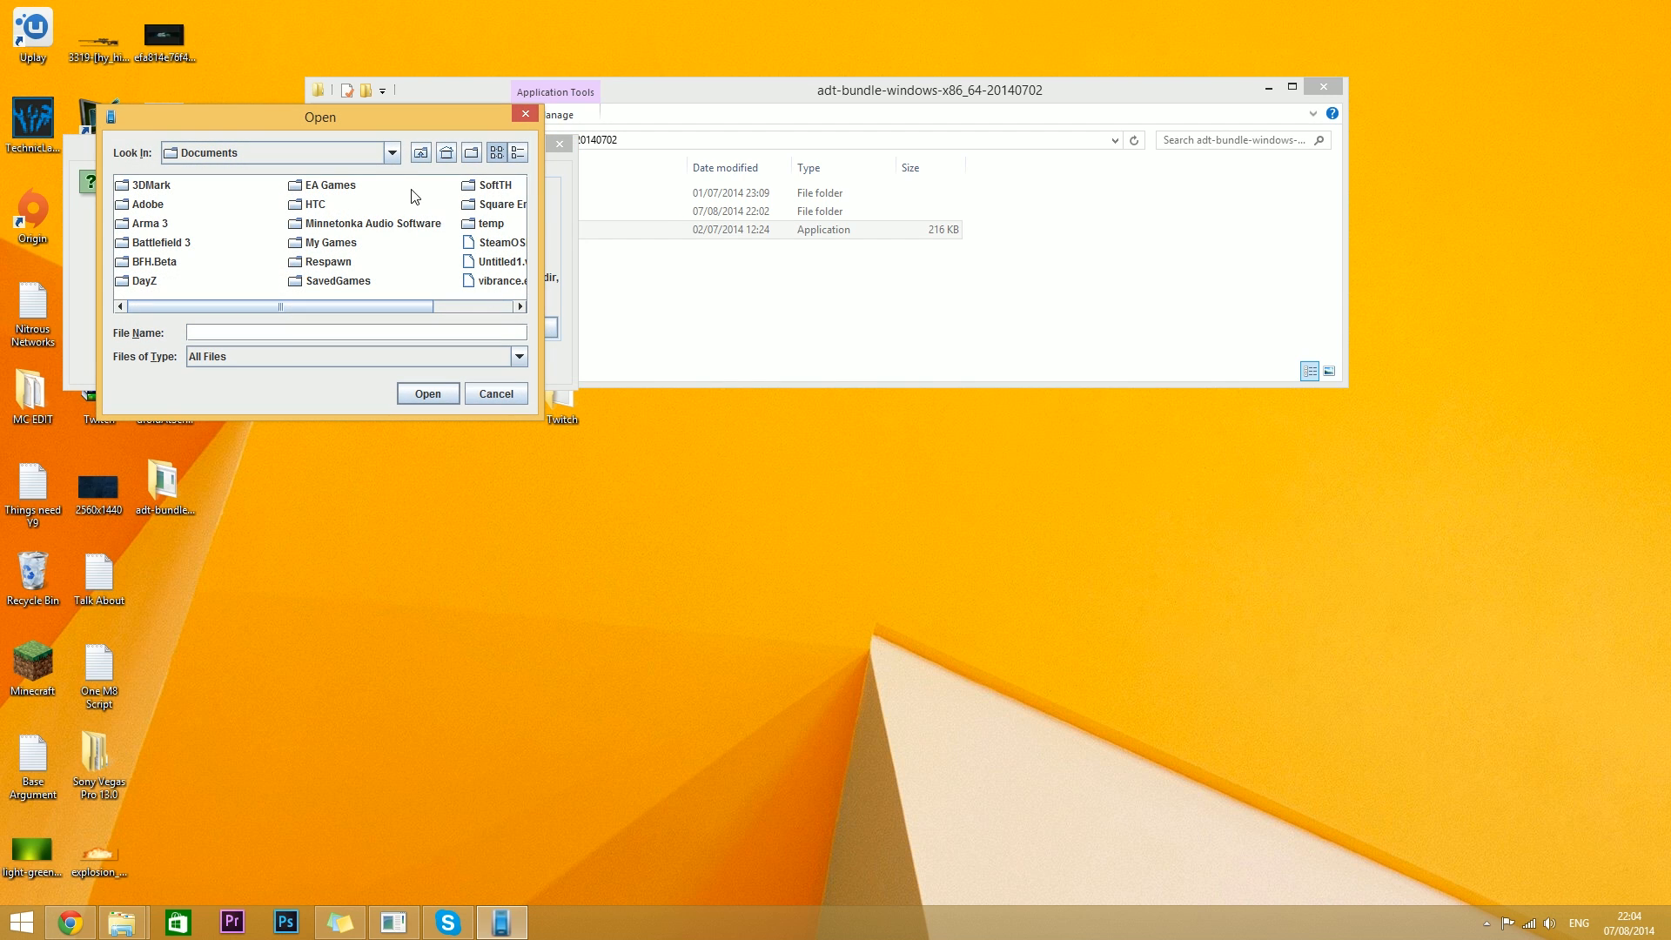
mouse_move(447, 154)
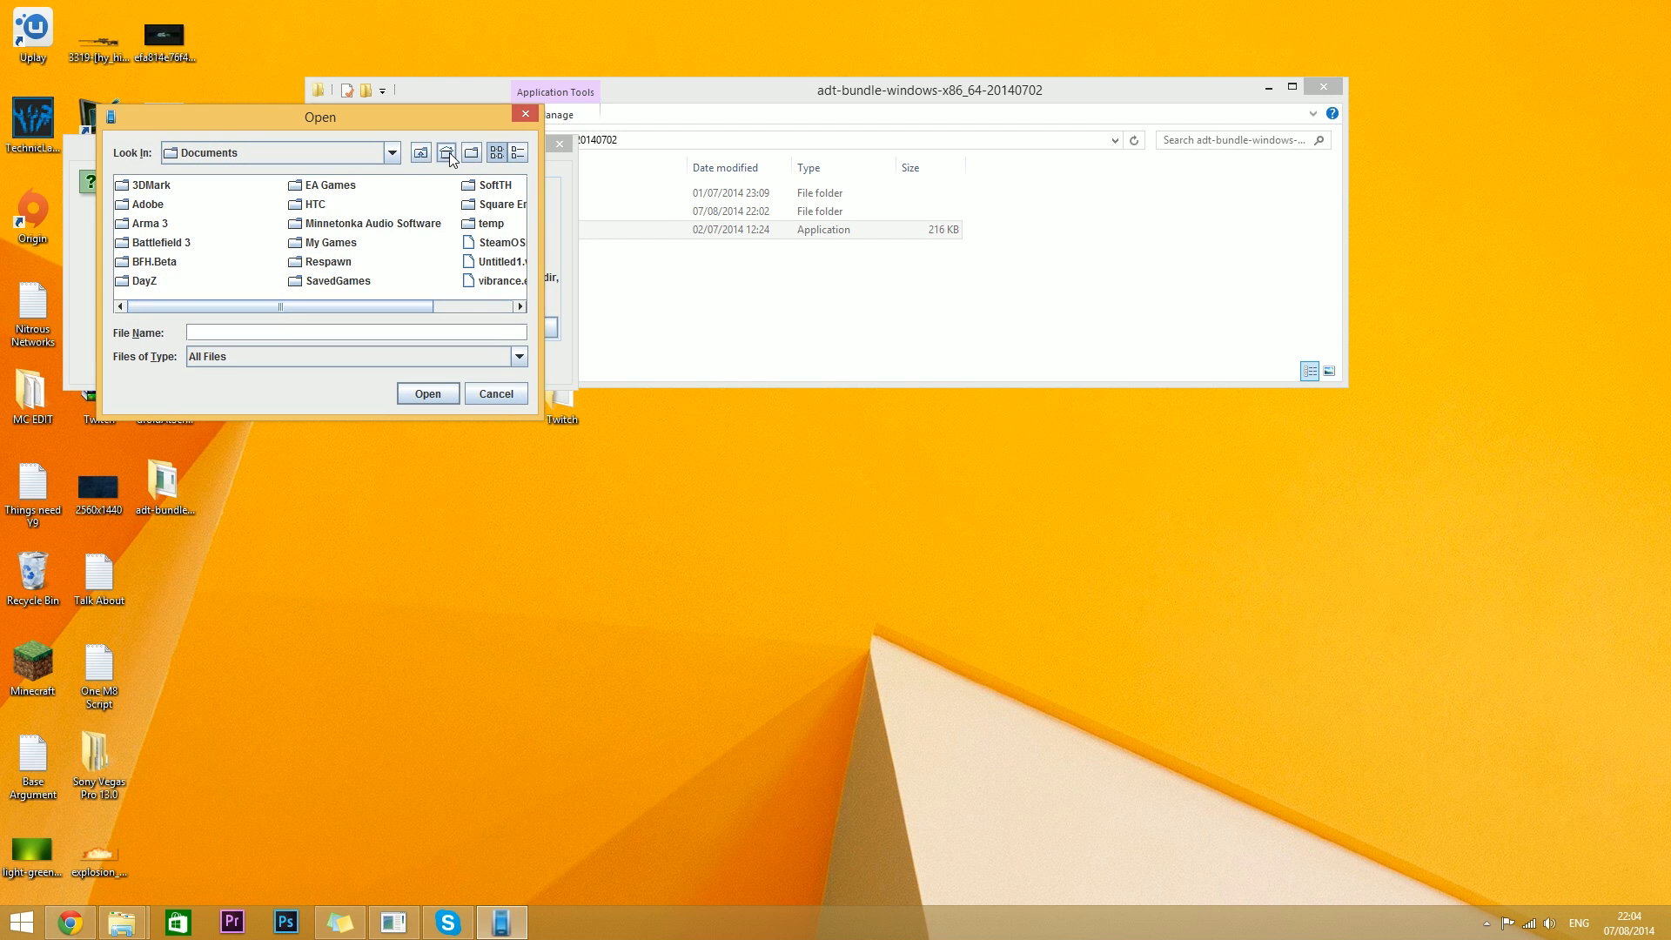
mouse_move(371, 165)
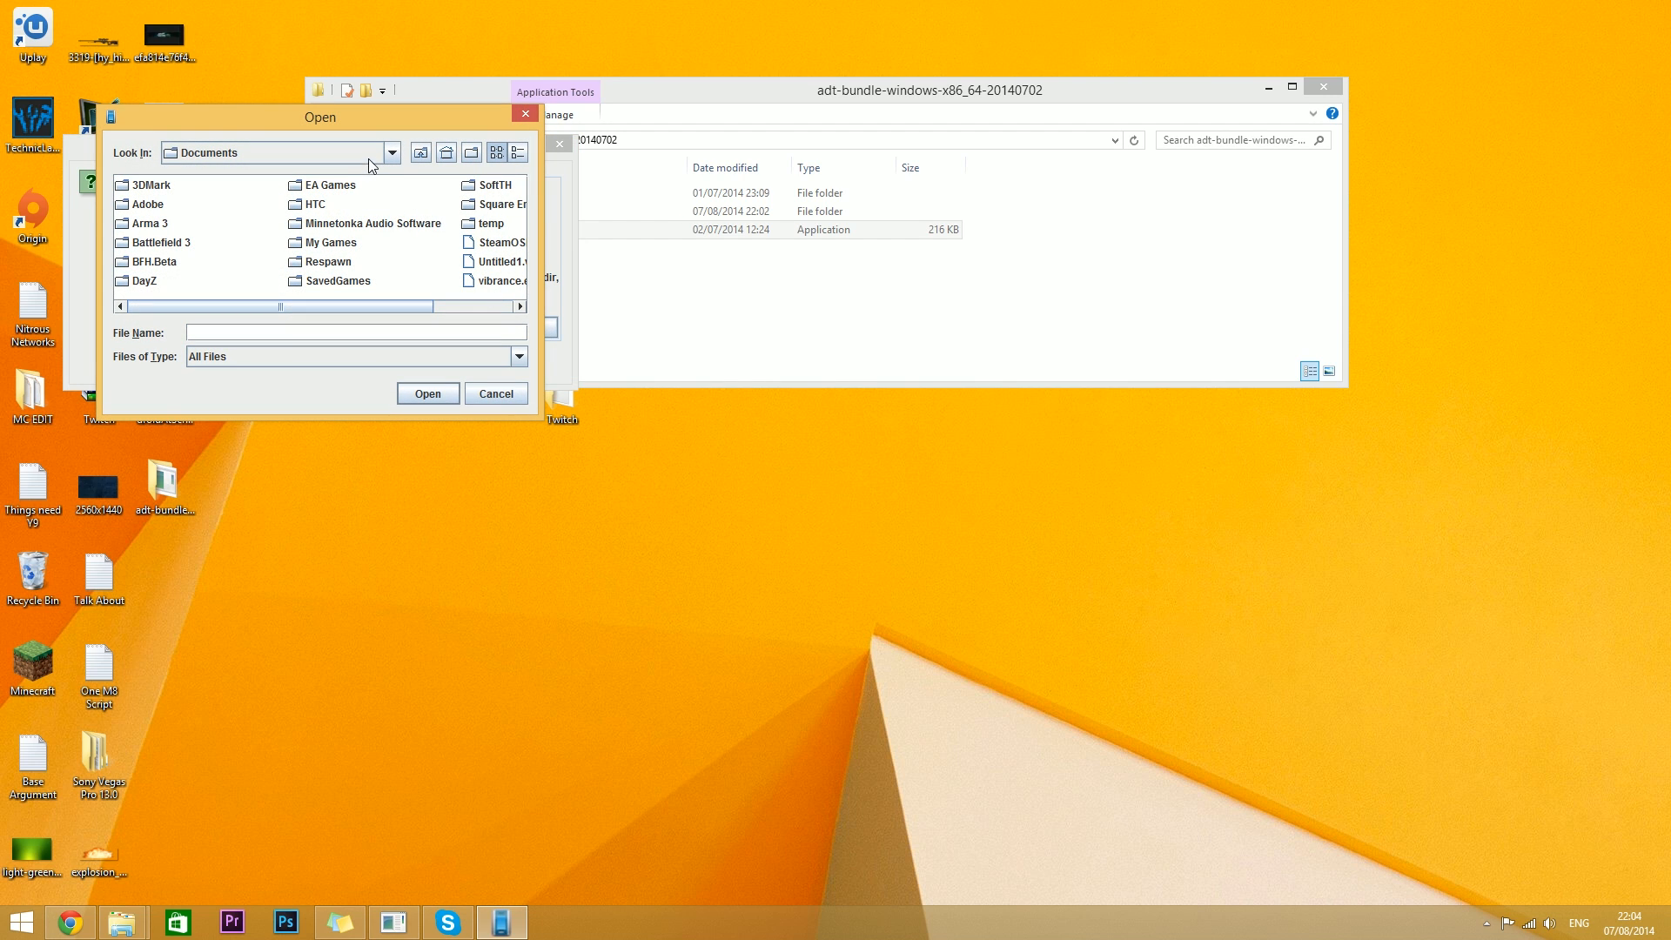
click(390, 153)
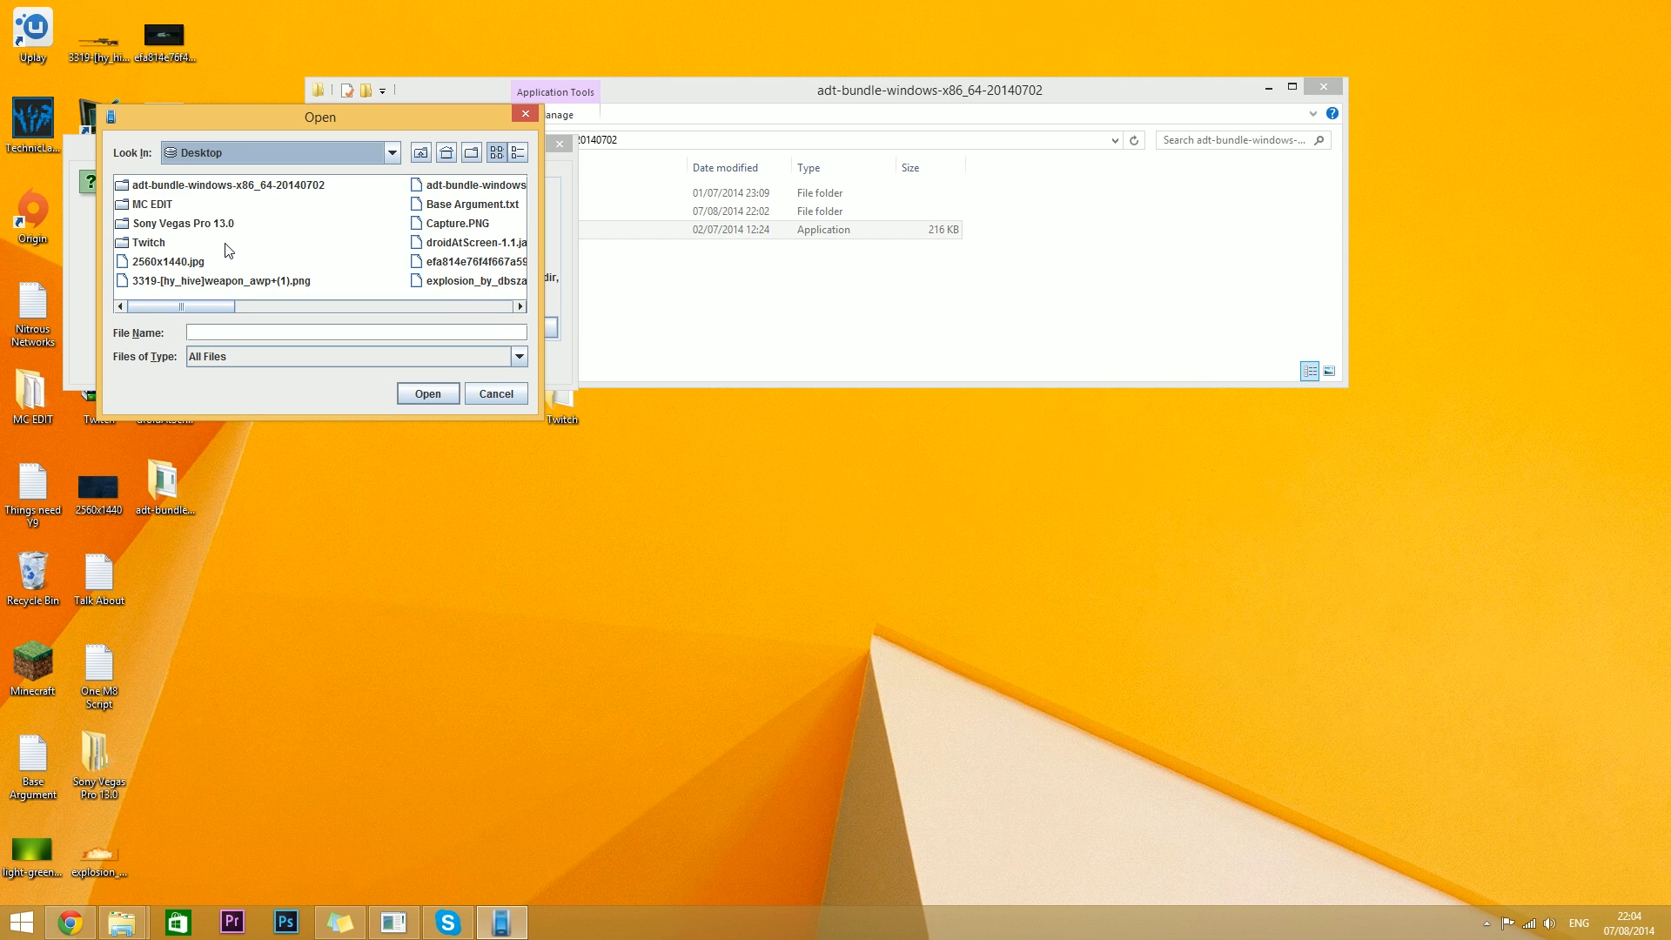
click(224, 184)
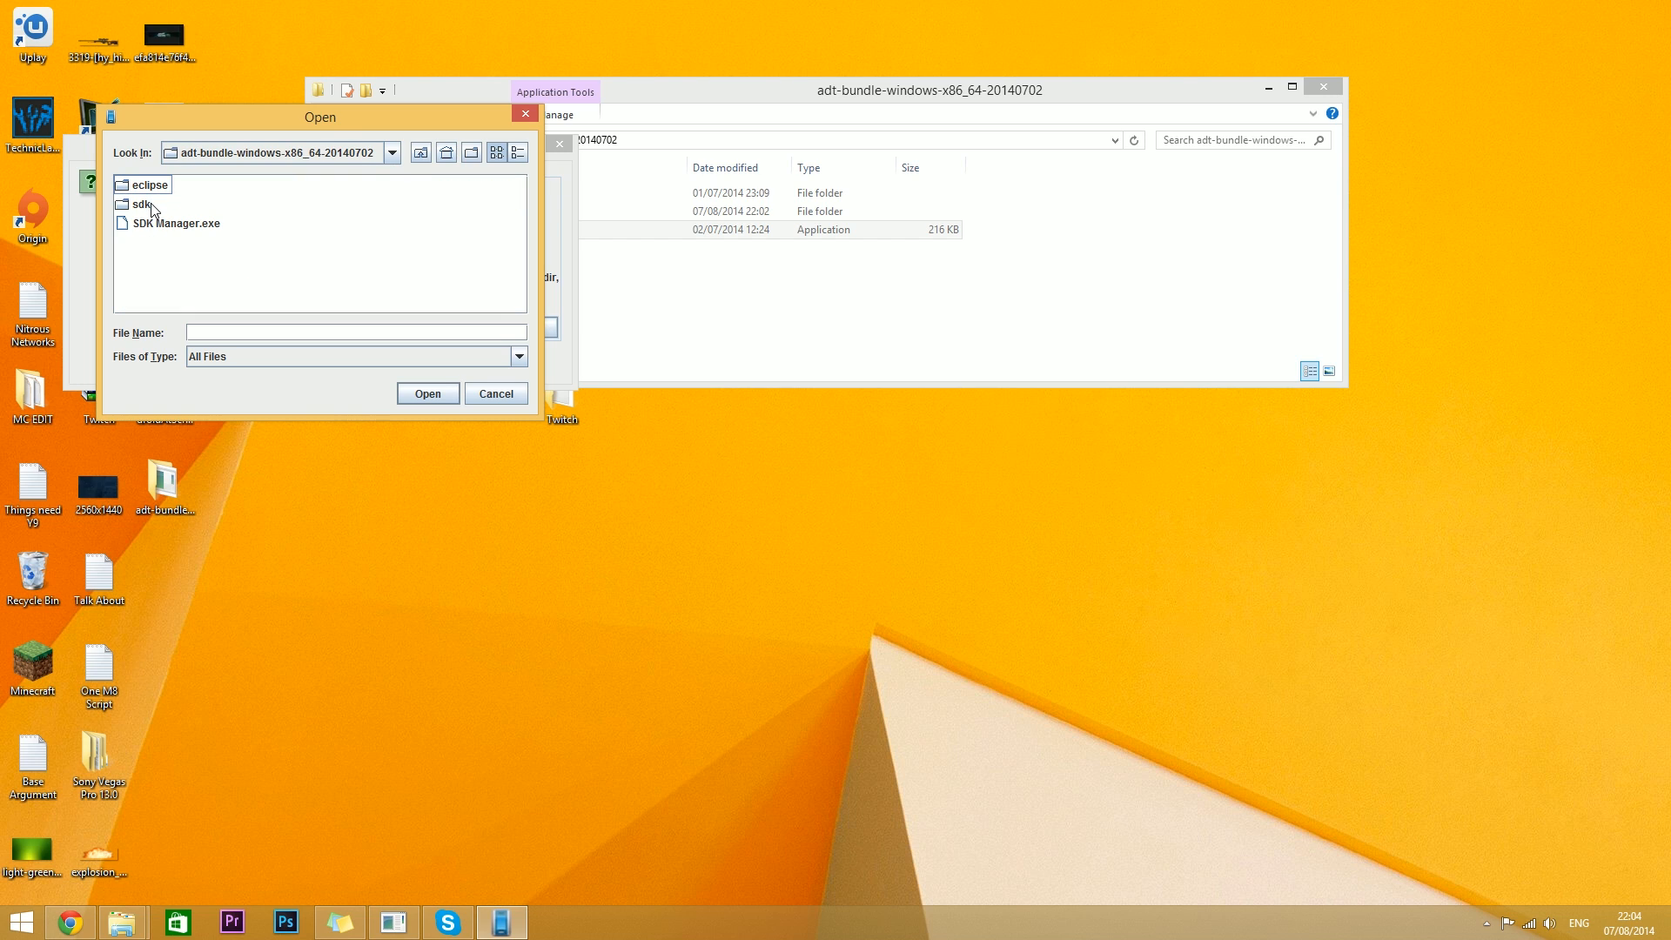
Navigate into sdk > platform-tools and accept the ADB Executable prompt to reach the main window
double_click(141, 204)
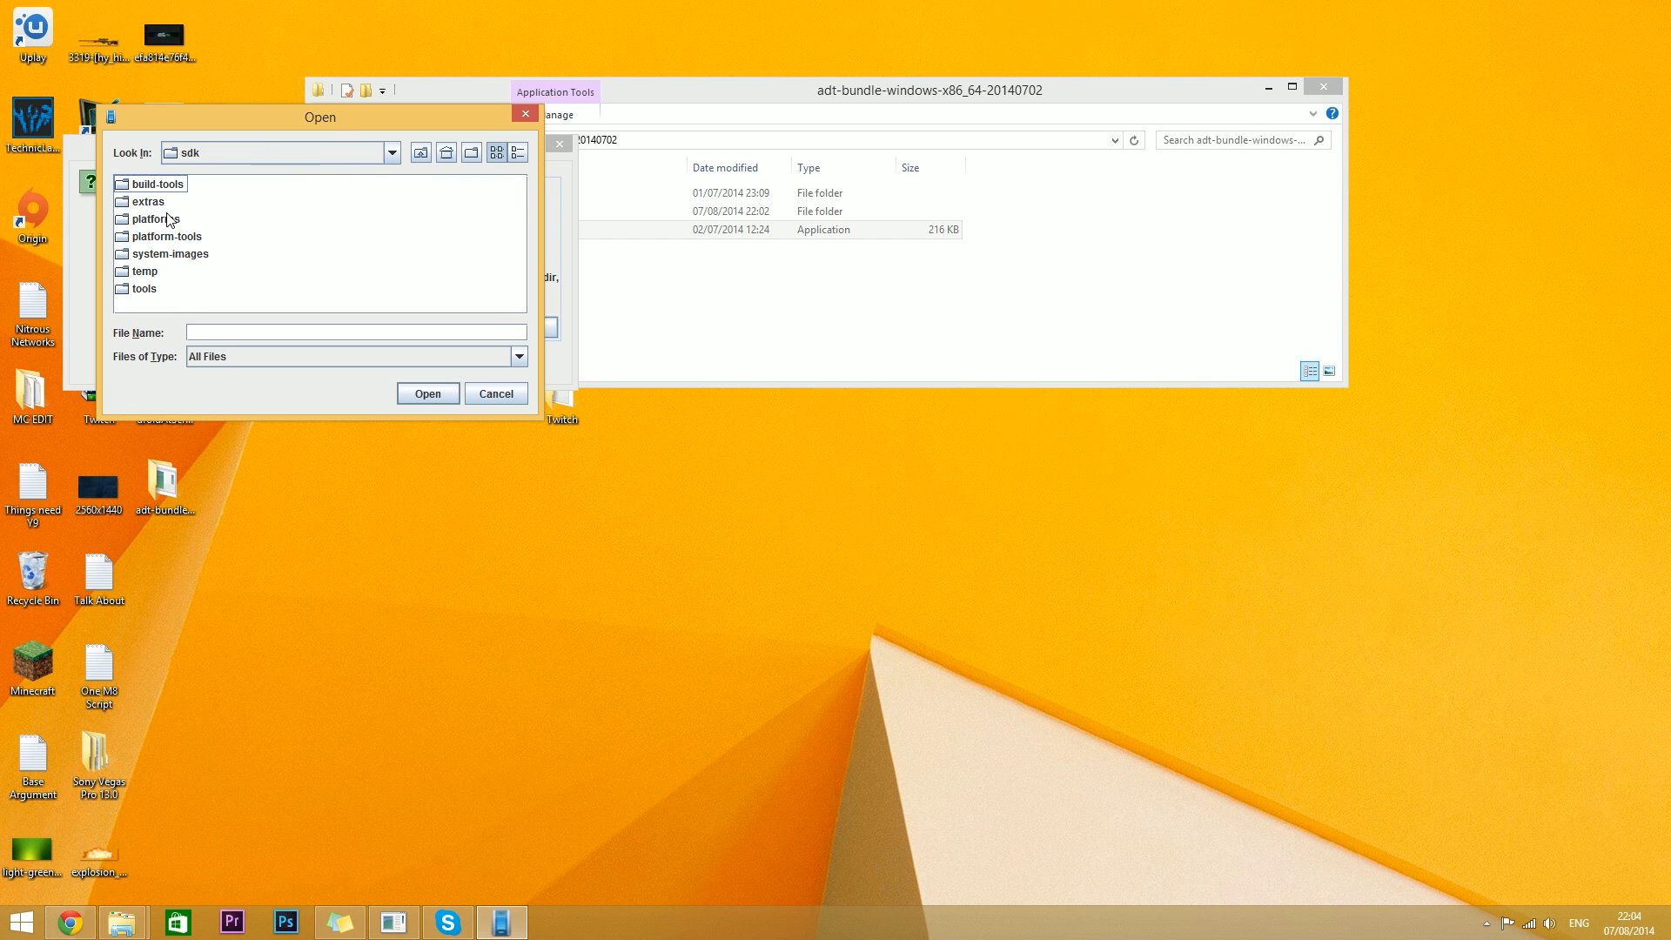
click(167, 235)
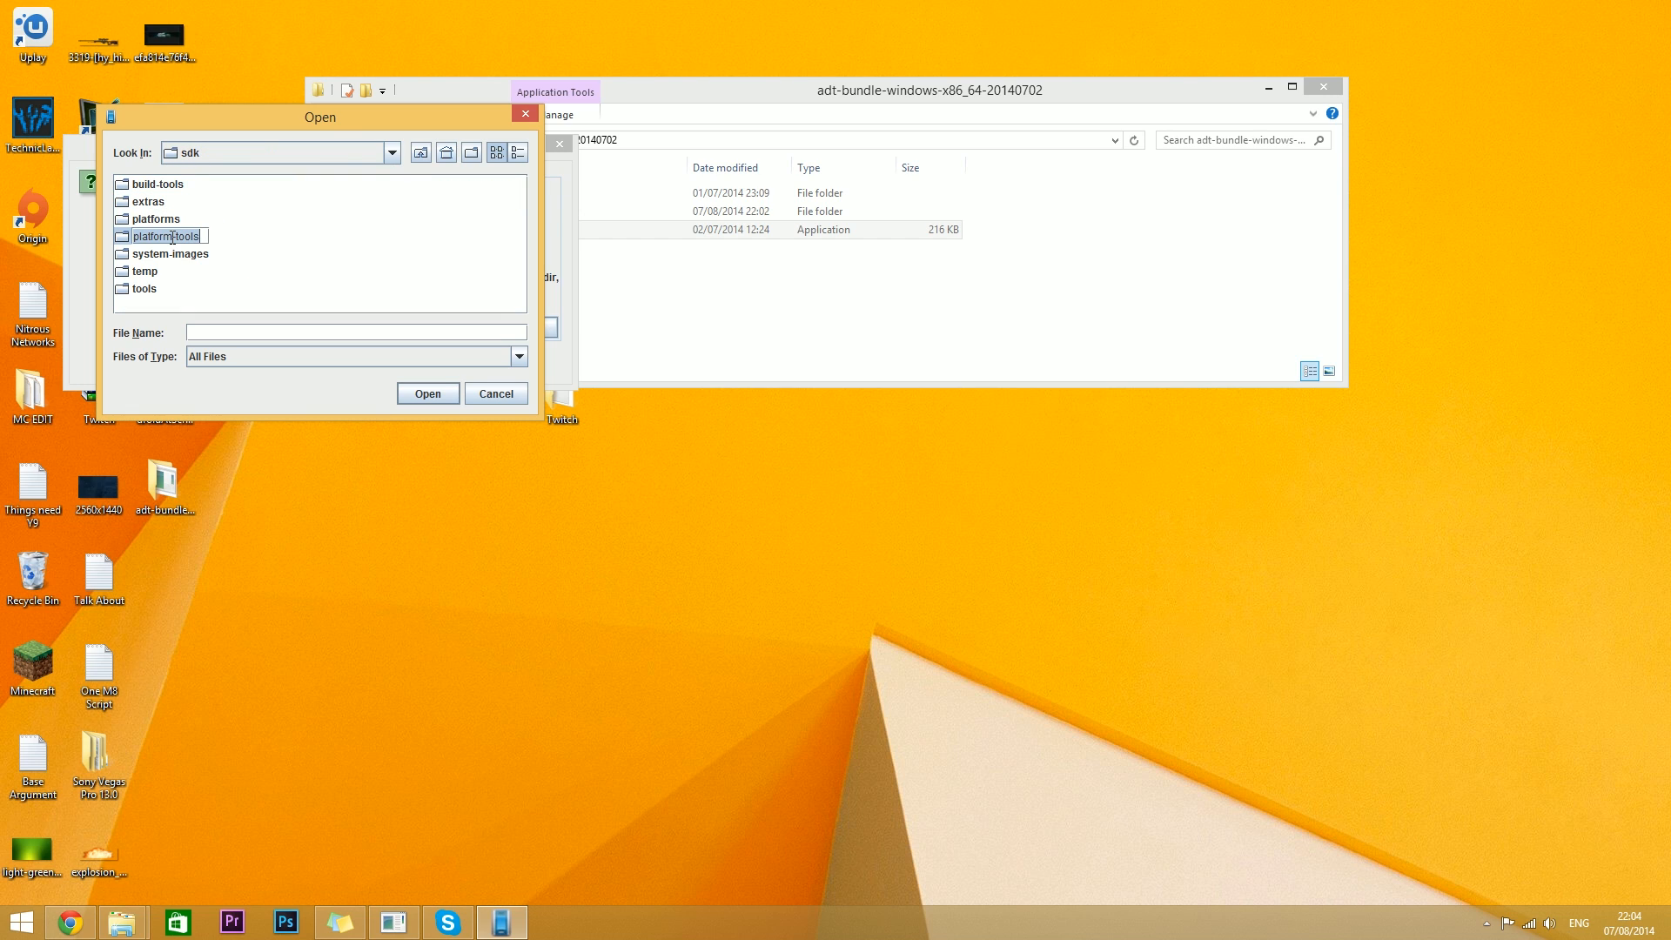
double_click(167, 235)
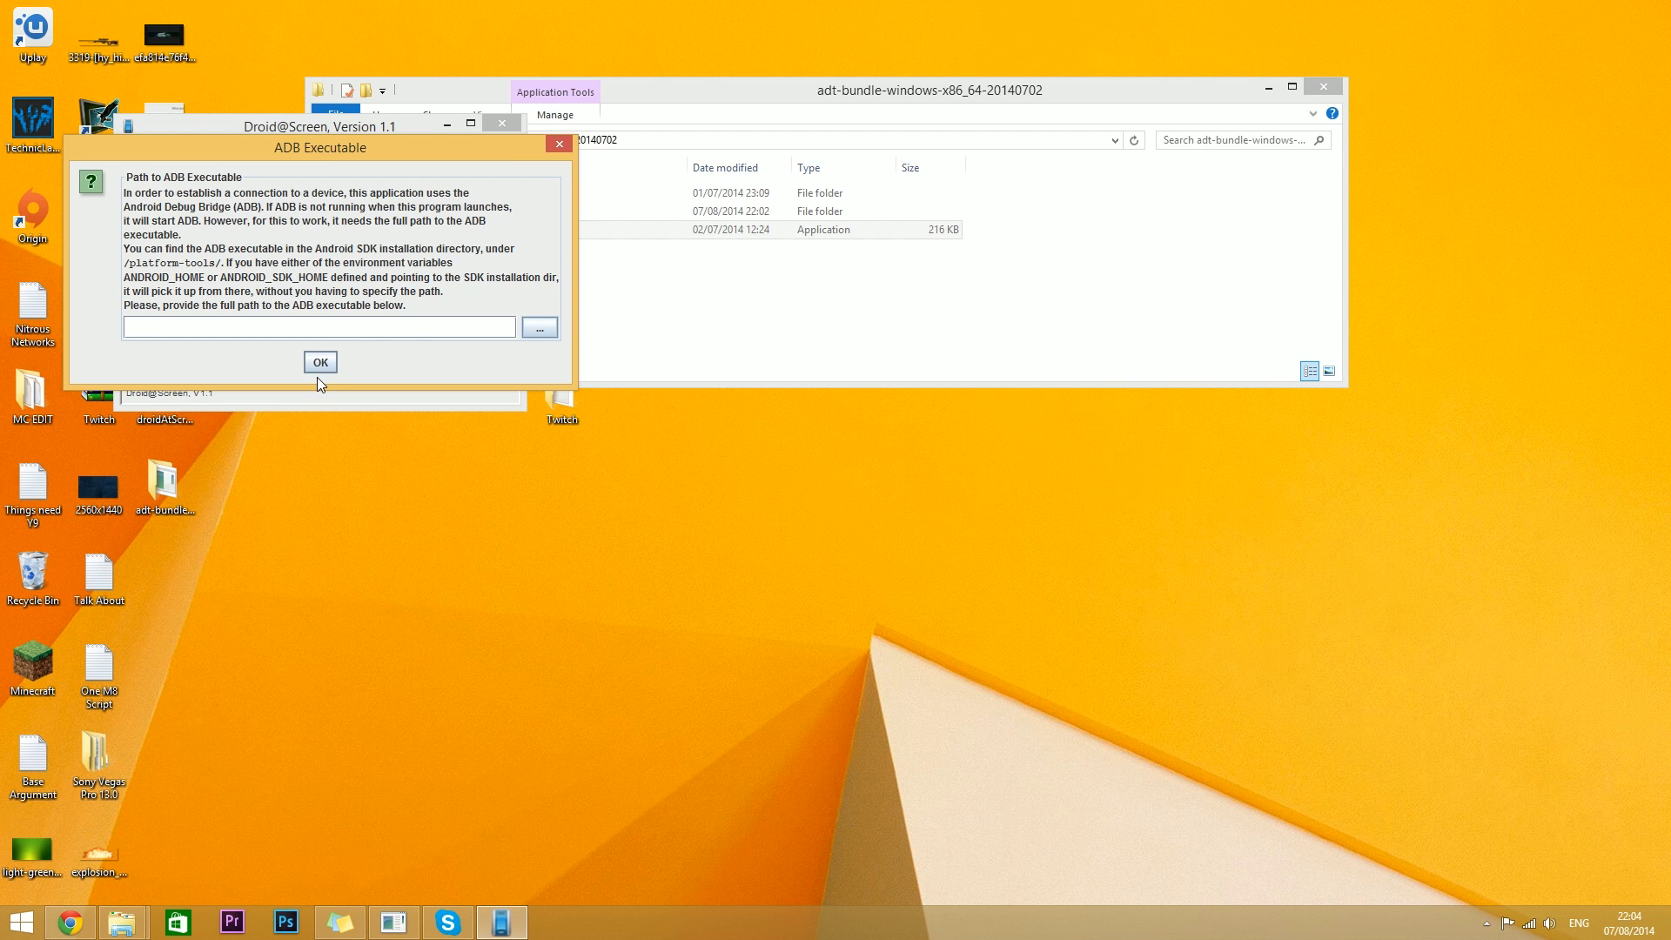
mouse_move(338, 385)
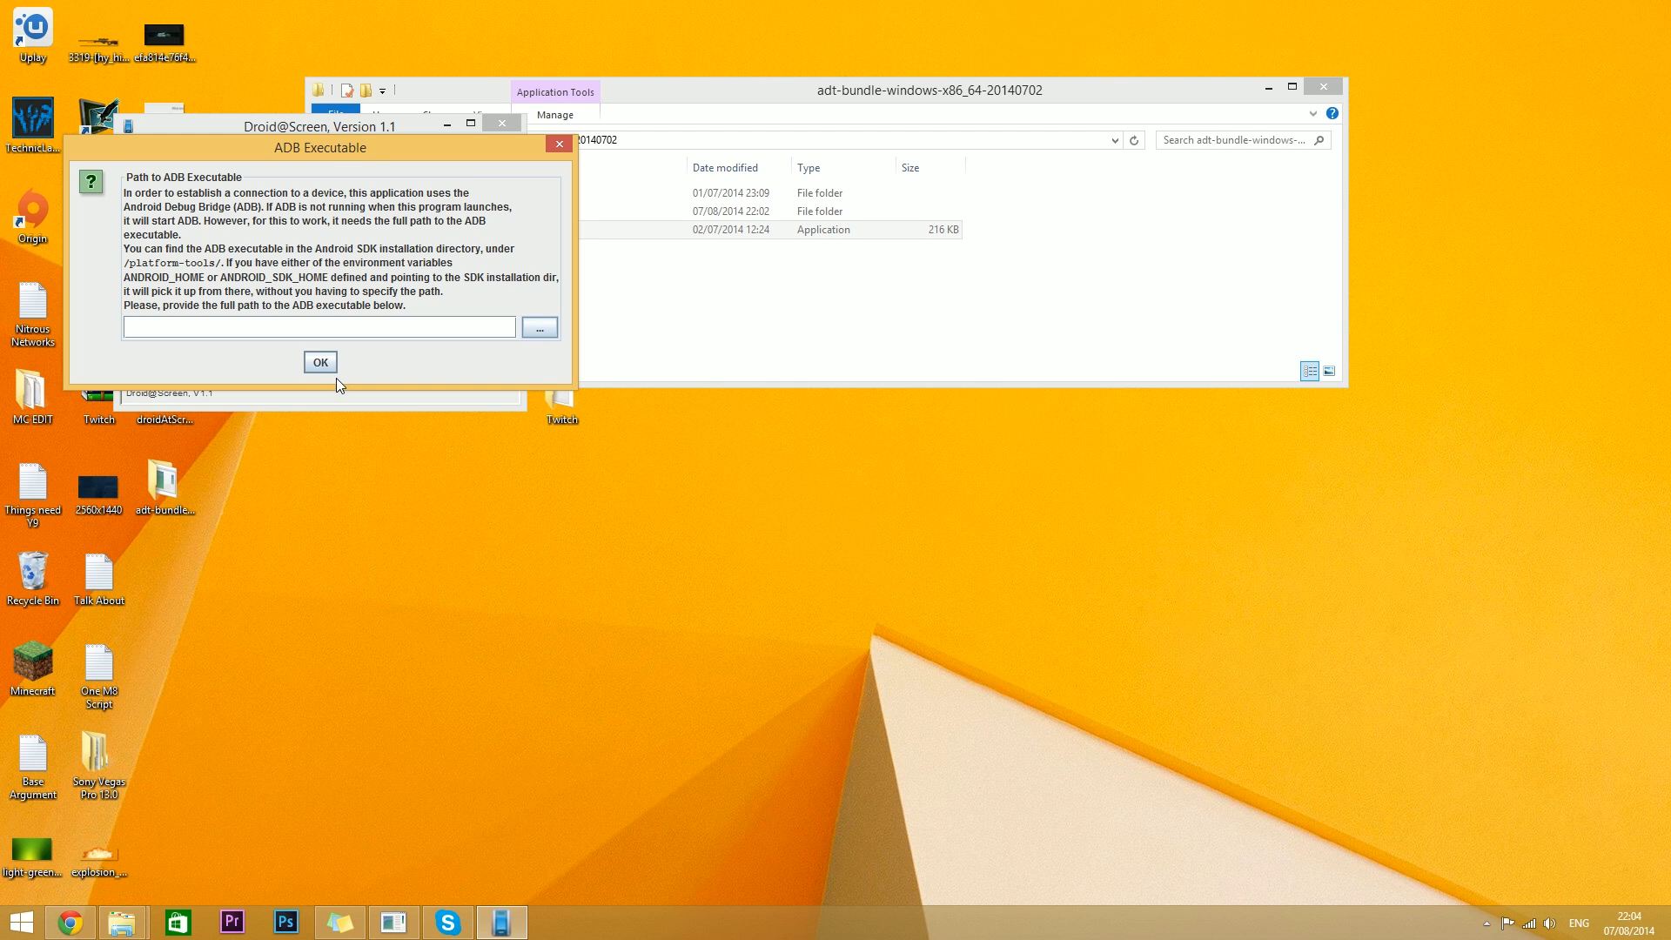
click(318, 362)
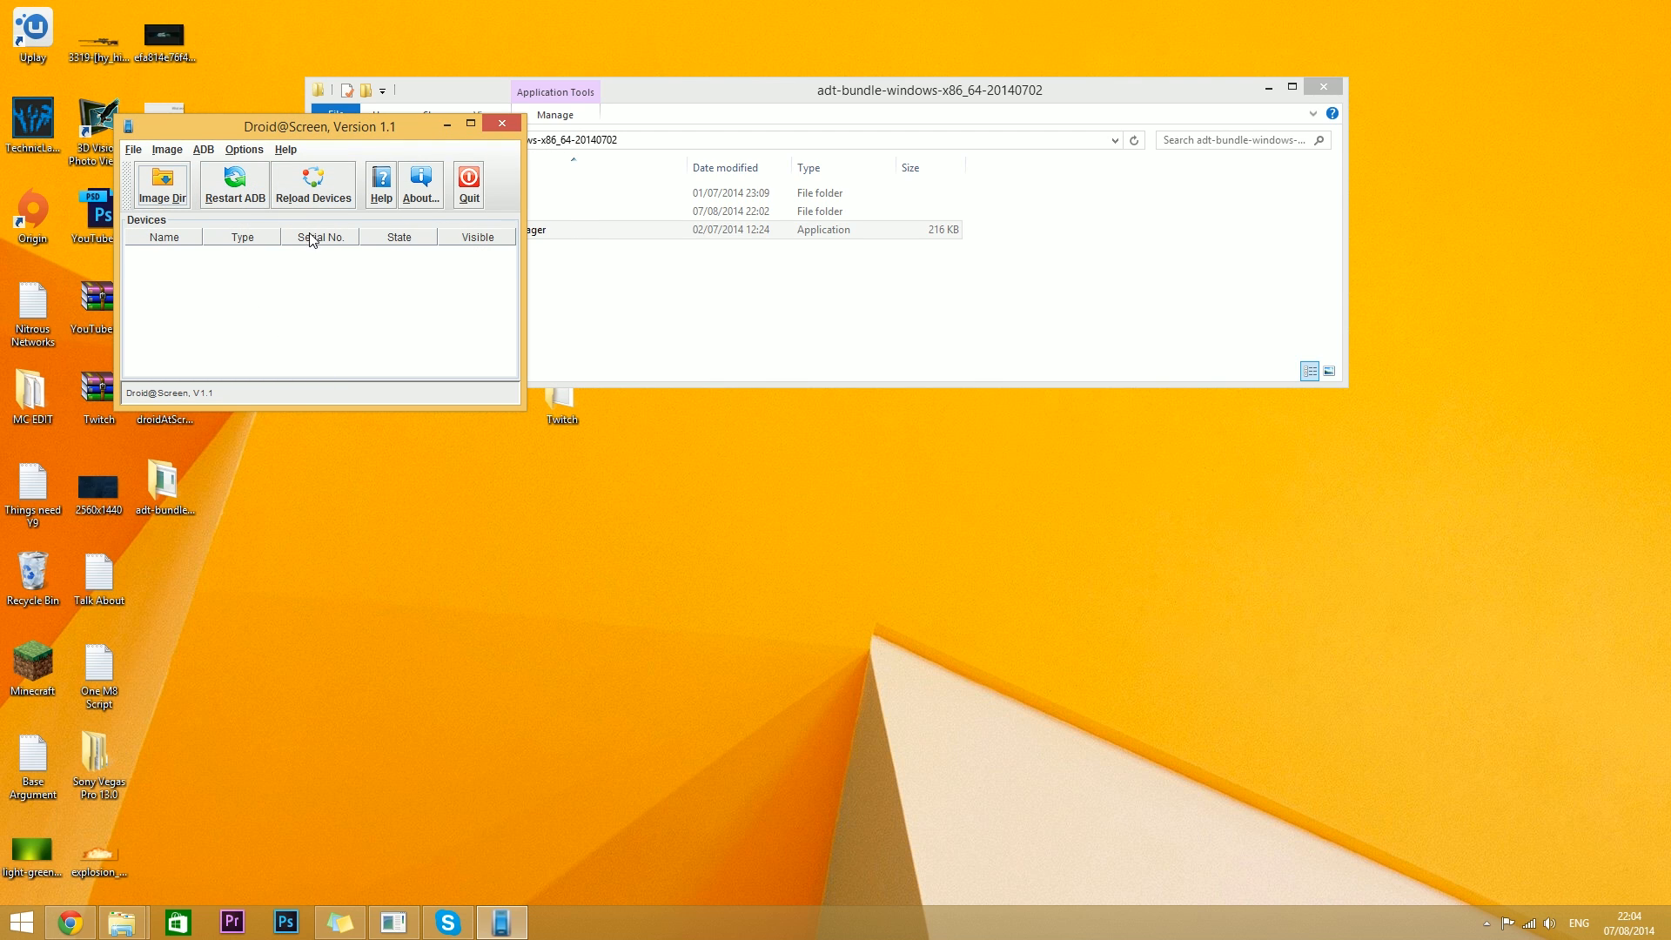
mouse_move(391, 343)
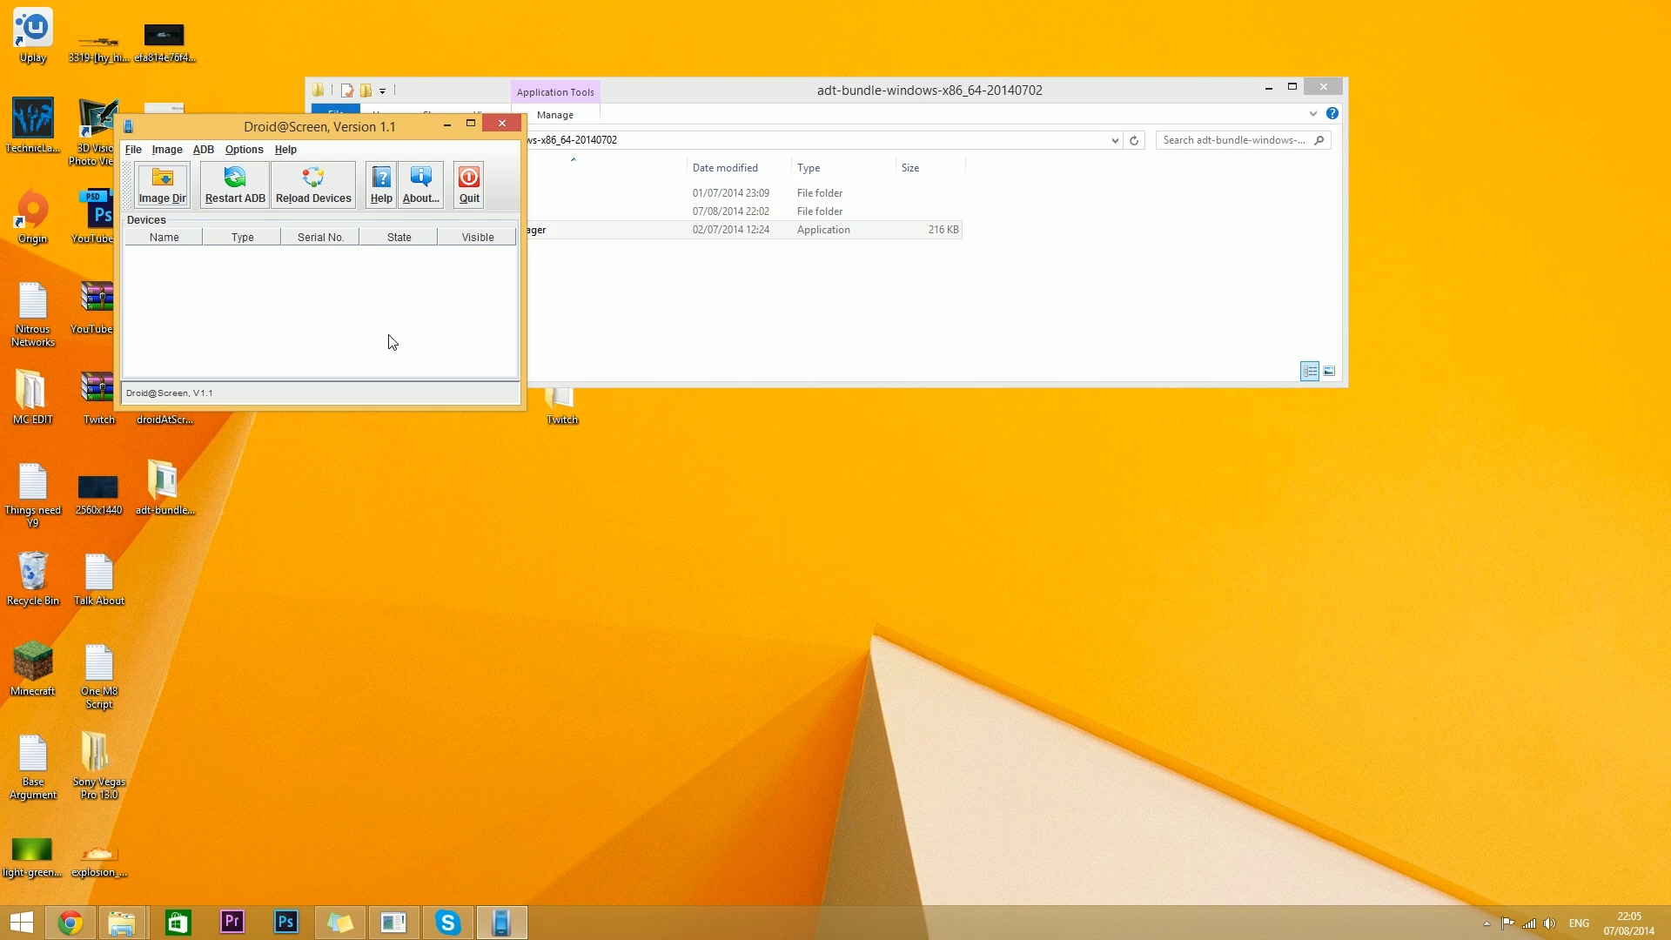
mouse_move(179, 150)
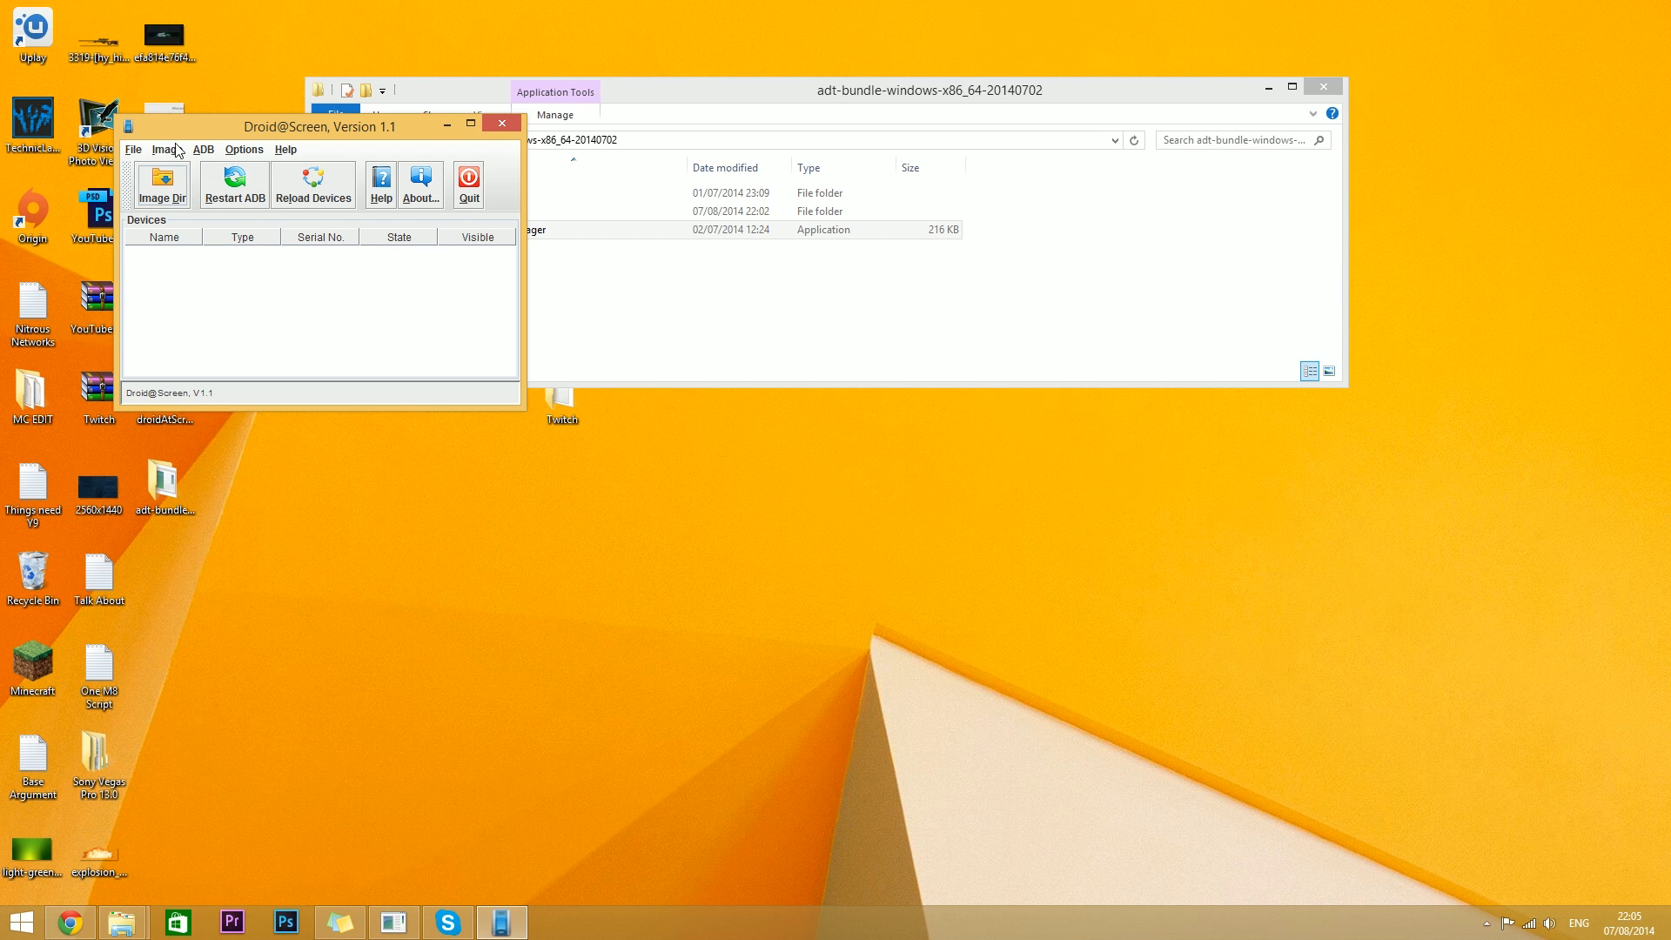
mouse_move(207, 160)
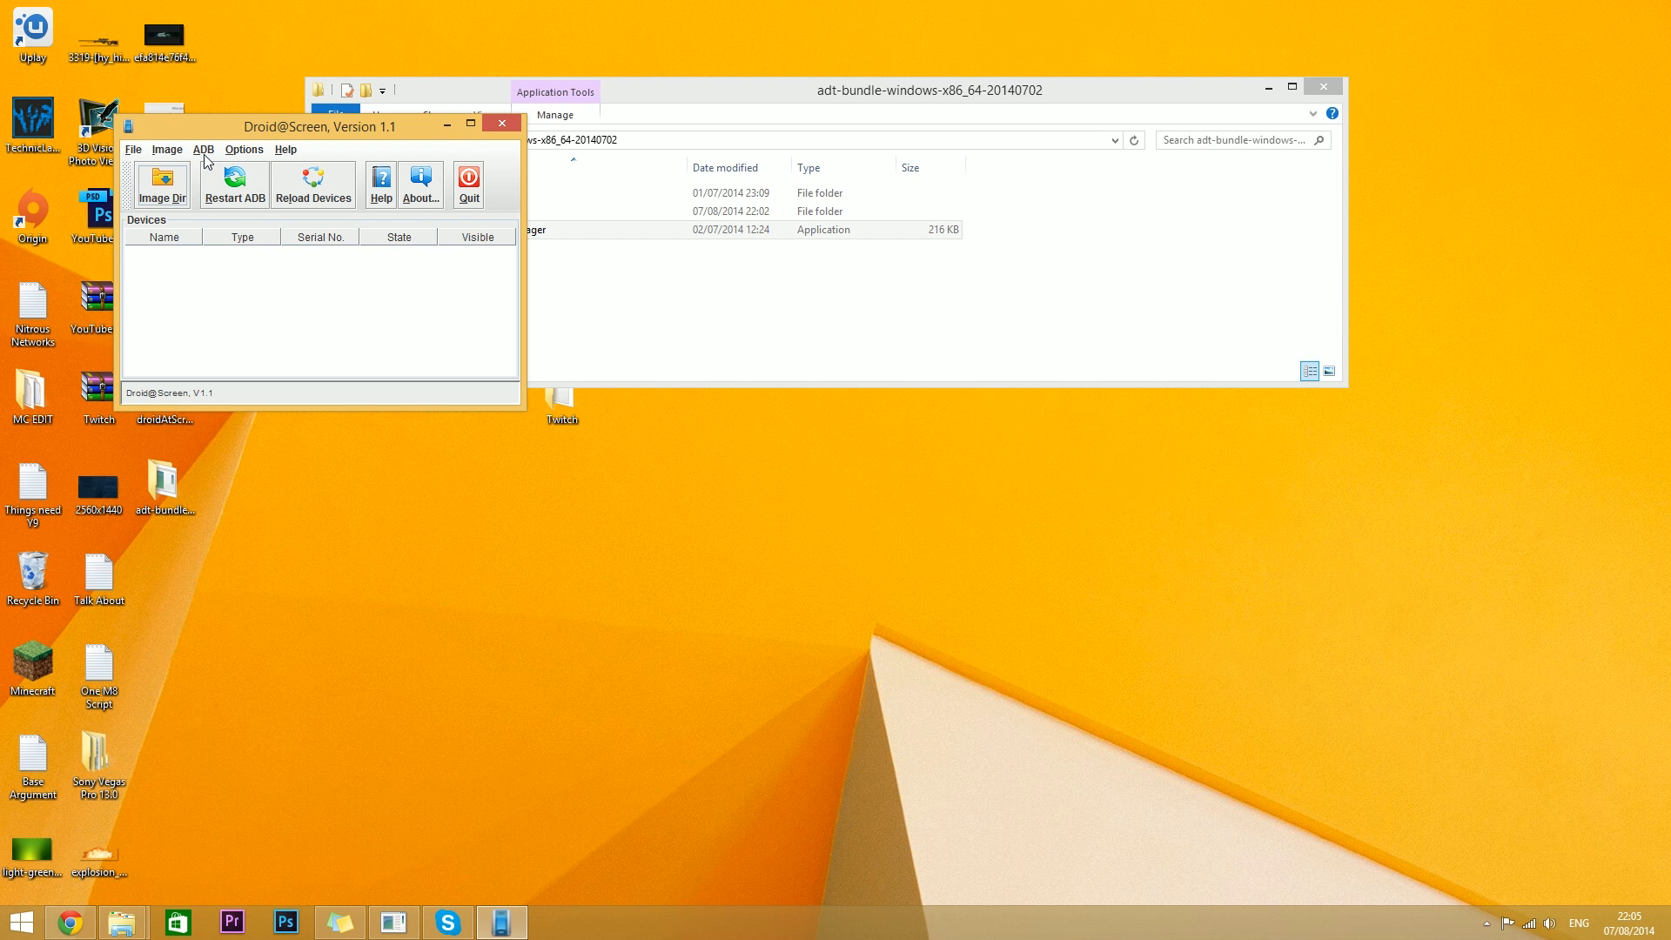
Confirm the ADB executable path as platform-tools\adb.exe via ADB > ADB Executable Path
click(202, 149)
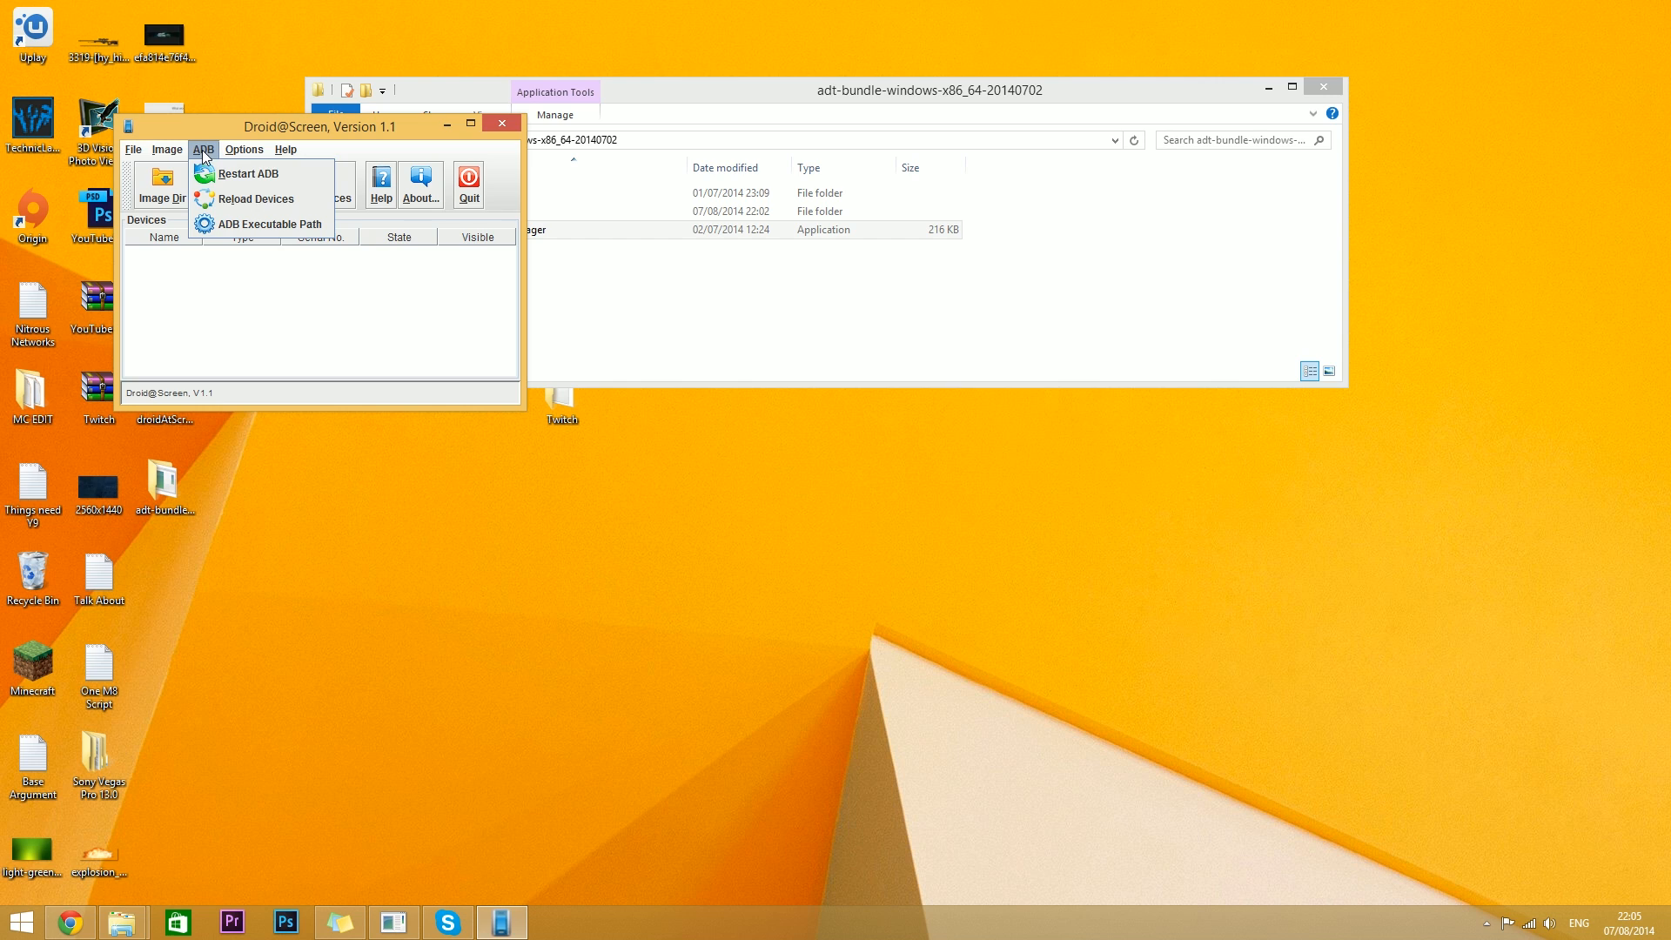
click(265, 225)
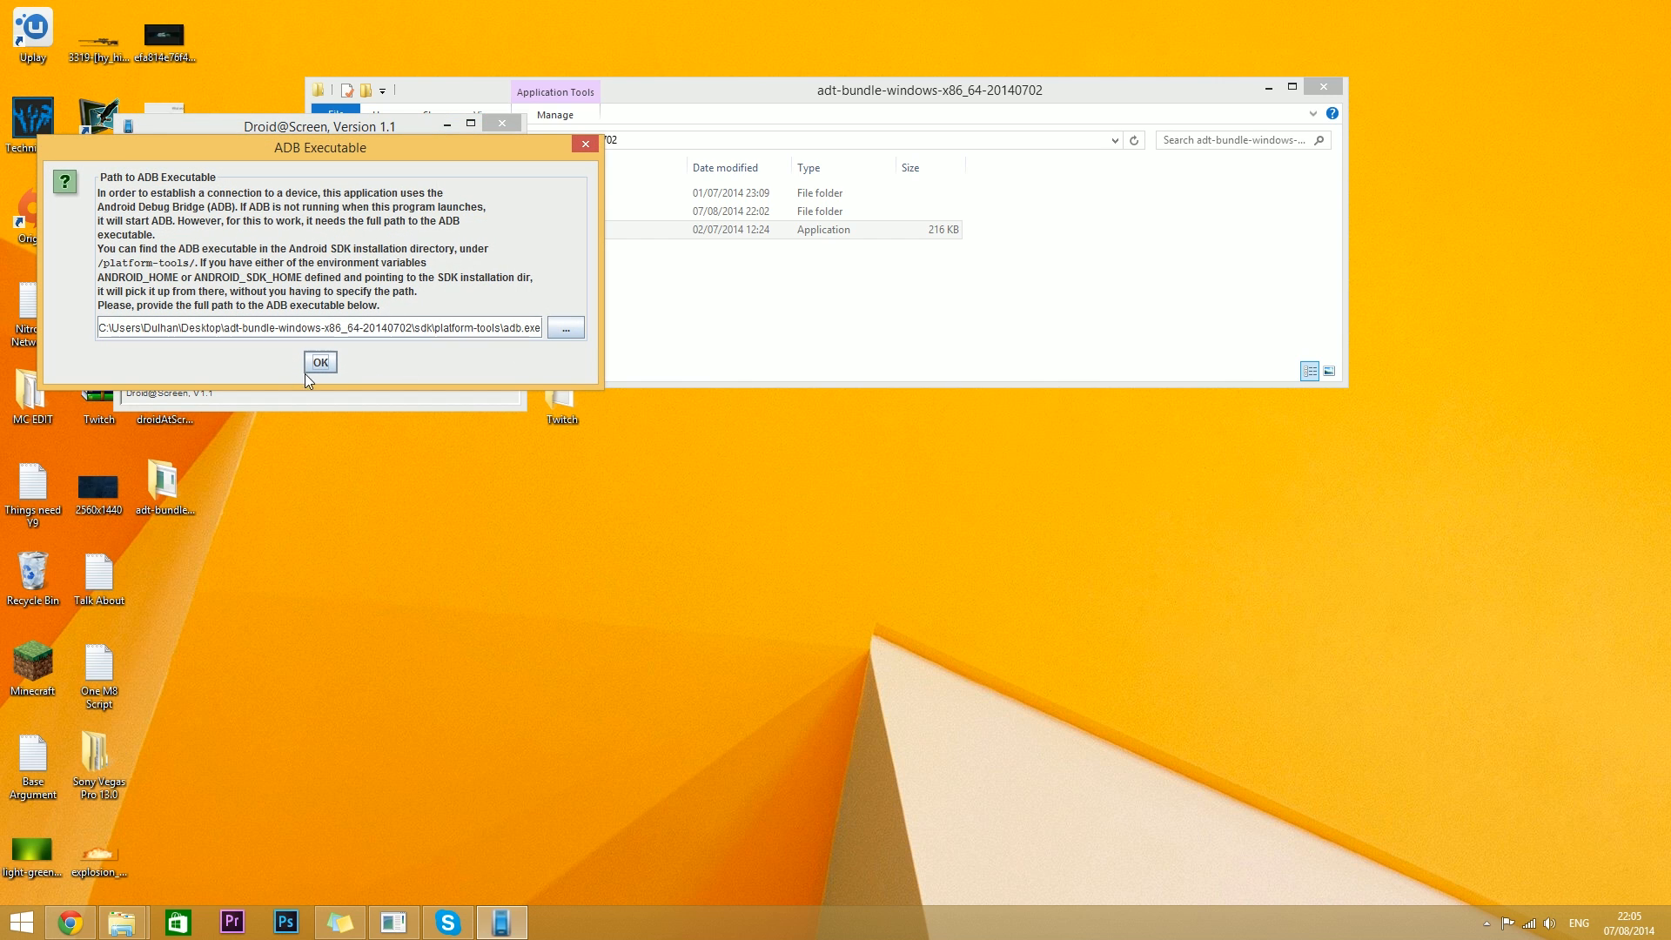
mouse_move(476, 315)
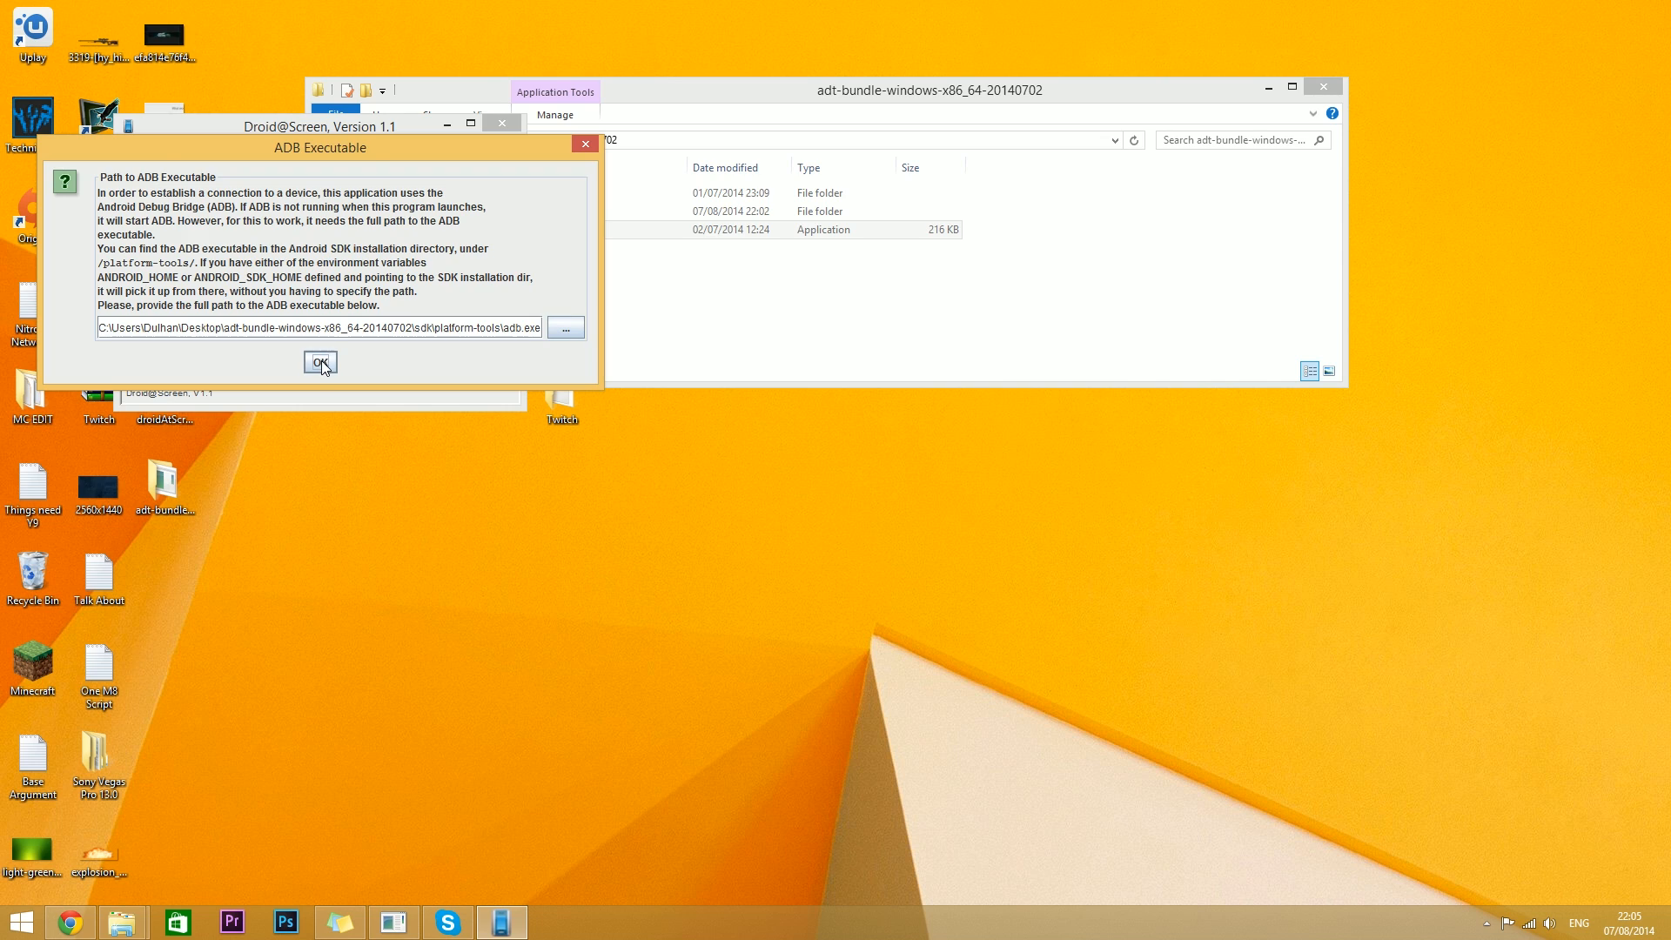
click(321, 362)
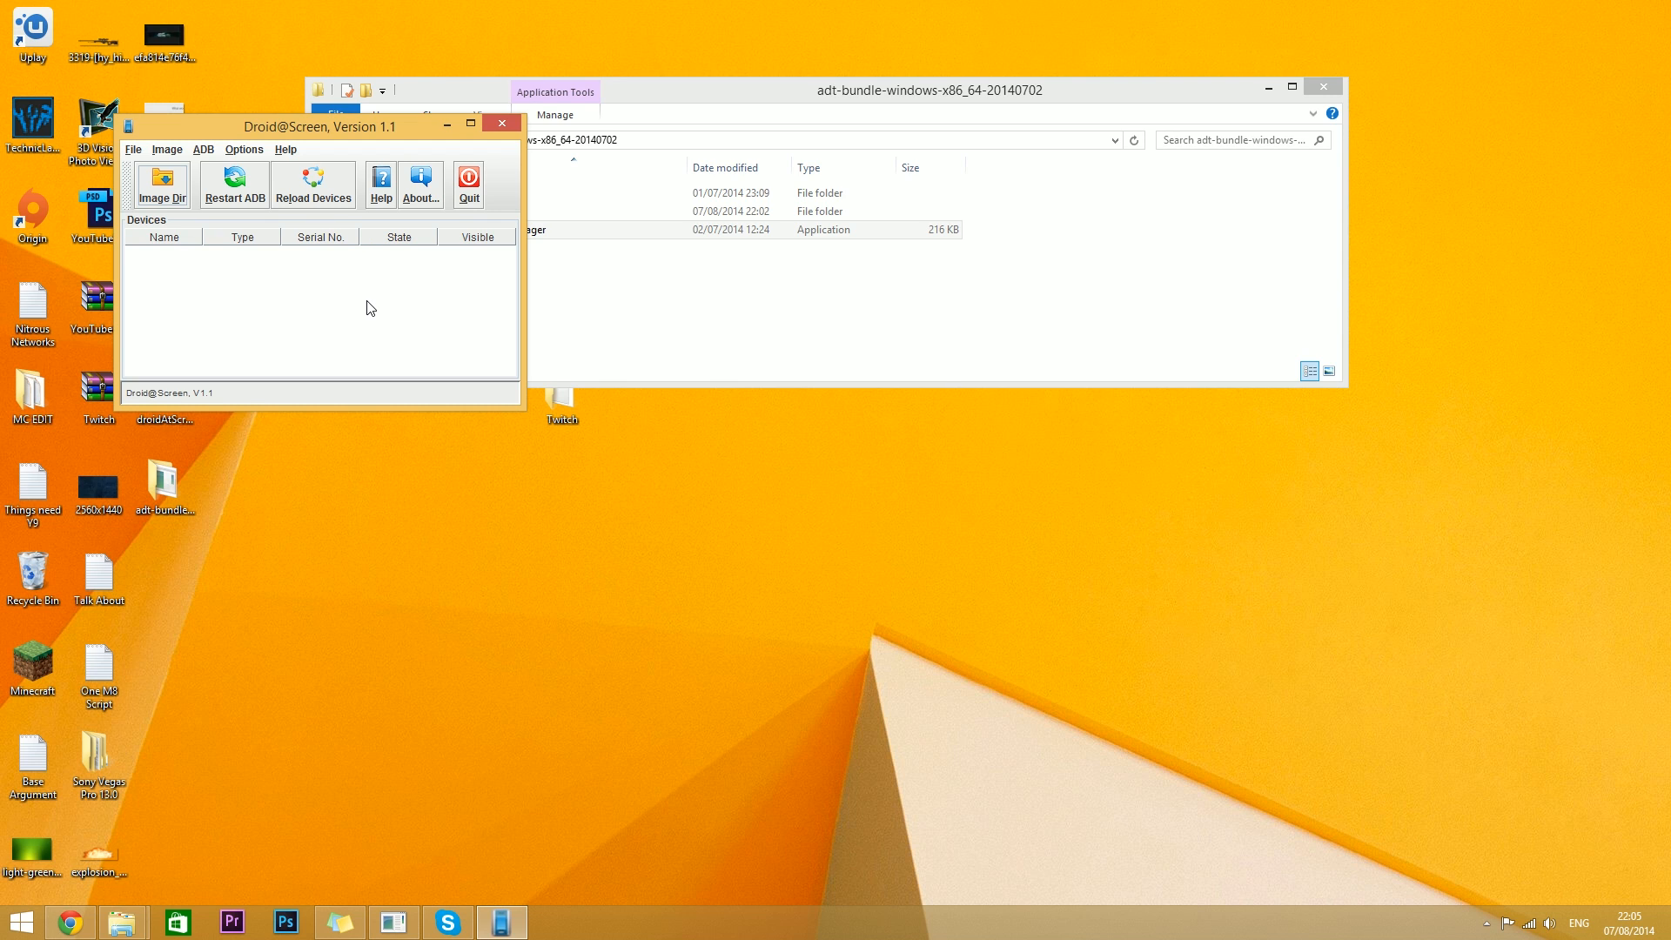
Get the HTC Desire C listed as online and its lock screen mirrored in a separate window
click(311, 183)
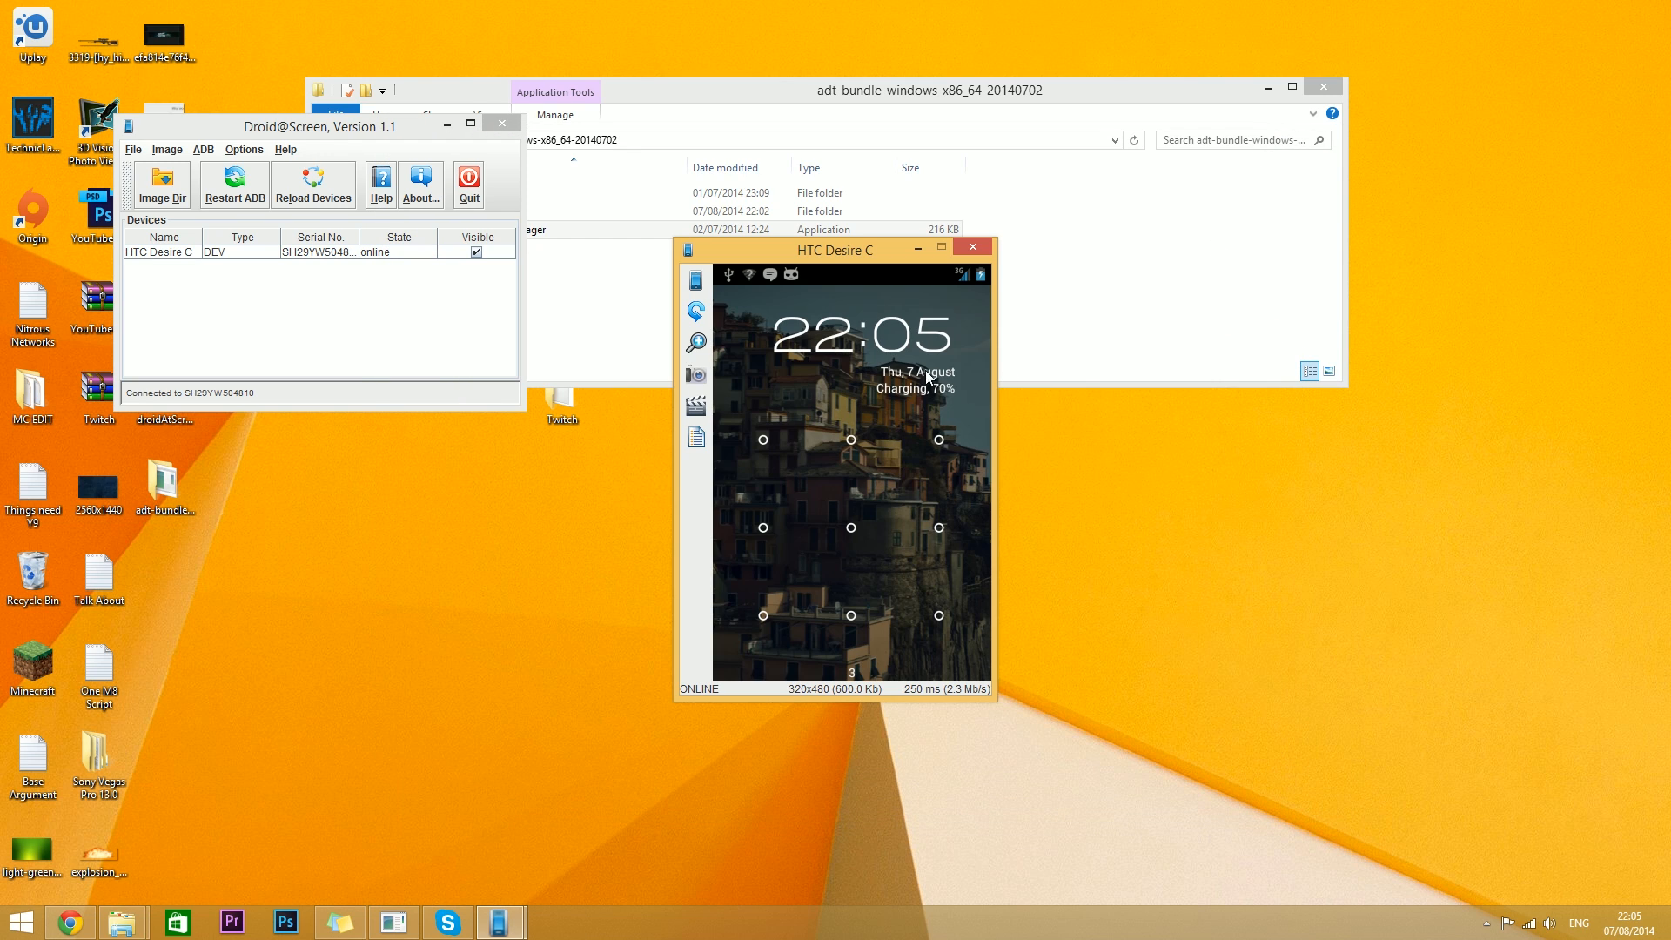
mouse_move(940, 397)
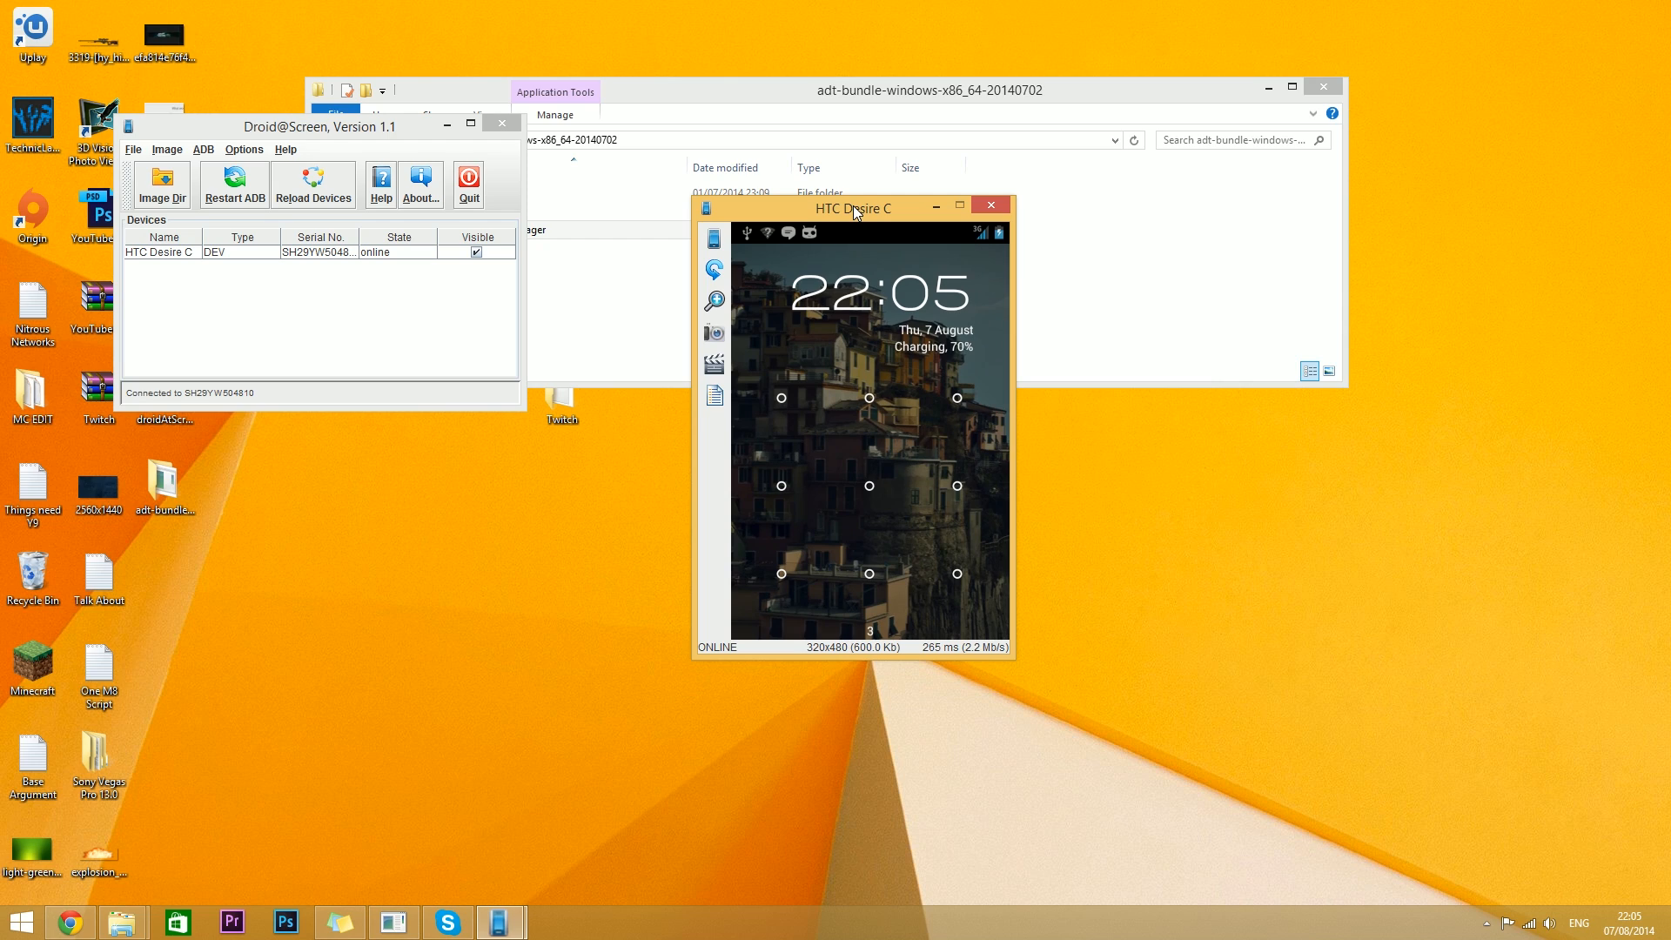
mouse_move(863, 268)
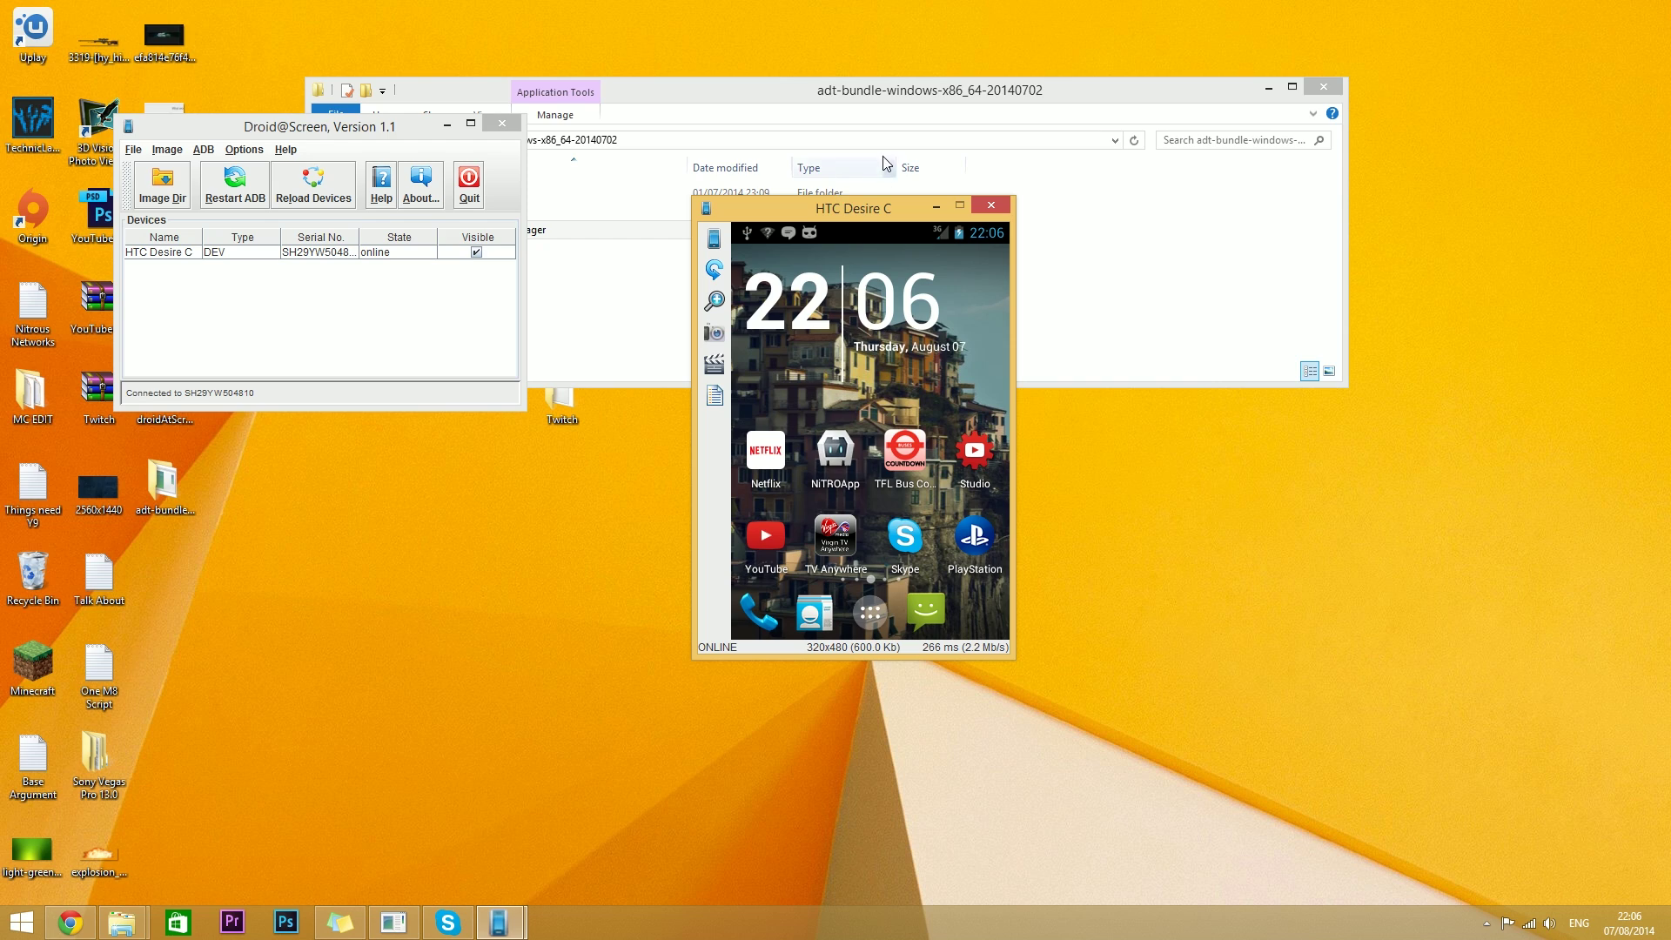
mouse_move(713, 331)
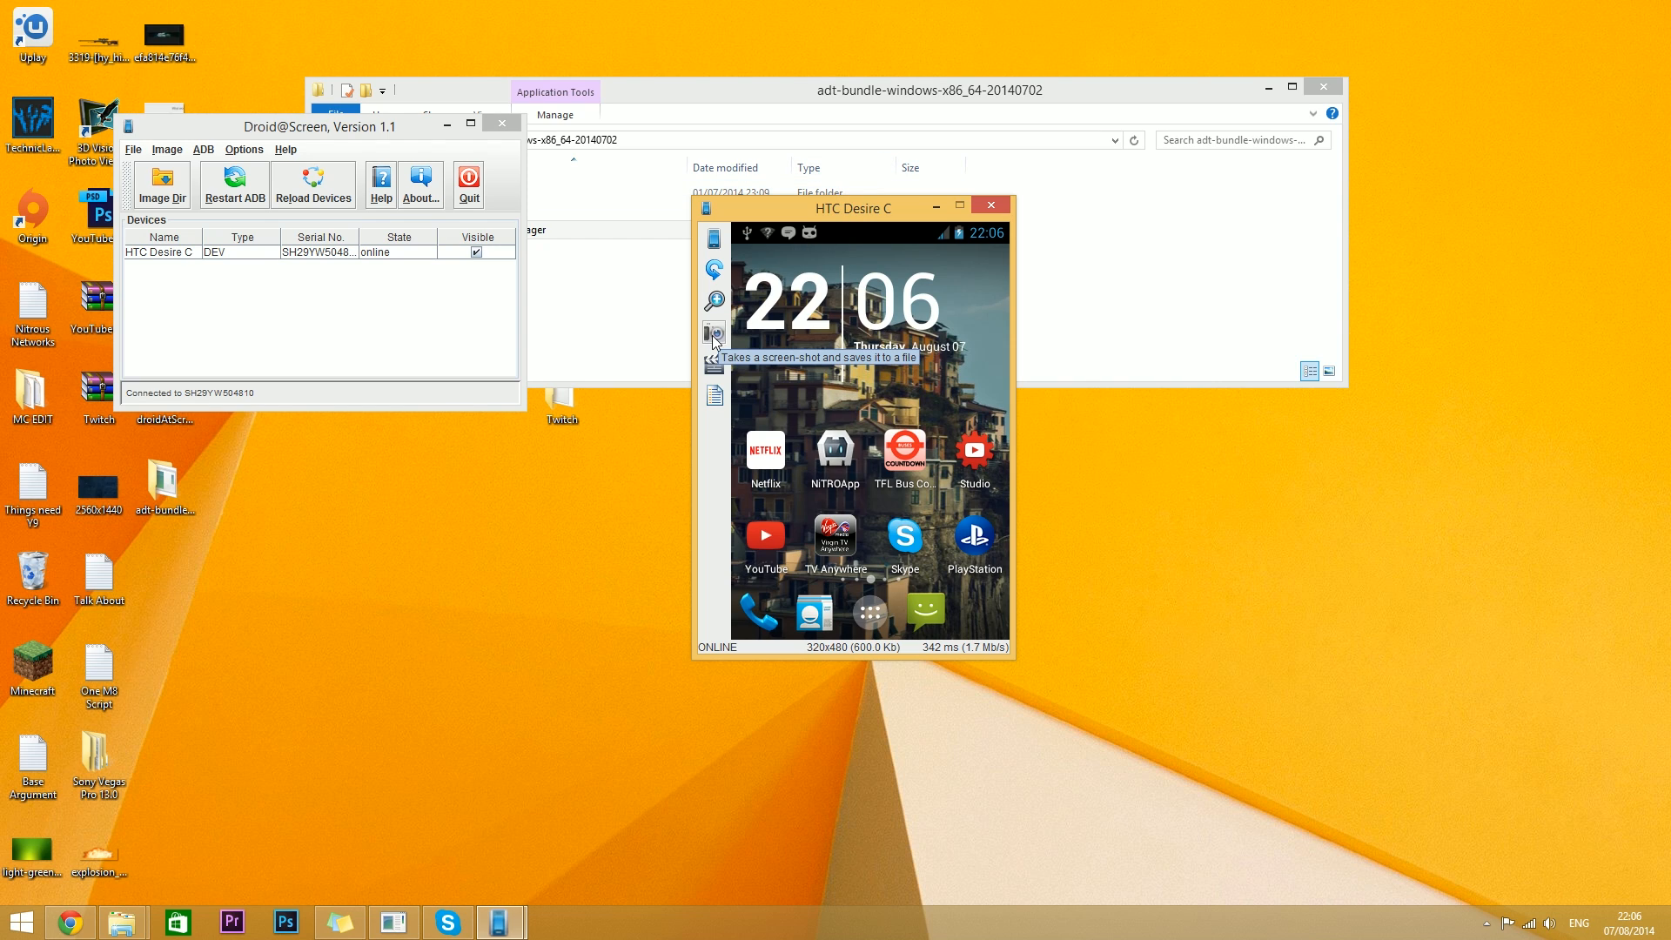
mouse_move(714, 362)
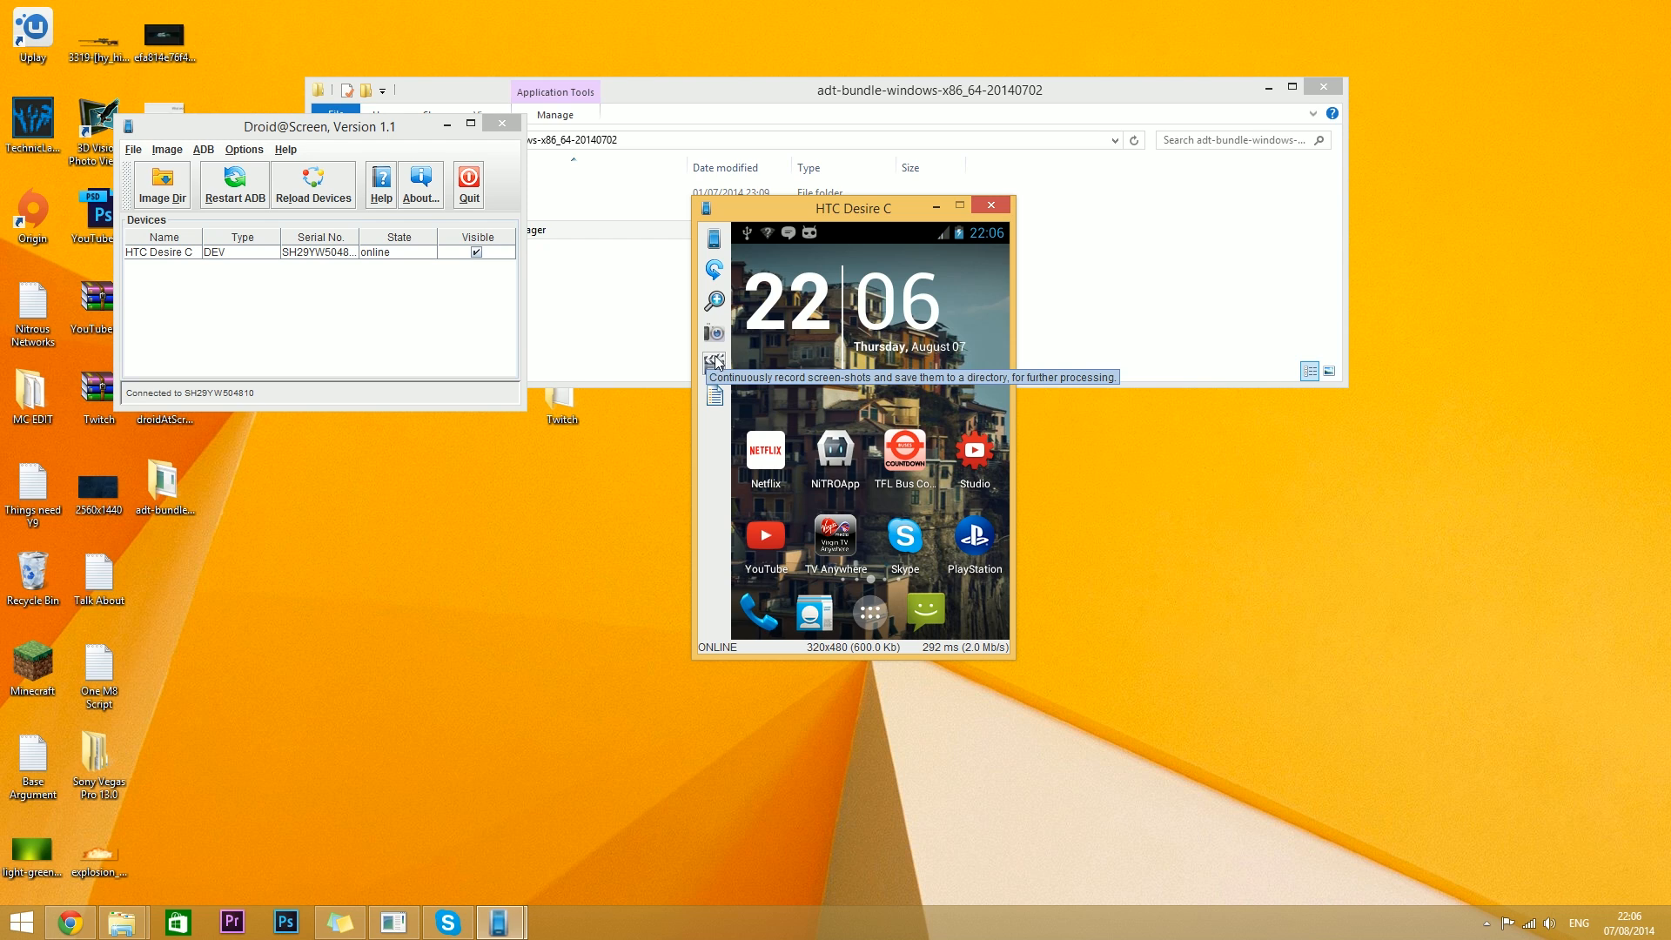
mouse_move(713, 359)
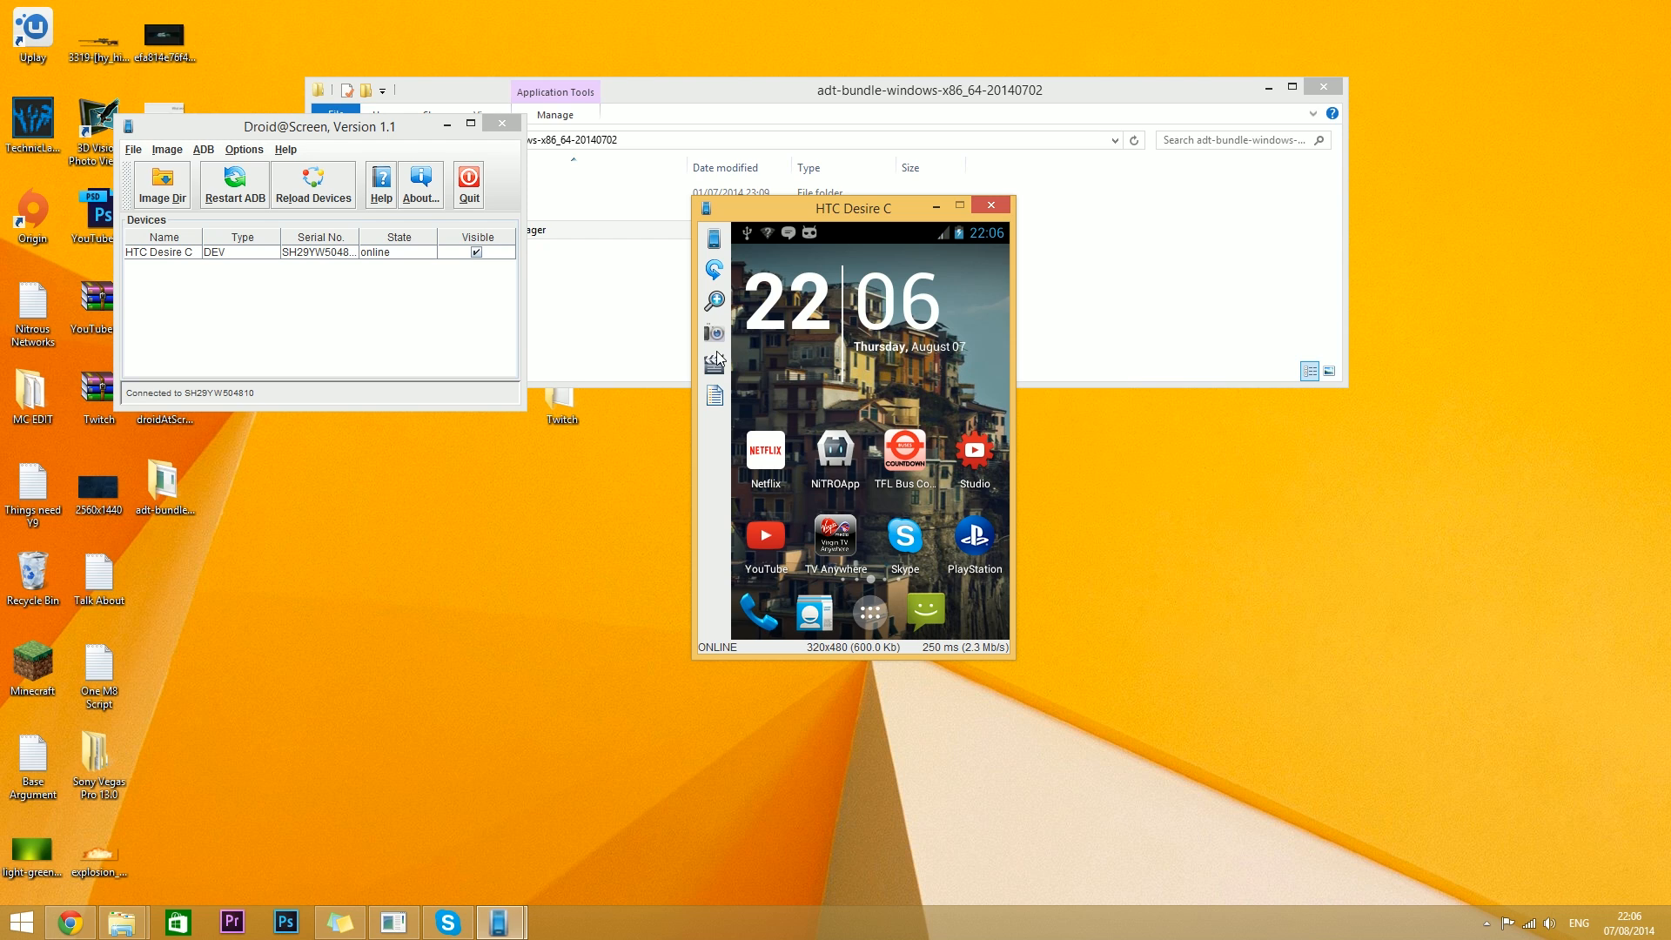
mouse_move(713, 362)
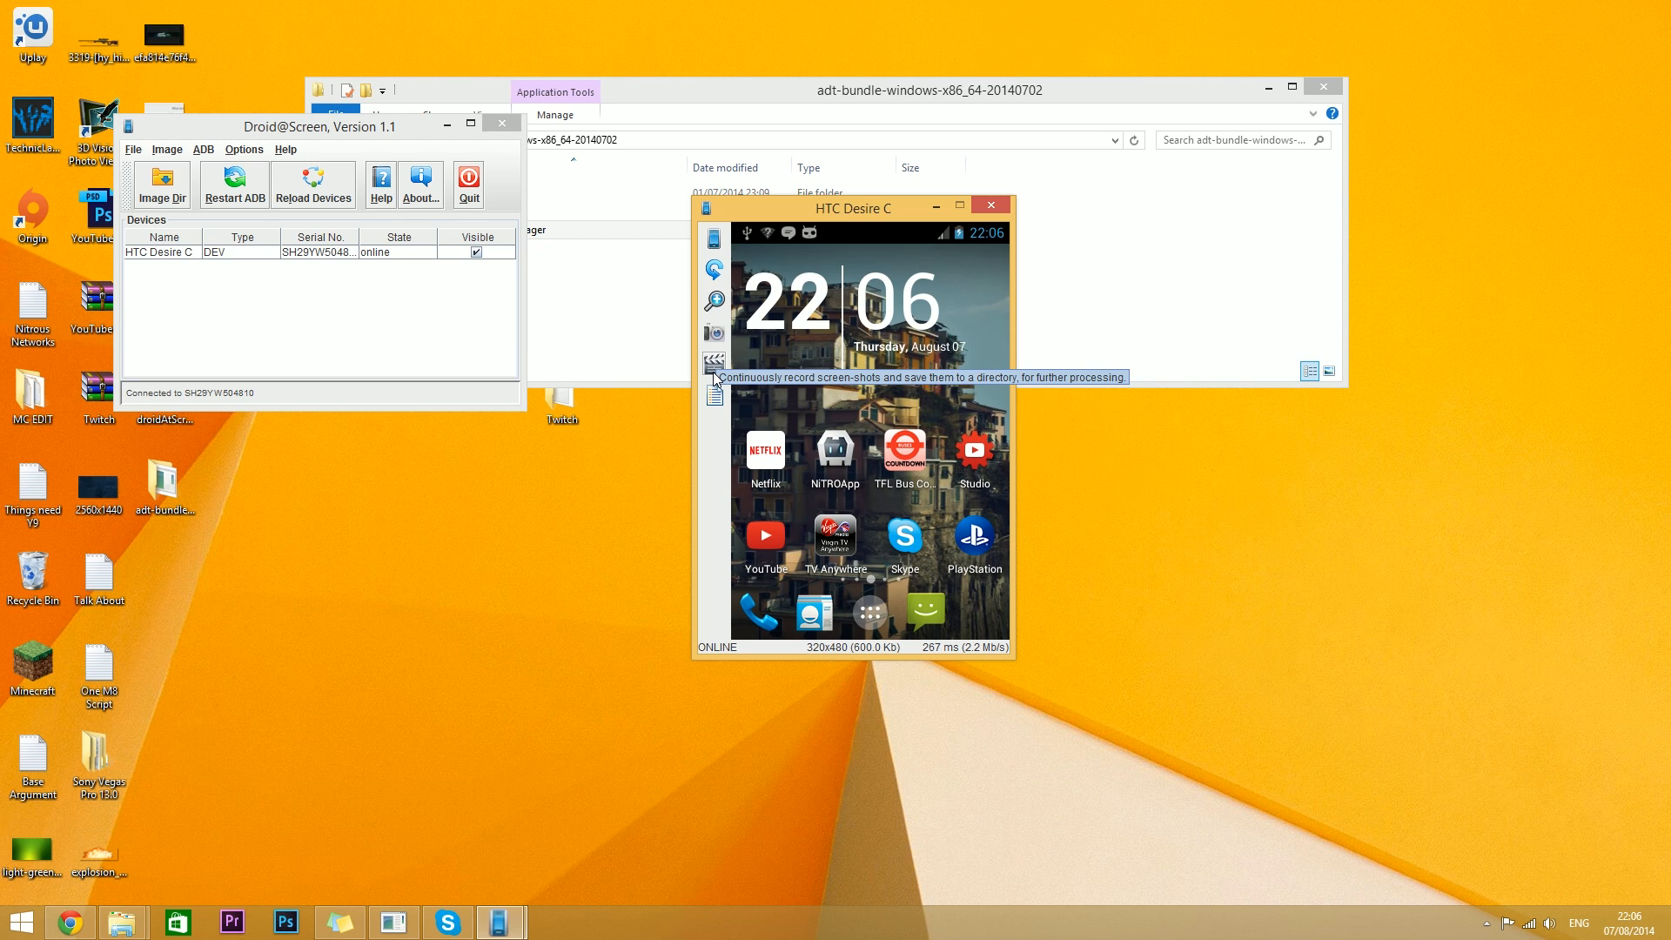
mouse_move(858, 271)
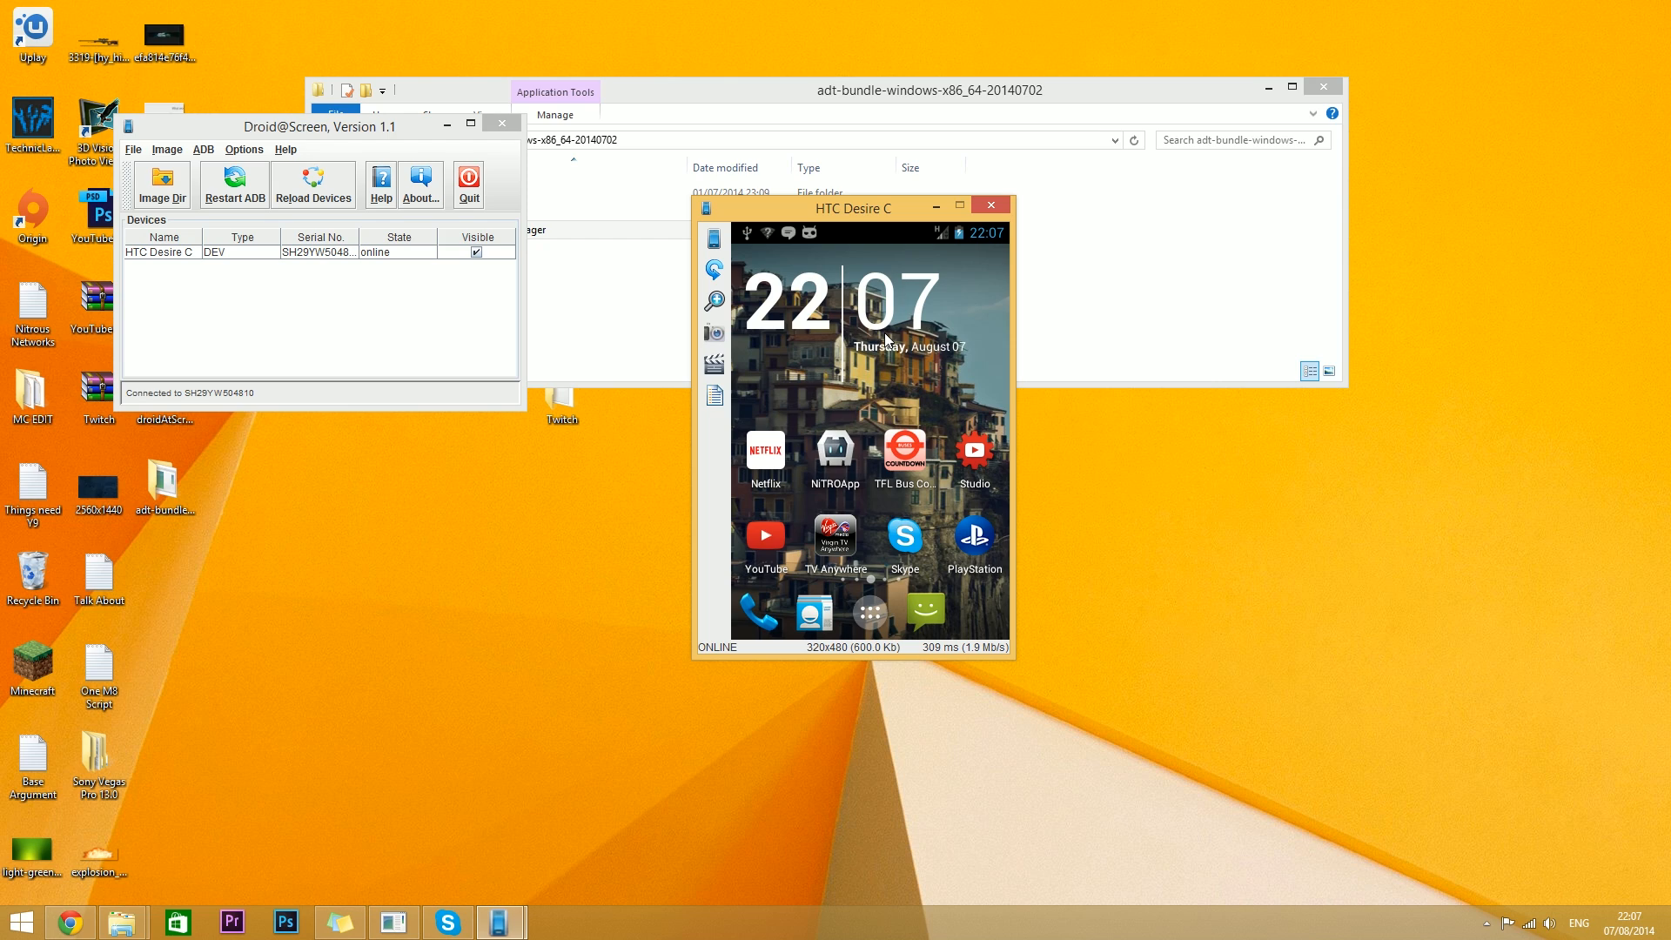
mouse_move(776, 303)
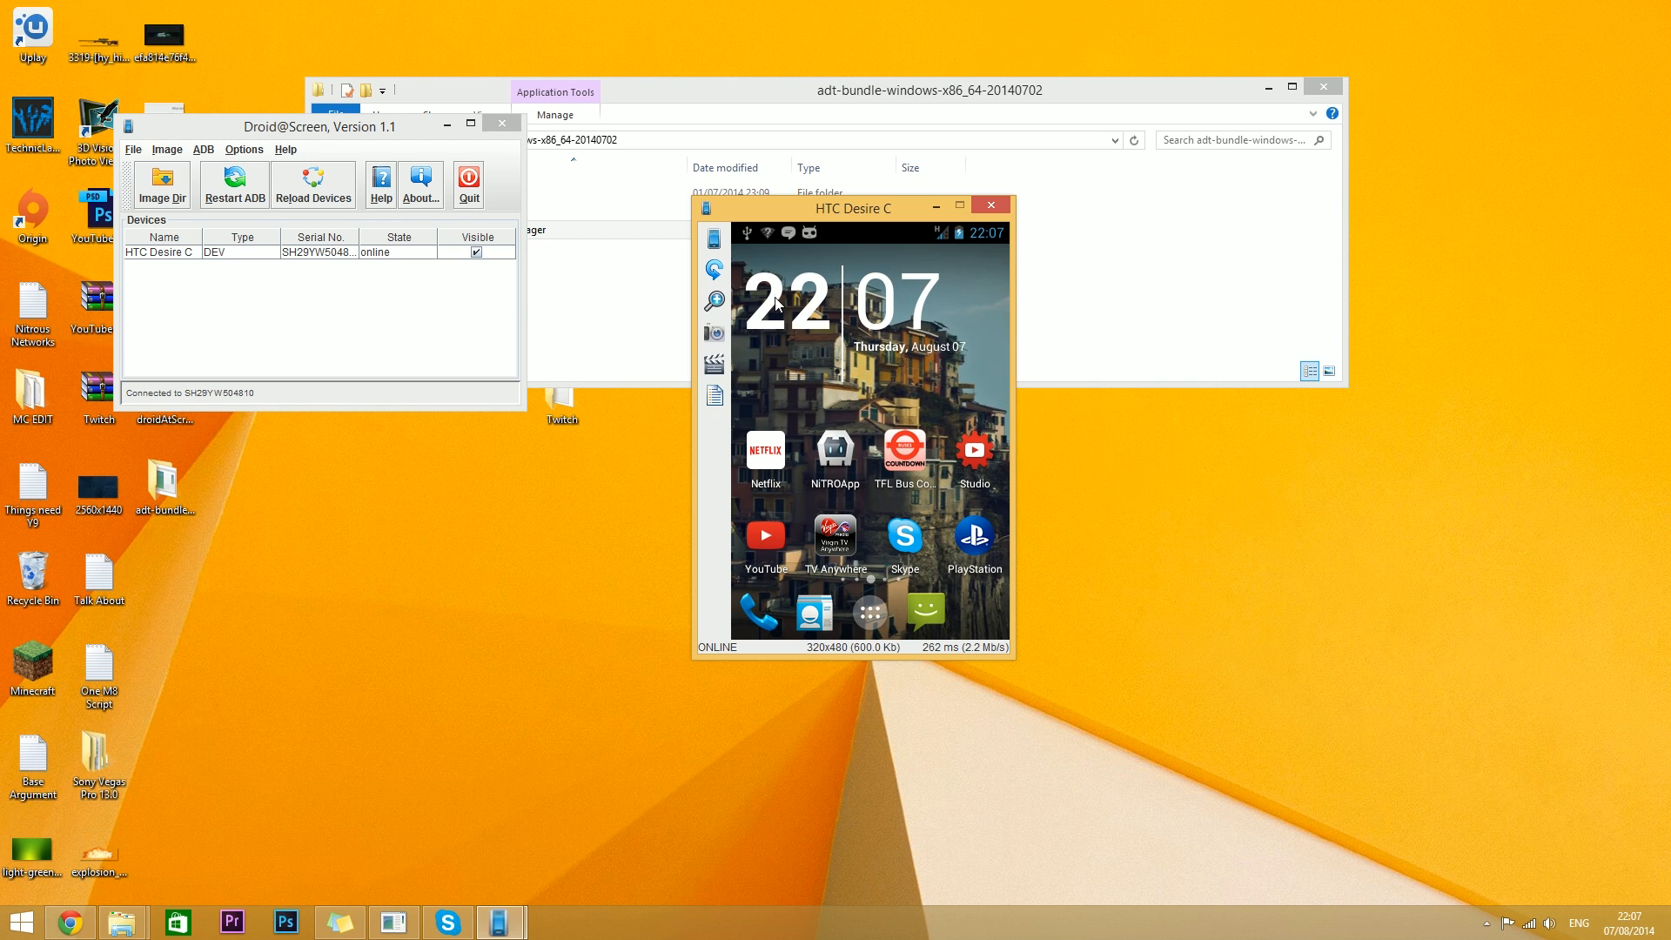
mouse_move(810, 329)
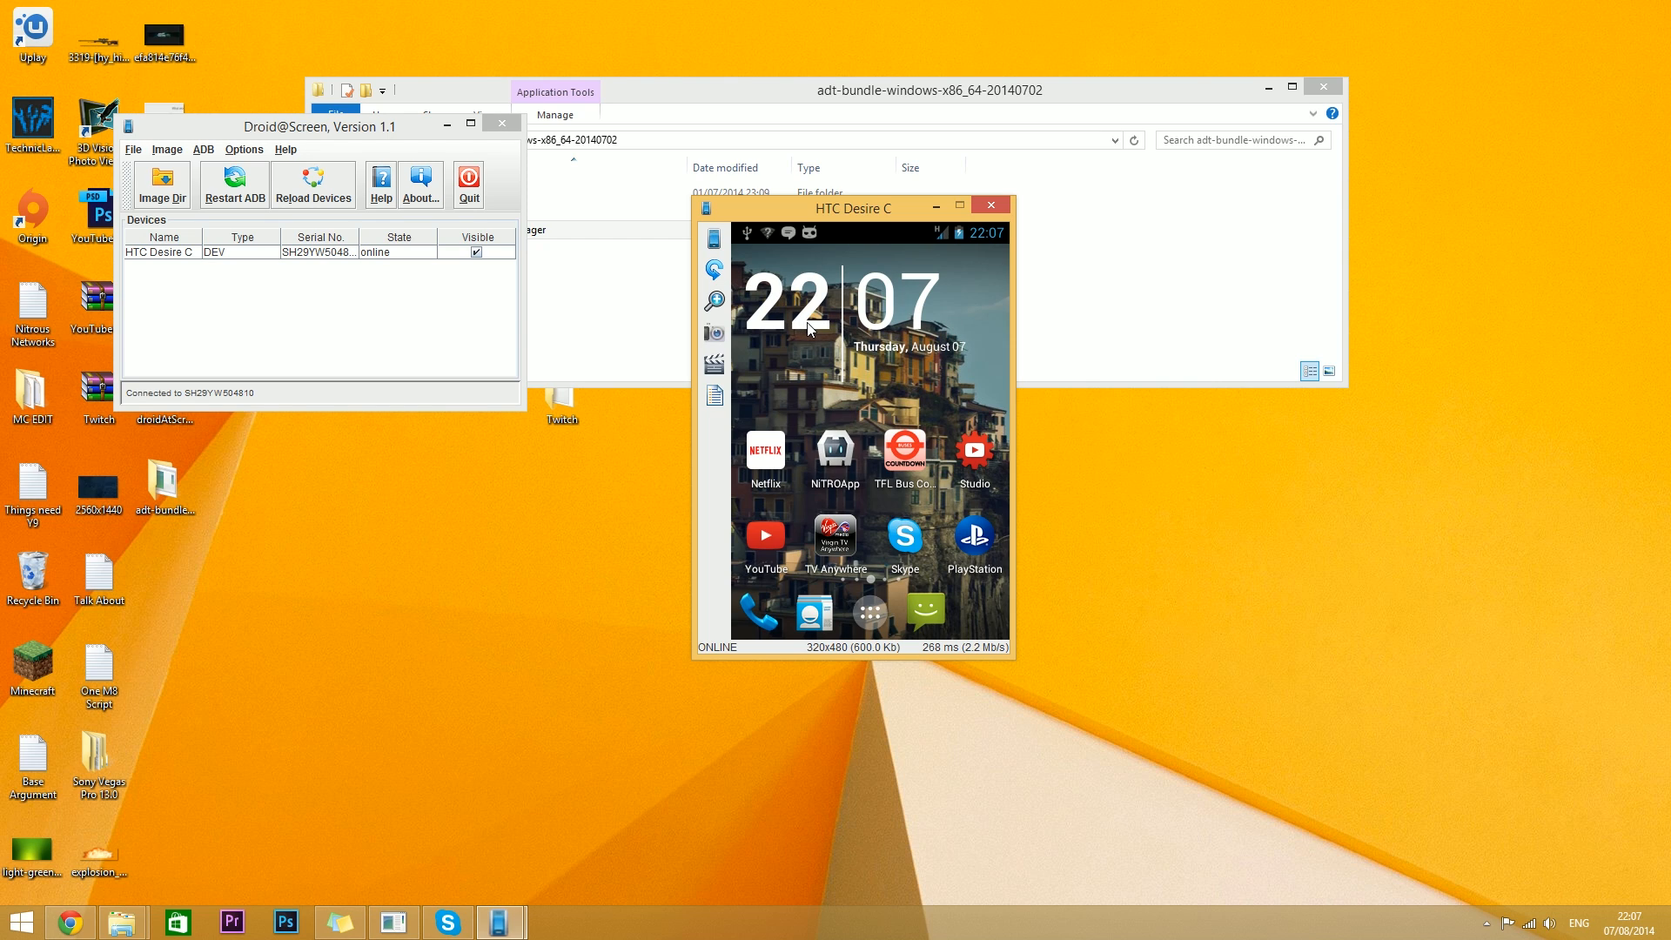
mouse_move(853, 221)
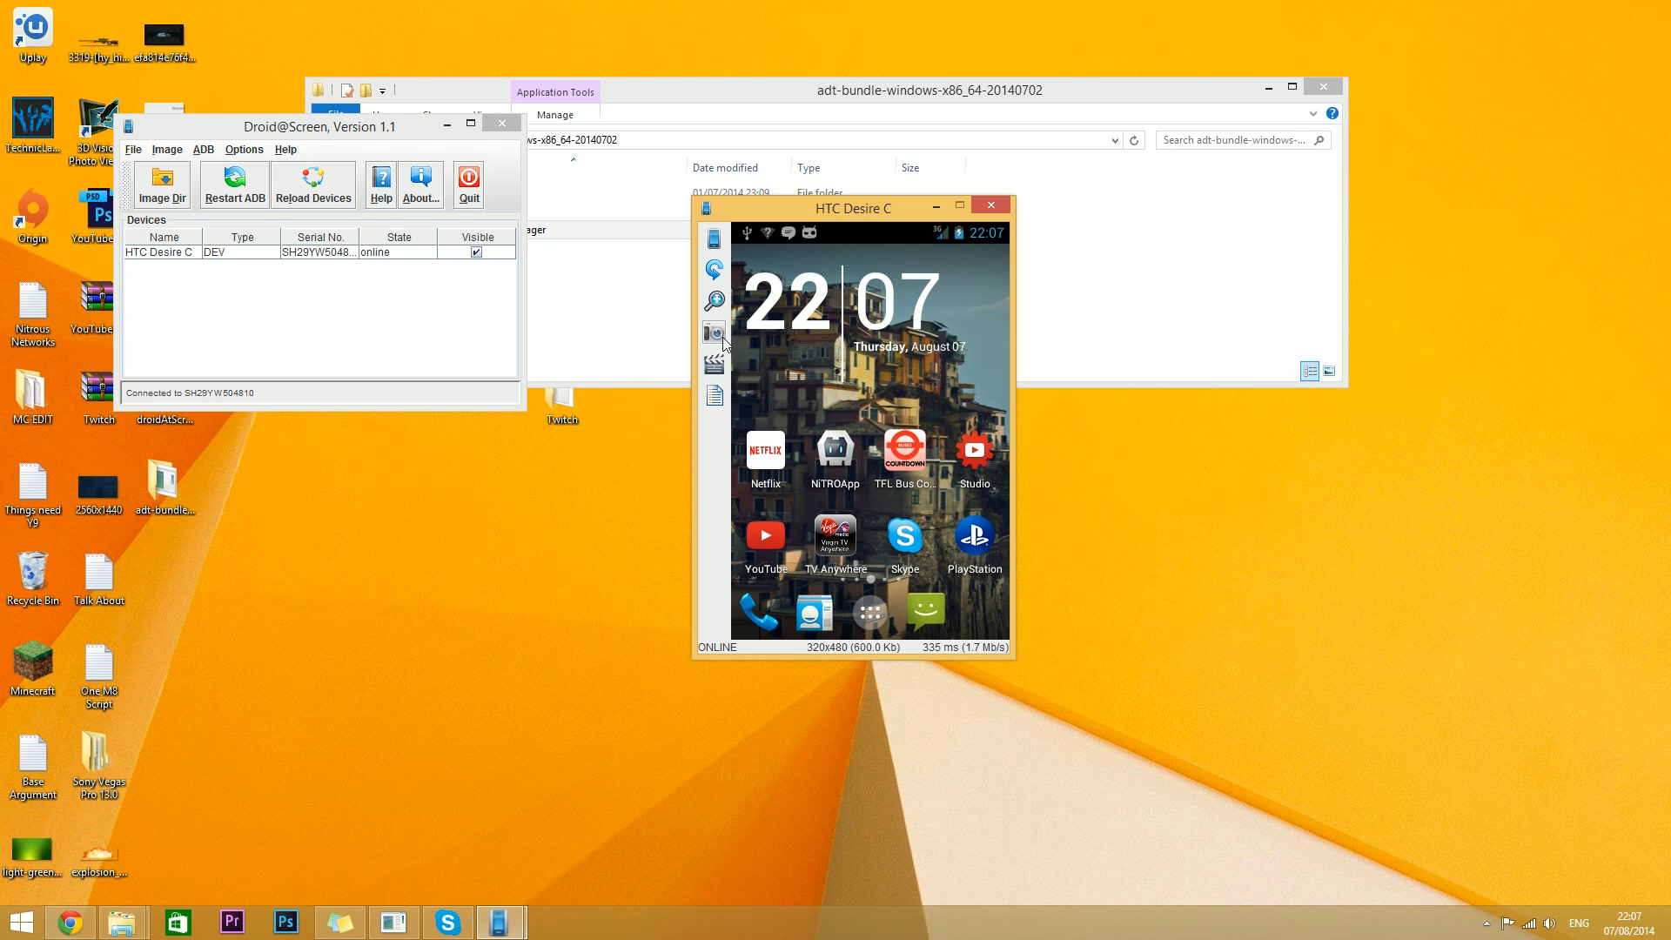
mouse_move(767, 345)
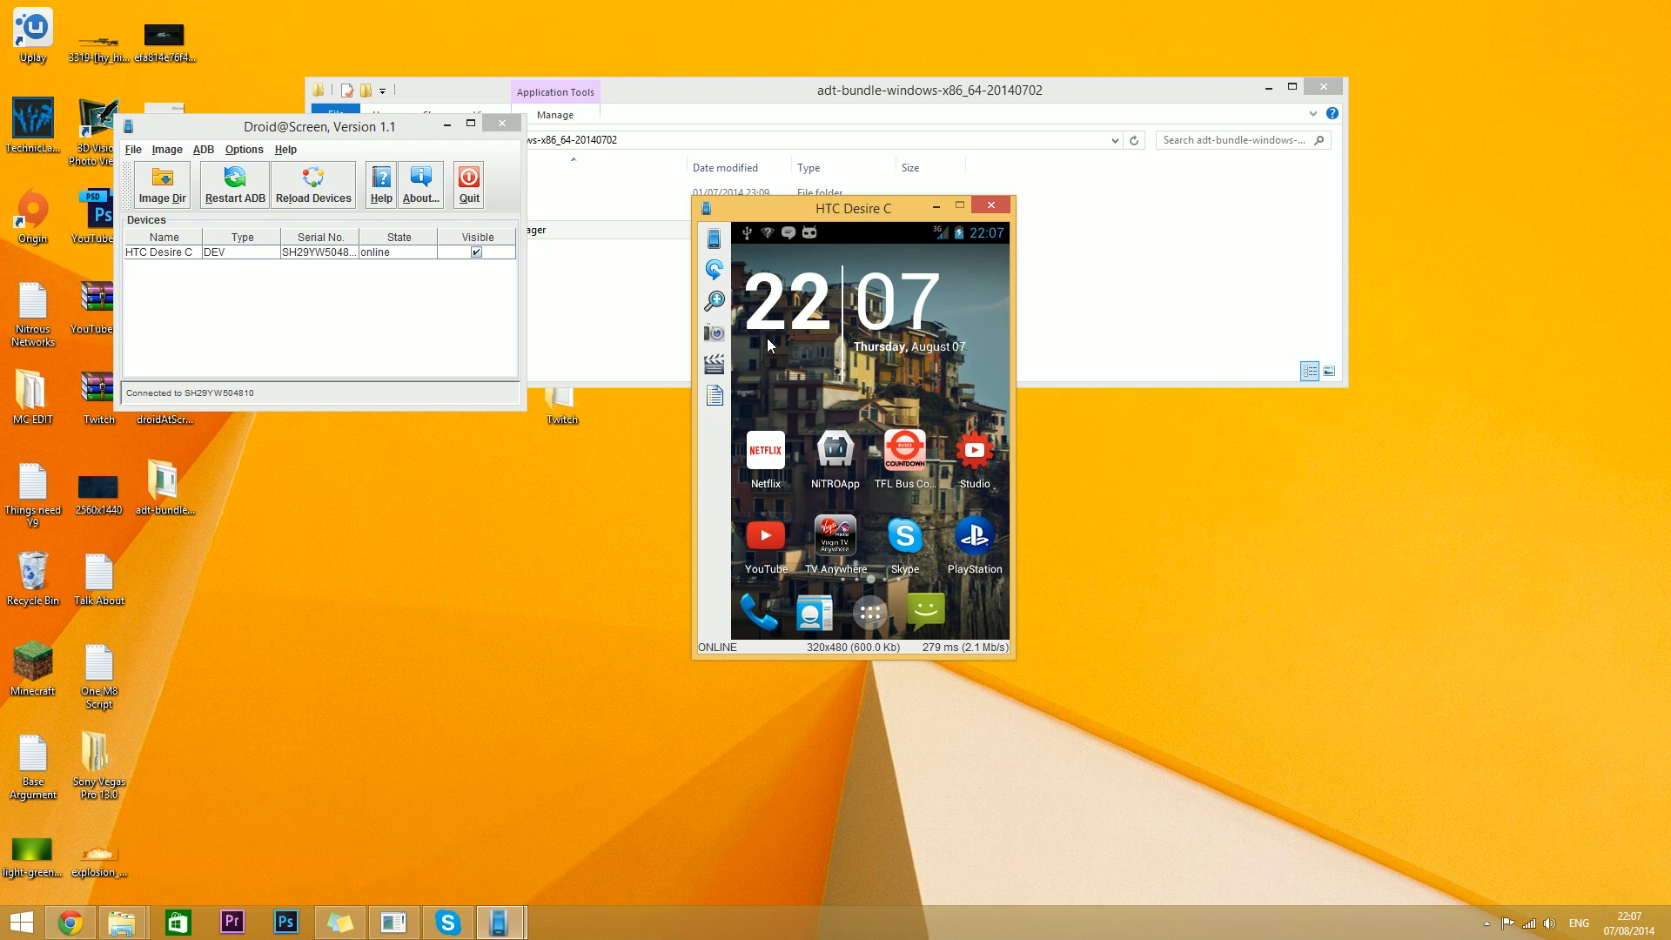
mouse_move(813, 358)
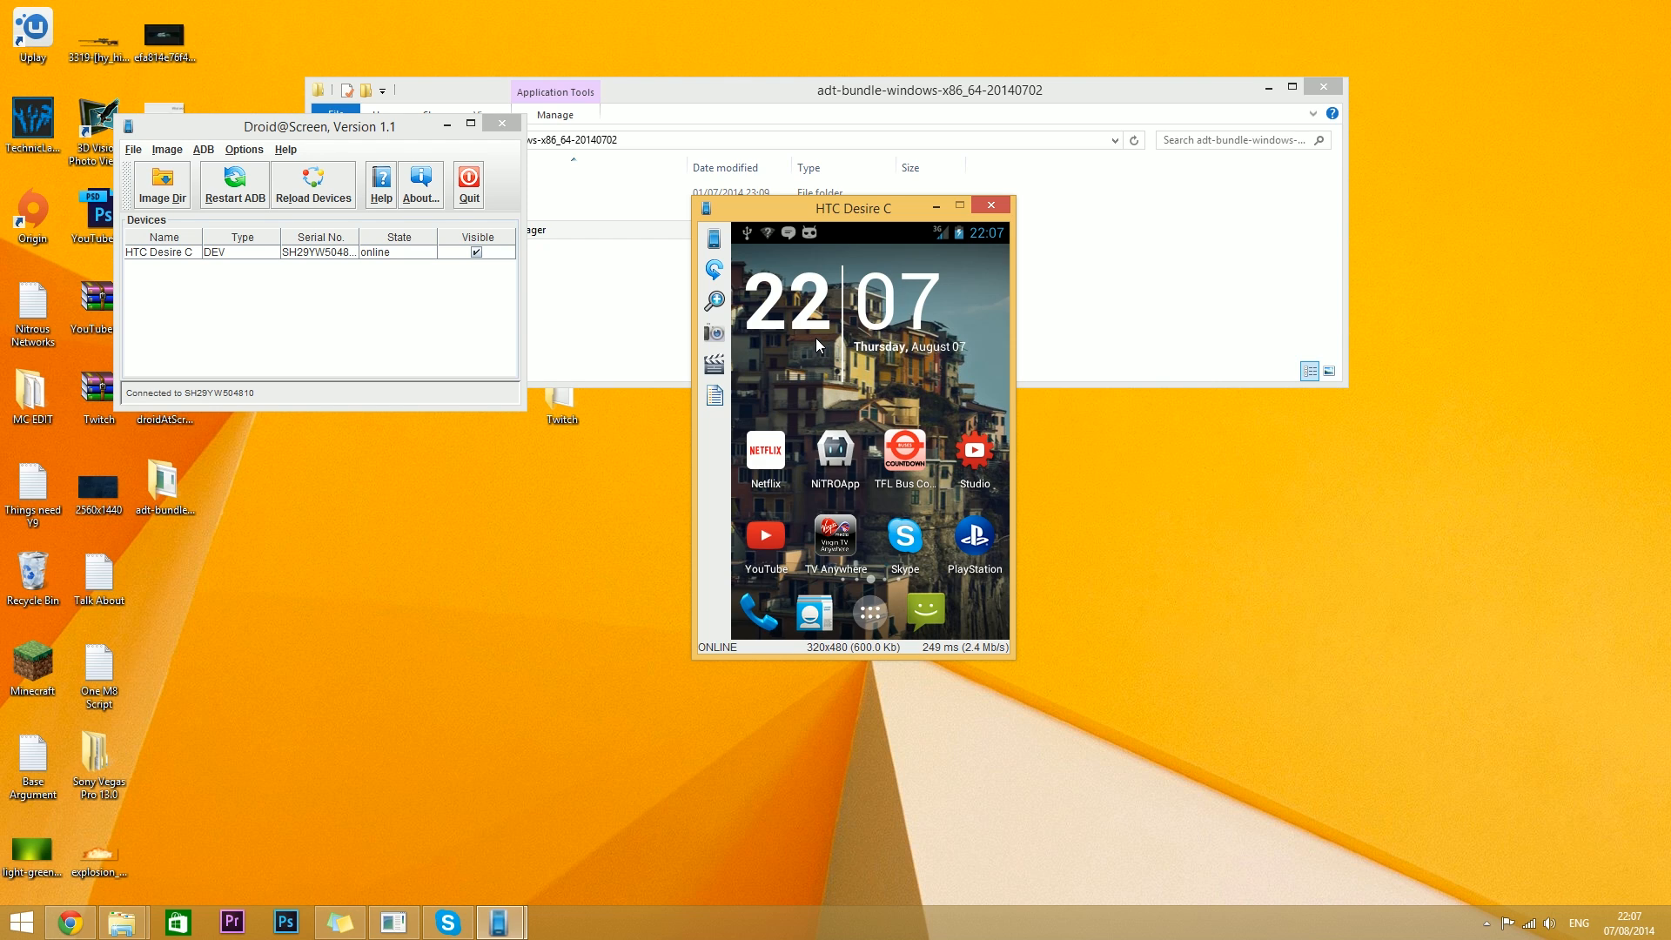
mouse_move(820, 371)
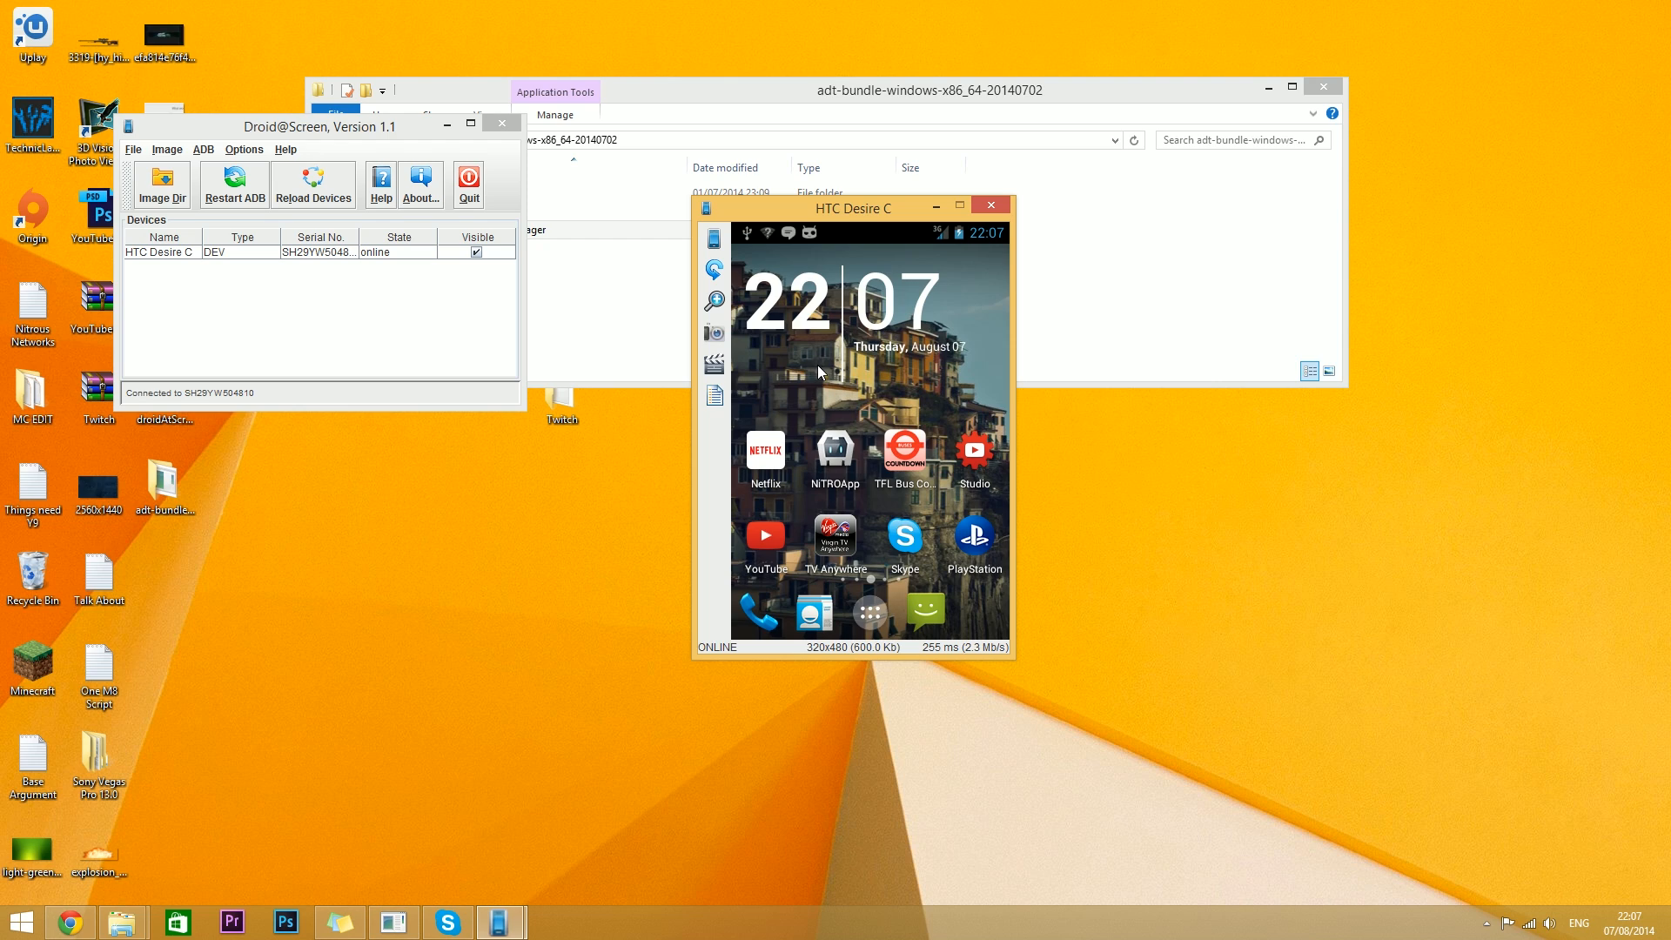
mouse_move(824, 383)
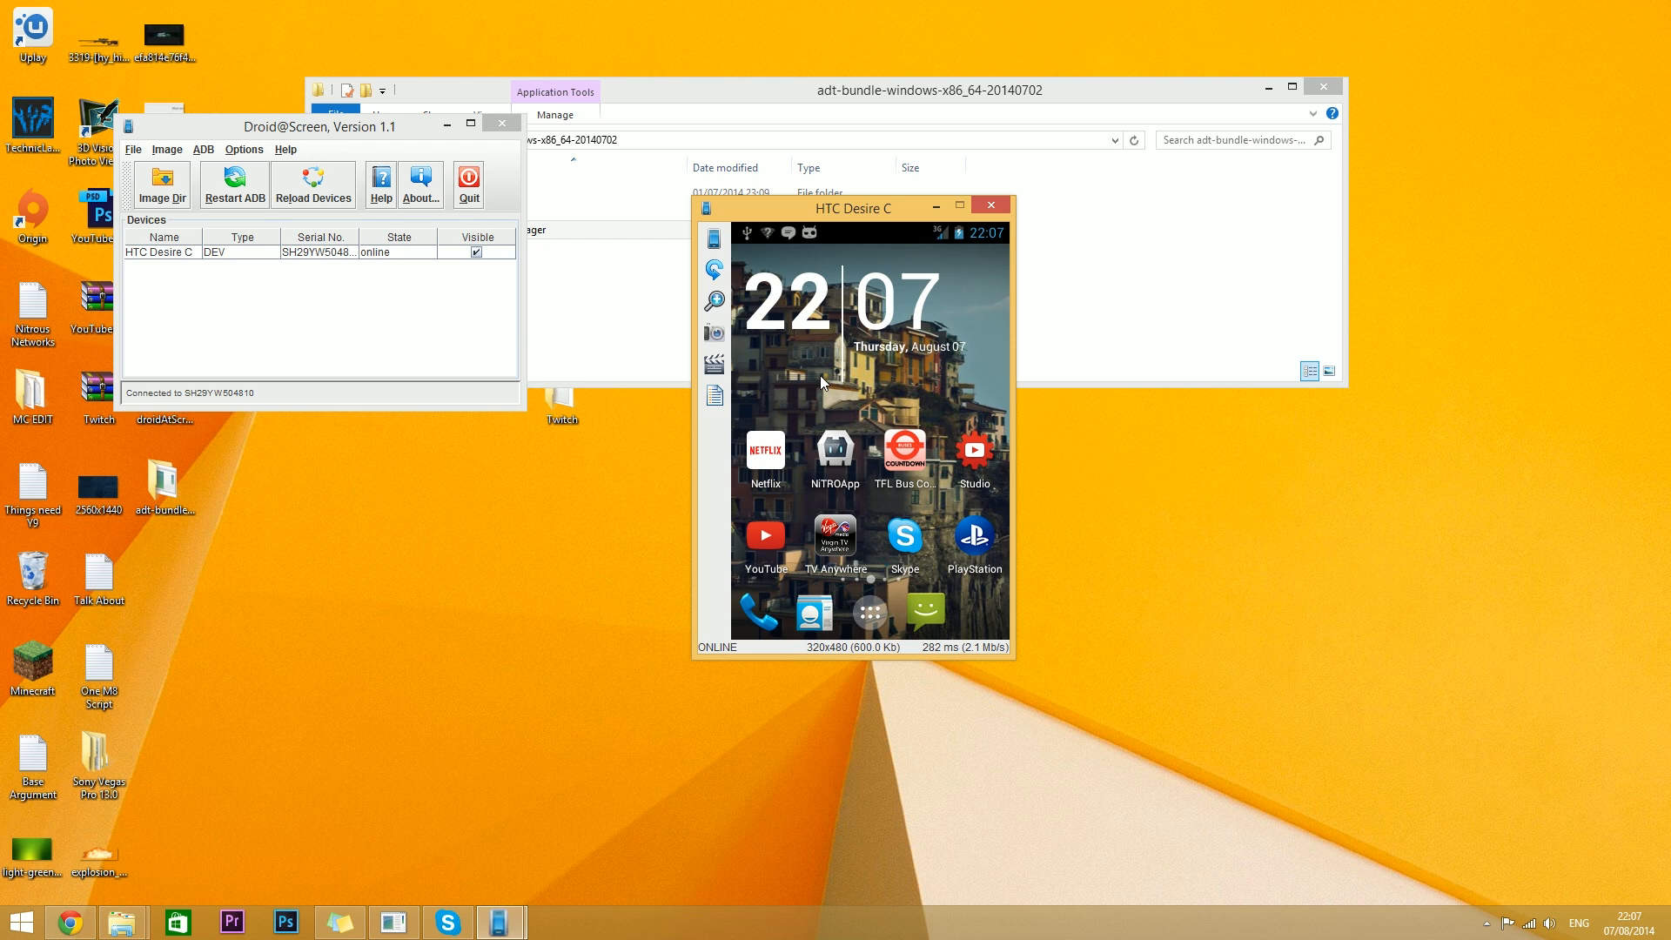